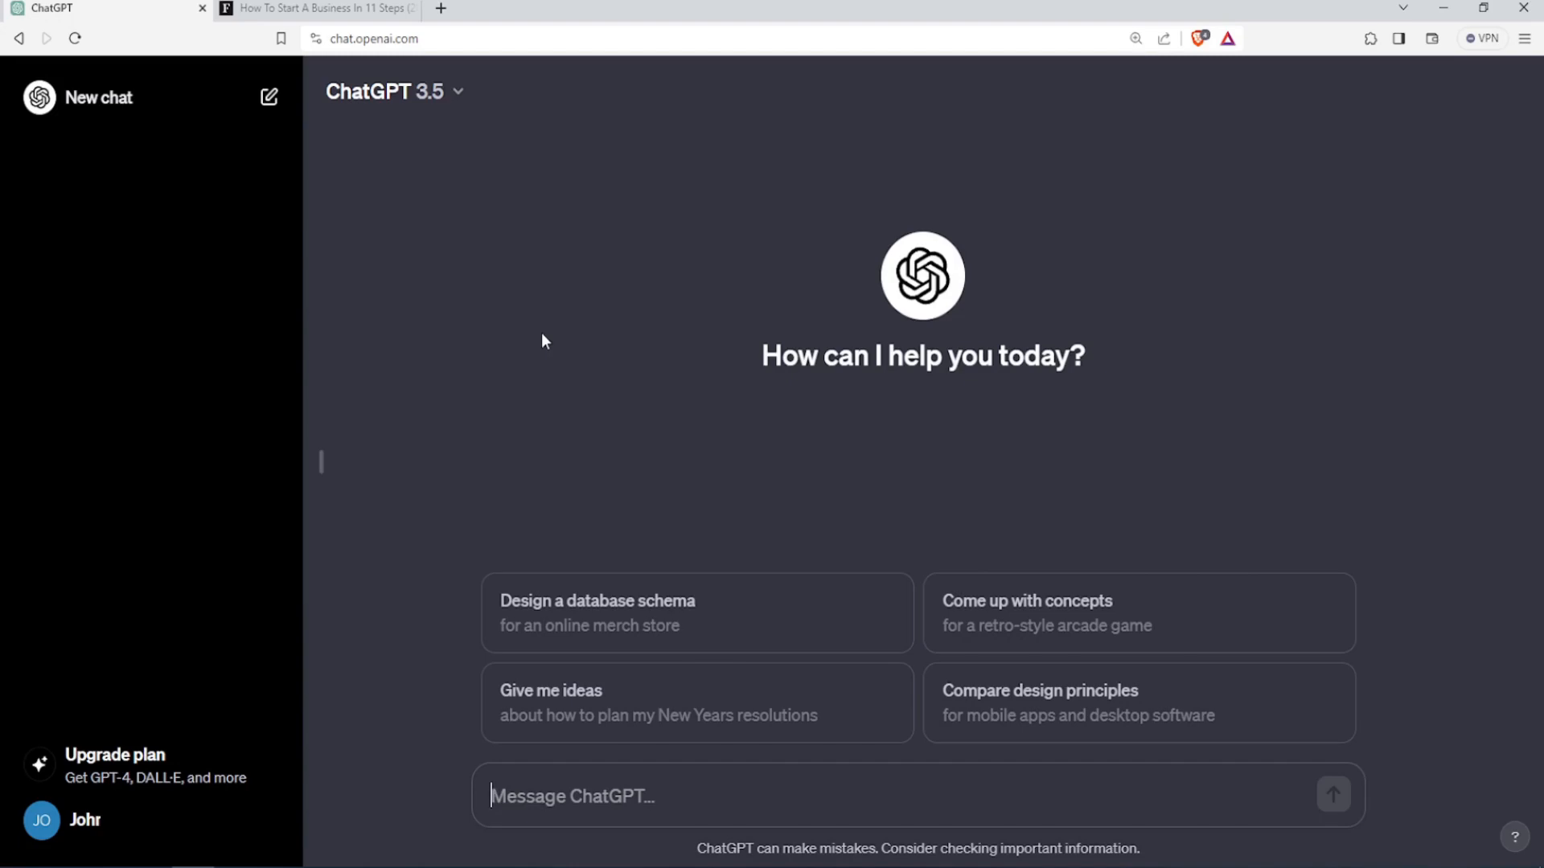
mouse_move(625, 748)
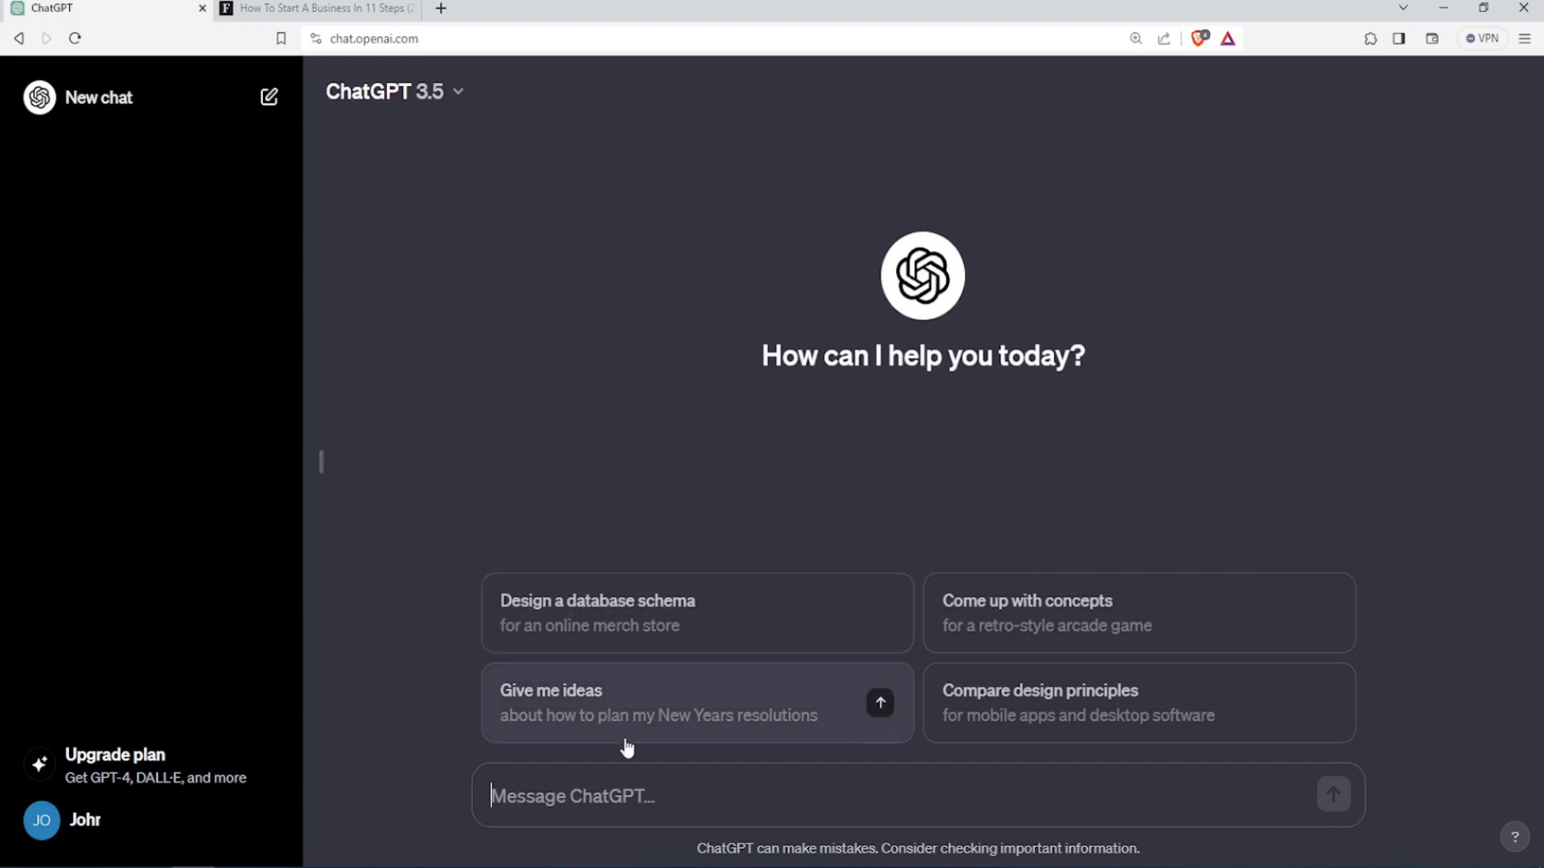
mouse_move(625, 419)
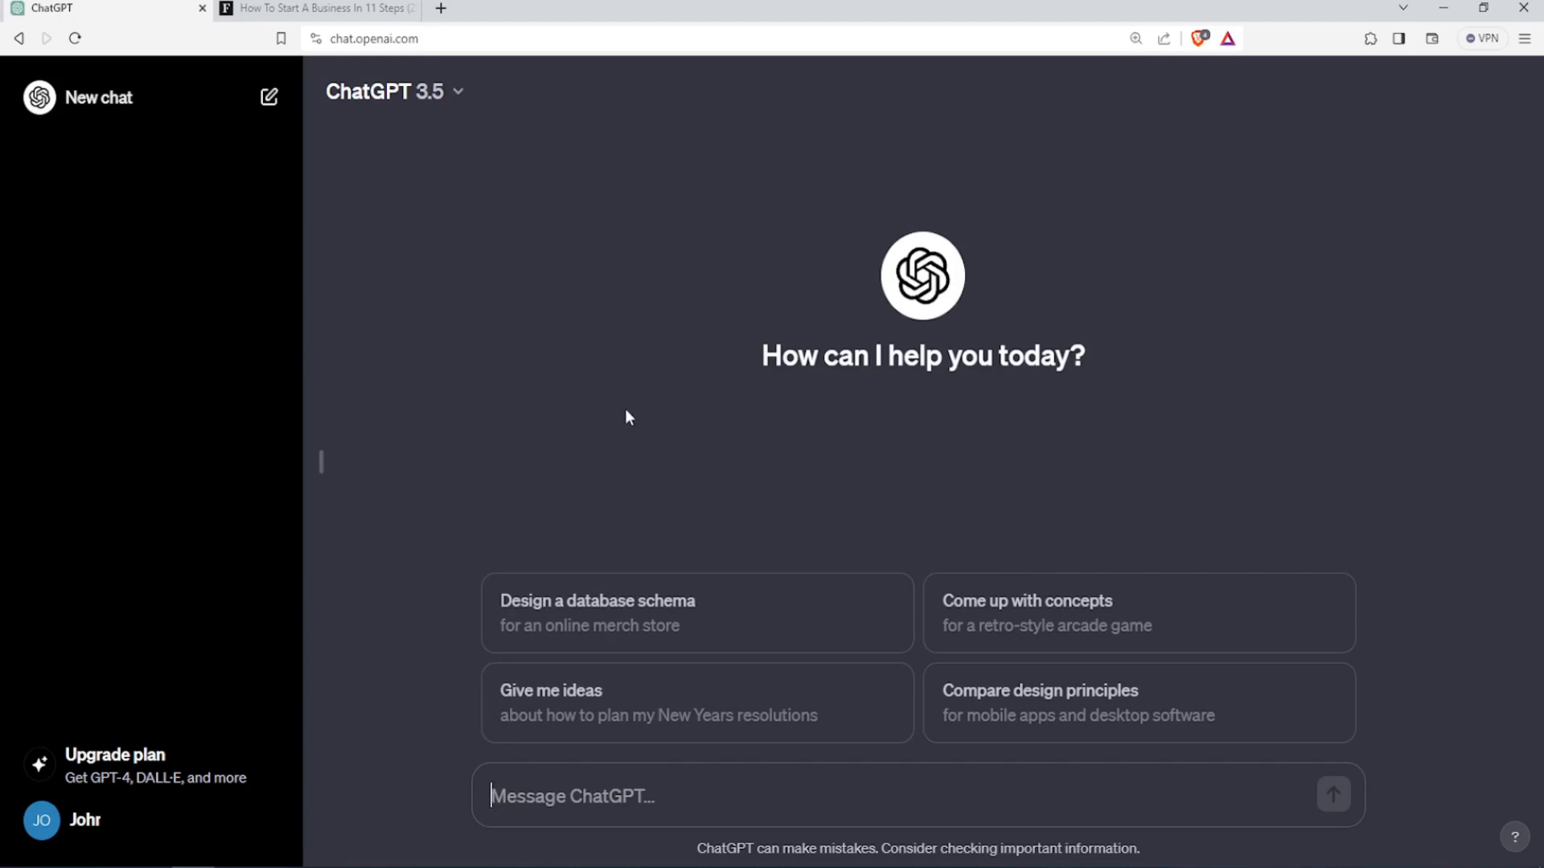
mouse_move(634, 431)
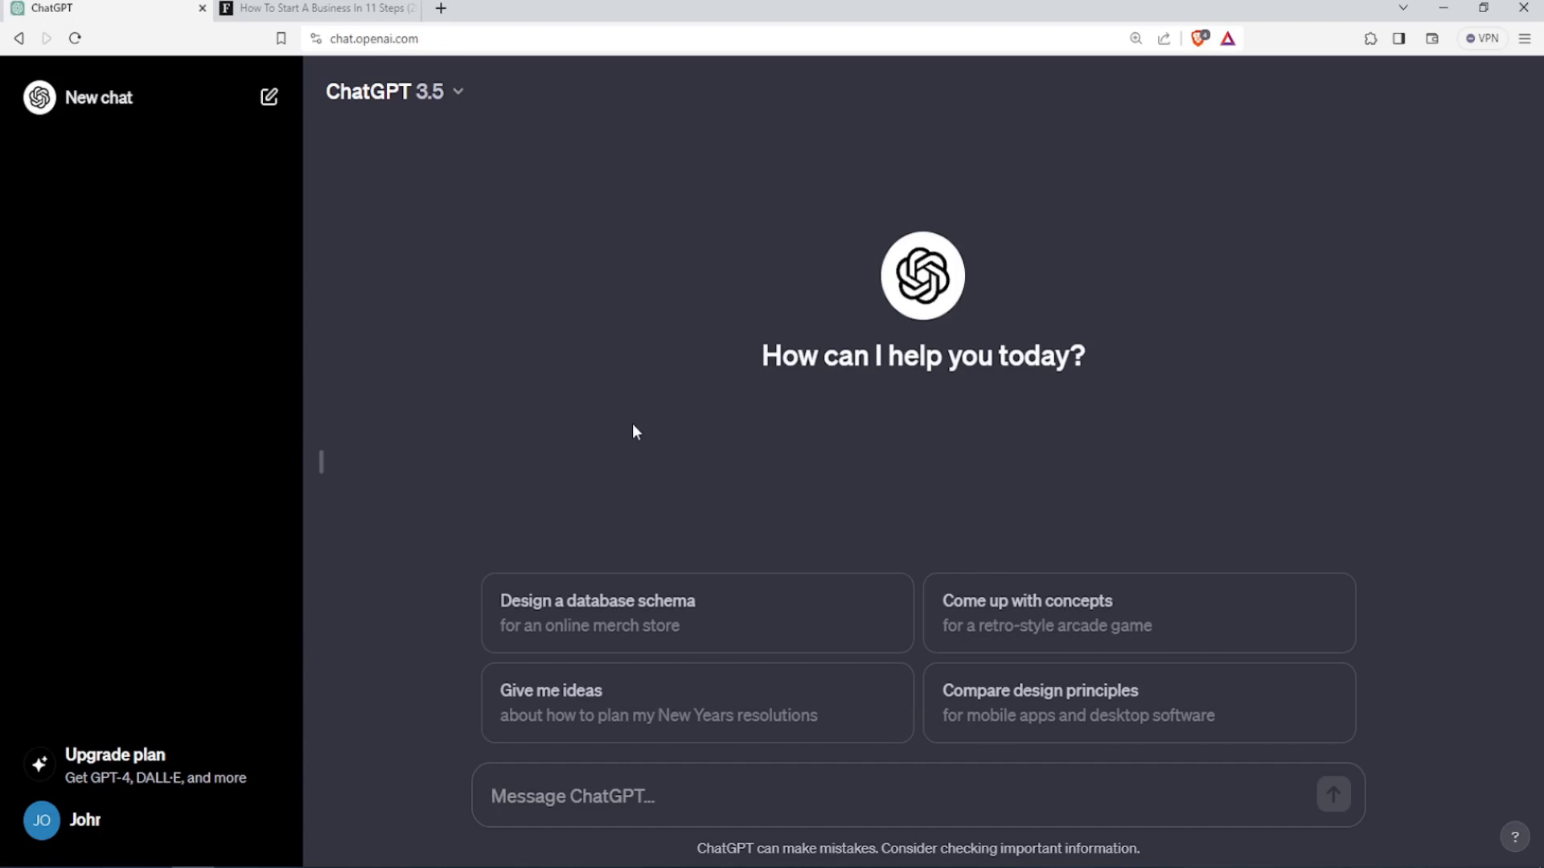
mouse_move(402, 463)
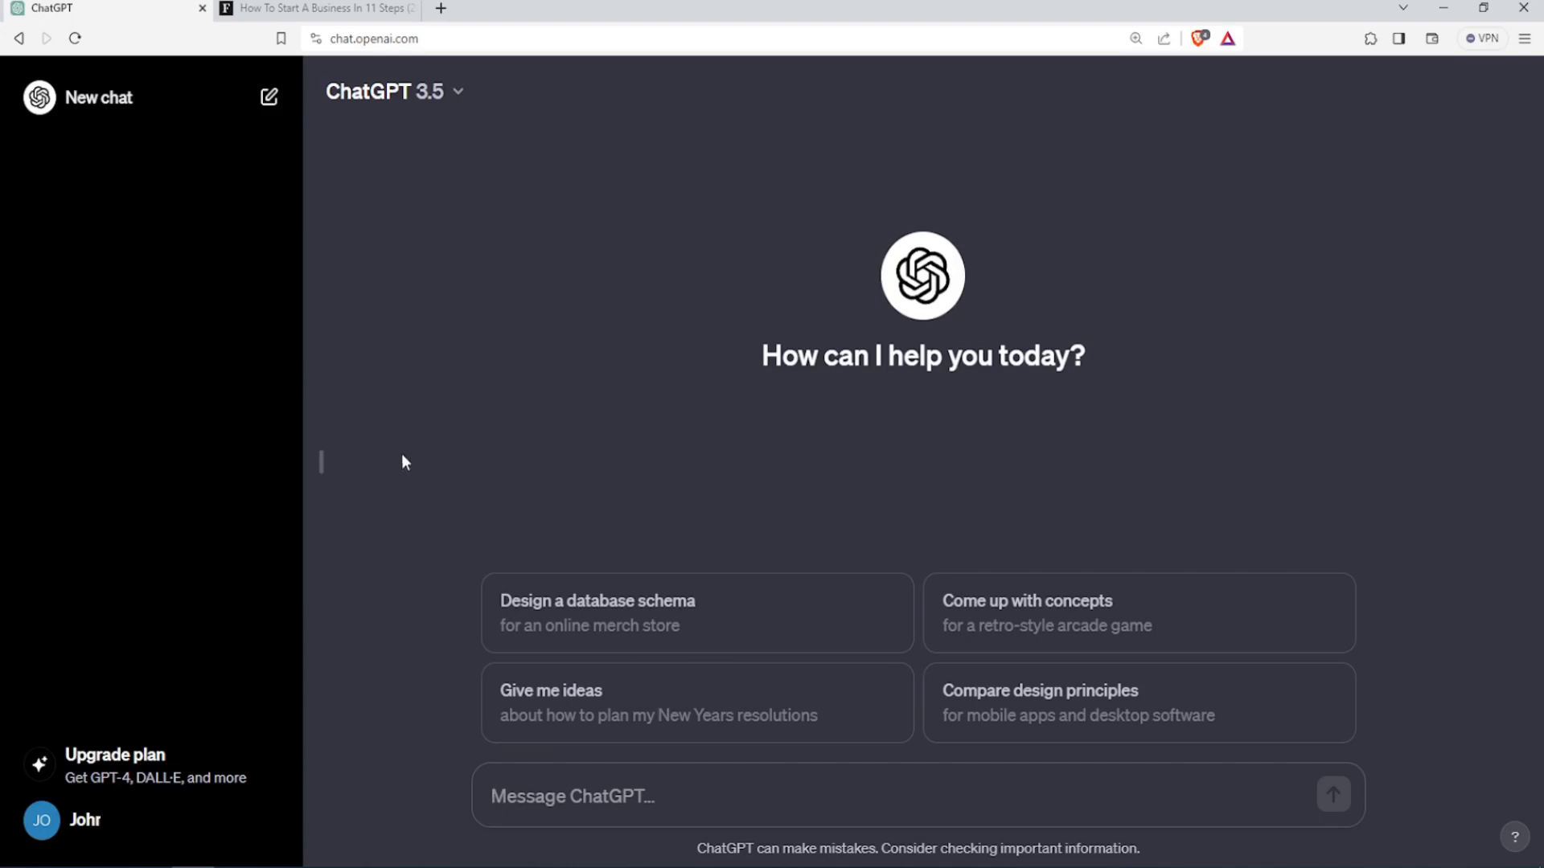
Ask how many South American countries there are and how many officially speak Spanish; read the 12/9 answer.
left_click(690, 796)
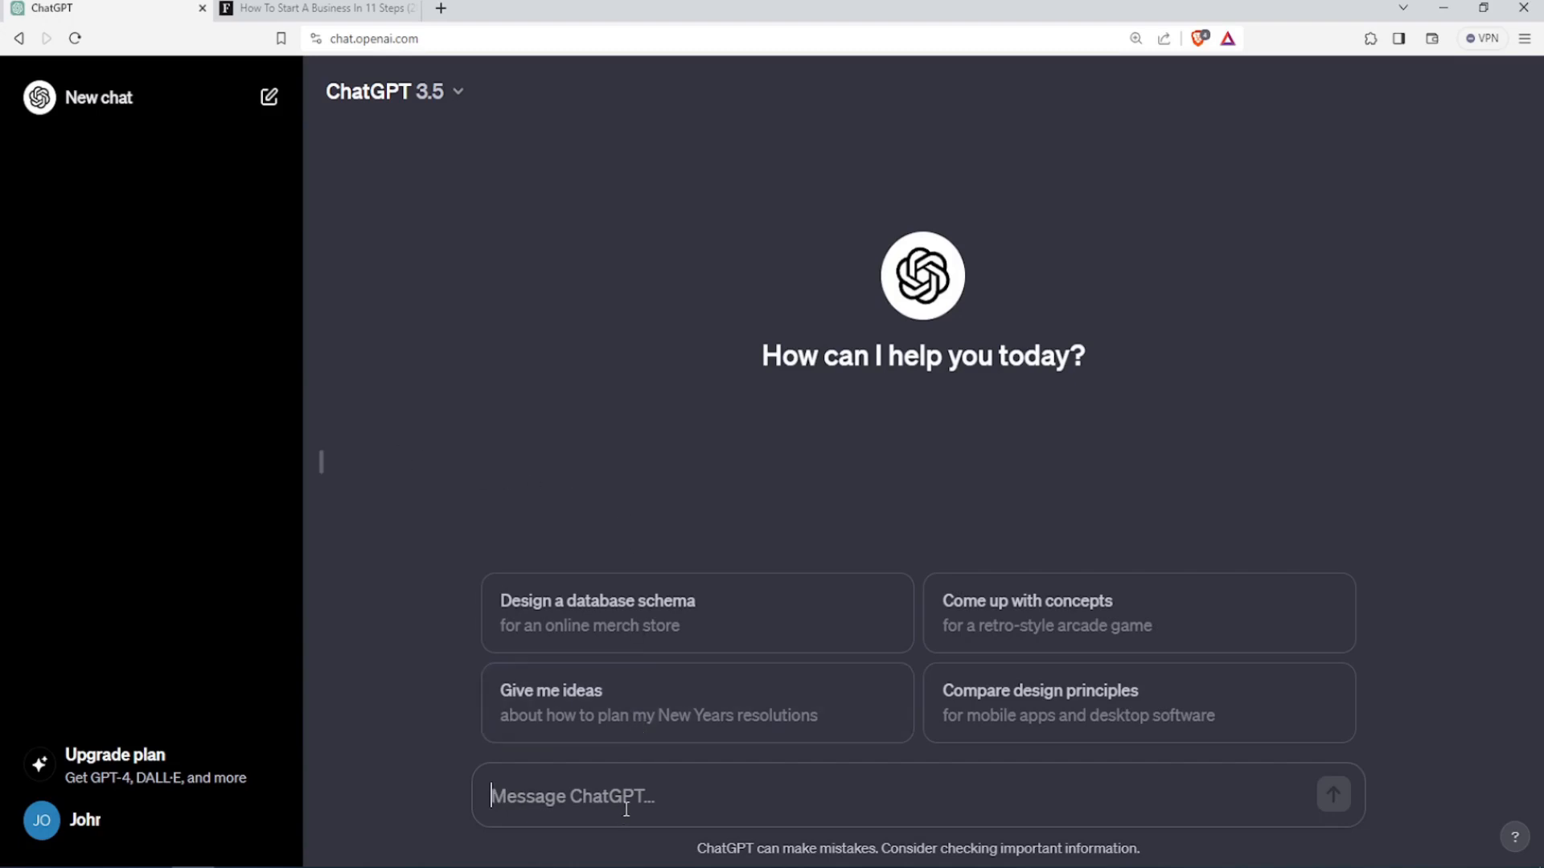
left_click(1331, 795)
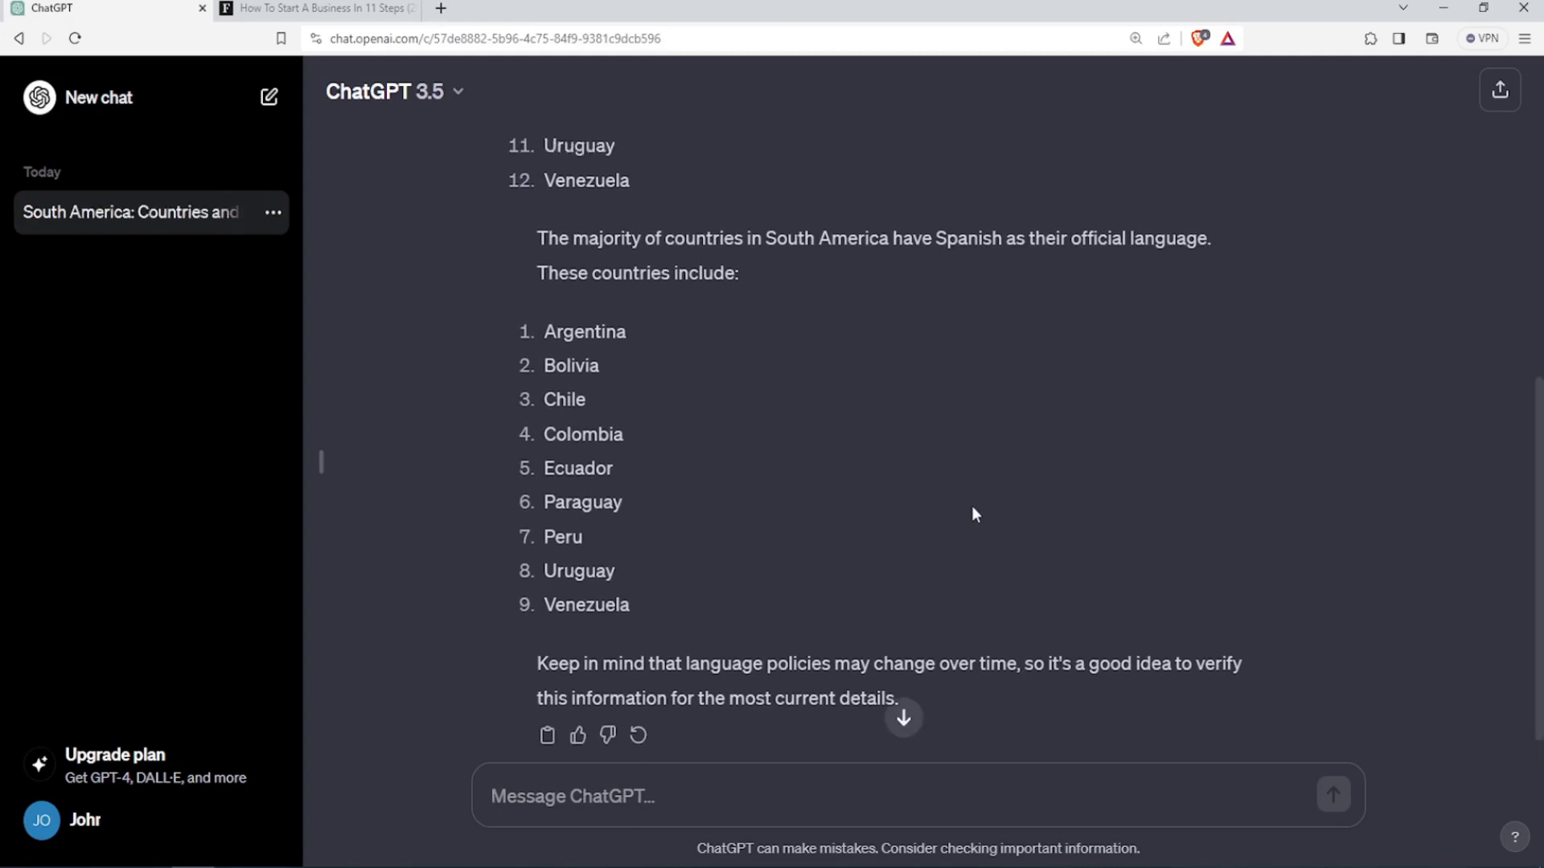
scroll("up", 3)
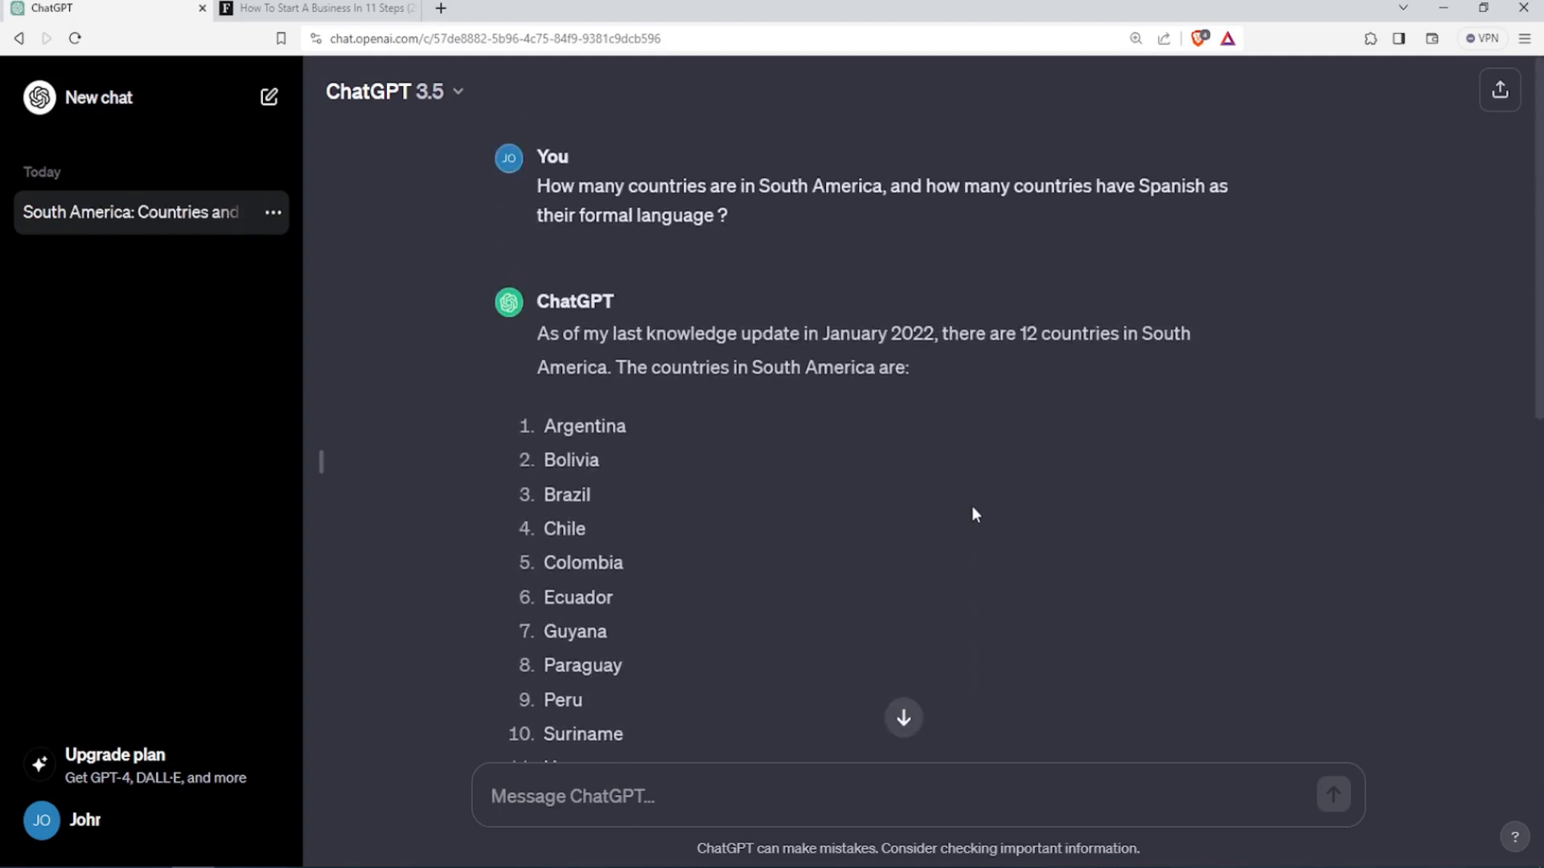
scroll("down", 3)
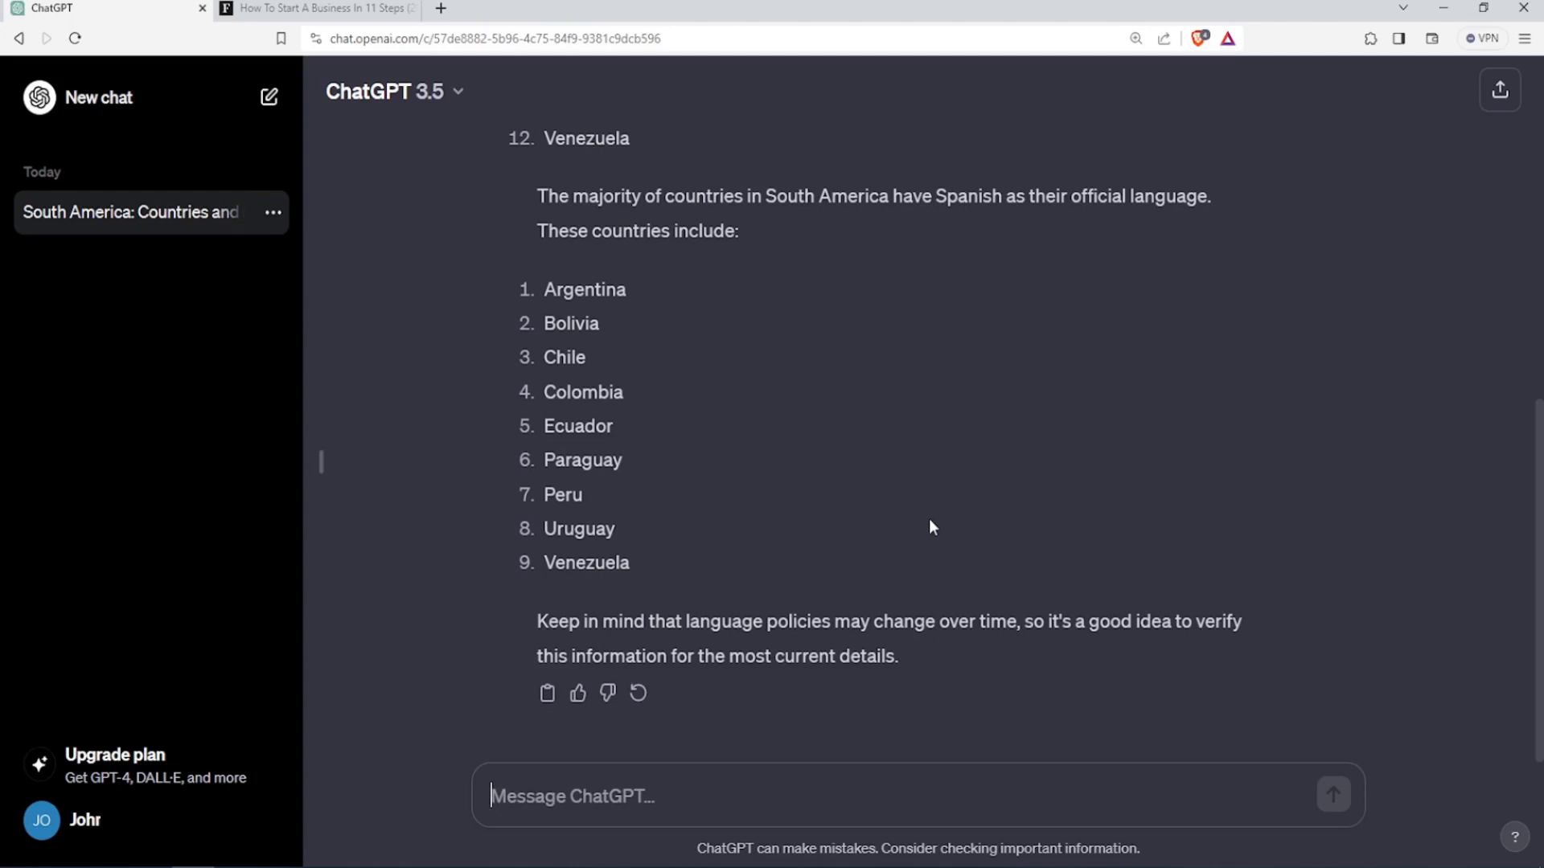
mouse_move(638, 690)
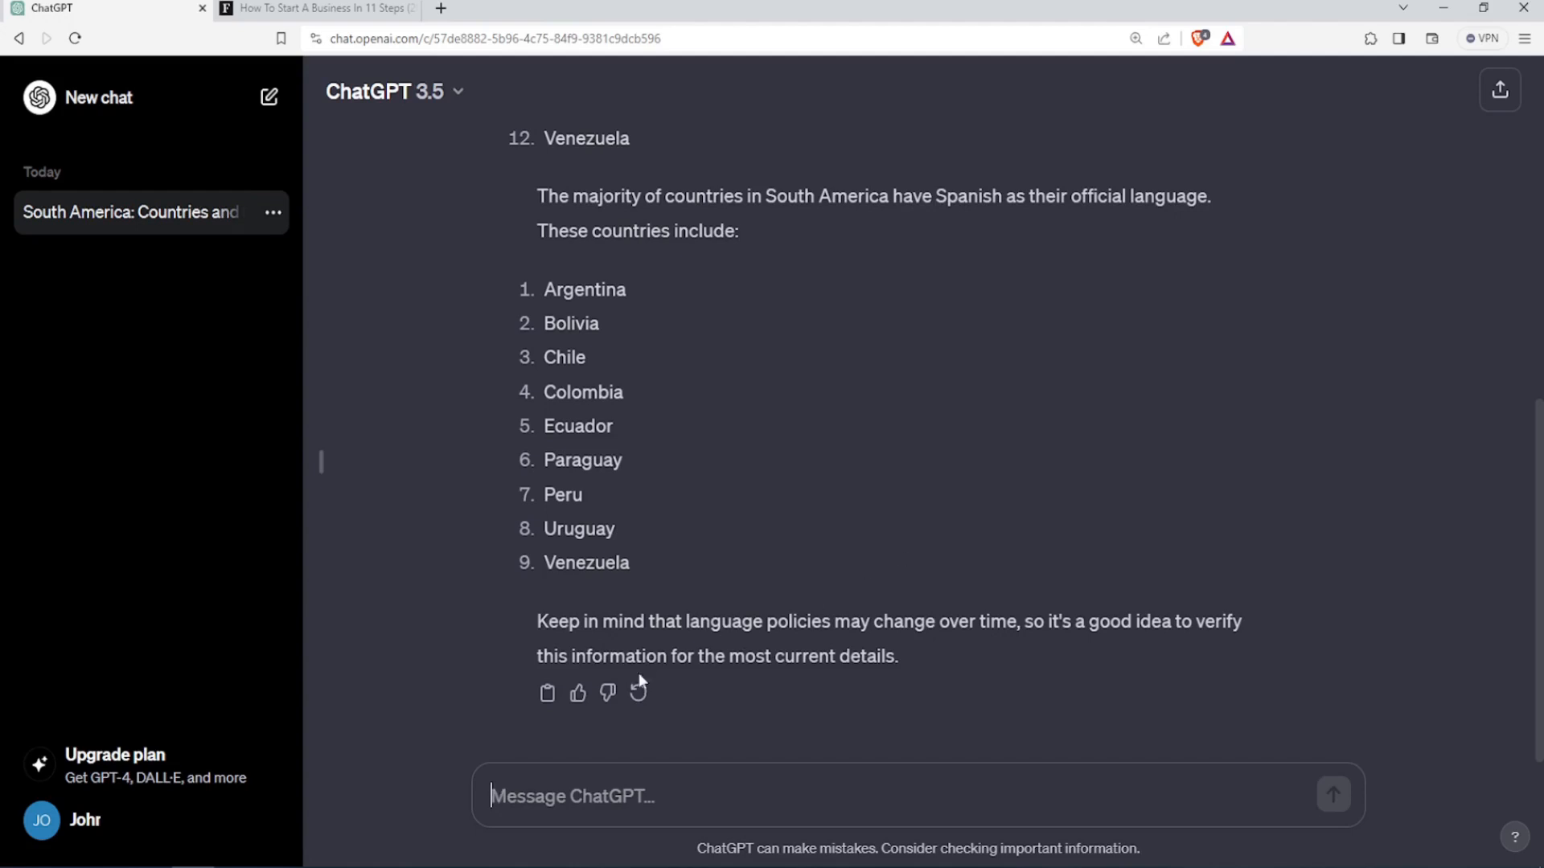
Regenerate the South America answer to get a second response (2/2).
left_click(638, 692)
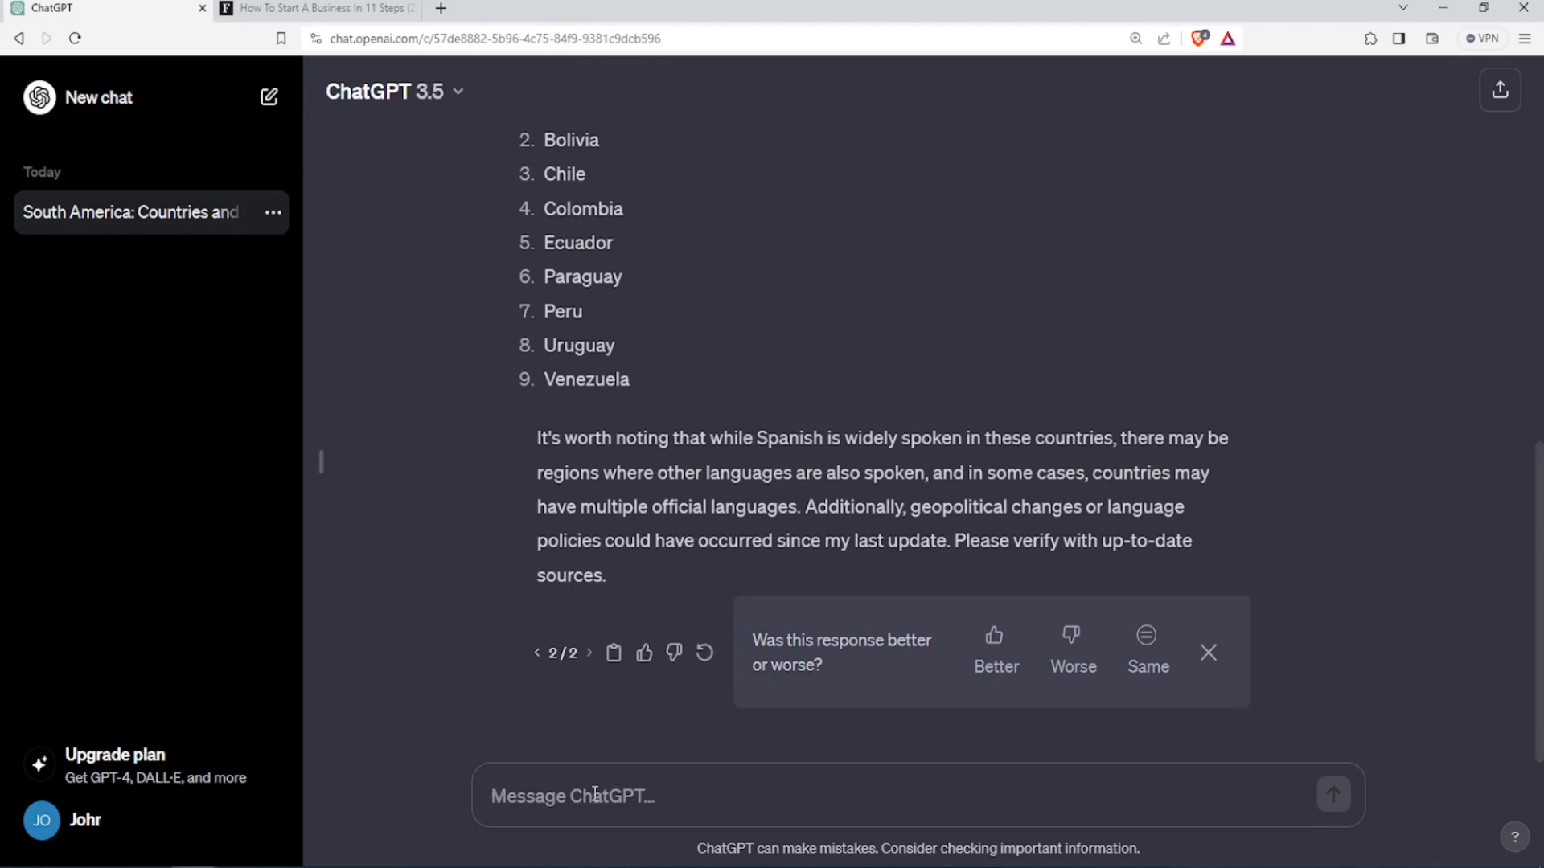
Request French and Italian translations of "After coming back from school, I go to gym.".
type("Please translate the following phrase into French, then into Italian: \"After coming back from school, I go to gym\"")
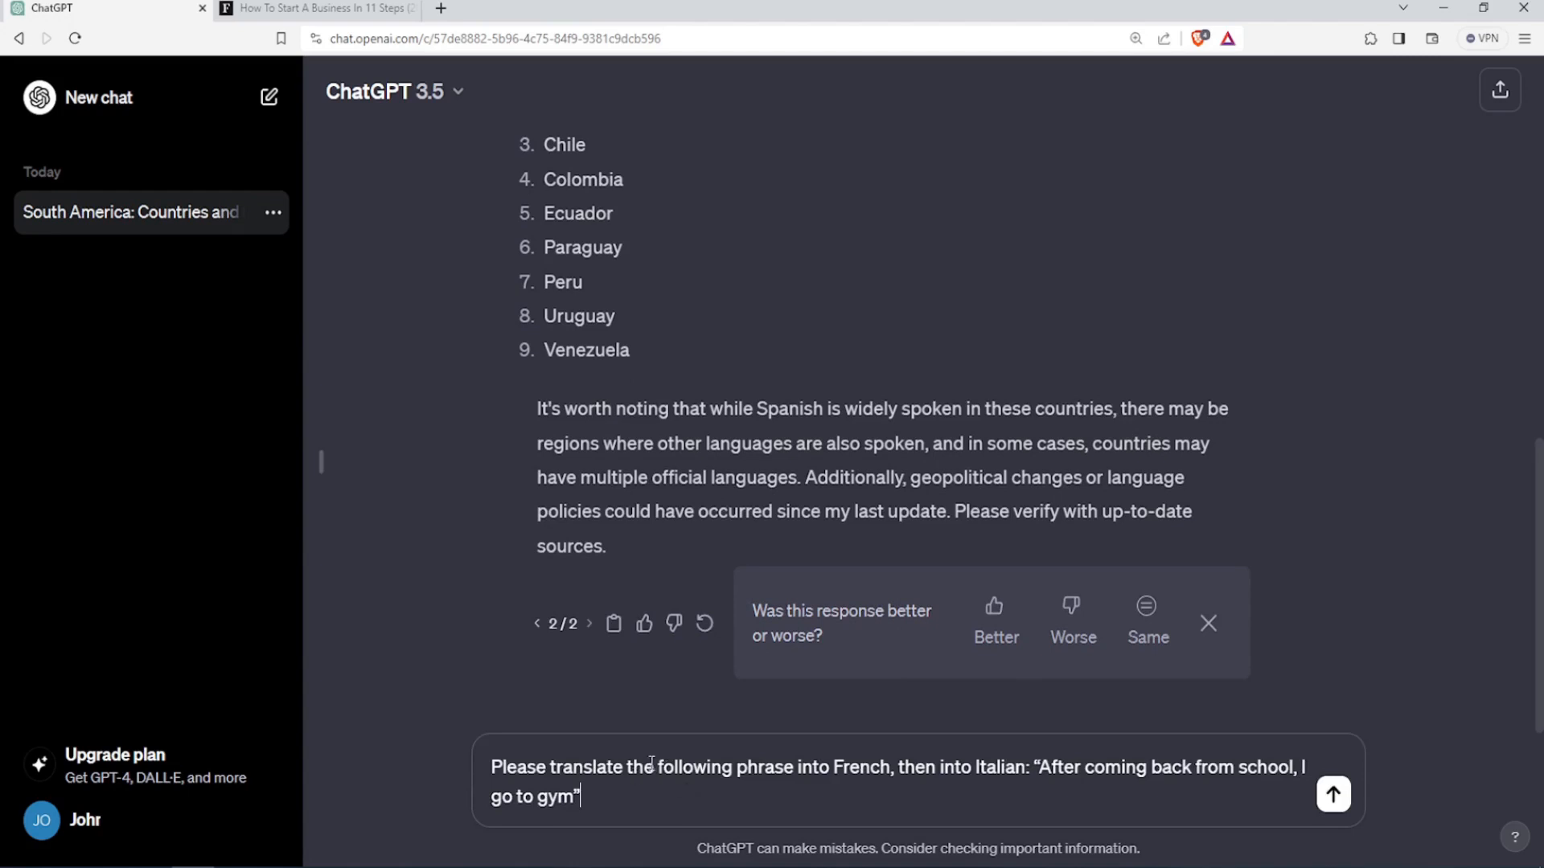
mouse_move(636, 681)
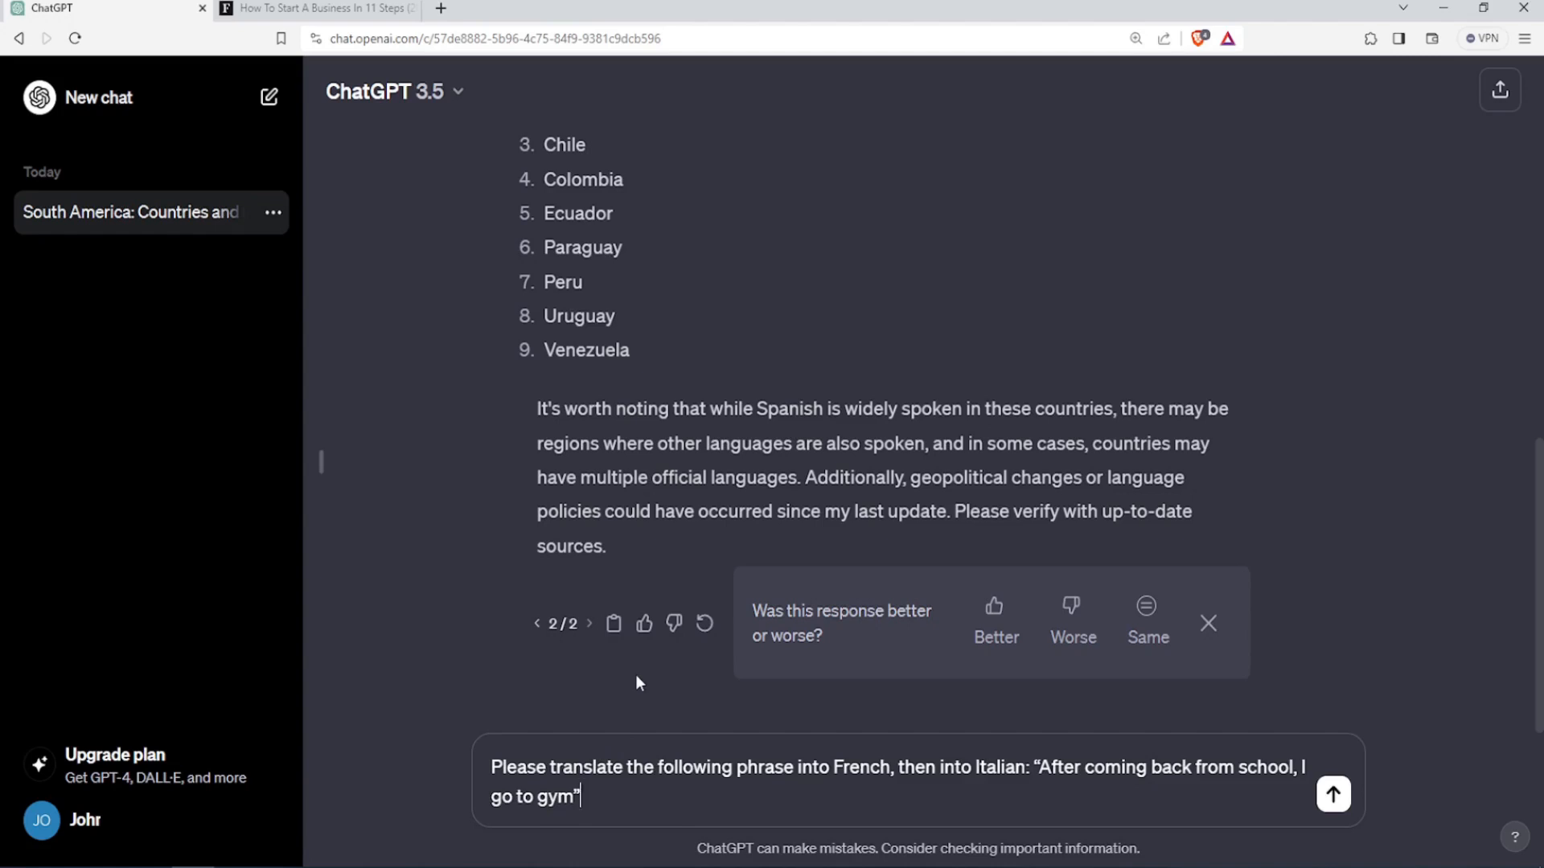
left_click(1332, 793)
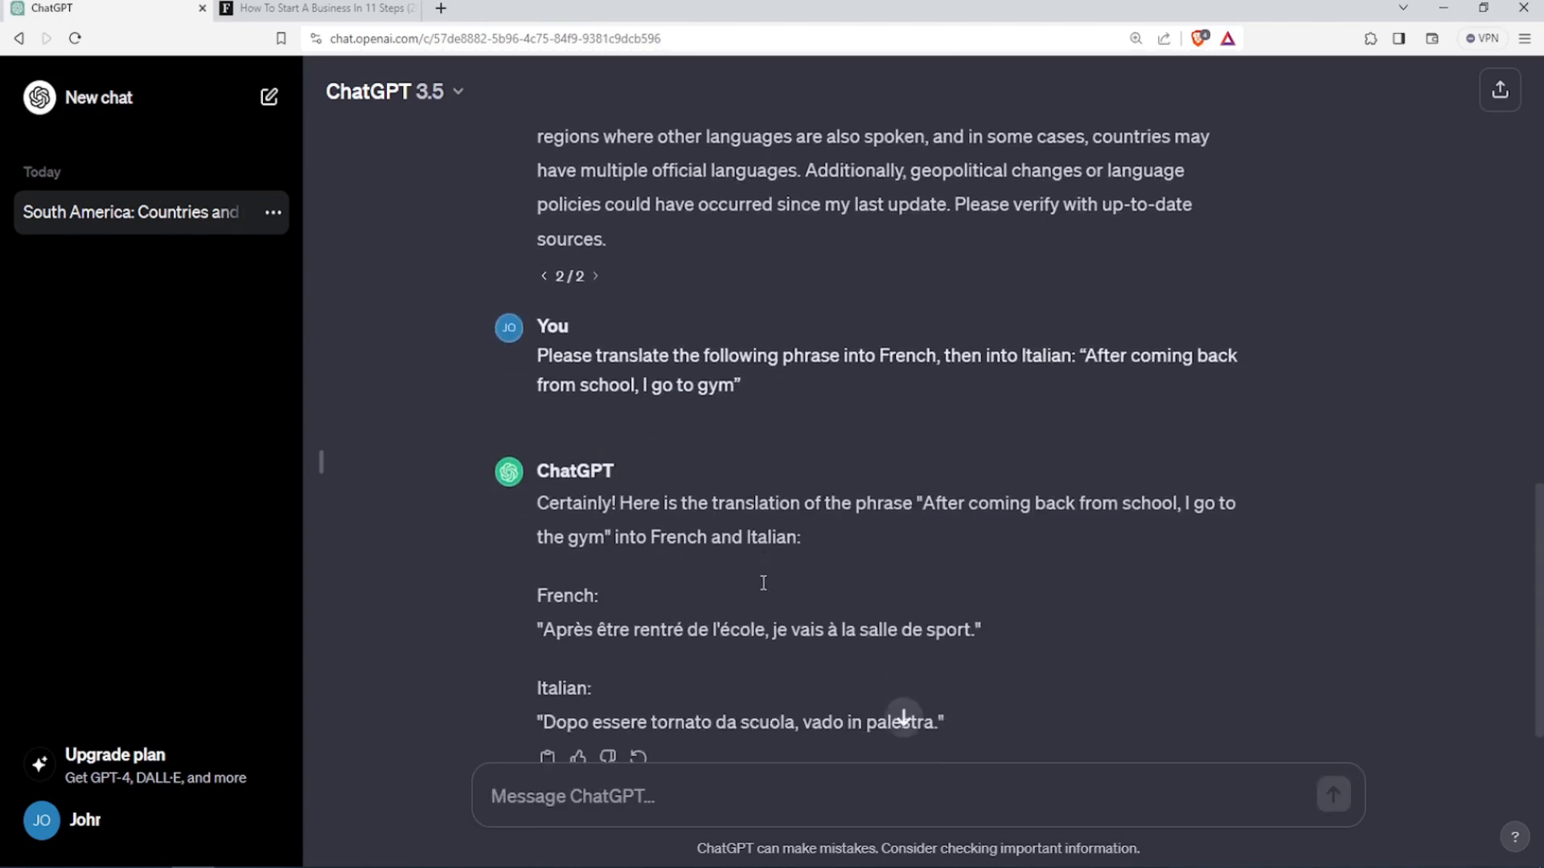
scroll("down", 3)
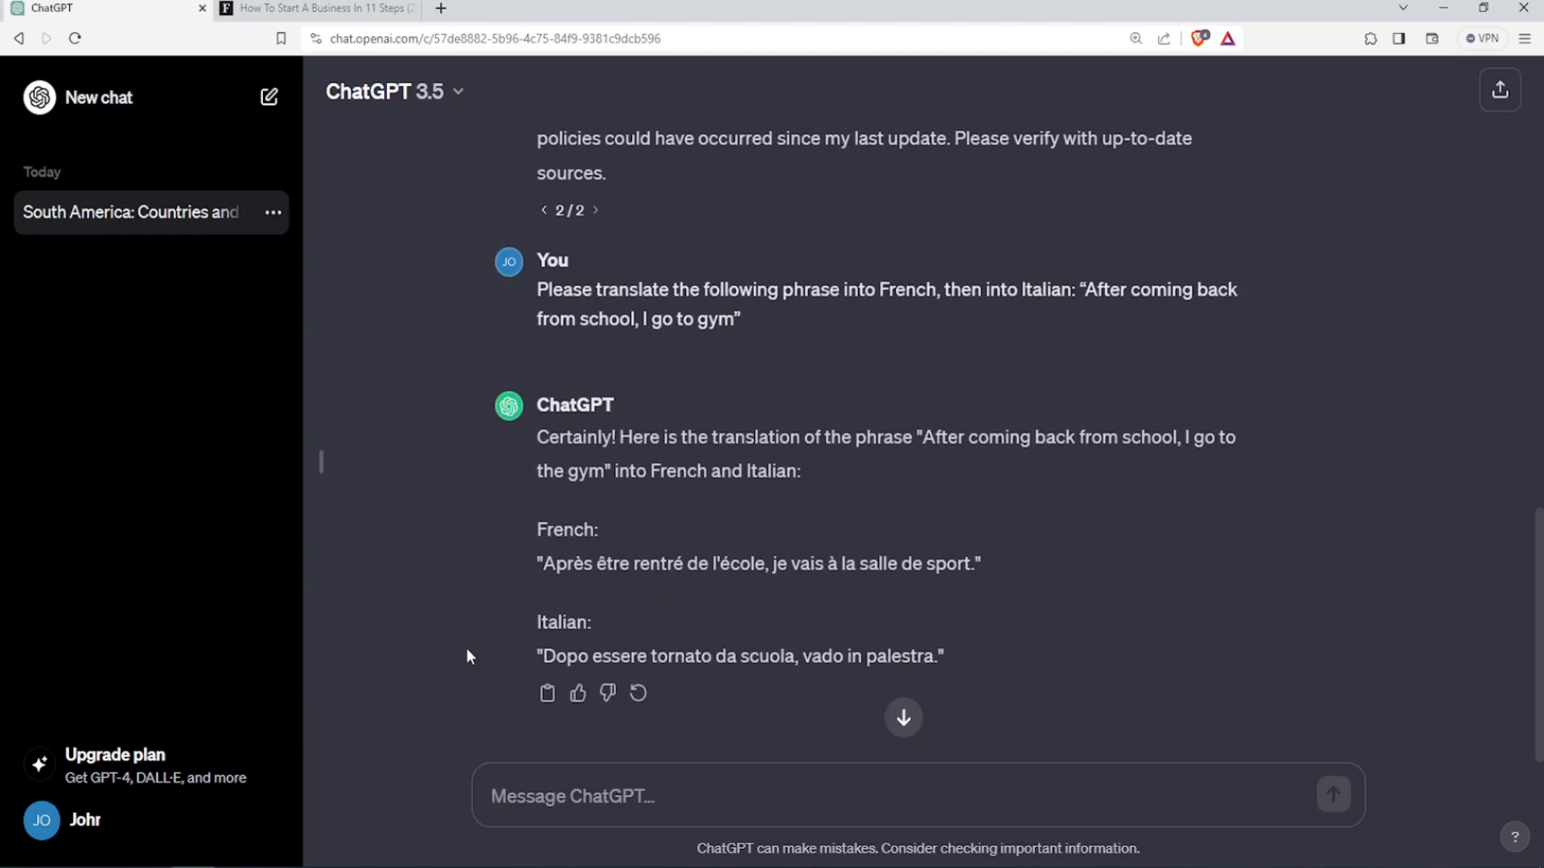
left_click(886, 796)
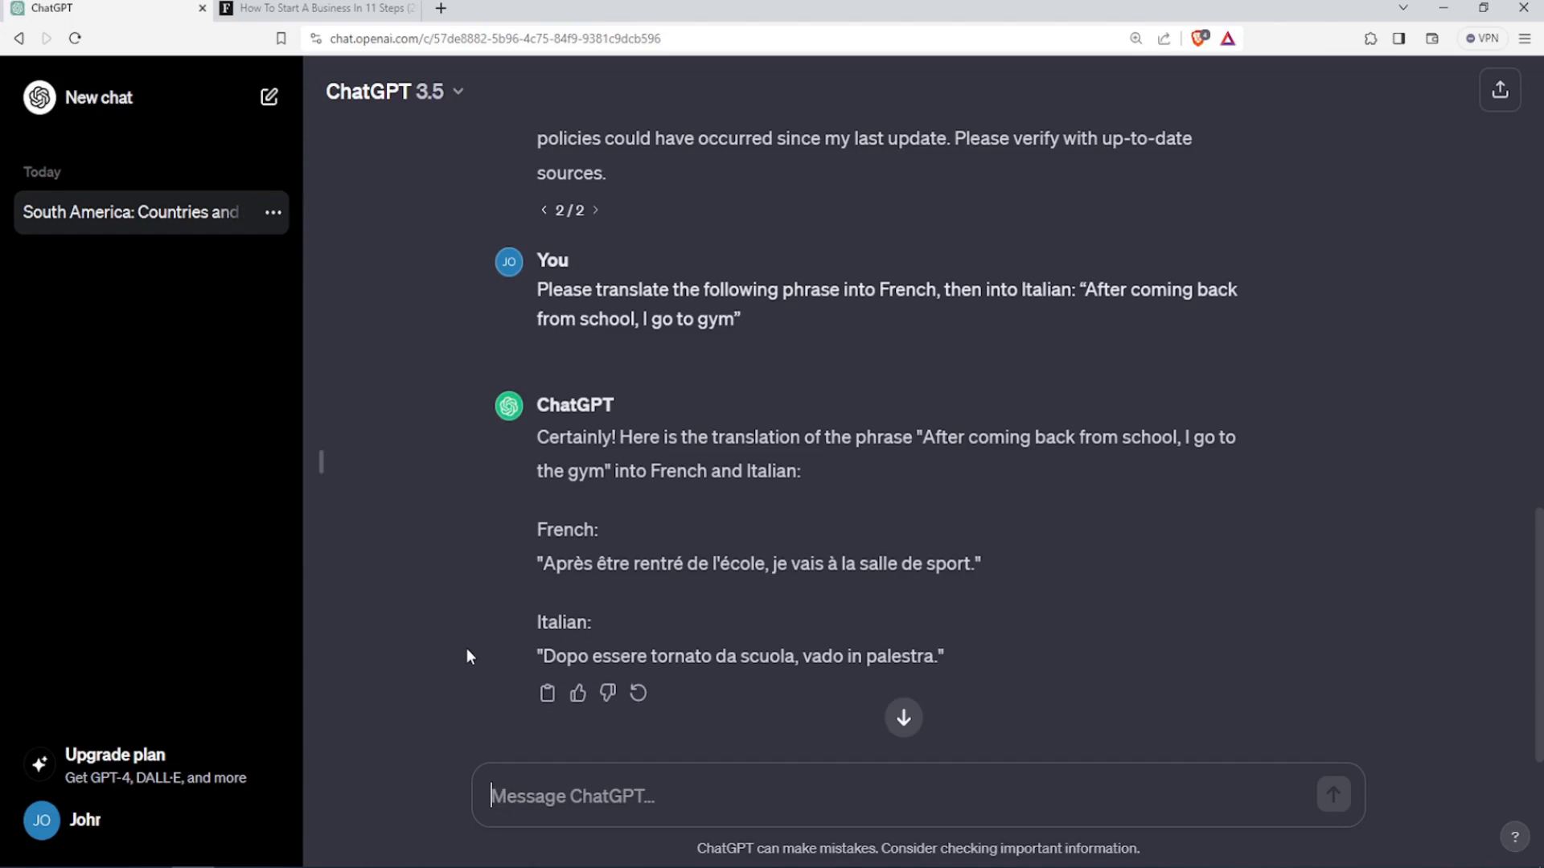
mouse_move(418, 677)
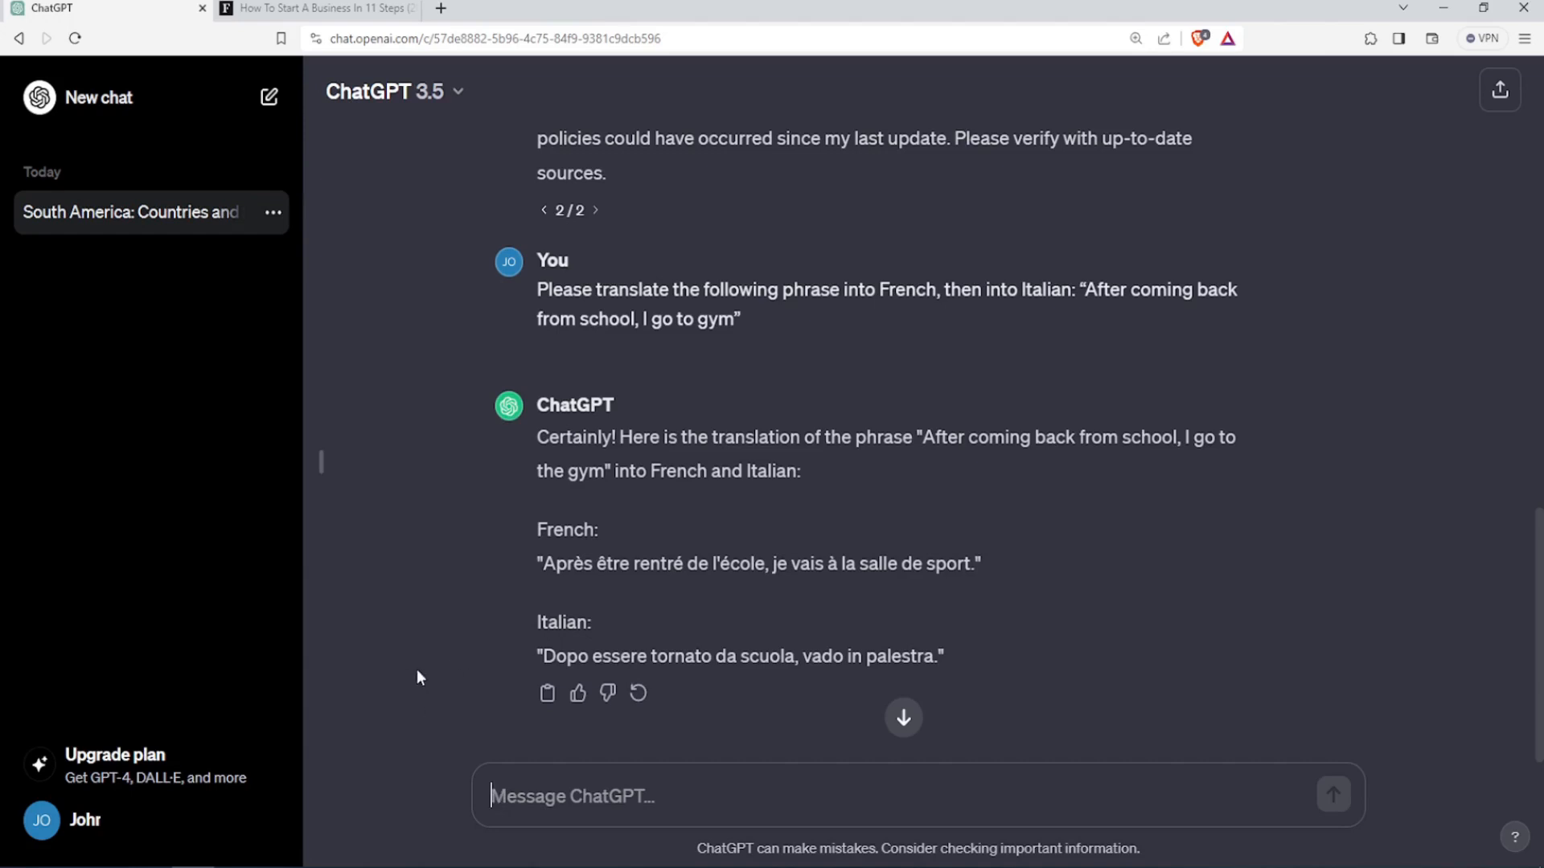
mouse_move(384, 708)
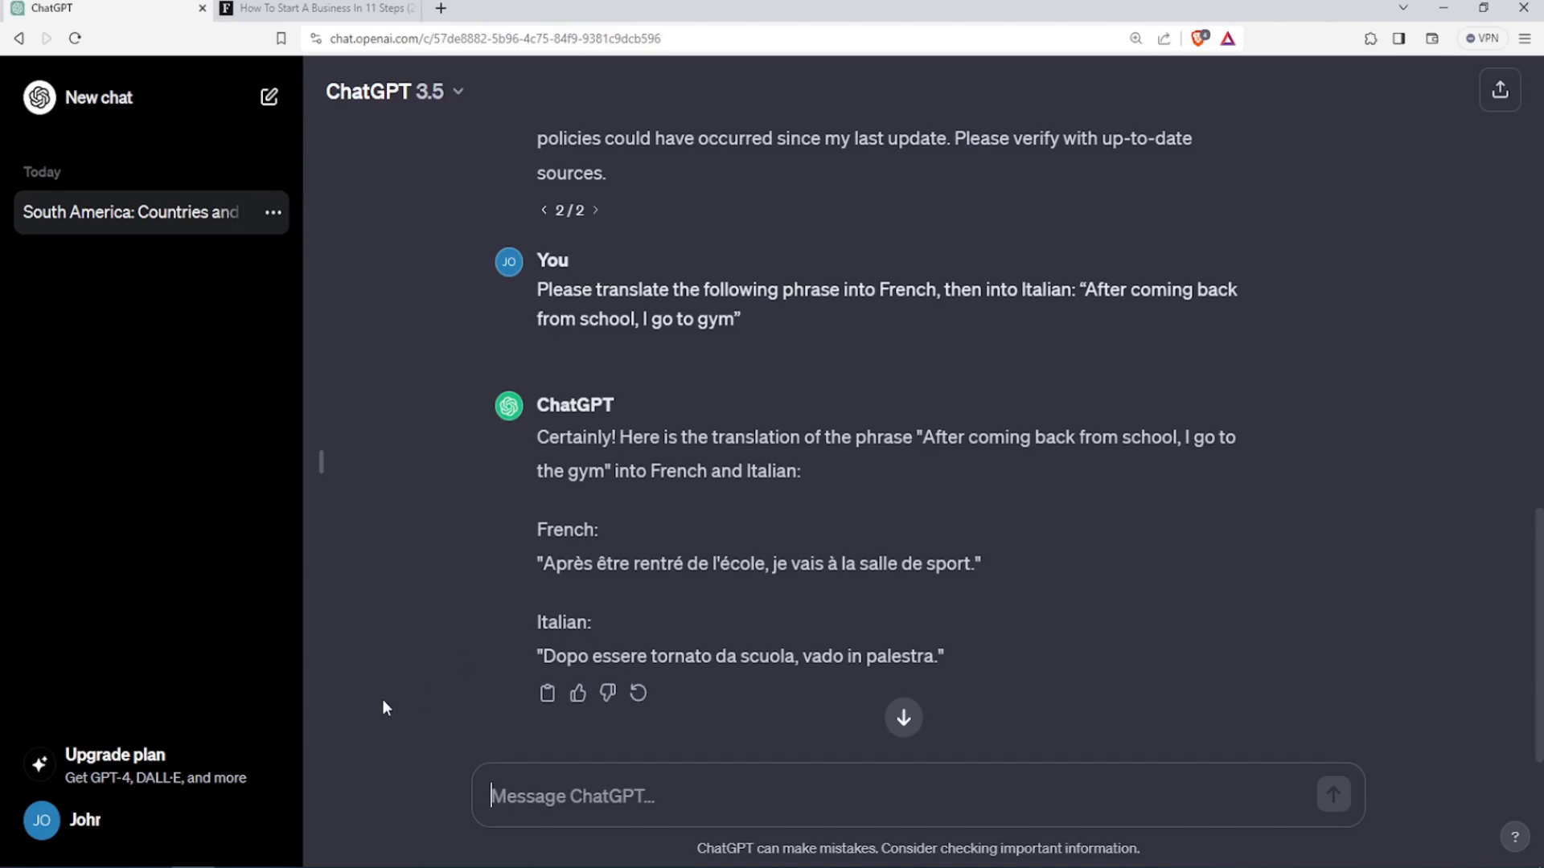
mouse_move(478, 659)
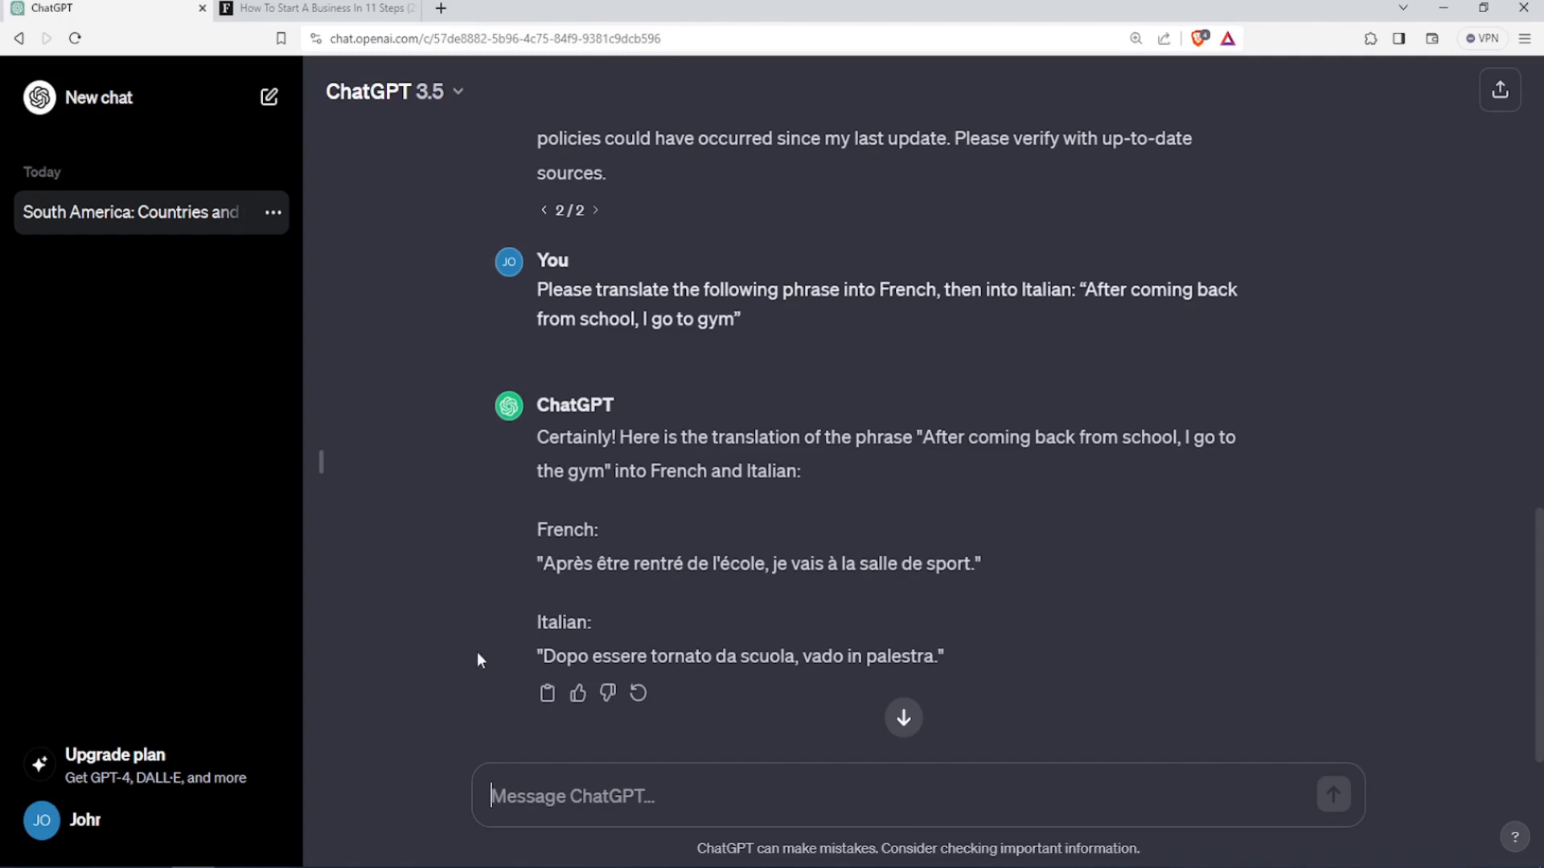
mouse_move(382, 733)
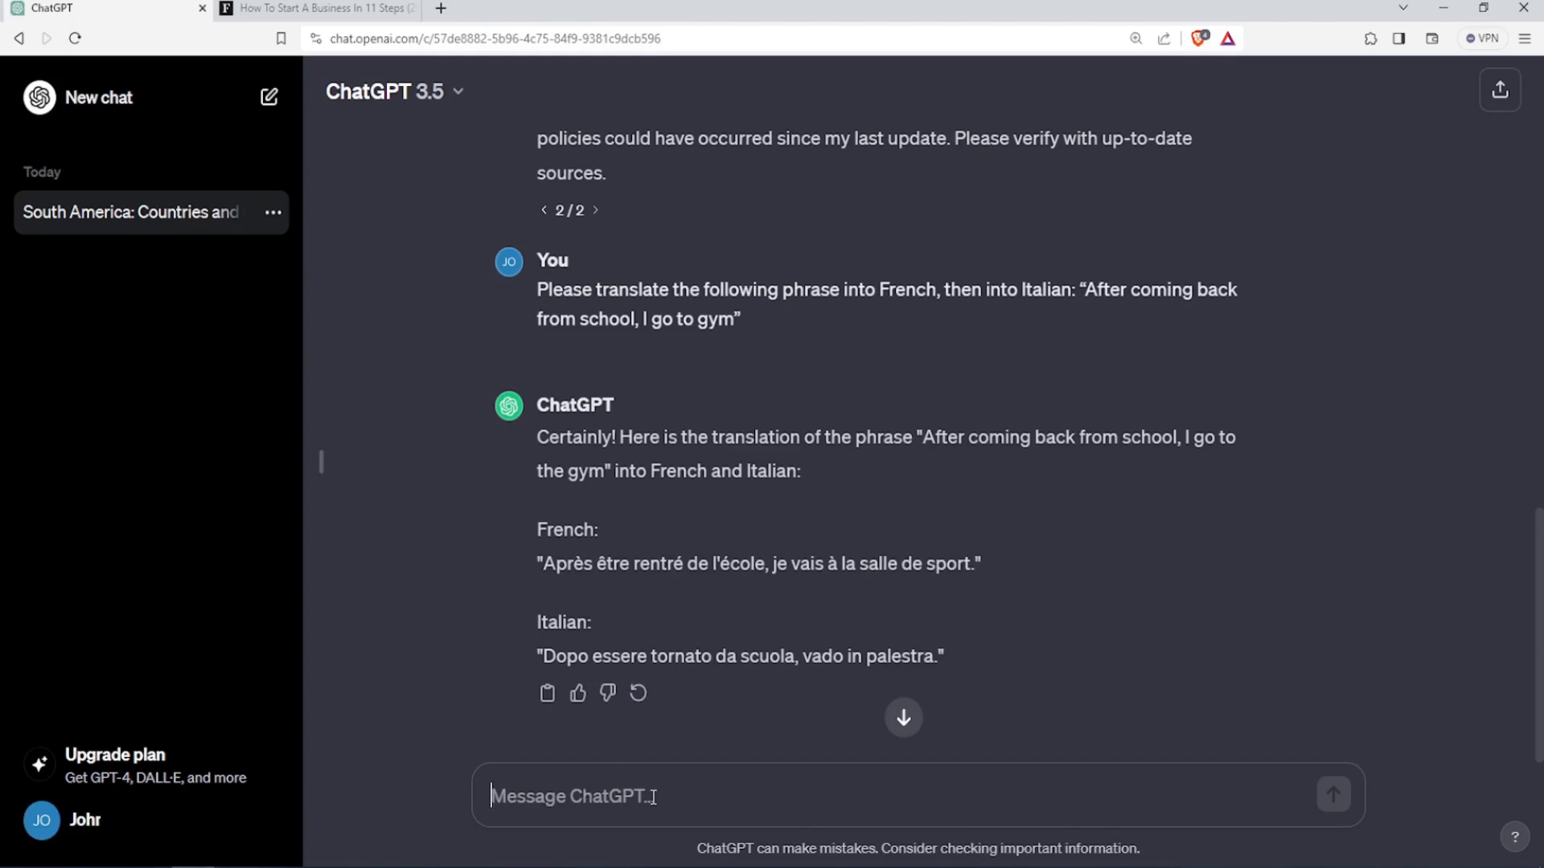
Request a roughly 1000-word article about "Internet Marketing".
type("Could you please write for me an article about \"Internet Marketing\". The article should be about 1000 words")
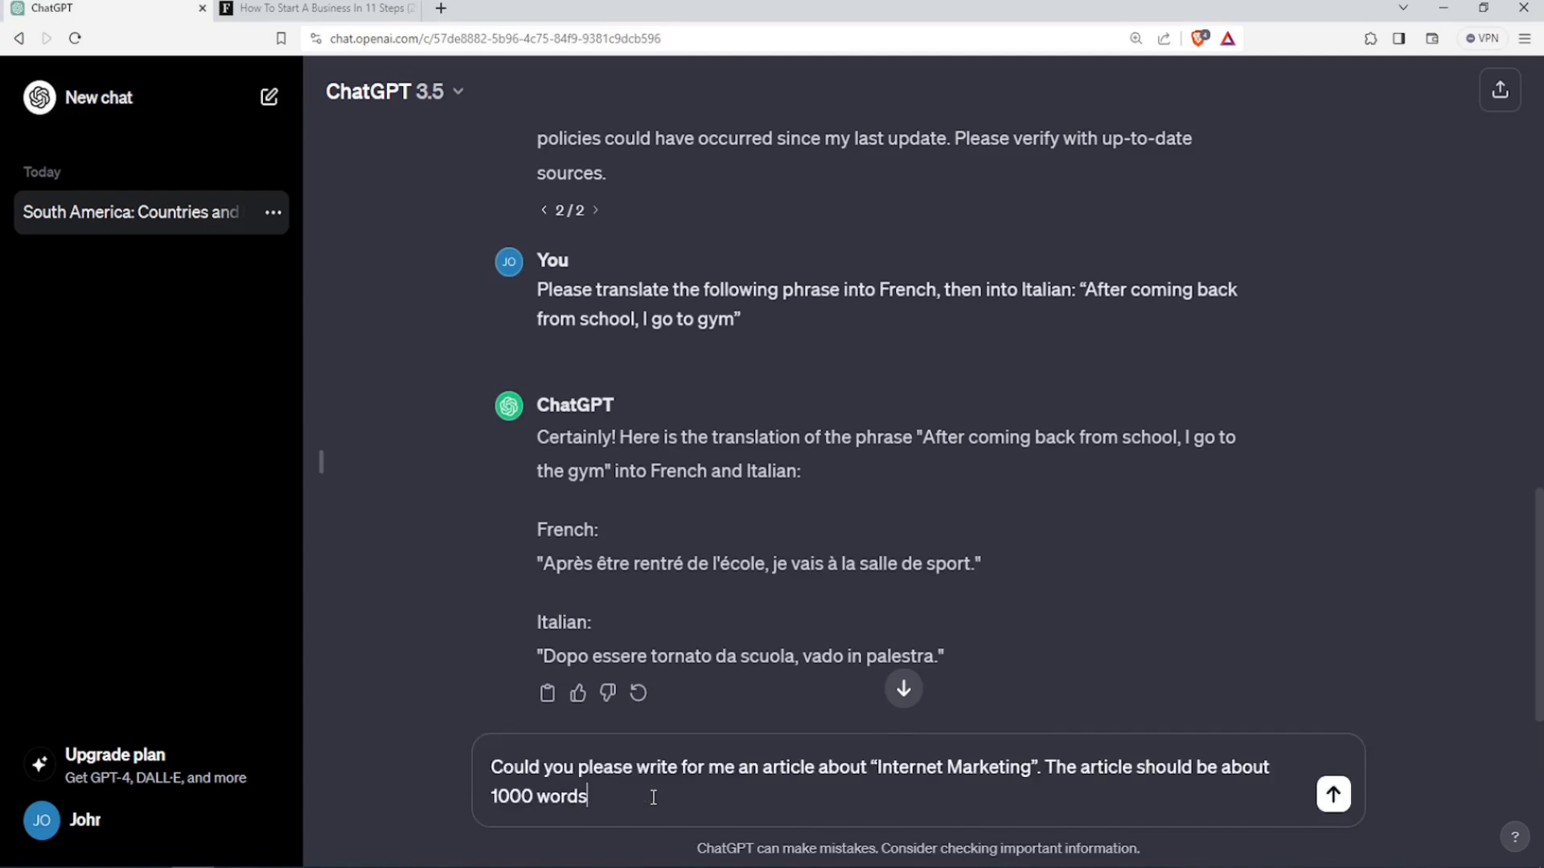
type(".")
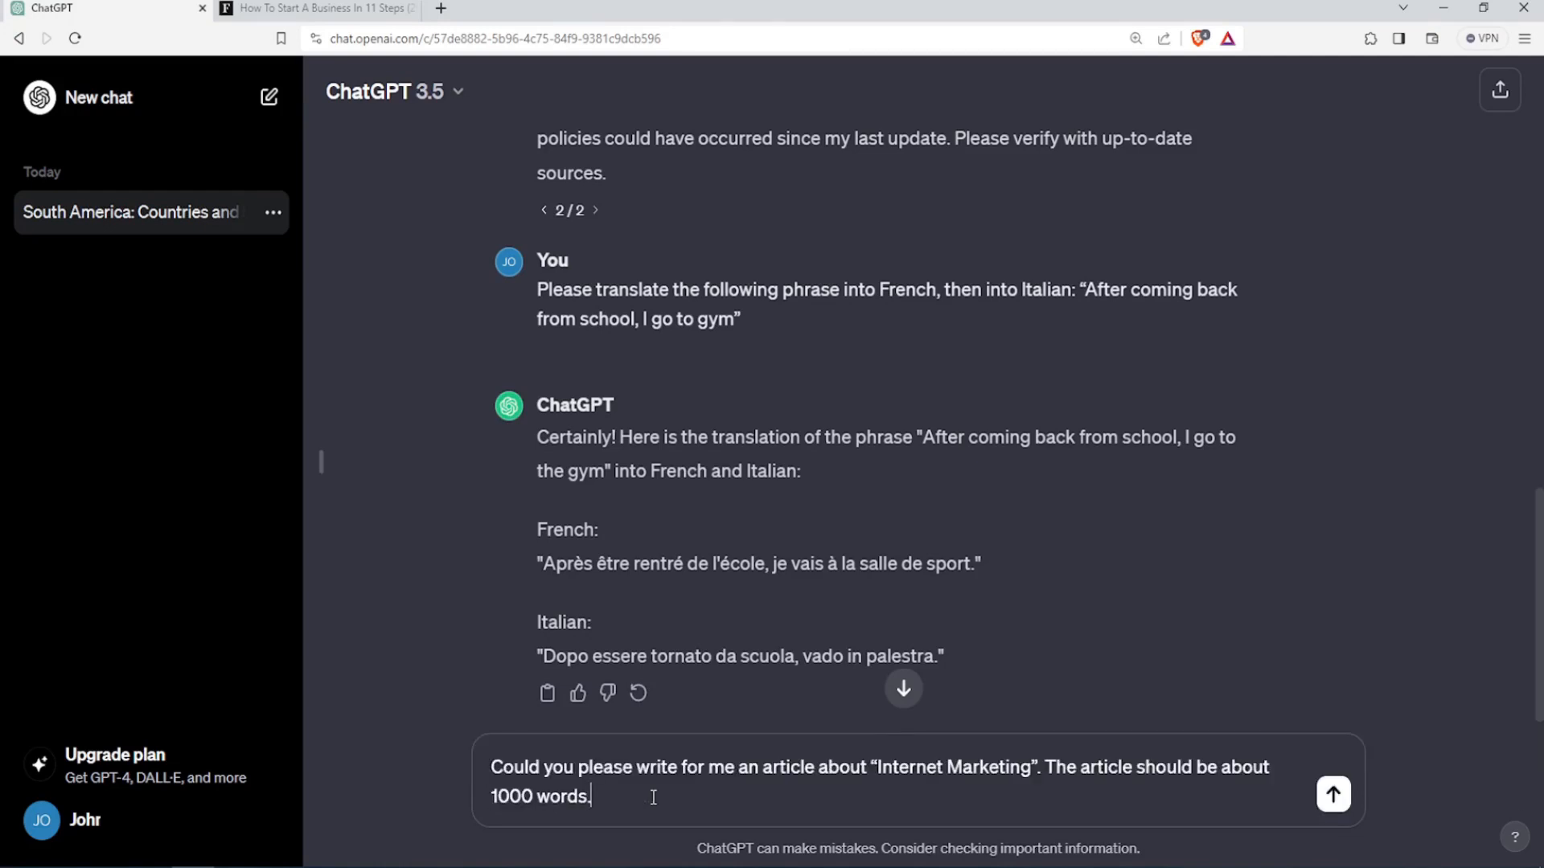
mouse_move(683, 791)
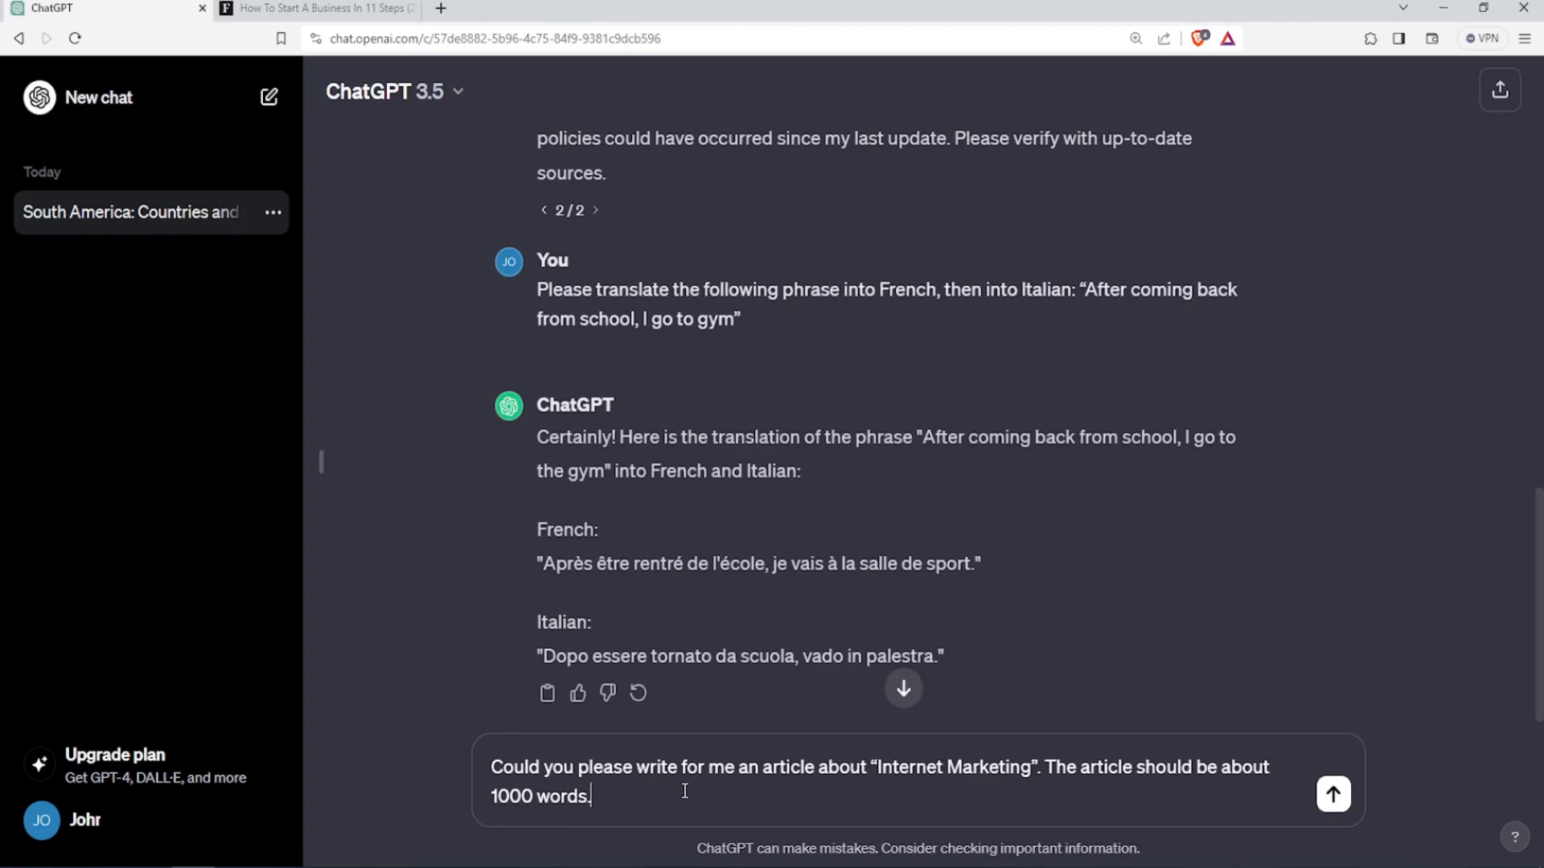
mouse_move(845, 798)
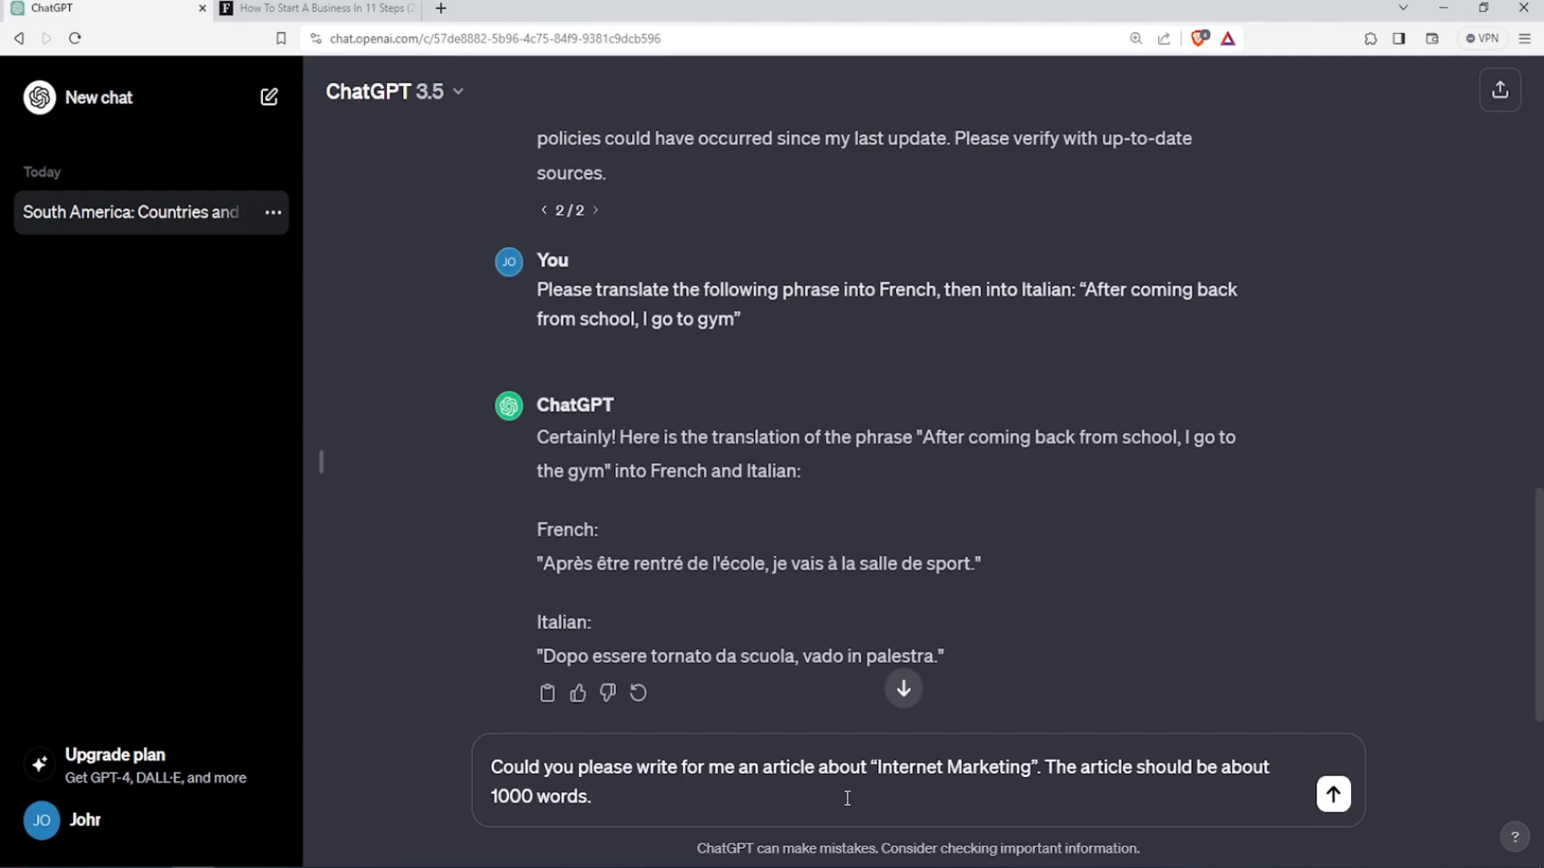
left_click(1332, 794)
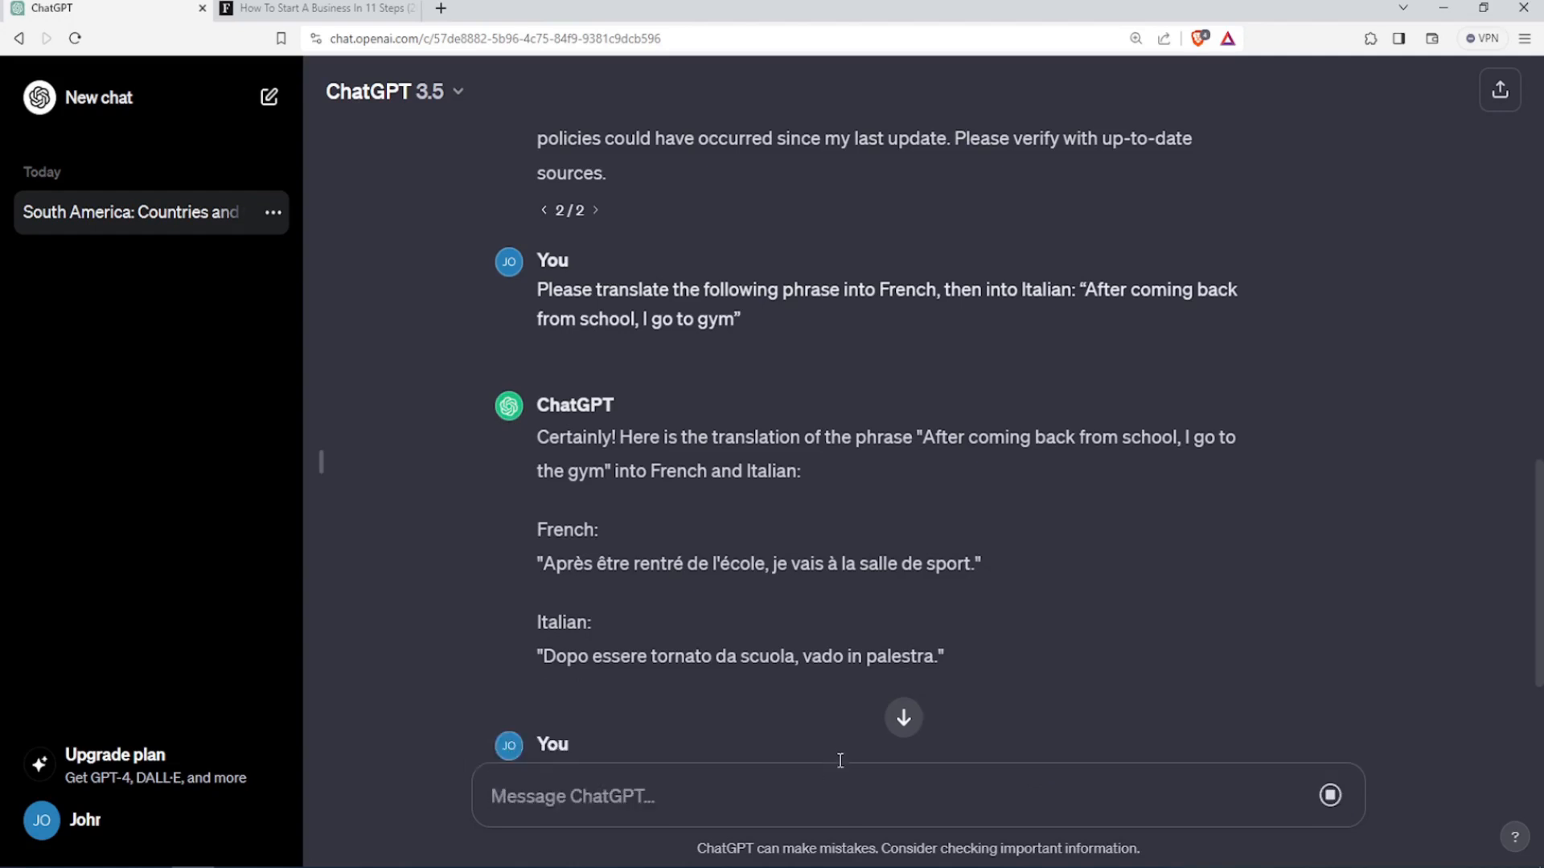
Read through the generated article's sections down to its Conclusion.
scroll("down", 3)
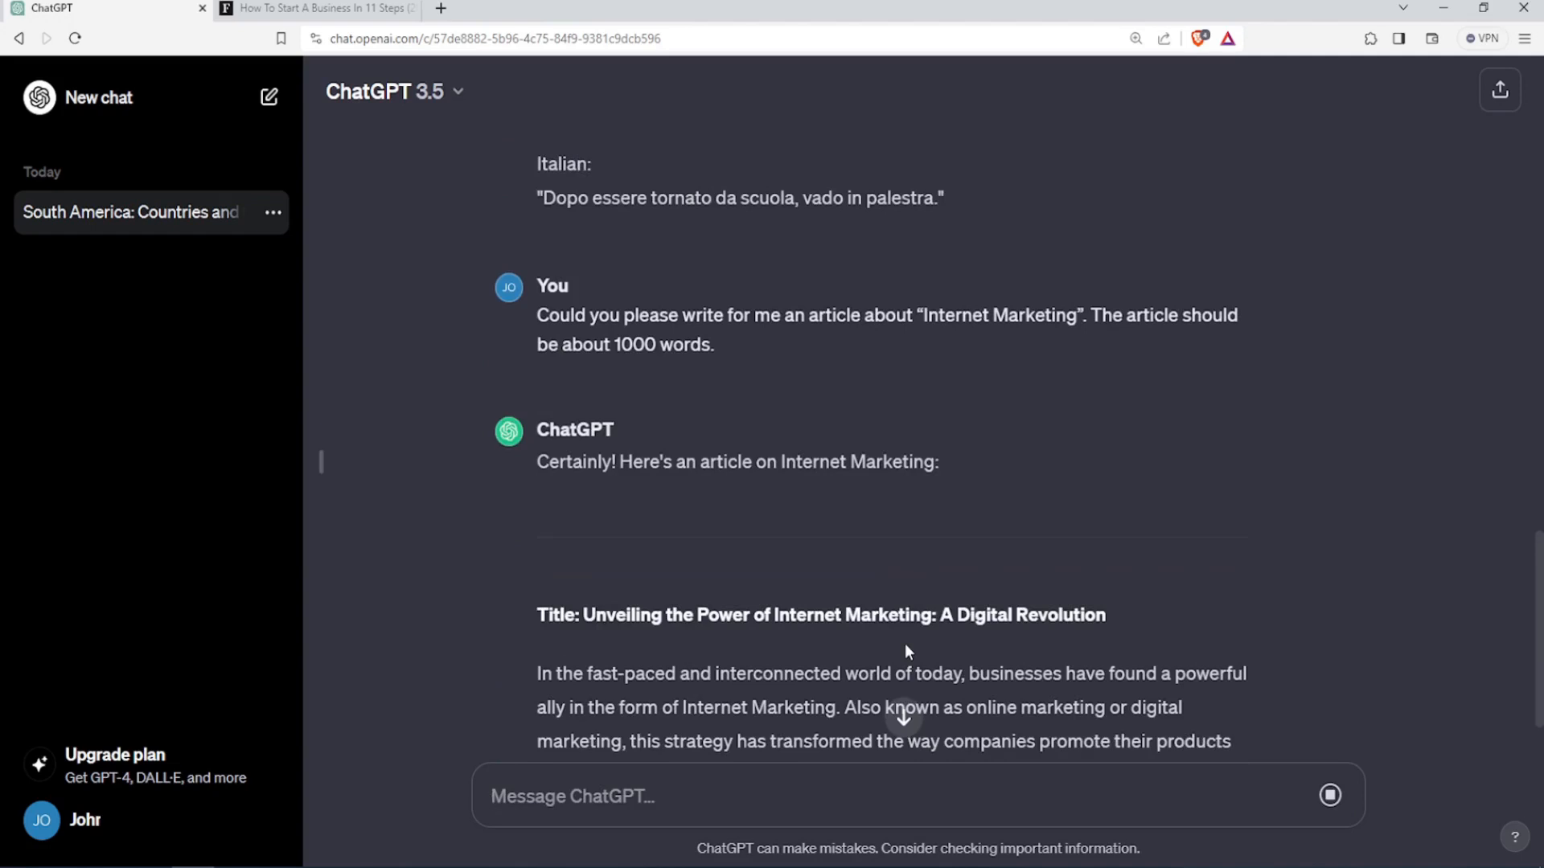
scroll("down", 3)
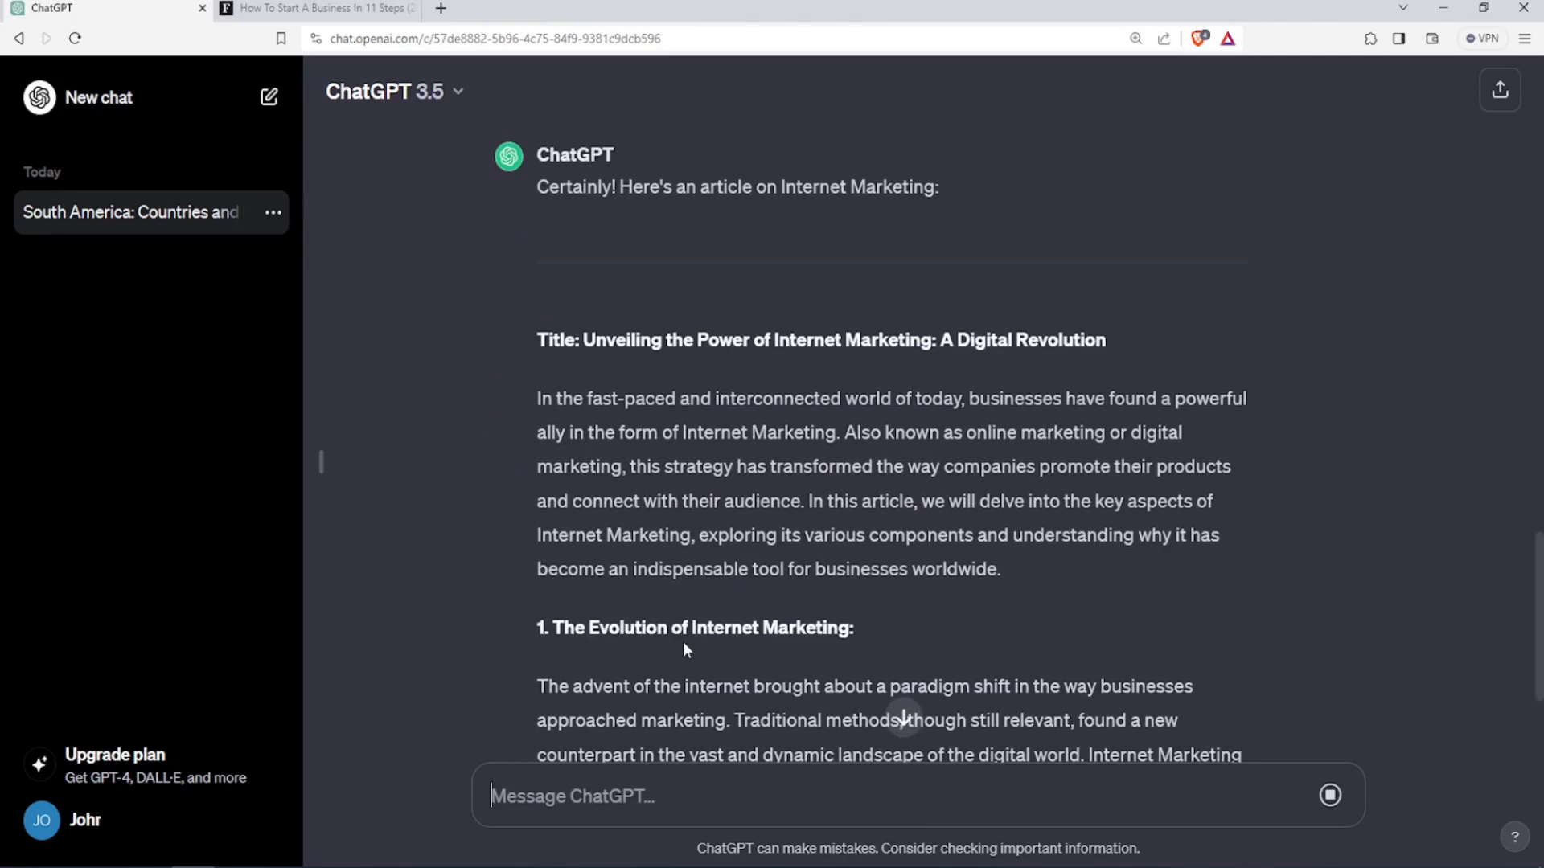
scroll("down", 3)
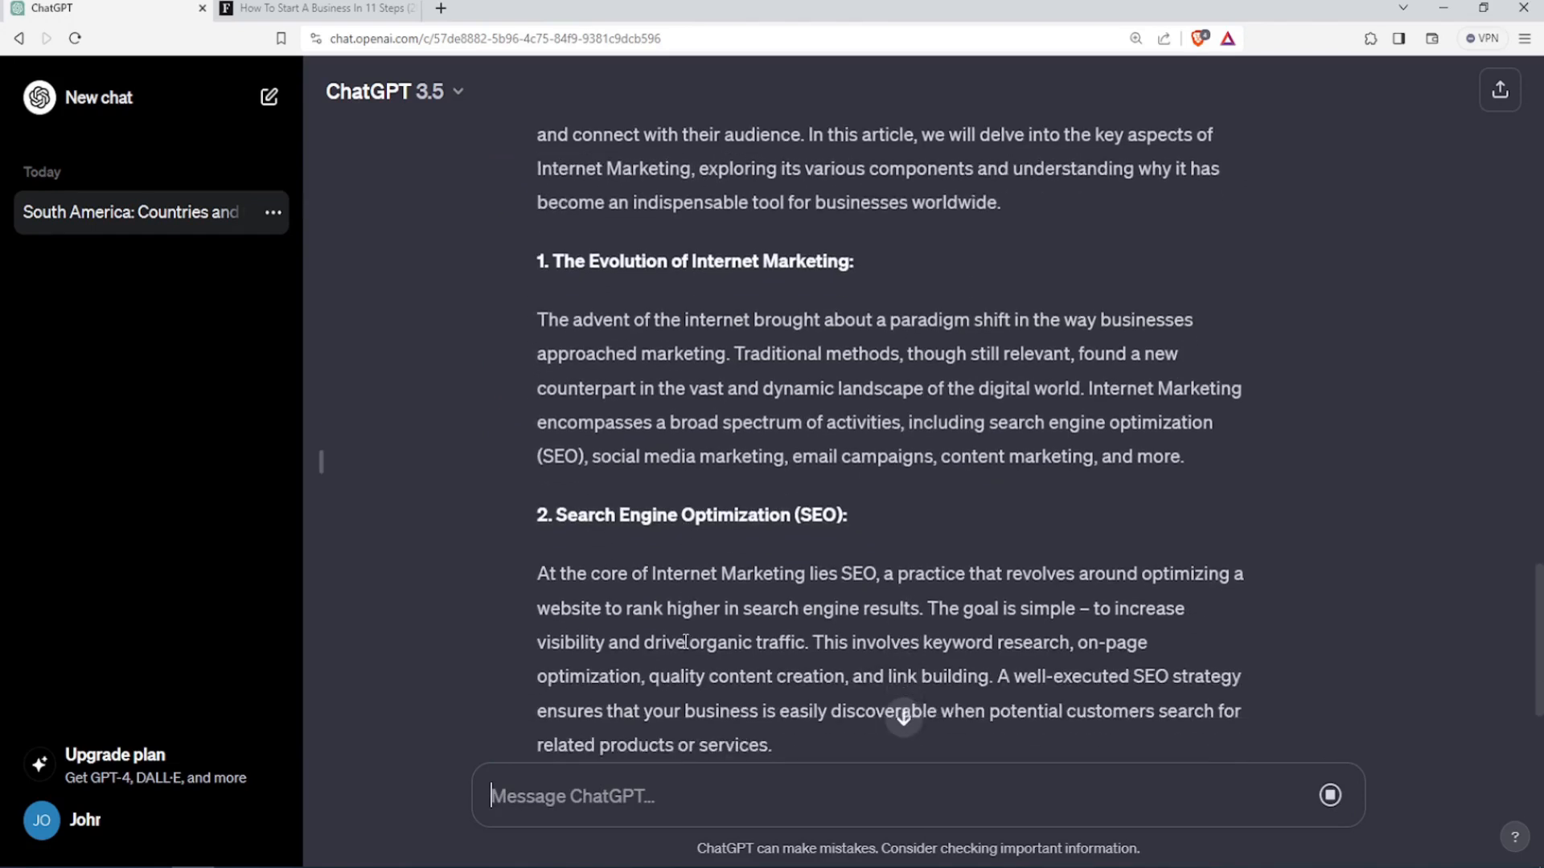
scroll("down", 3)
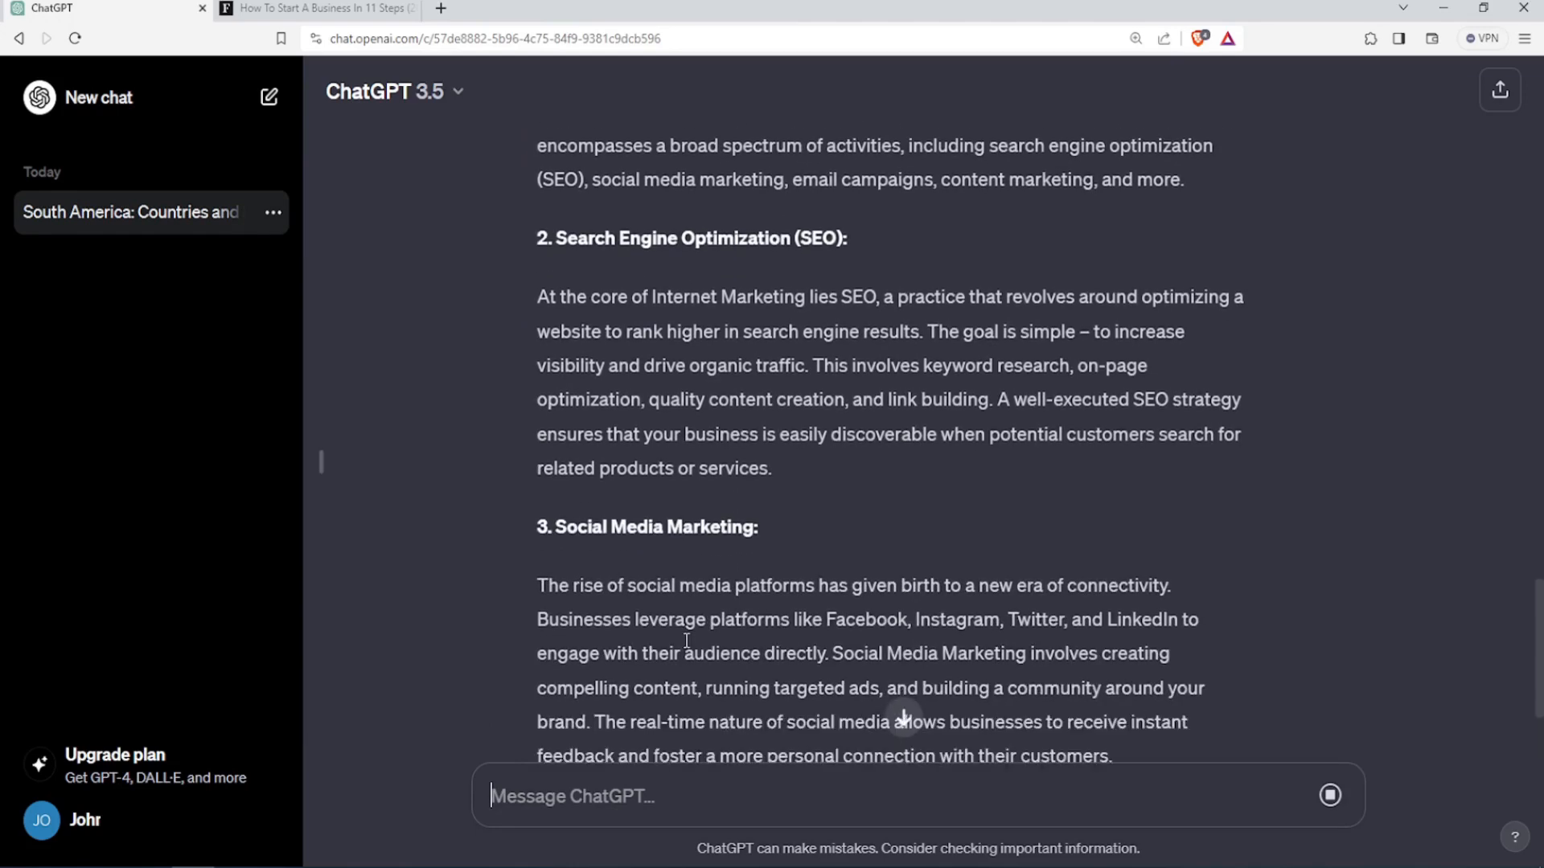
scroll("down", 3)
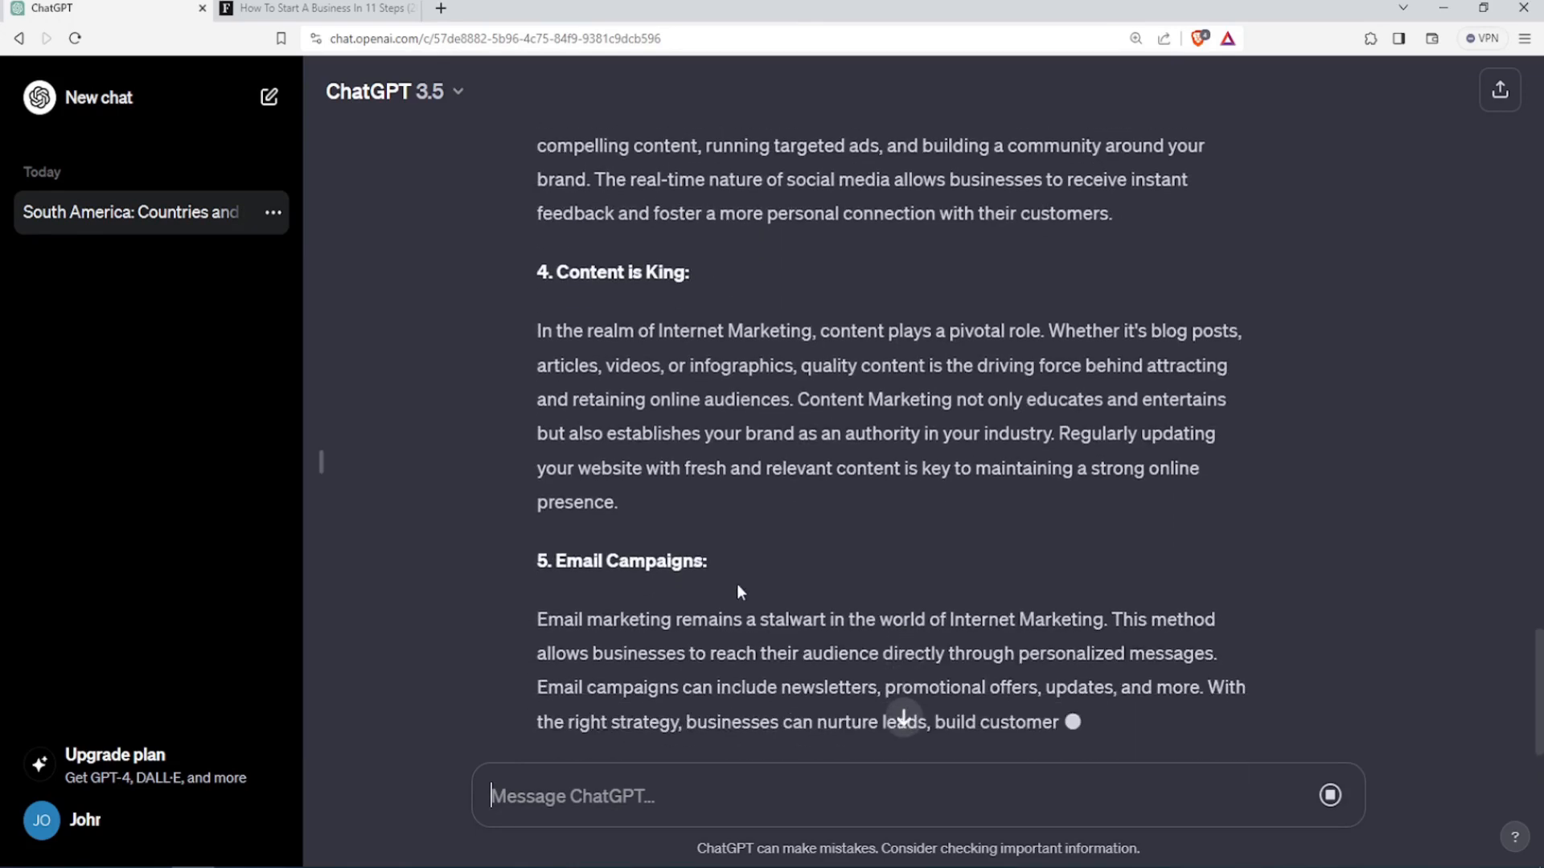
scroll("down", 3)
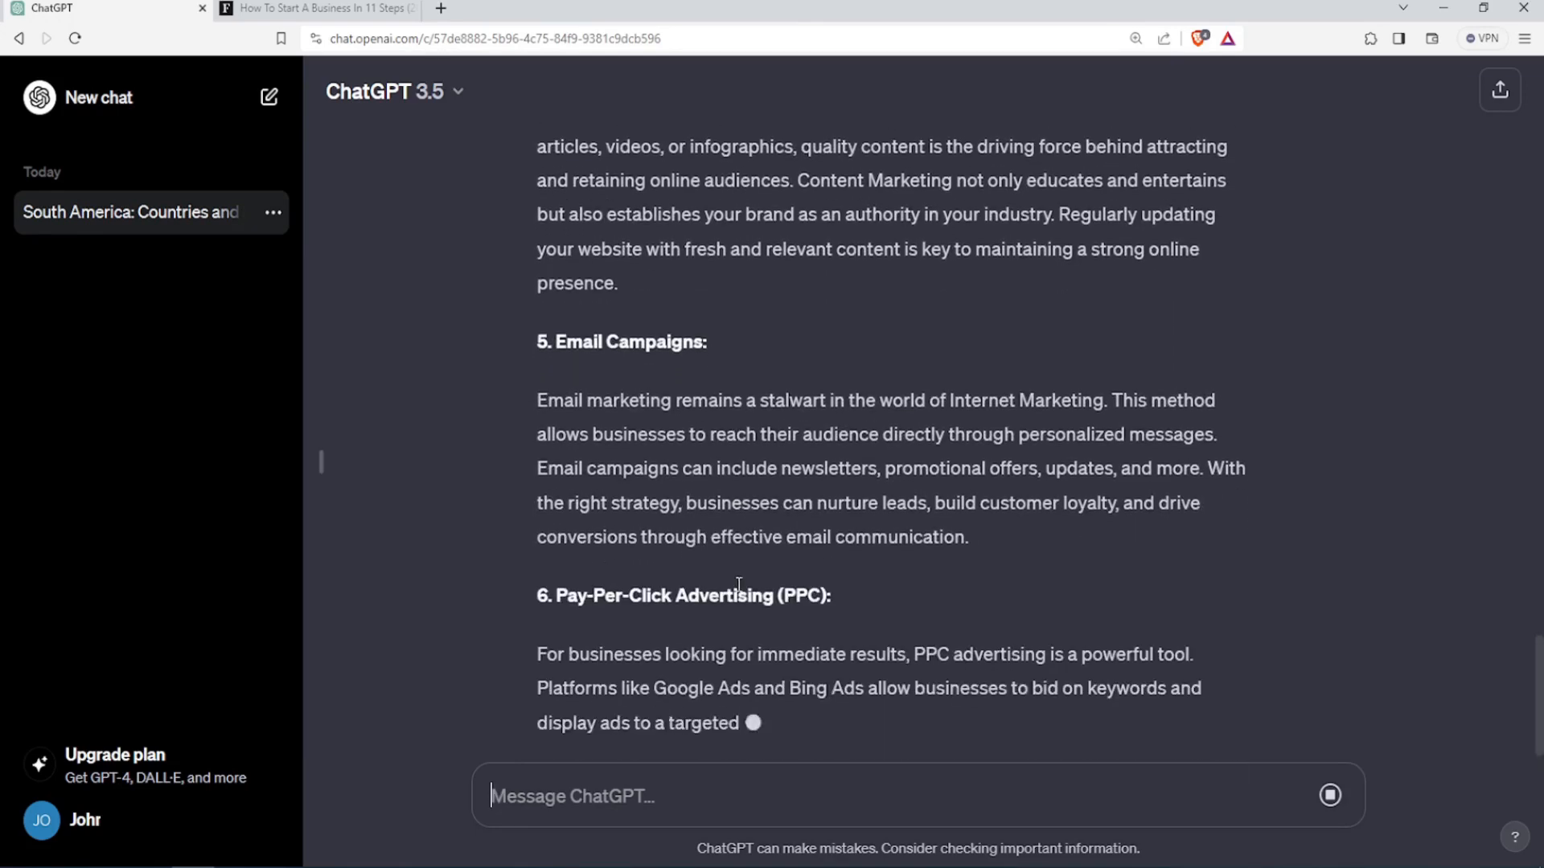
scroll("down", 3)
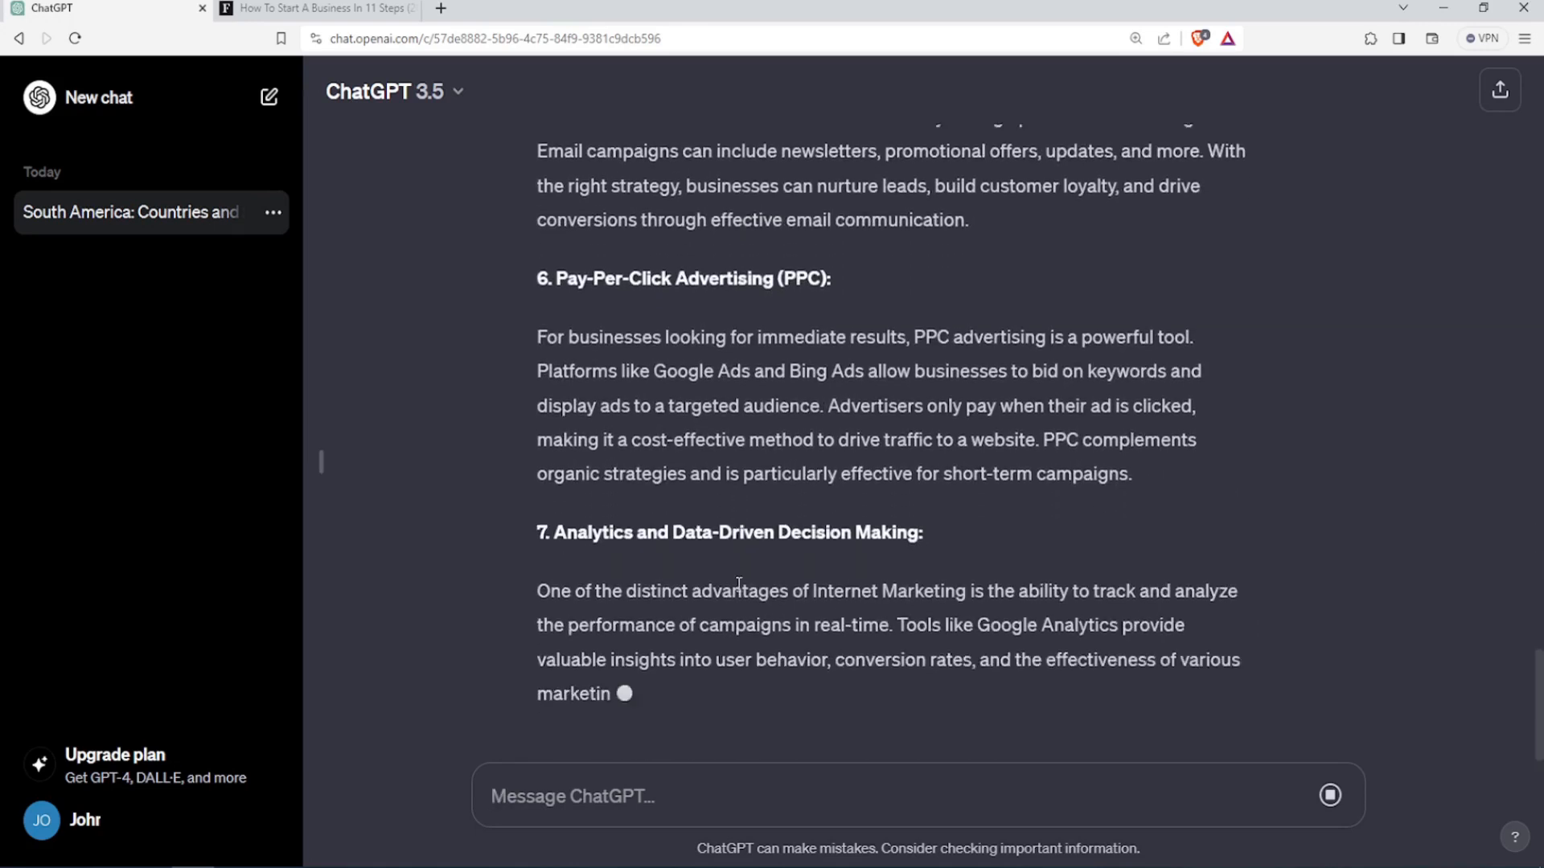
scroll("down", 3)
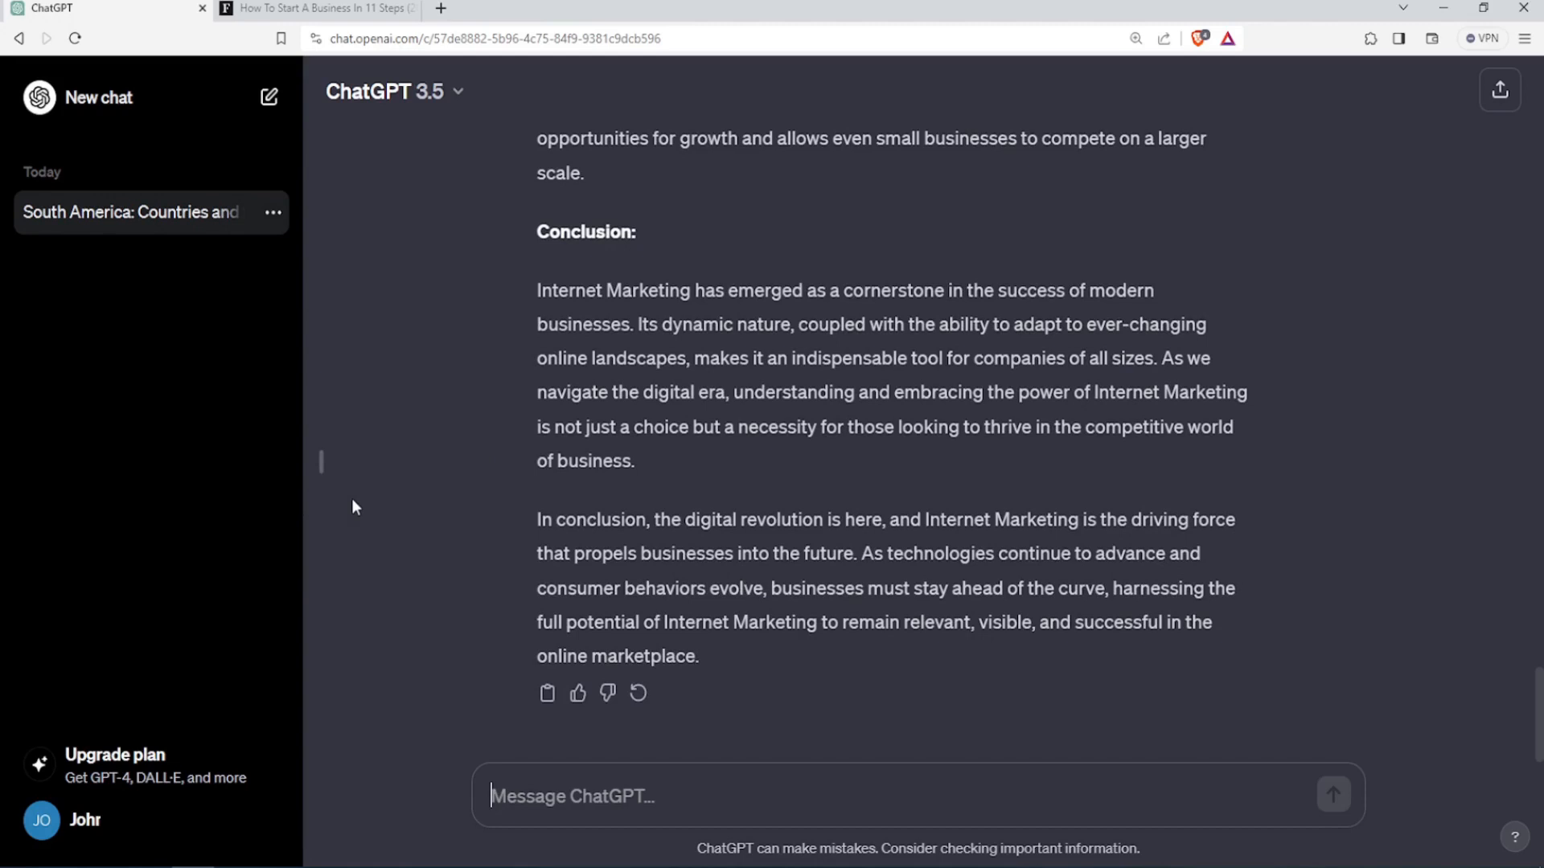
mouse_move(344, 579)
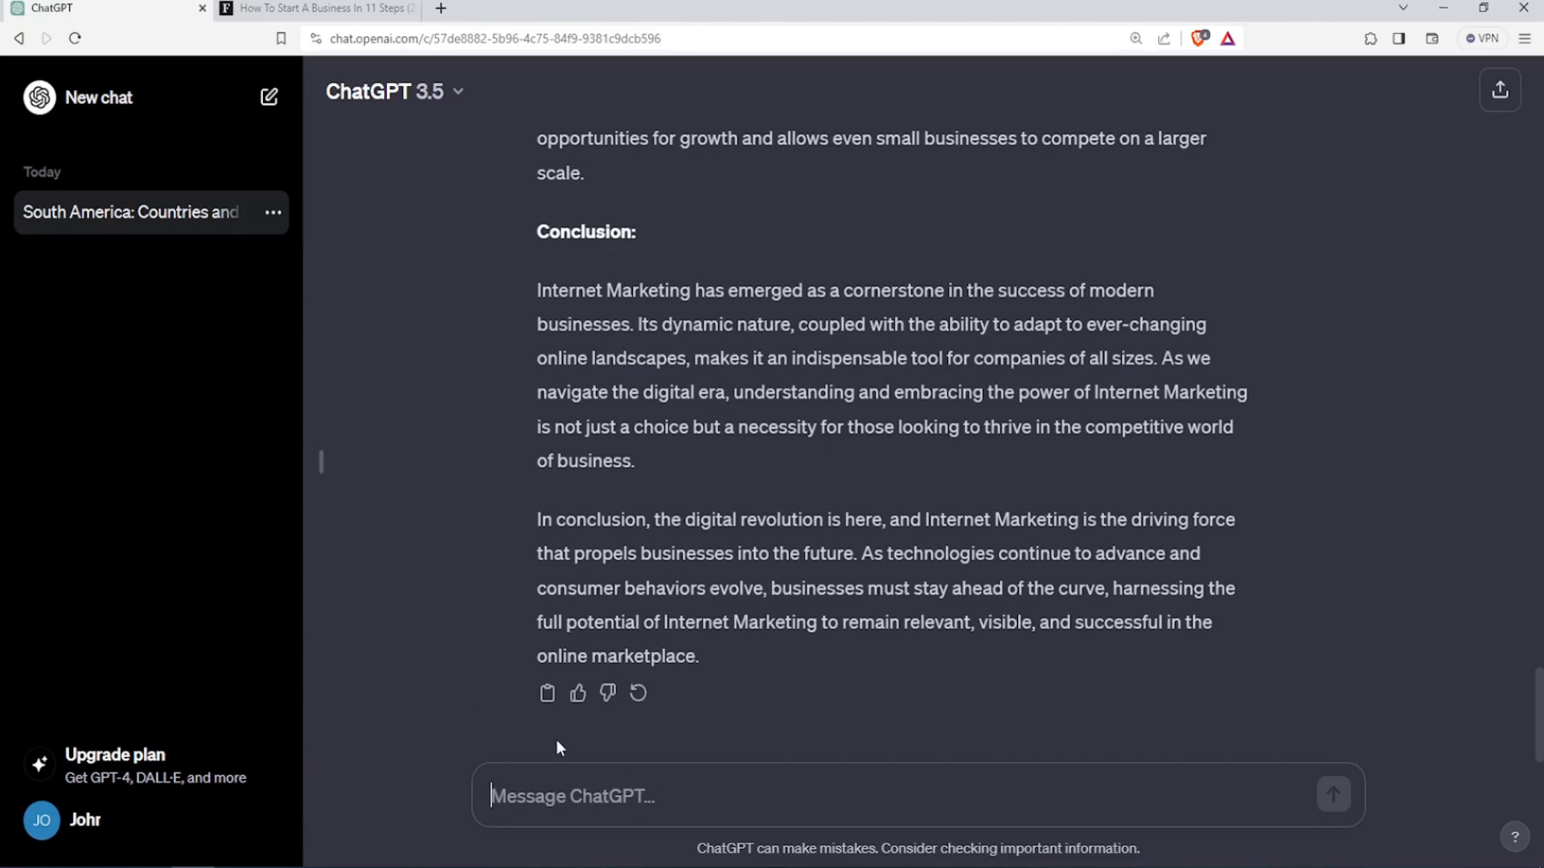
Ask for the most effective ways to promote and market a newly manufactured chair.
type("I just manufactured a new chair, could you please suggest the most effective ways to promote and market this product")
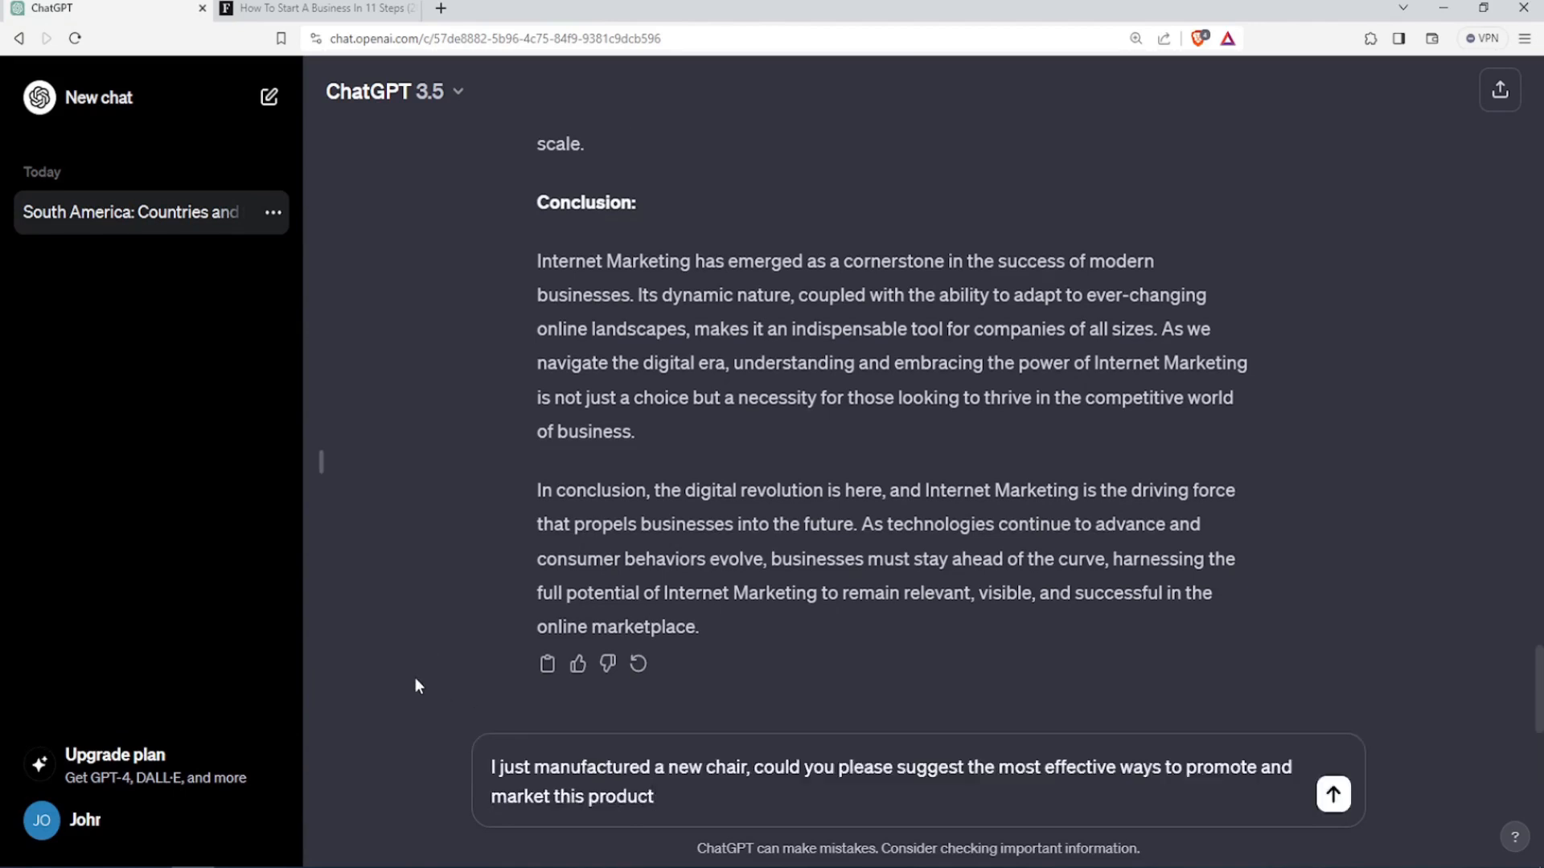
type(".")
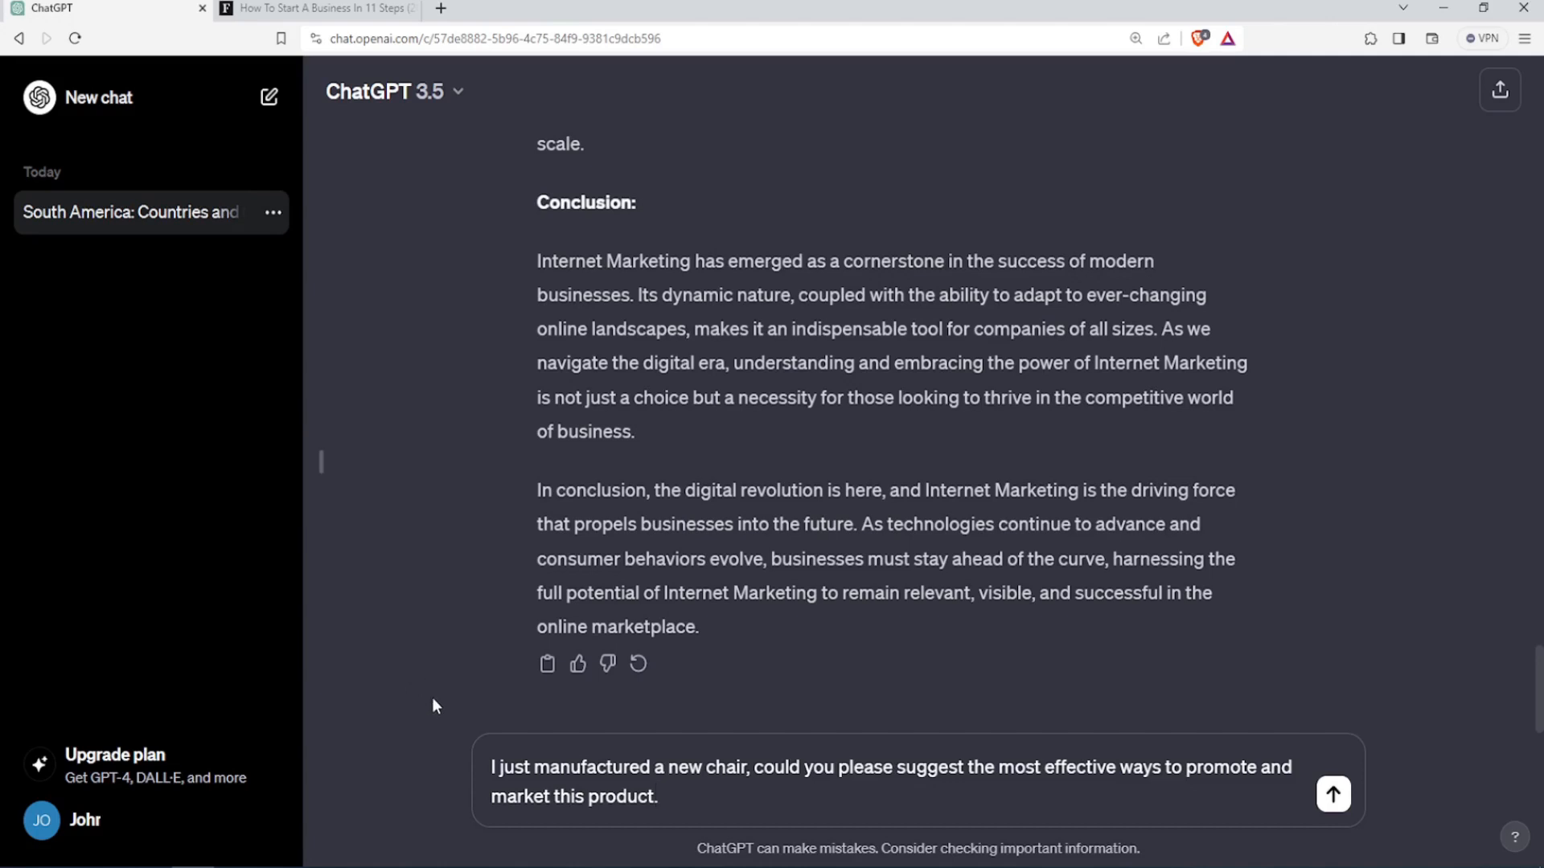
left_click(1331, 792)
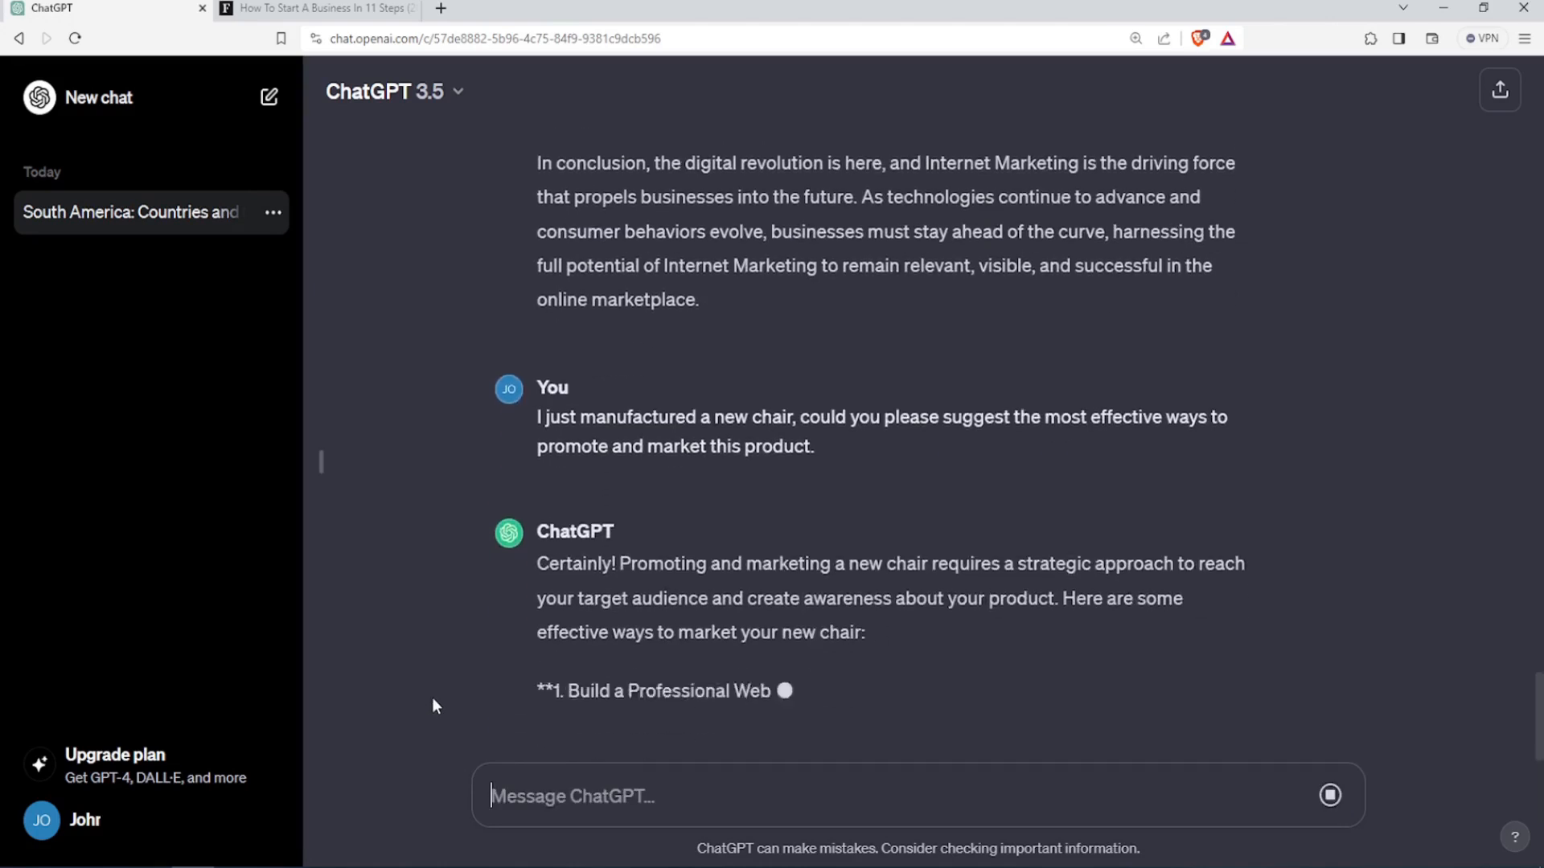
Read through the ten suggested marketing strategies and closing summary.
scroll("down", 3)
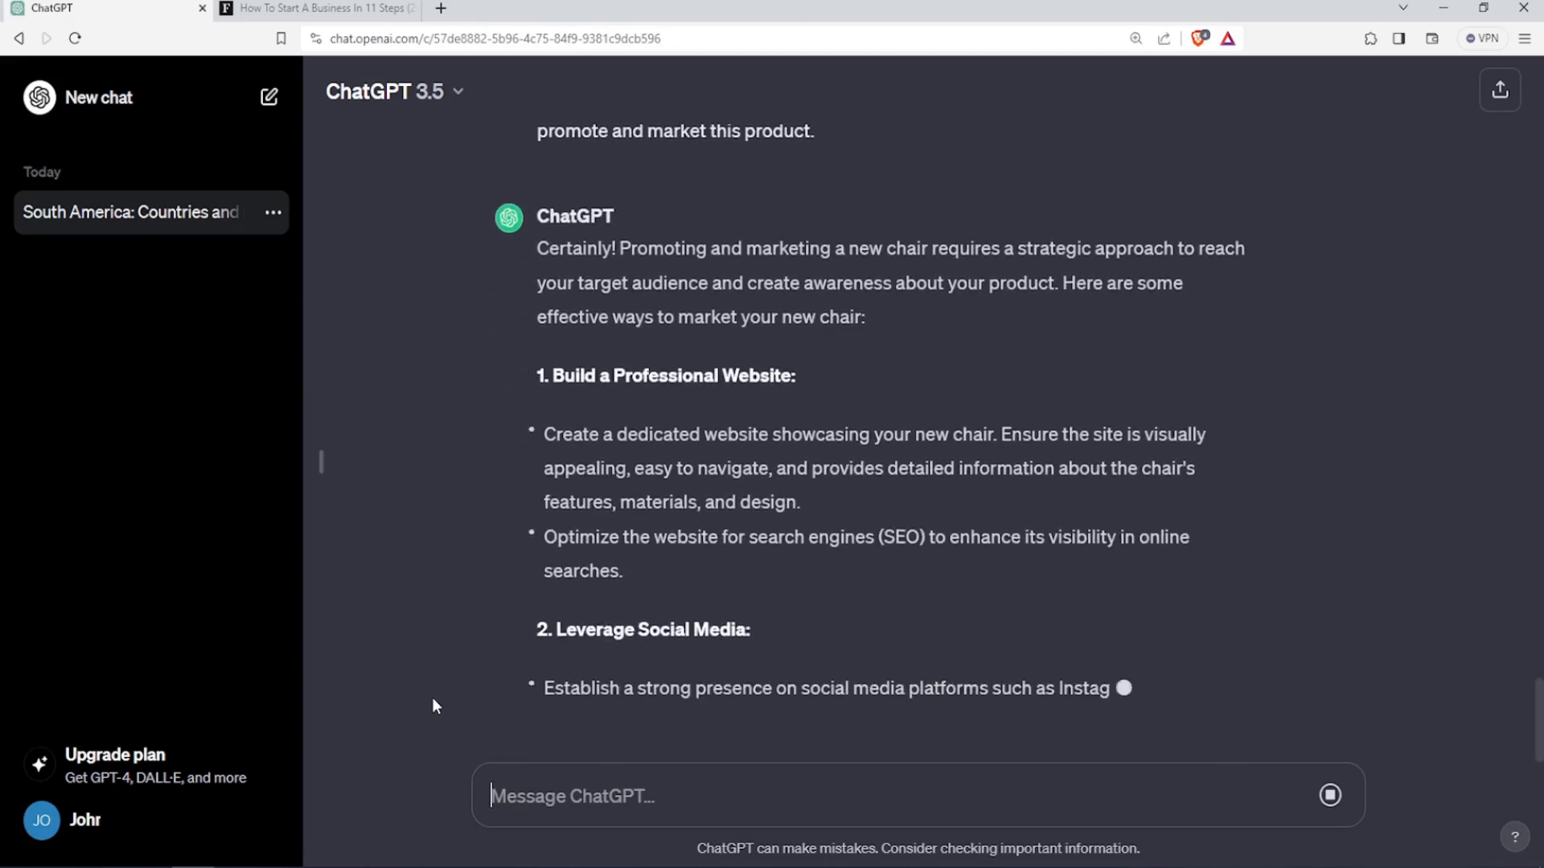
scroll("down", 3)
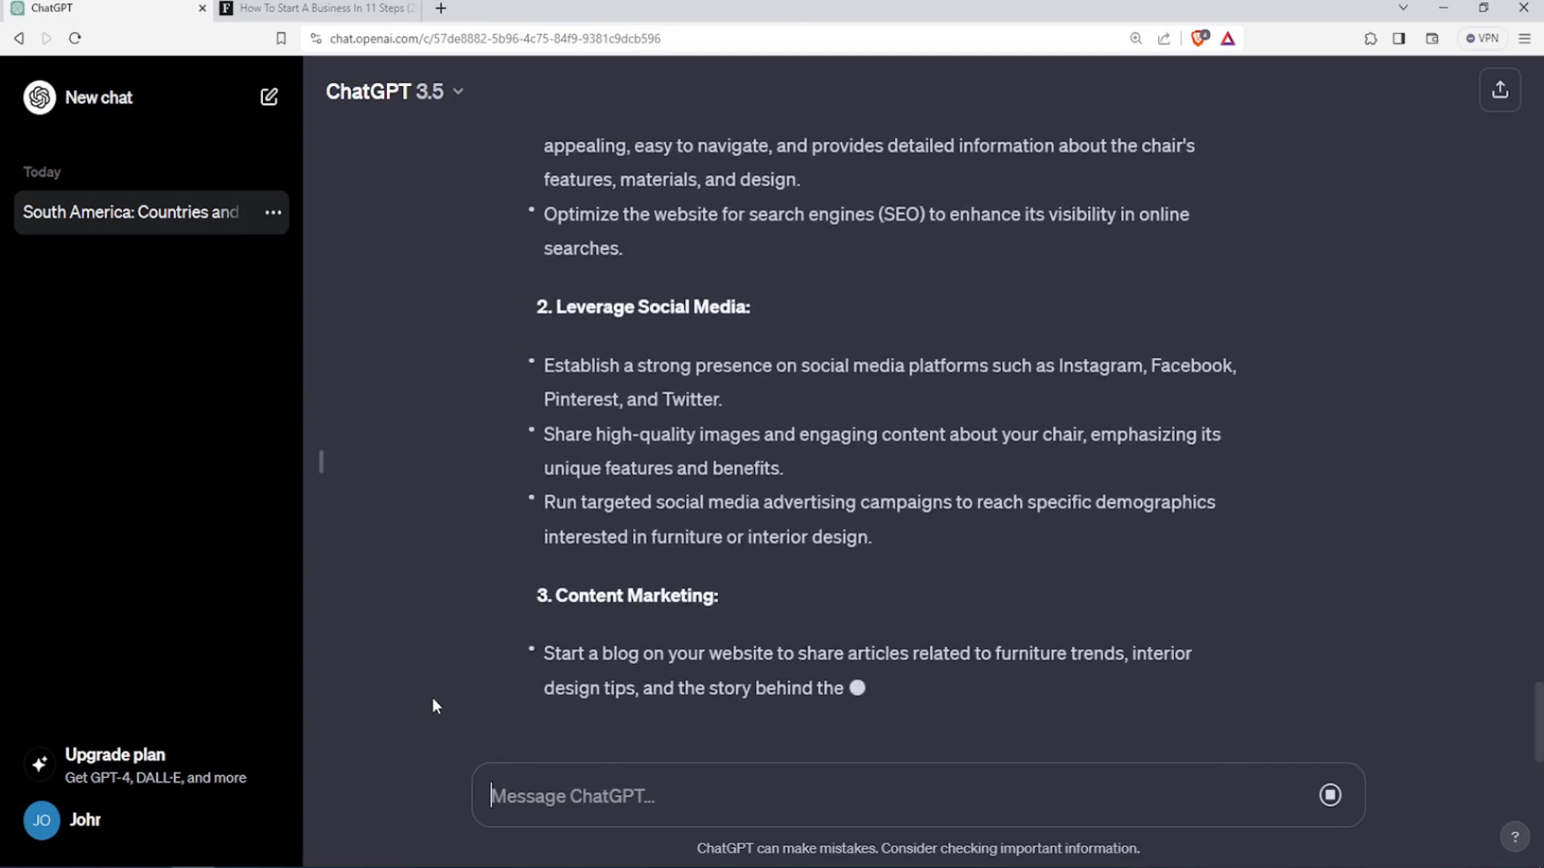
scroll("down", 3)
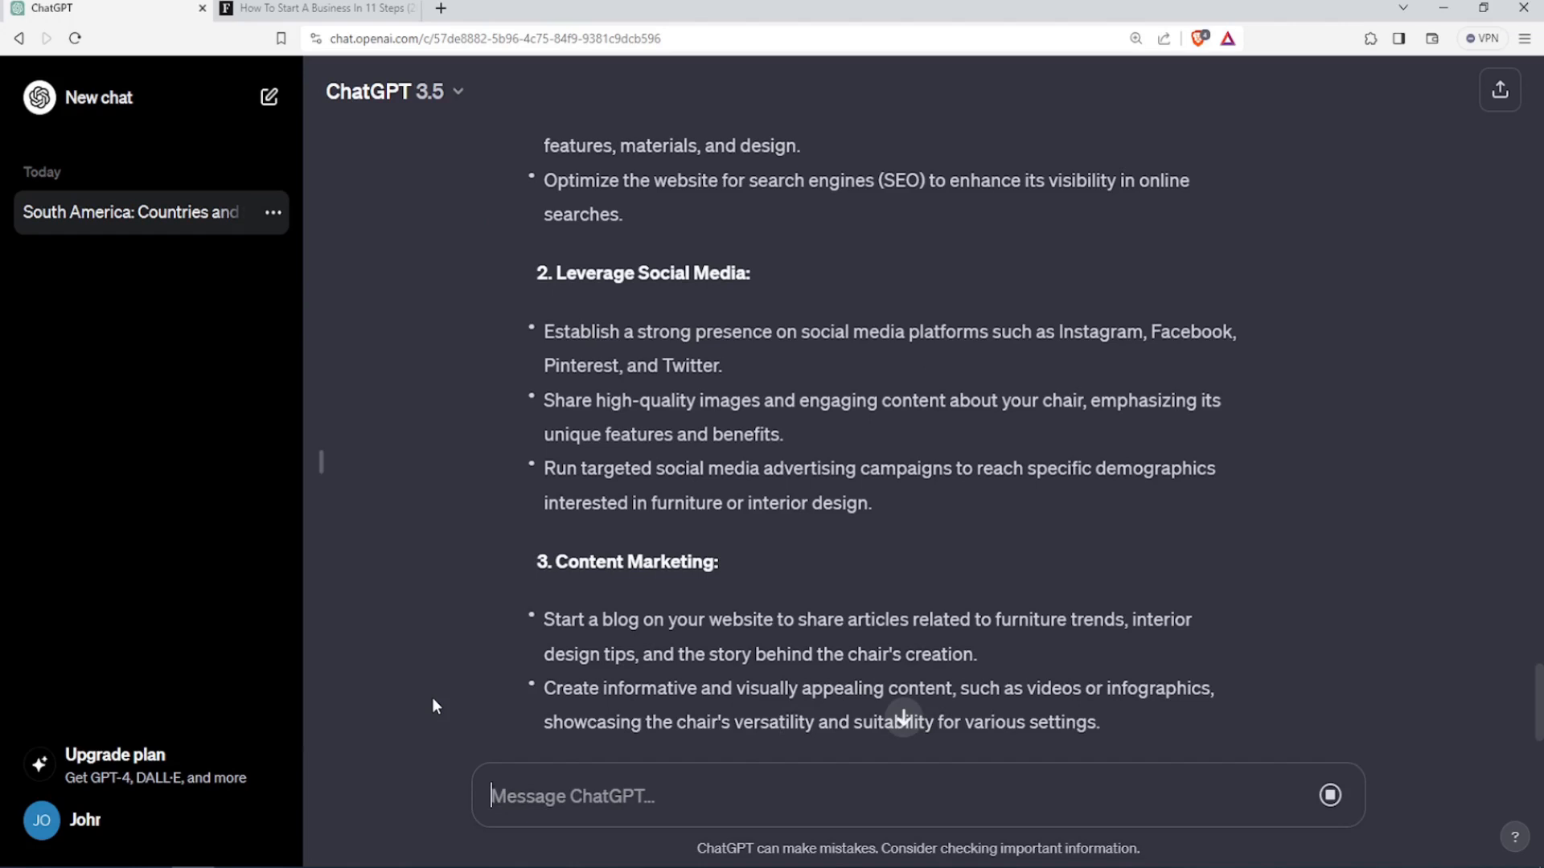
scroll("down", 3)
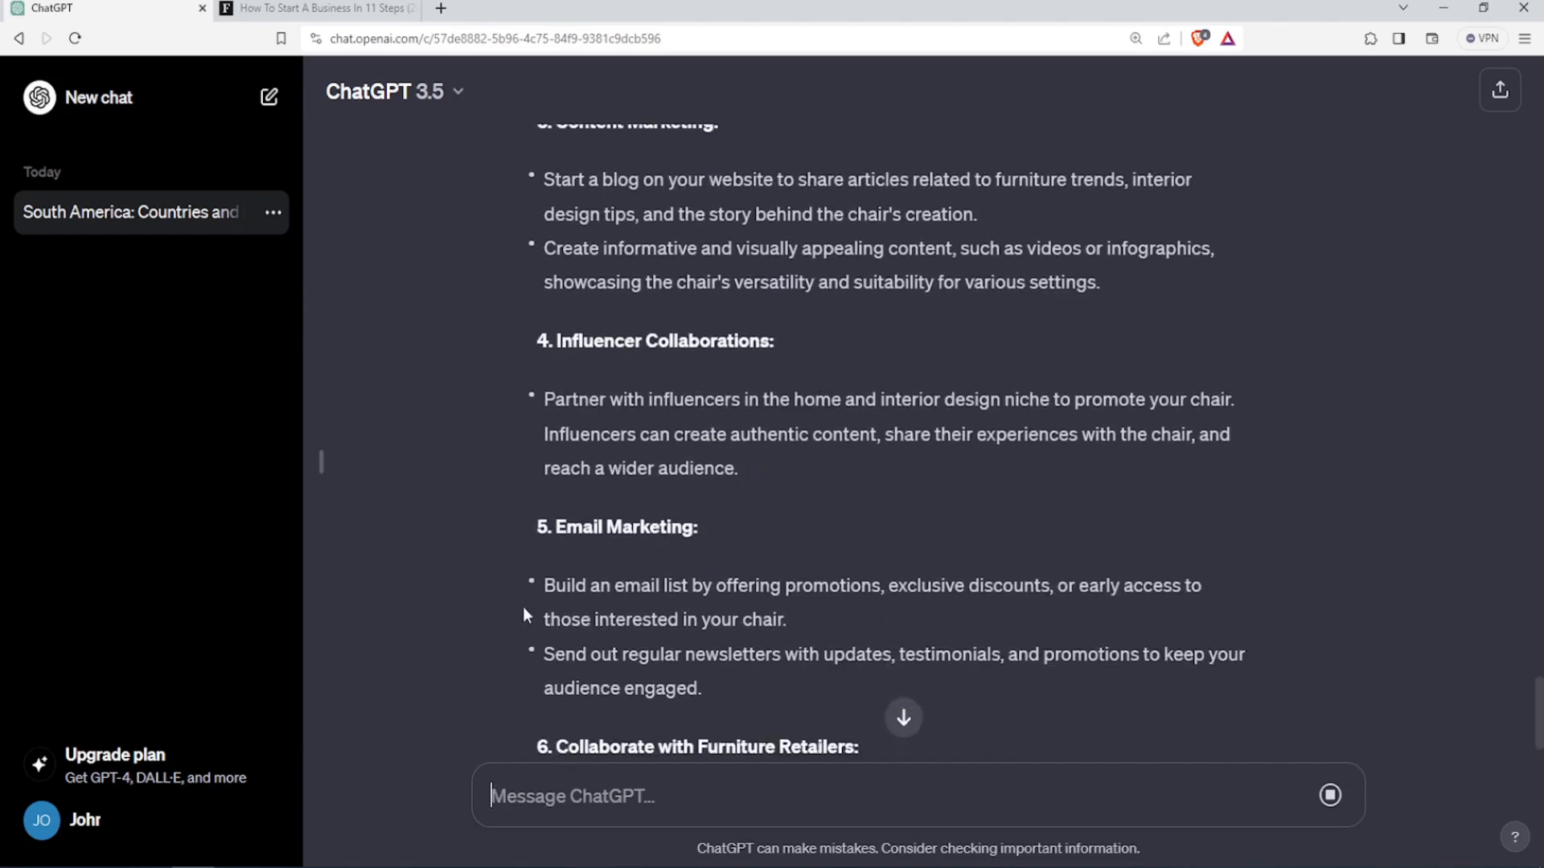
scroll("down", 3)
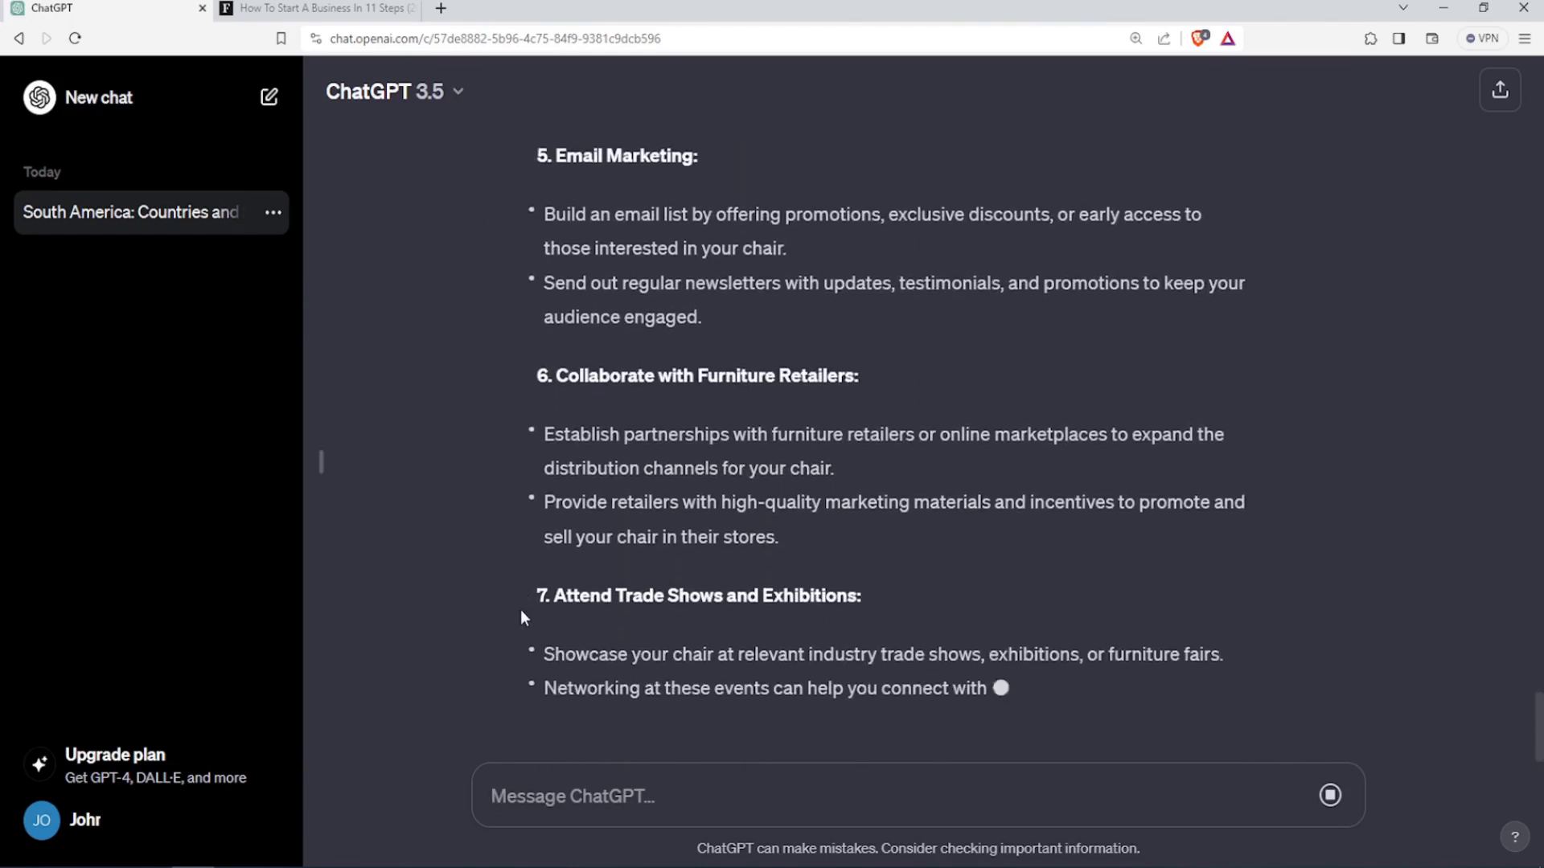
scroll("down", 3)
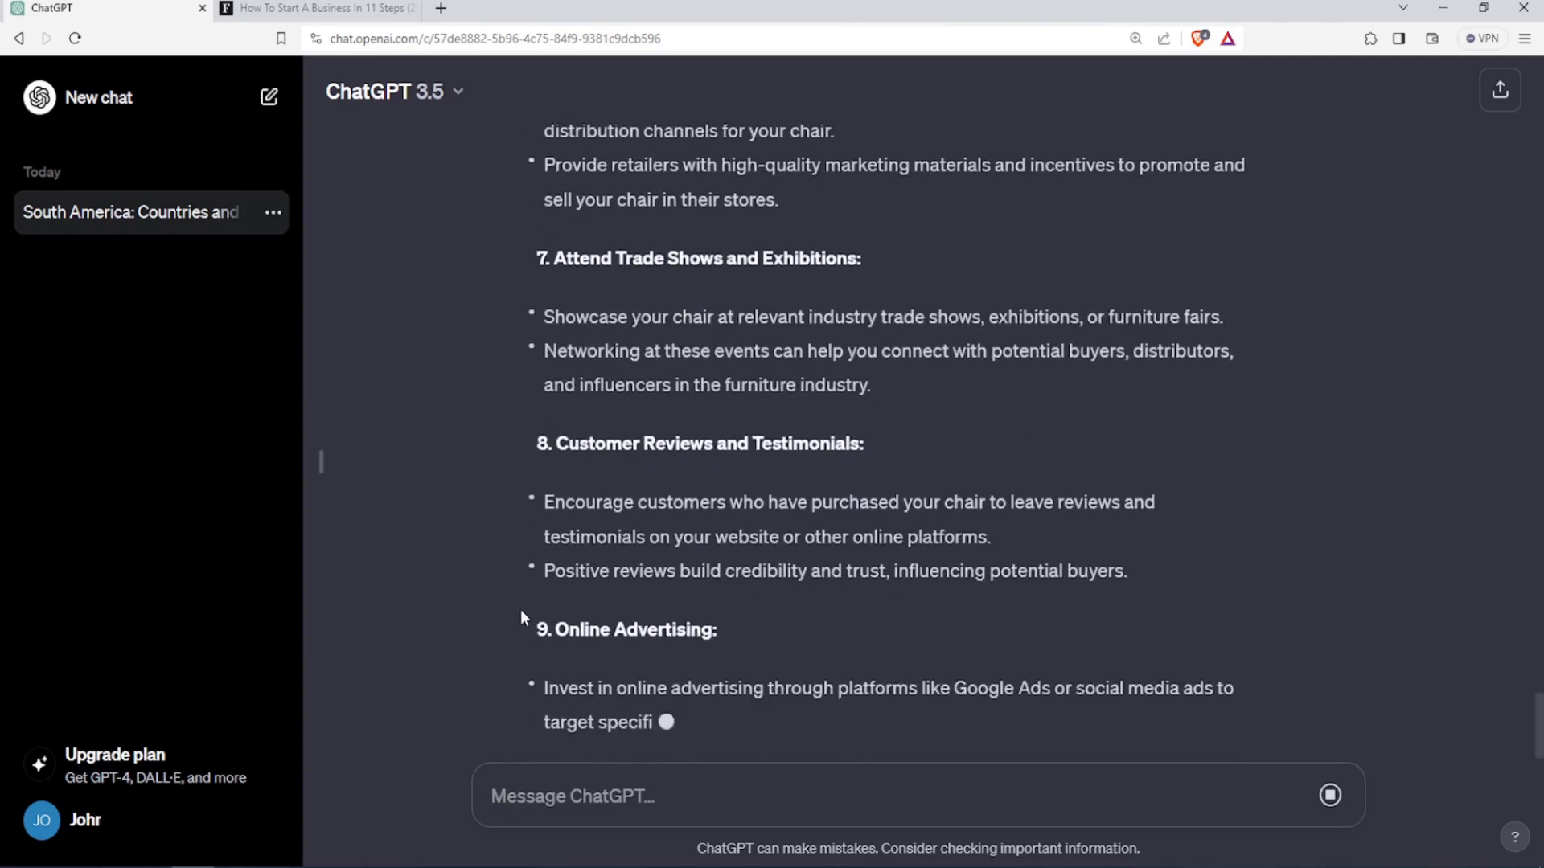
scroll("down", 3)
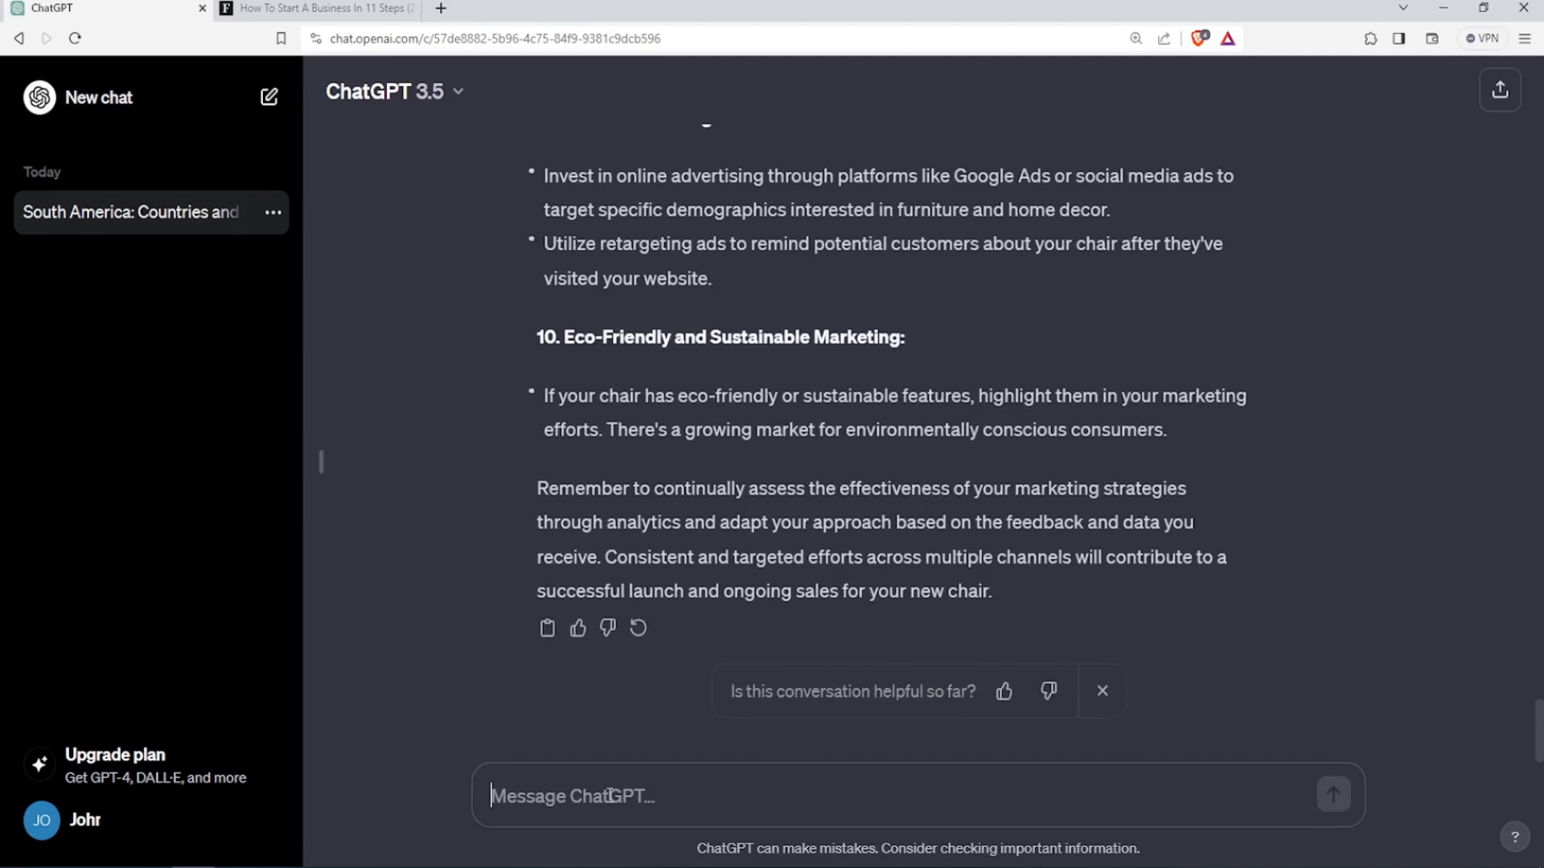
Clarify it is a tech-design computer chair for computer workers and freelancers; read the twelve tailored suggestions.
type("it is a computer chair, it has a tech design, and it targets computer workers and freelancers.")
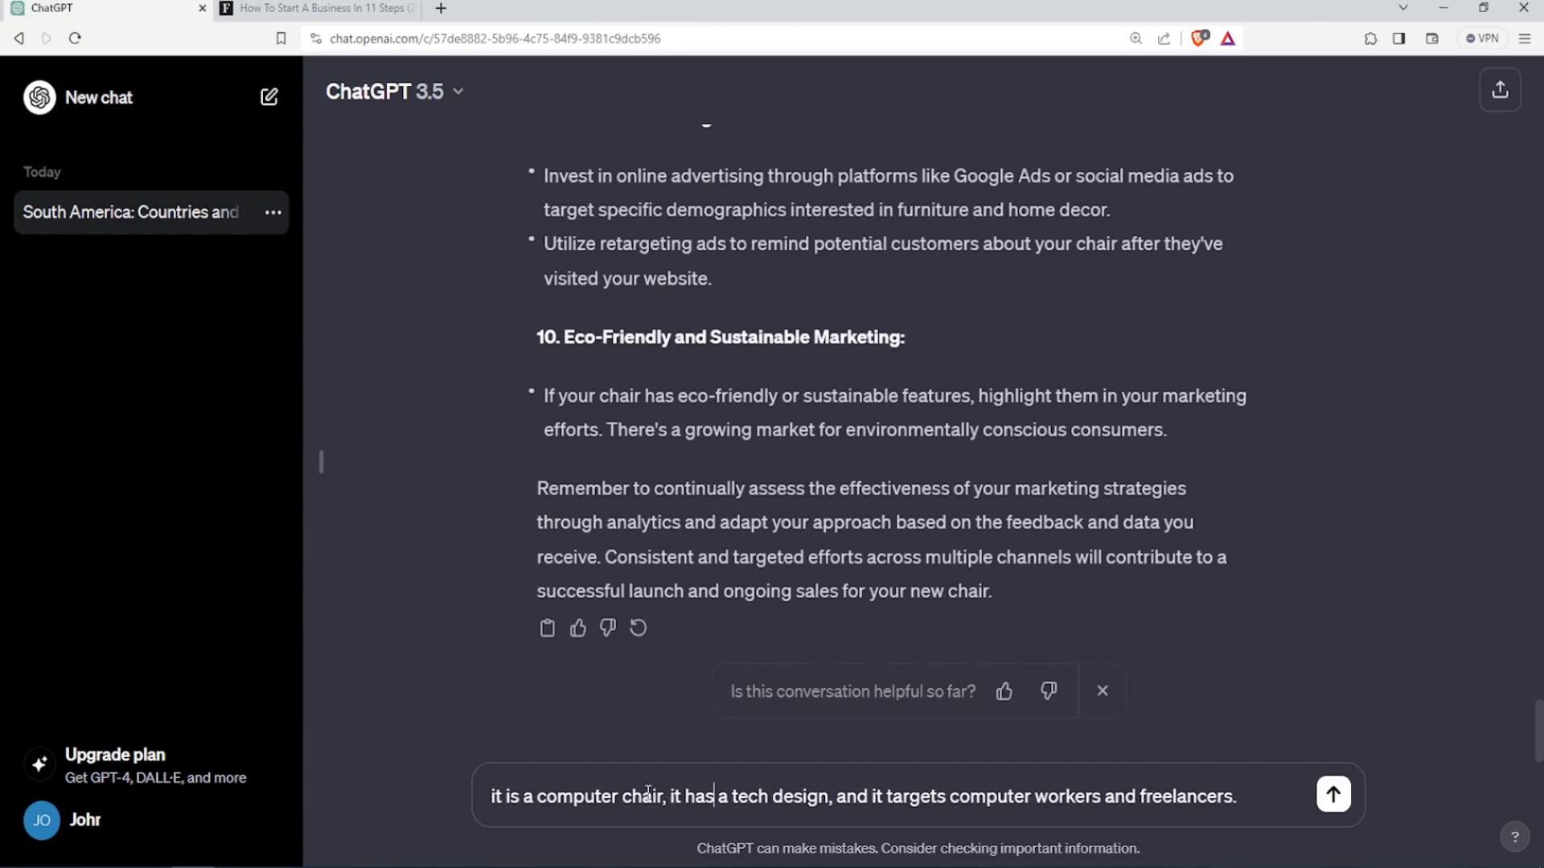
left_click(1331, 794)
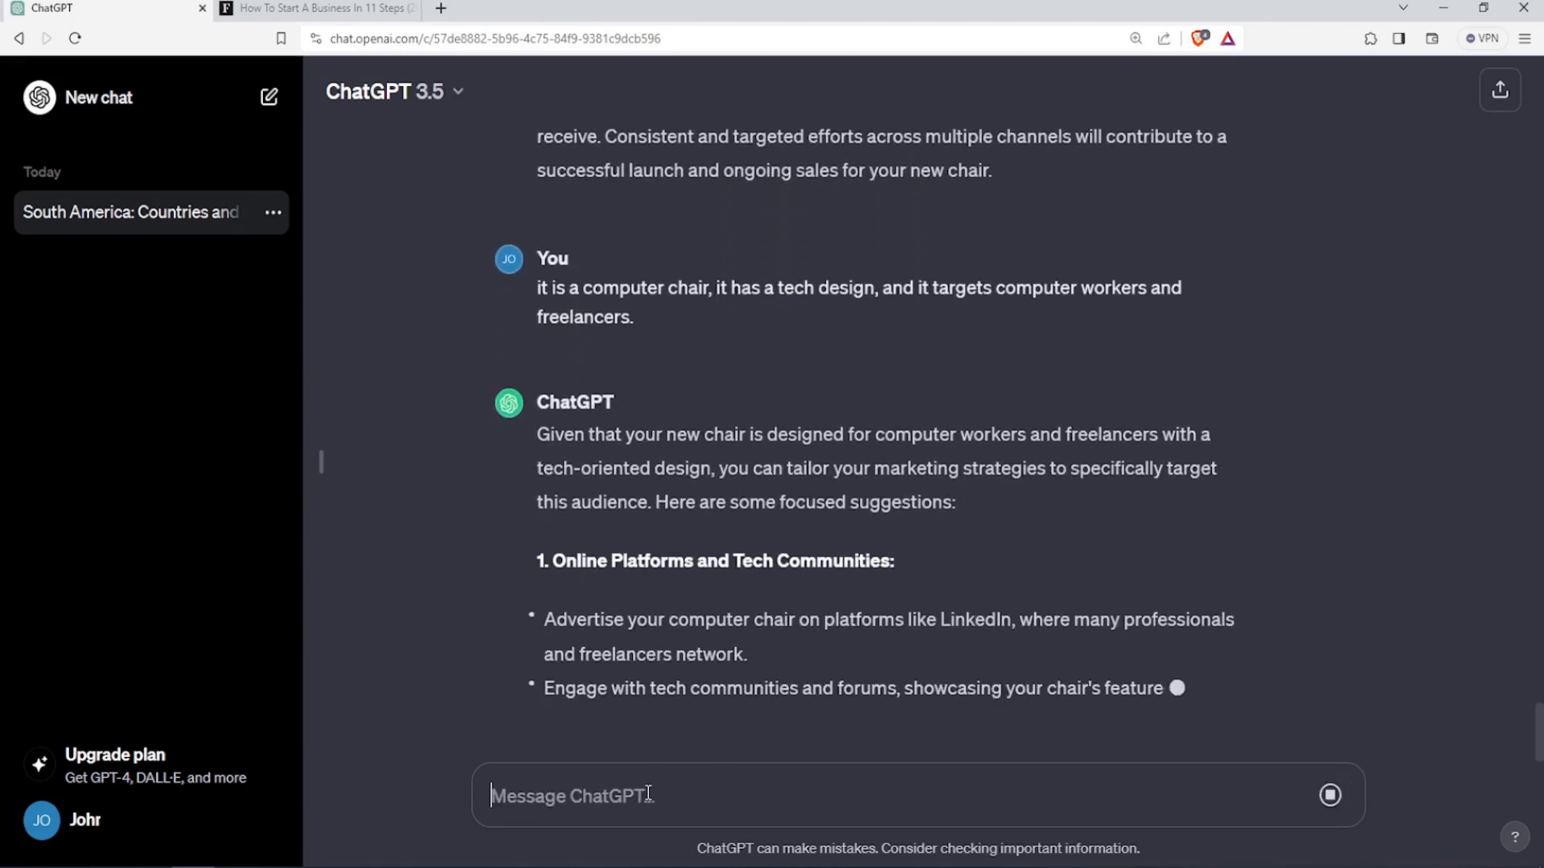
scroll("down", 3)
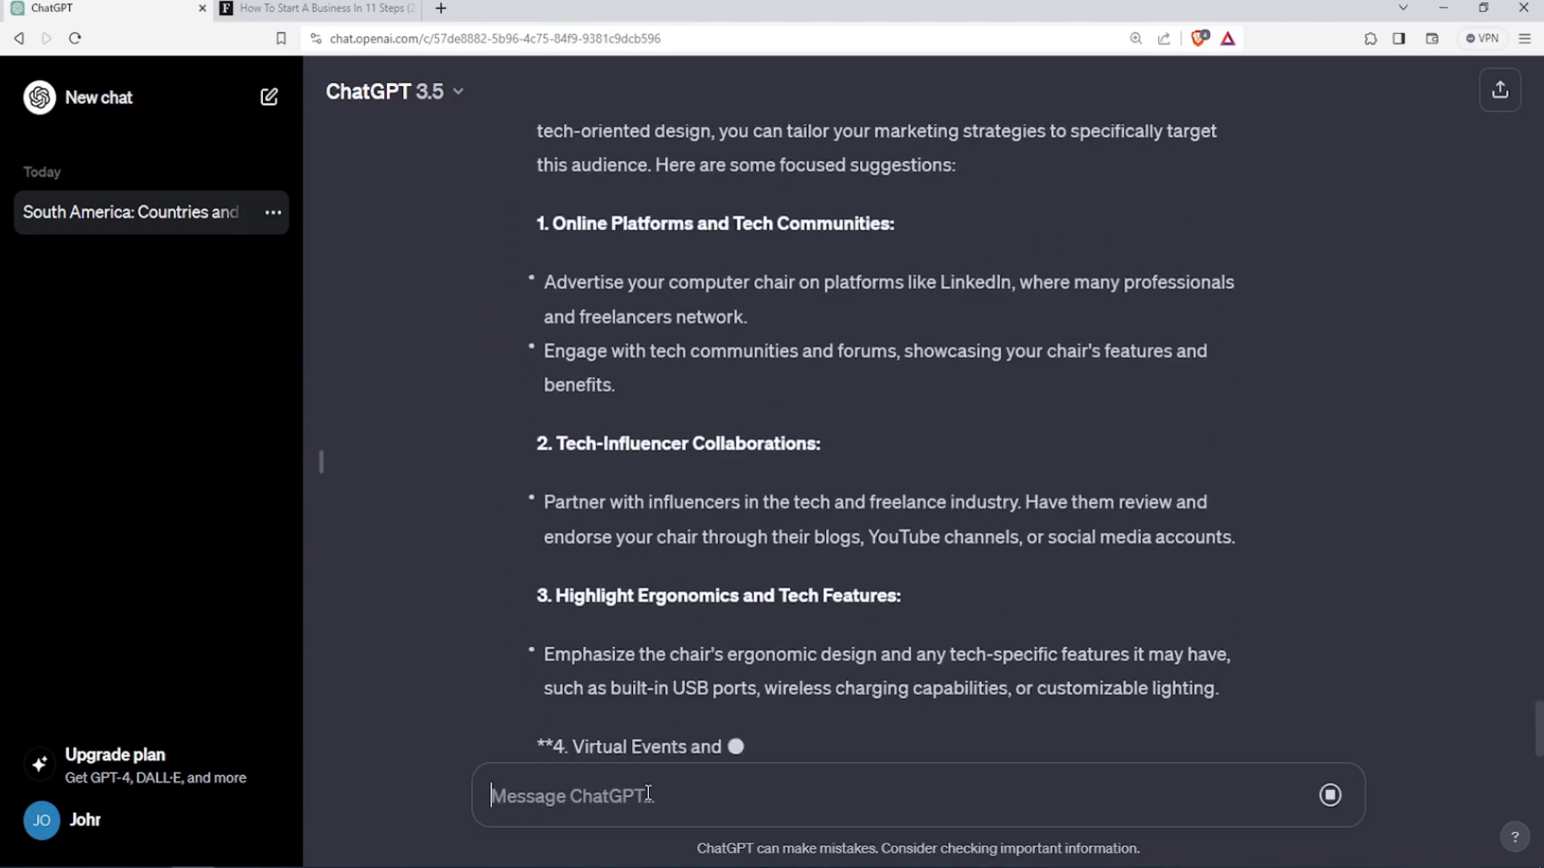
scroll("down", 3)
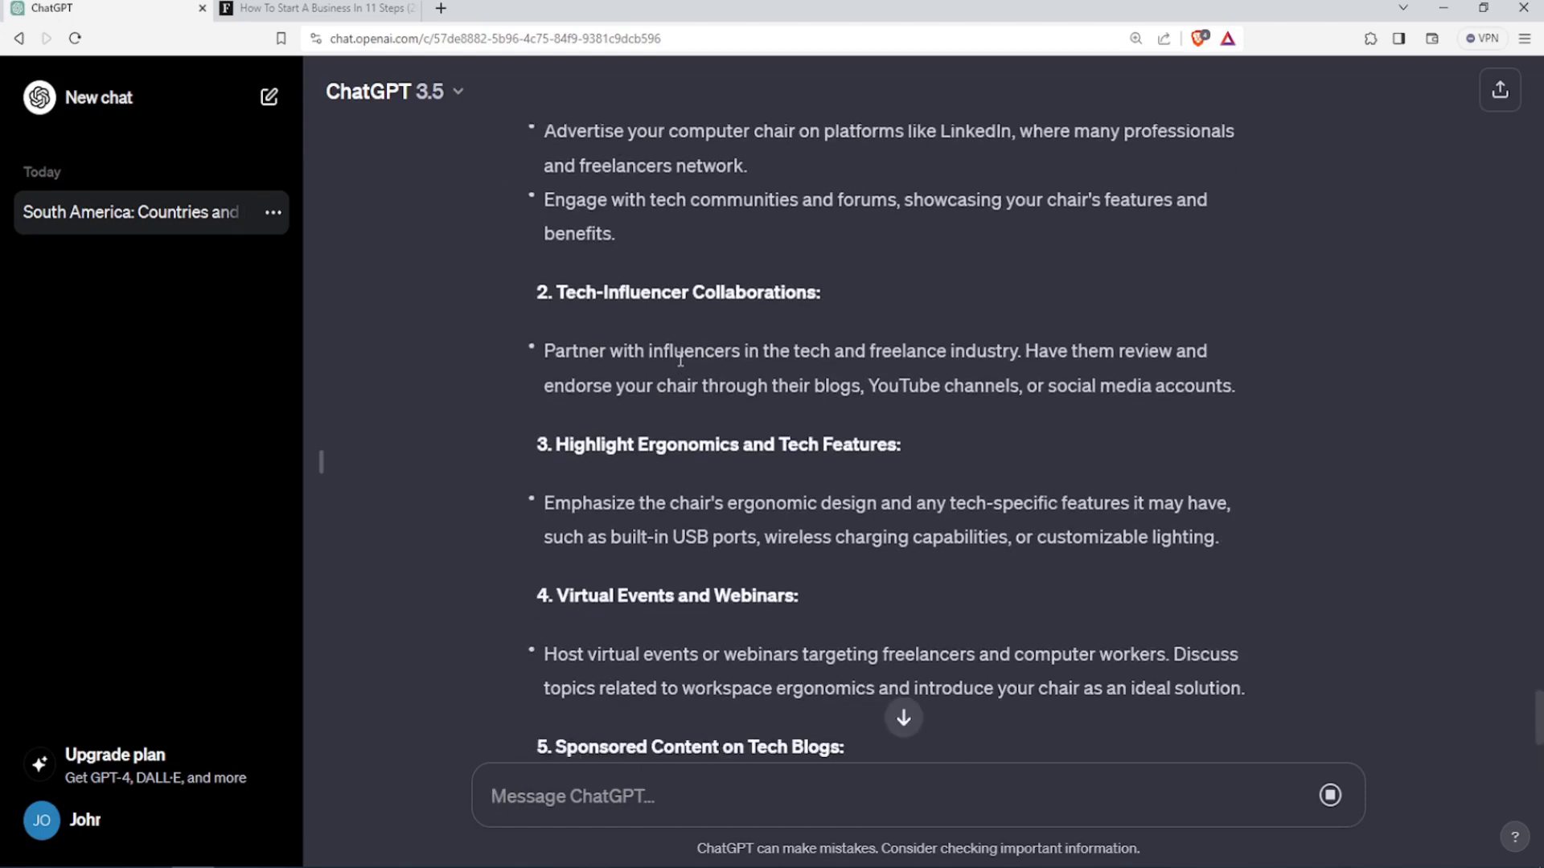
scroll("up", 3)
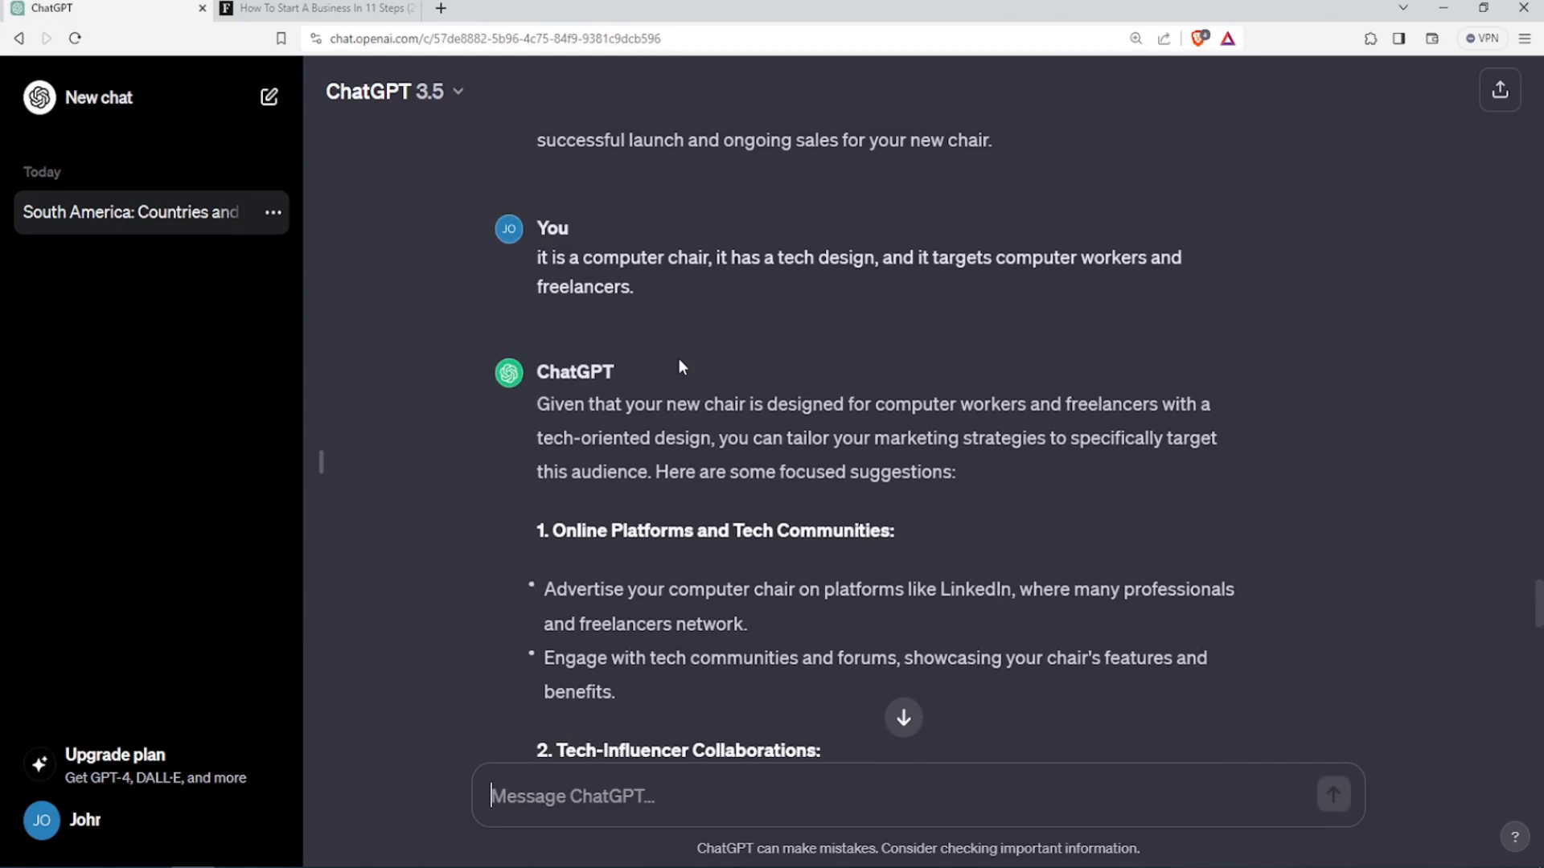
scroll("down", 3)
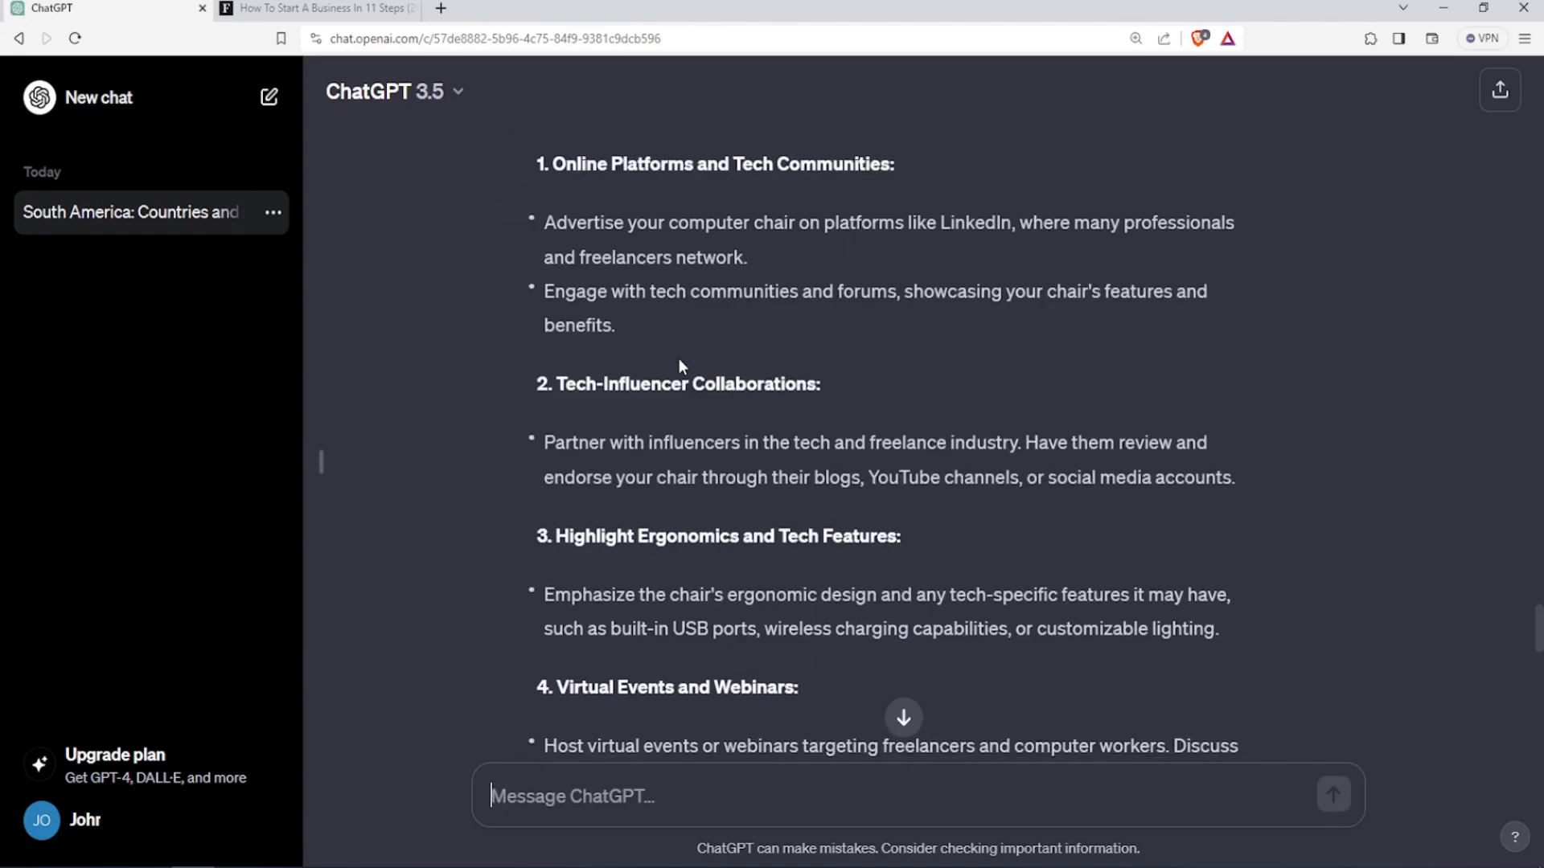
scroll("down", 3)
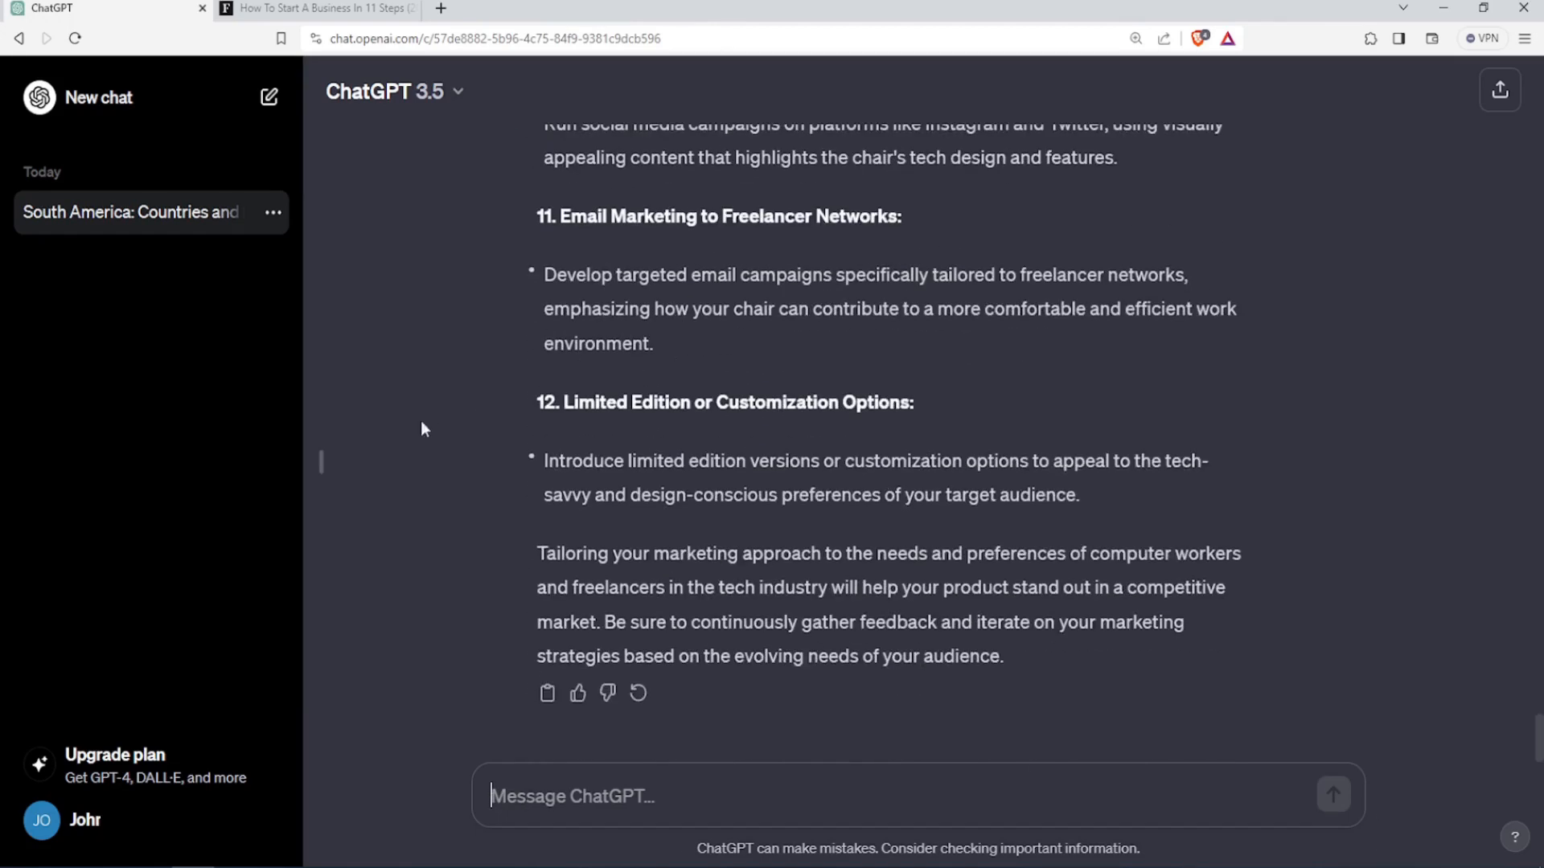
mouse_move(631, 843)
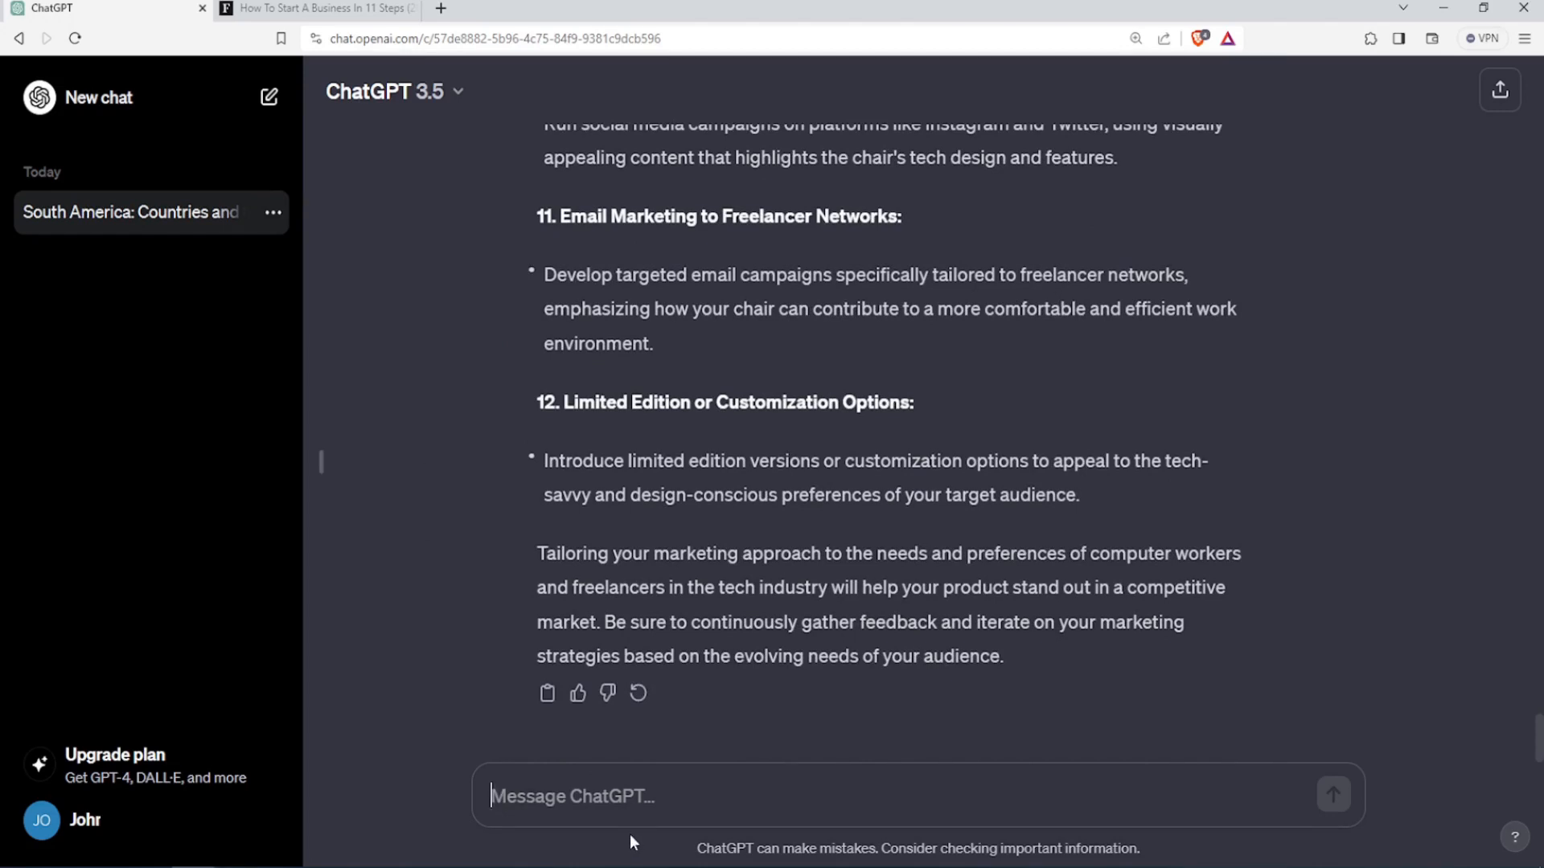
Begin a new message asking "can you summarize the following article?" after ChatGPT declined the Forbes link.
type("can you summarize the following article?")
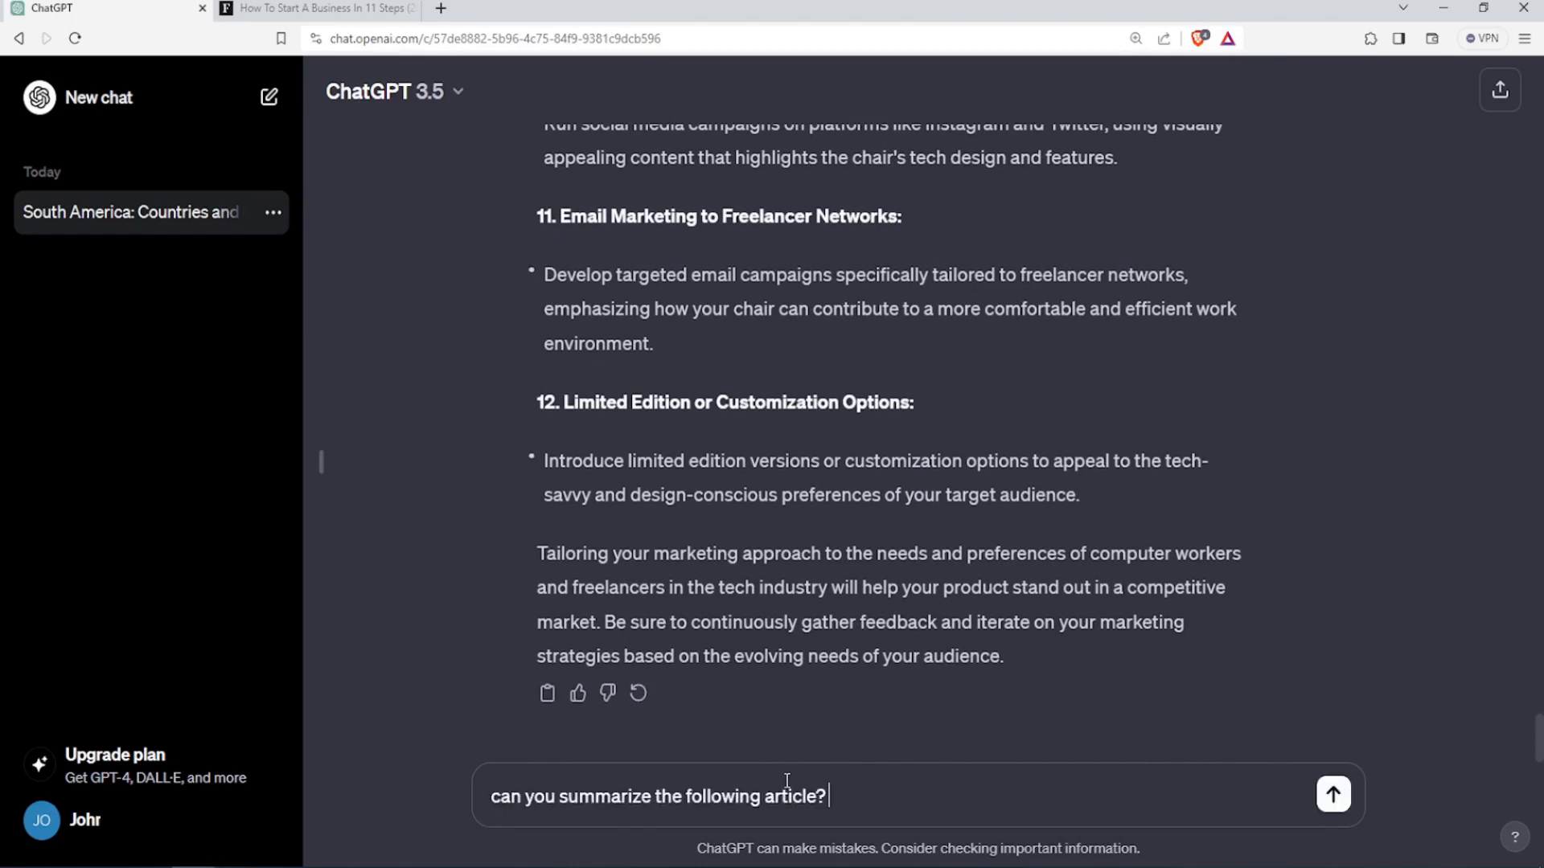
mouse_move(372, 302)
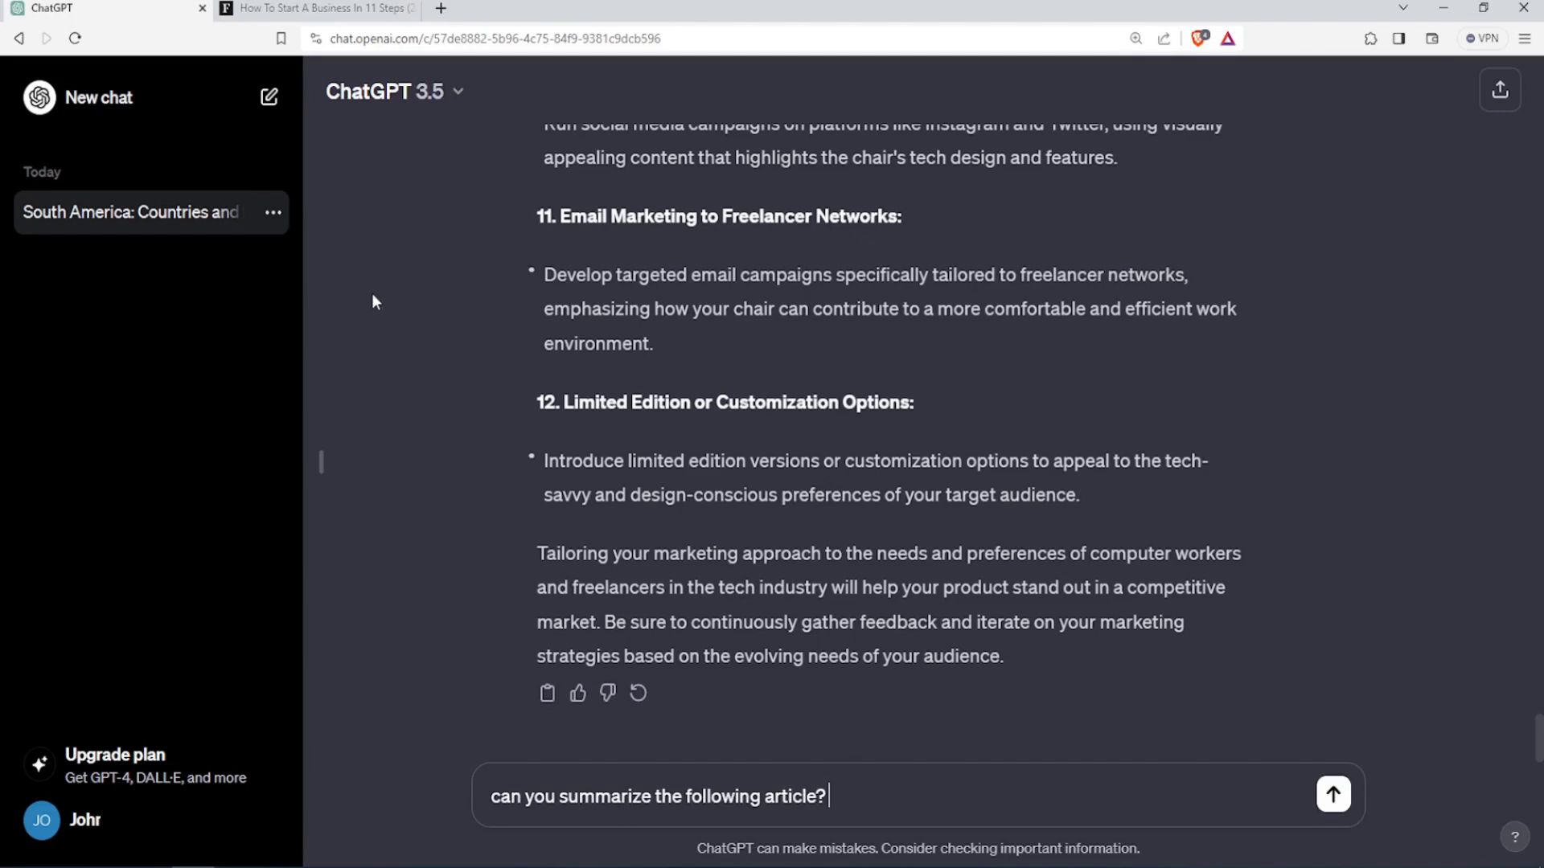
mouse_move(316, 8)
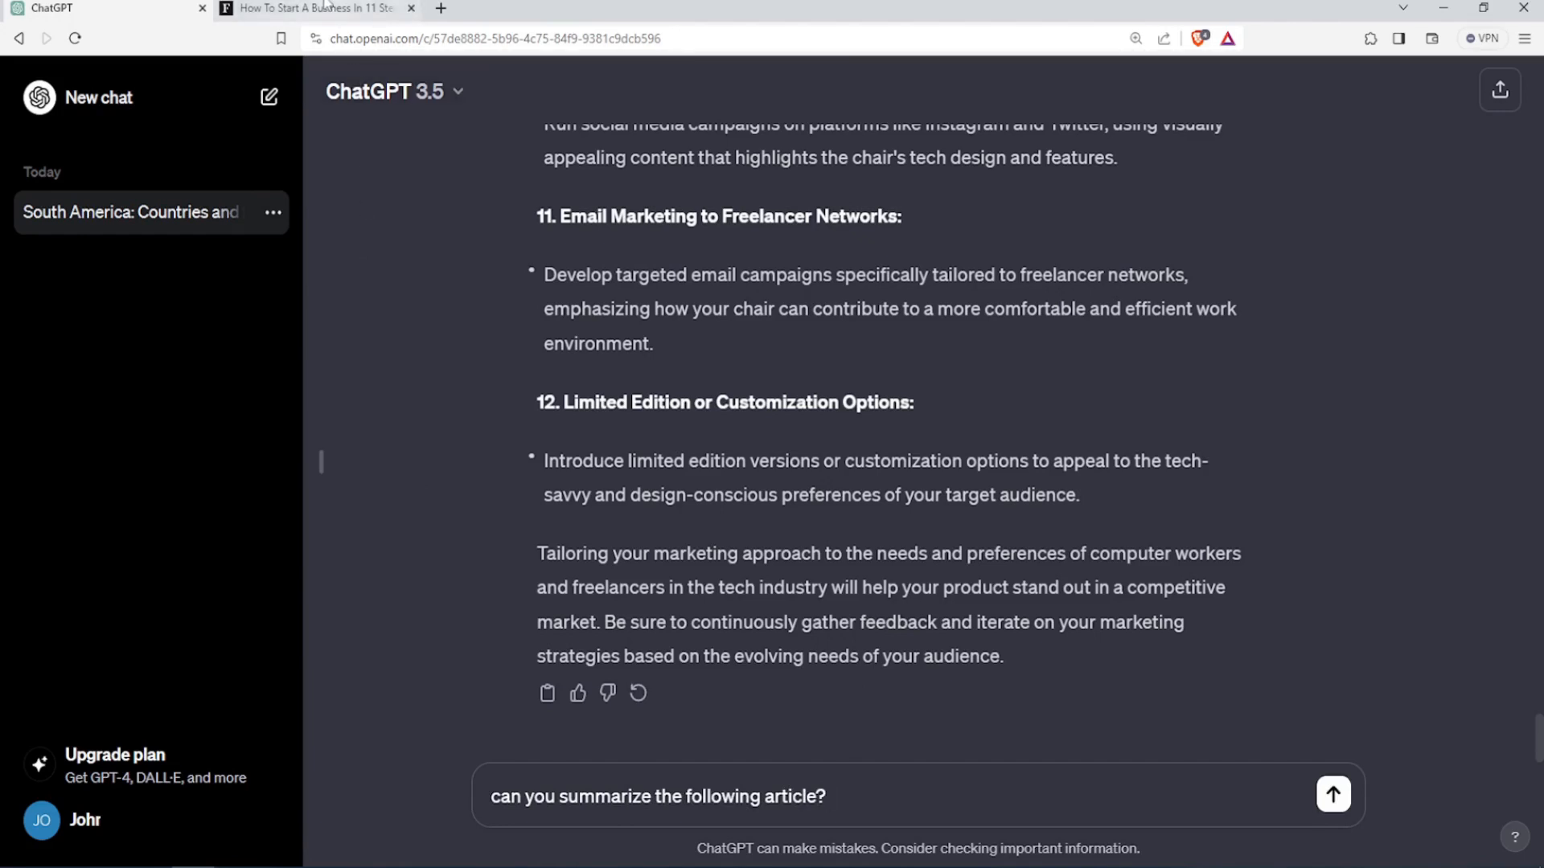
left_click(315, 8)
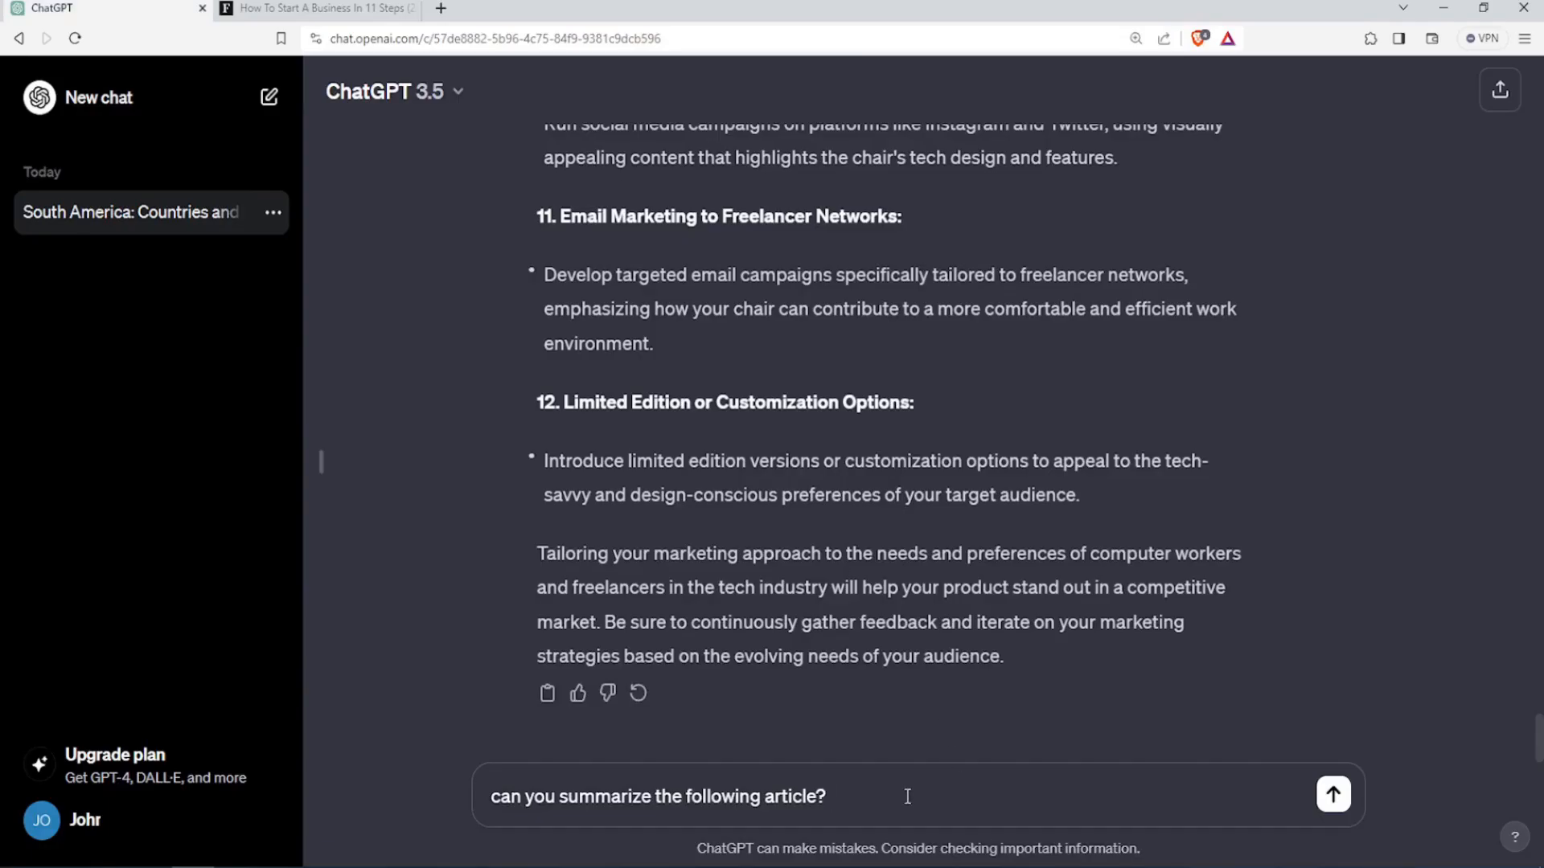
left_click(1332, 794)
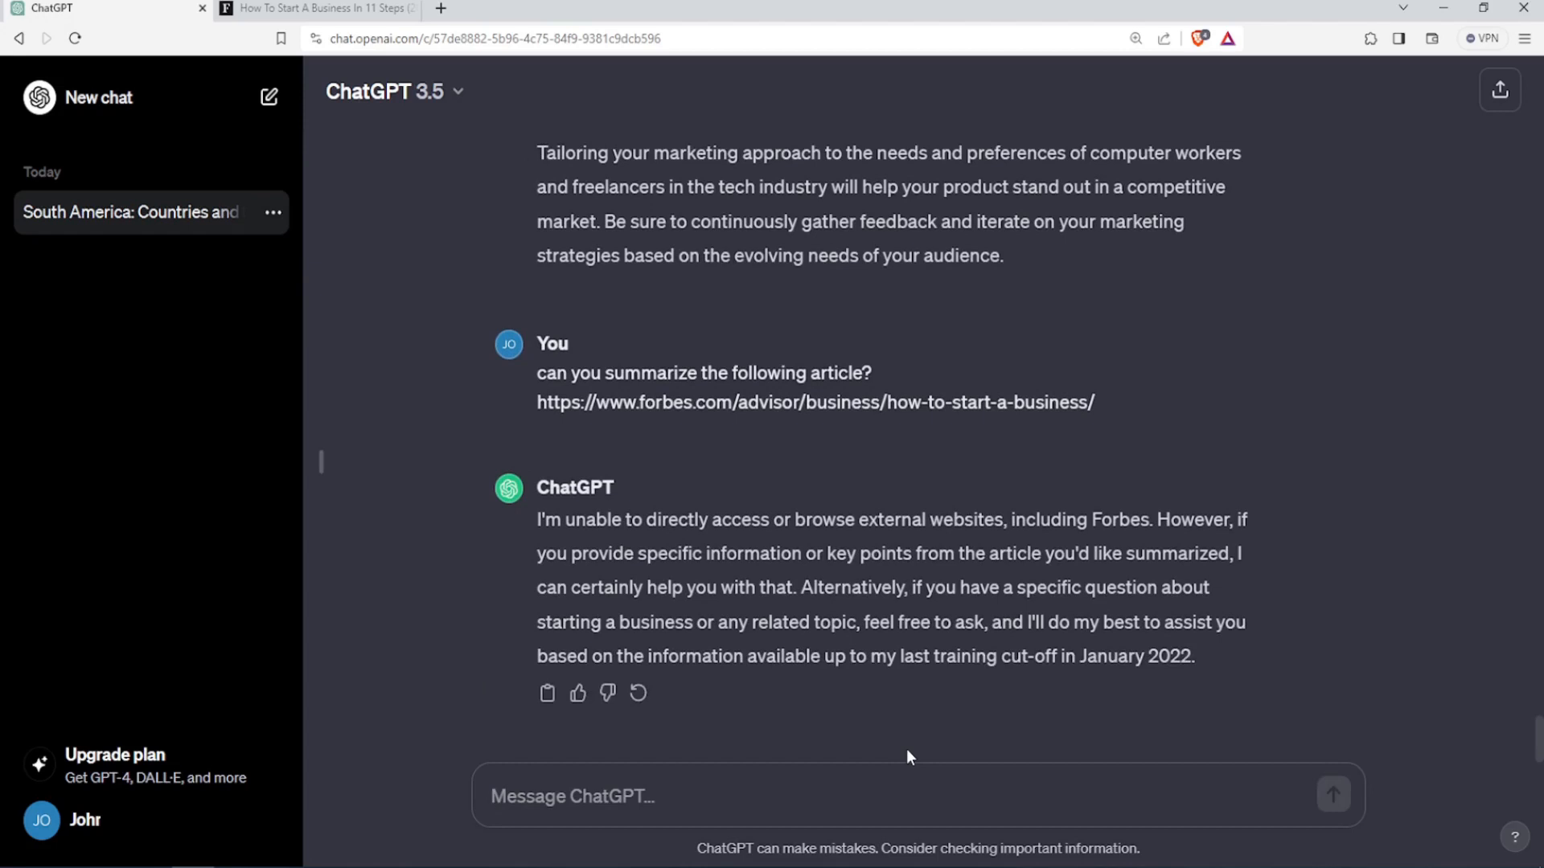
type("can you summarize the following article?")
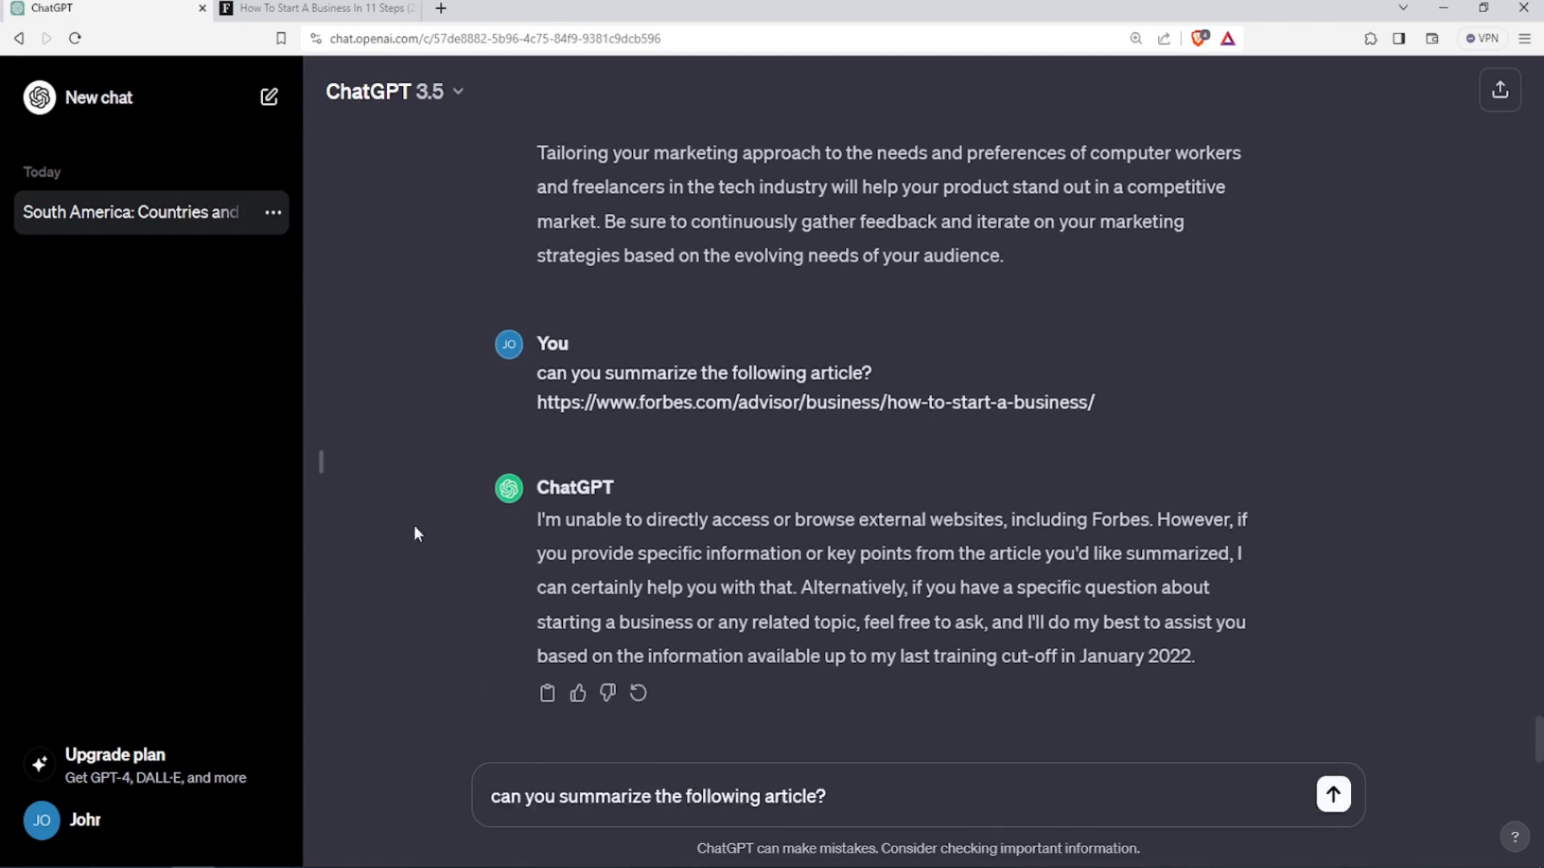
In the Forbes article, select the text from 'Before You Begin' through the SWOT Analysis paragraph and copy it.
left_click(316, 10)
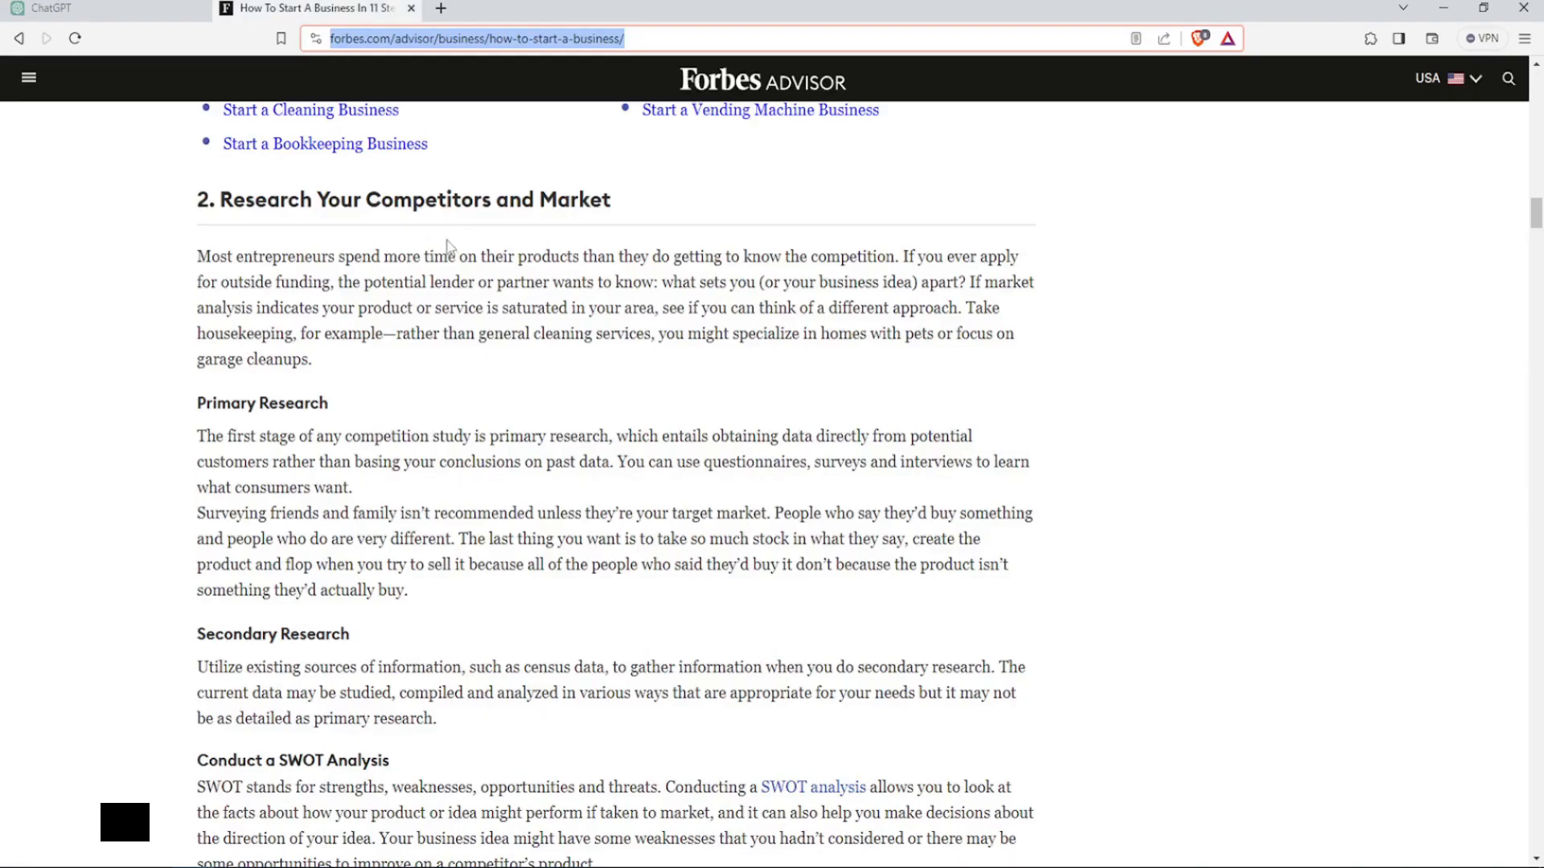
scroll("up", 3)
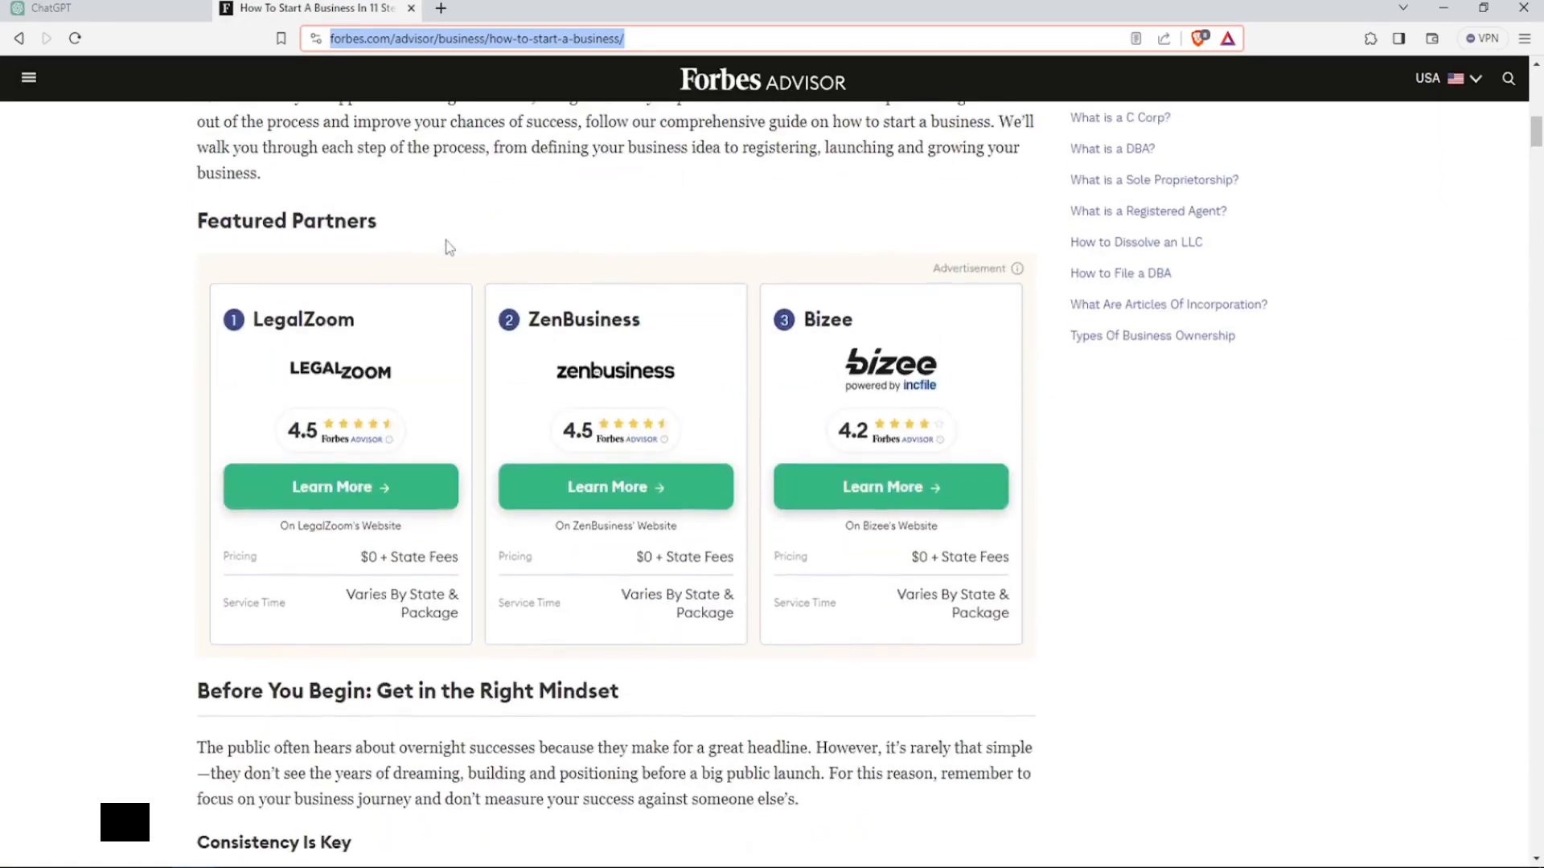
scroll("up", 3)
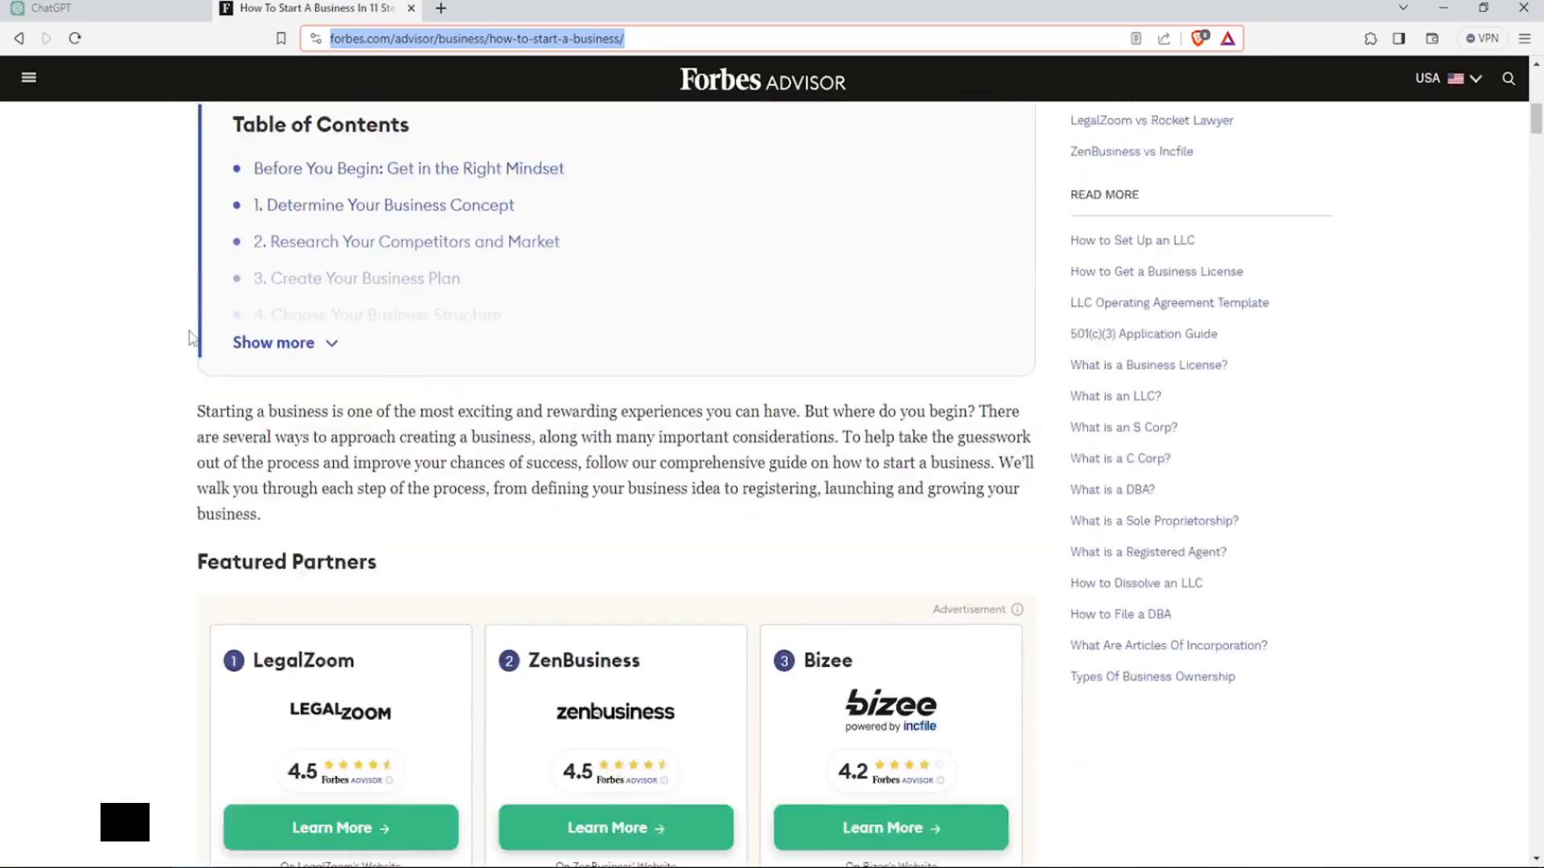
scroll("down", 3)
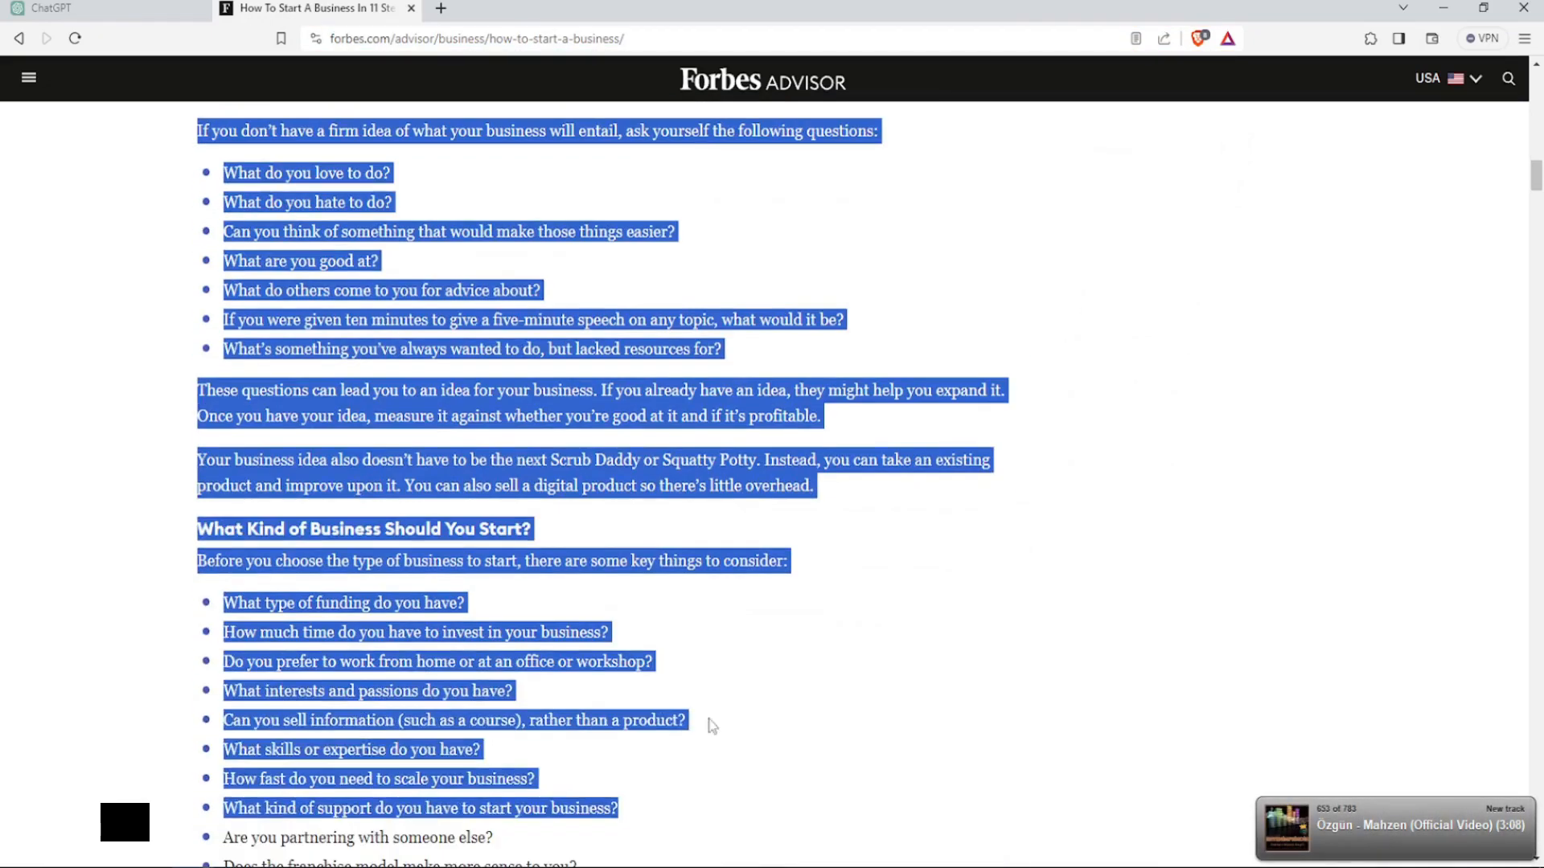
scroll("down", 3)
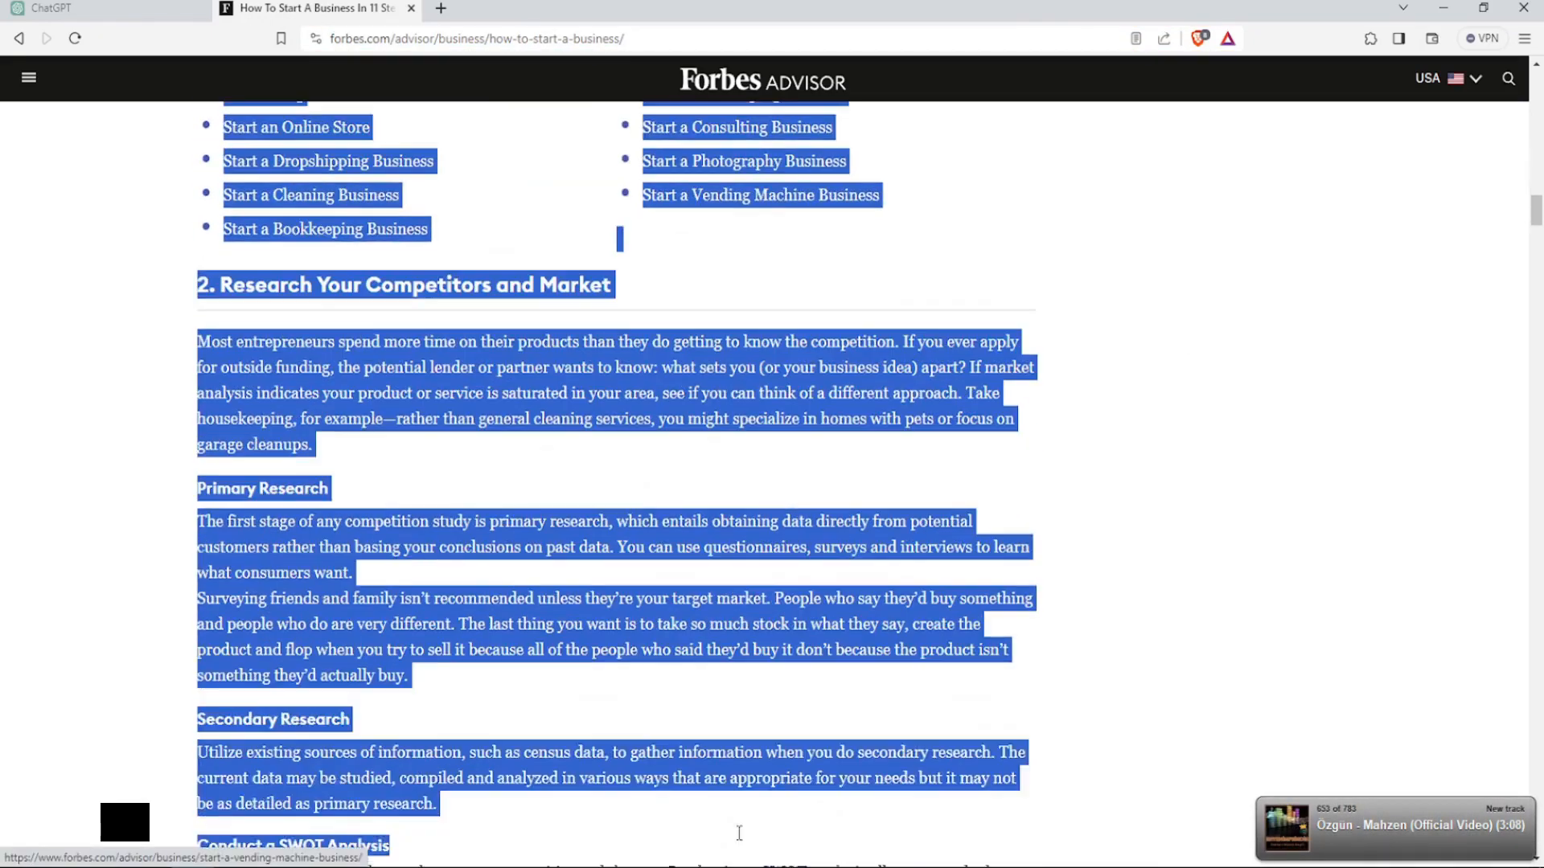
scroll("down", 3)
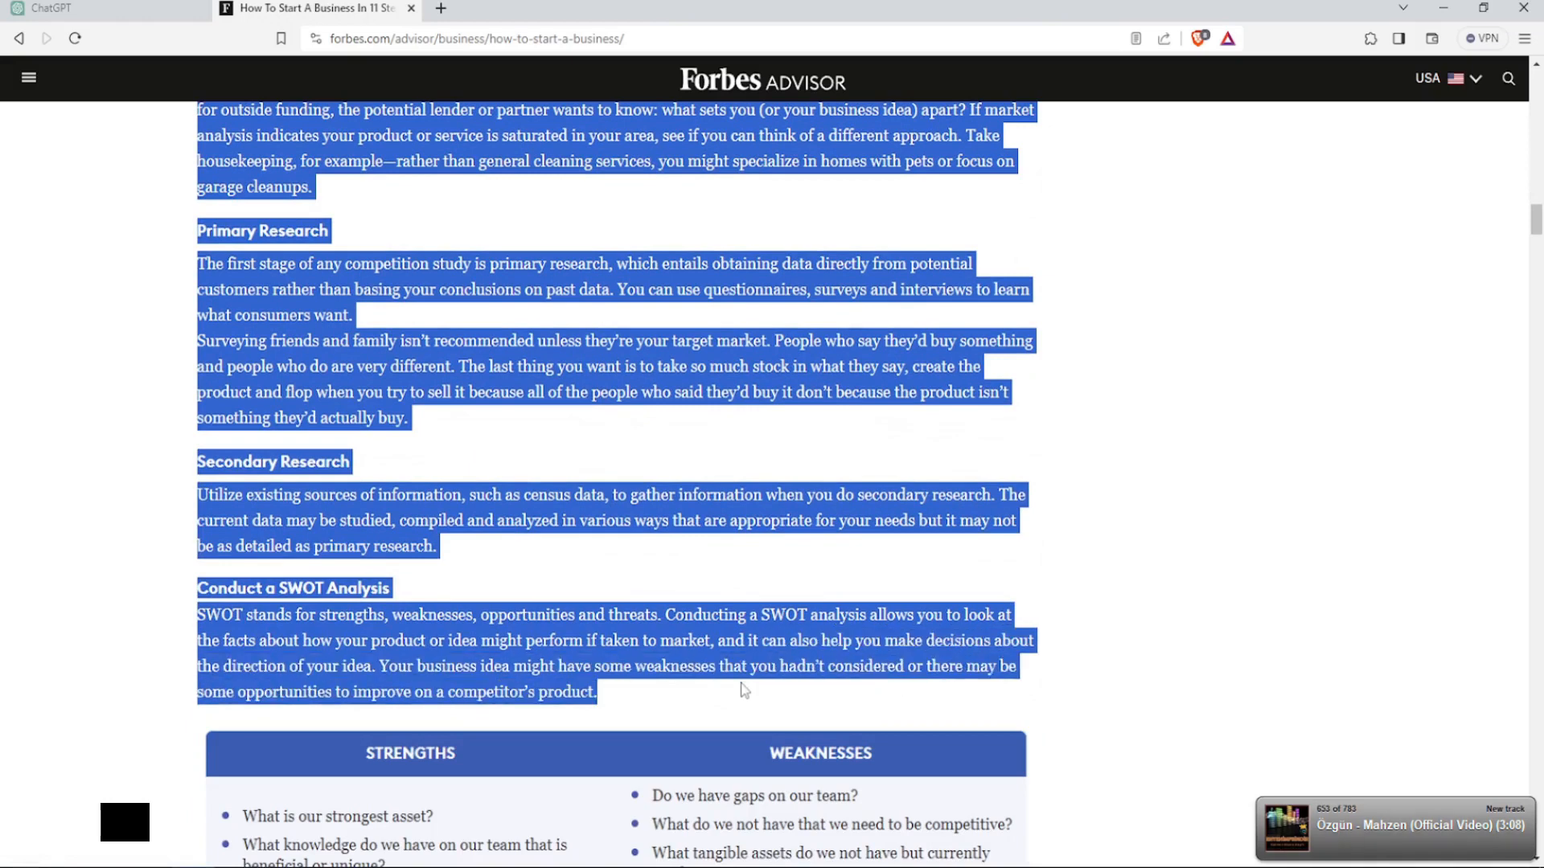
mouse_move(504, 467)
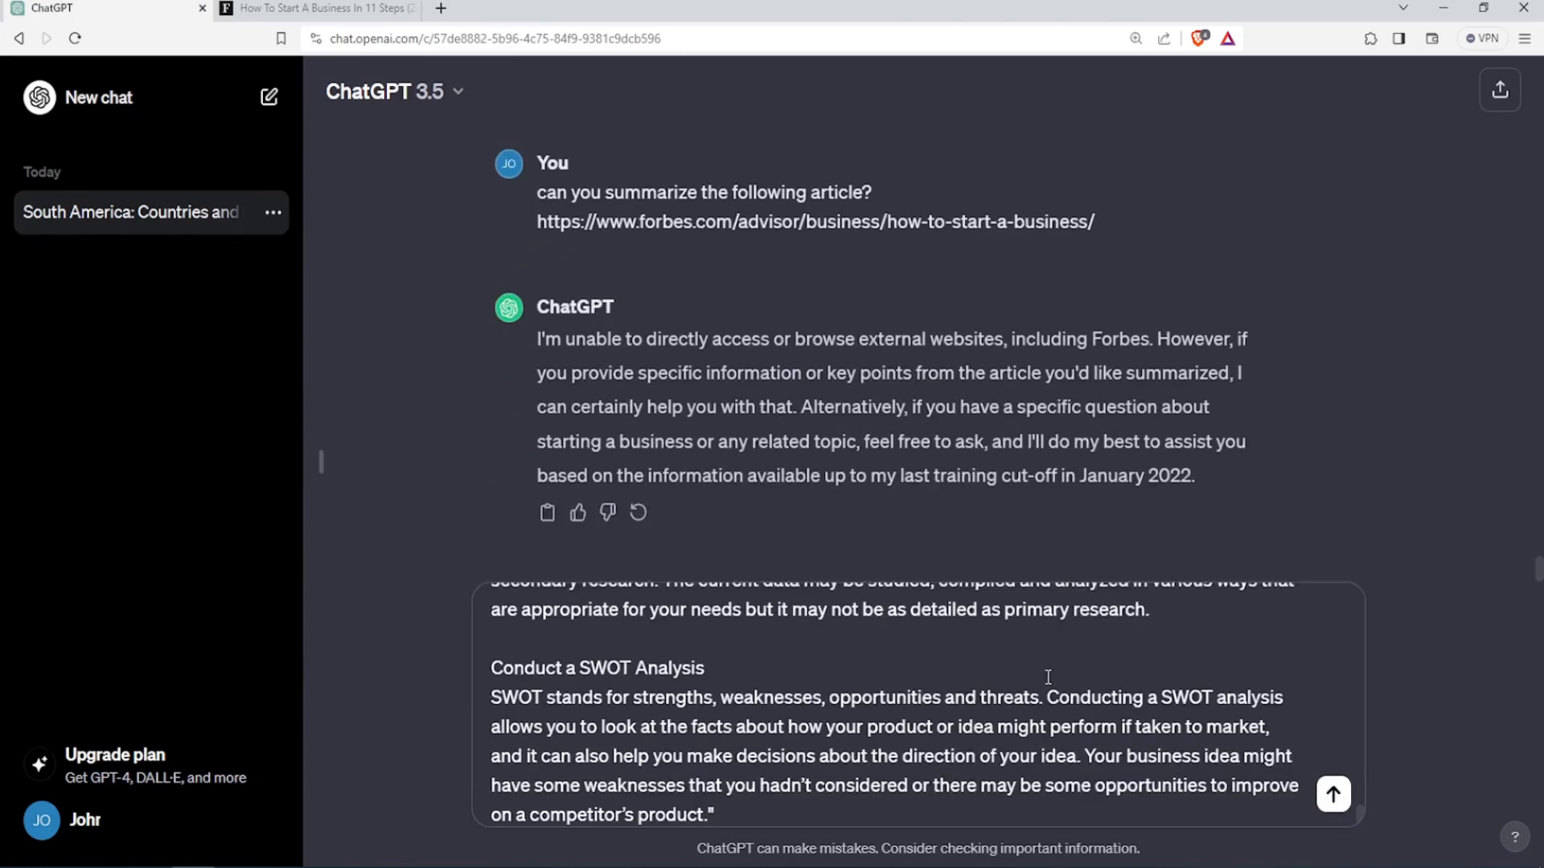
Send the pasted Forbes text and read ChatGPT's four-stage summary of starting a business.
scroll("down", 3)
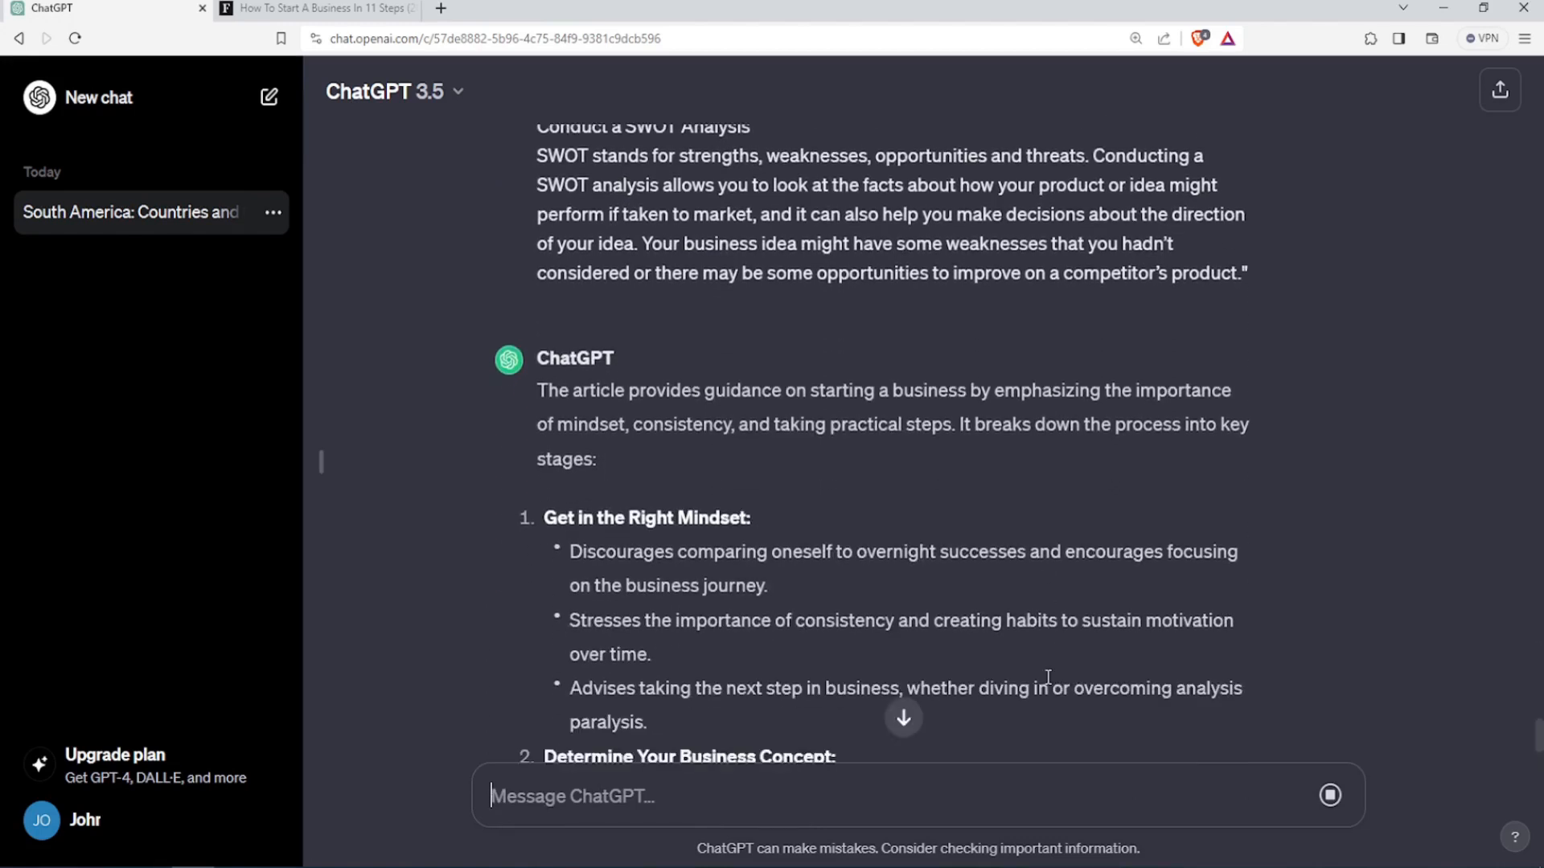
scroll("down", 3)
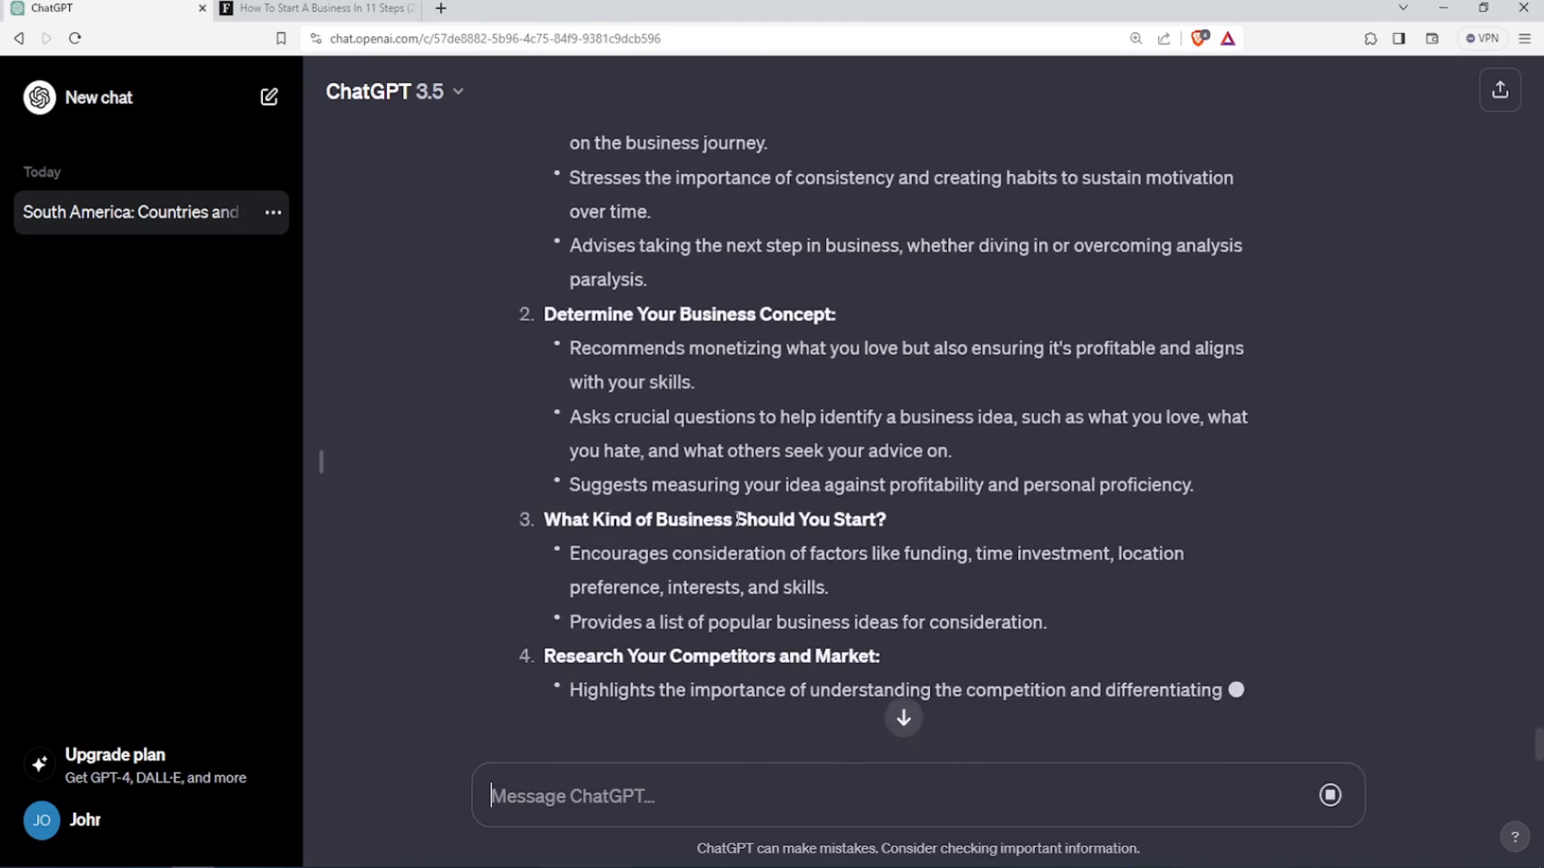
scroll("down", 3)
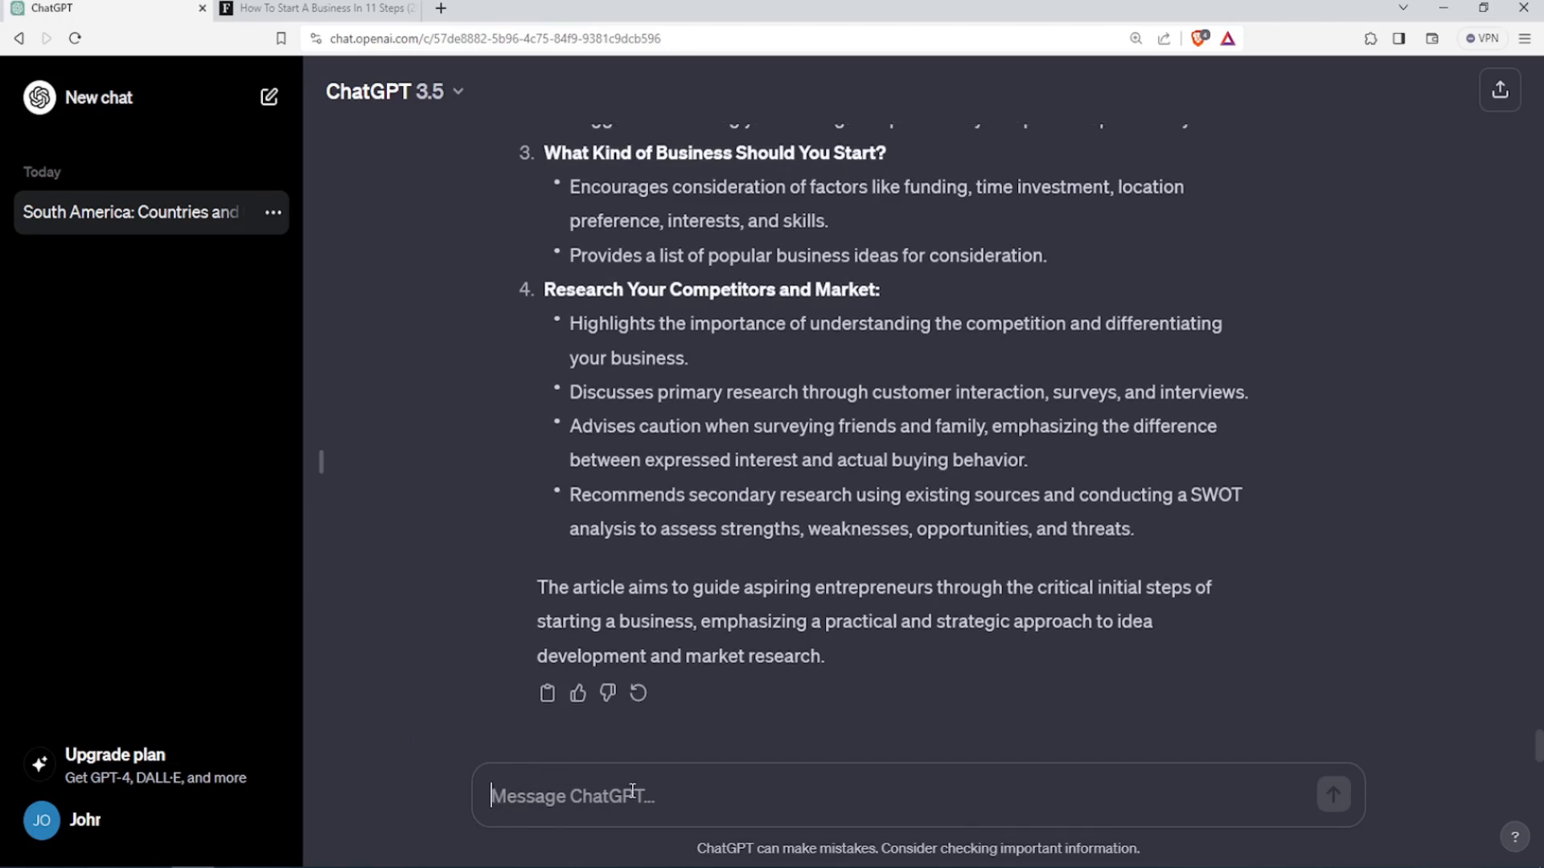
Ask for the average, minimum and maximum of the thirteen listed numbers.
type("Please check this values and give me the average , the minimum and the maximum numbers : { 20, 22, 11, 15, 14, 34, 6, 8, 33, 27, 21,30, 18 }")
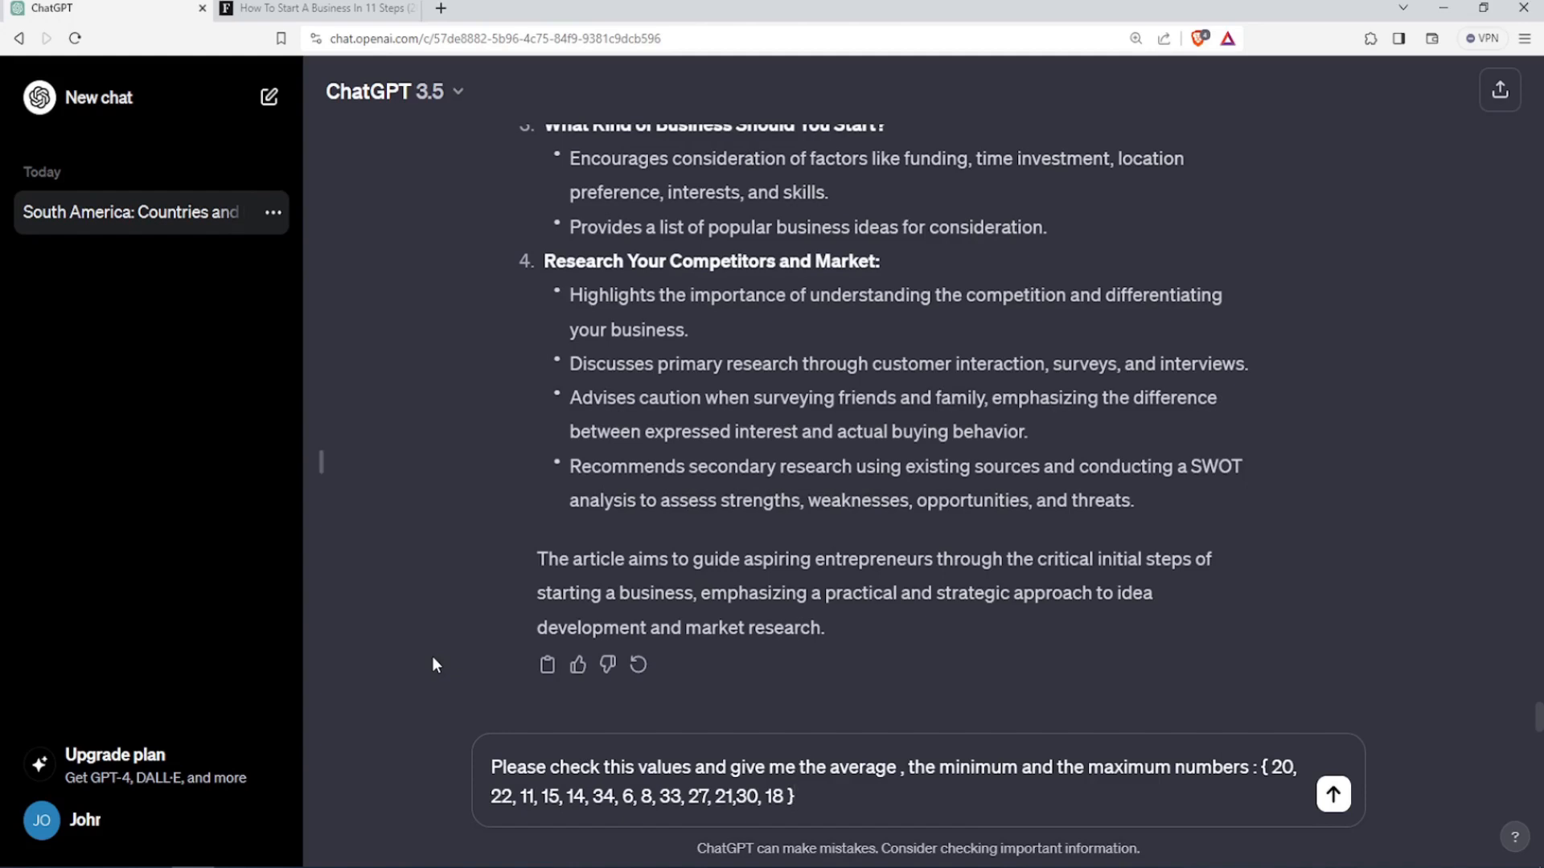
left_click(1332, 794)
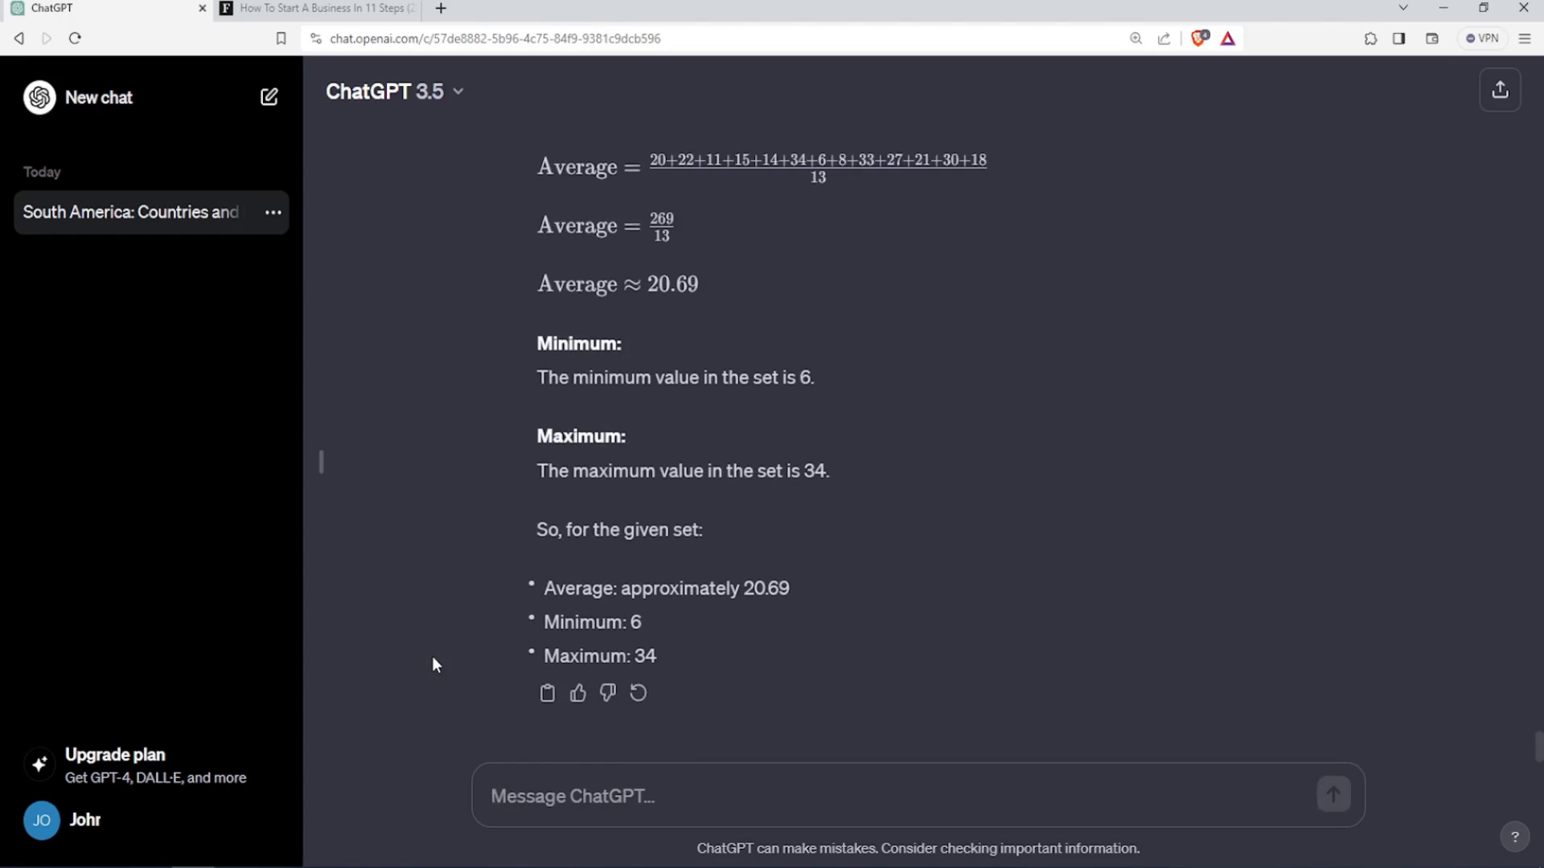
Ask 'Can you write me a new classic poem about passion ?' and read the poem through.
type("Can you write me a new classic poem about passion ?")
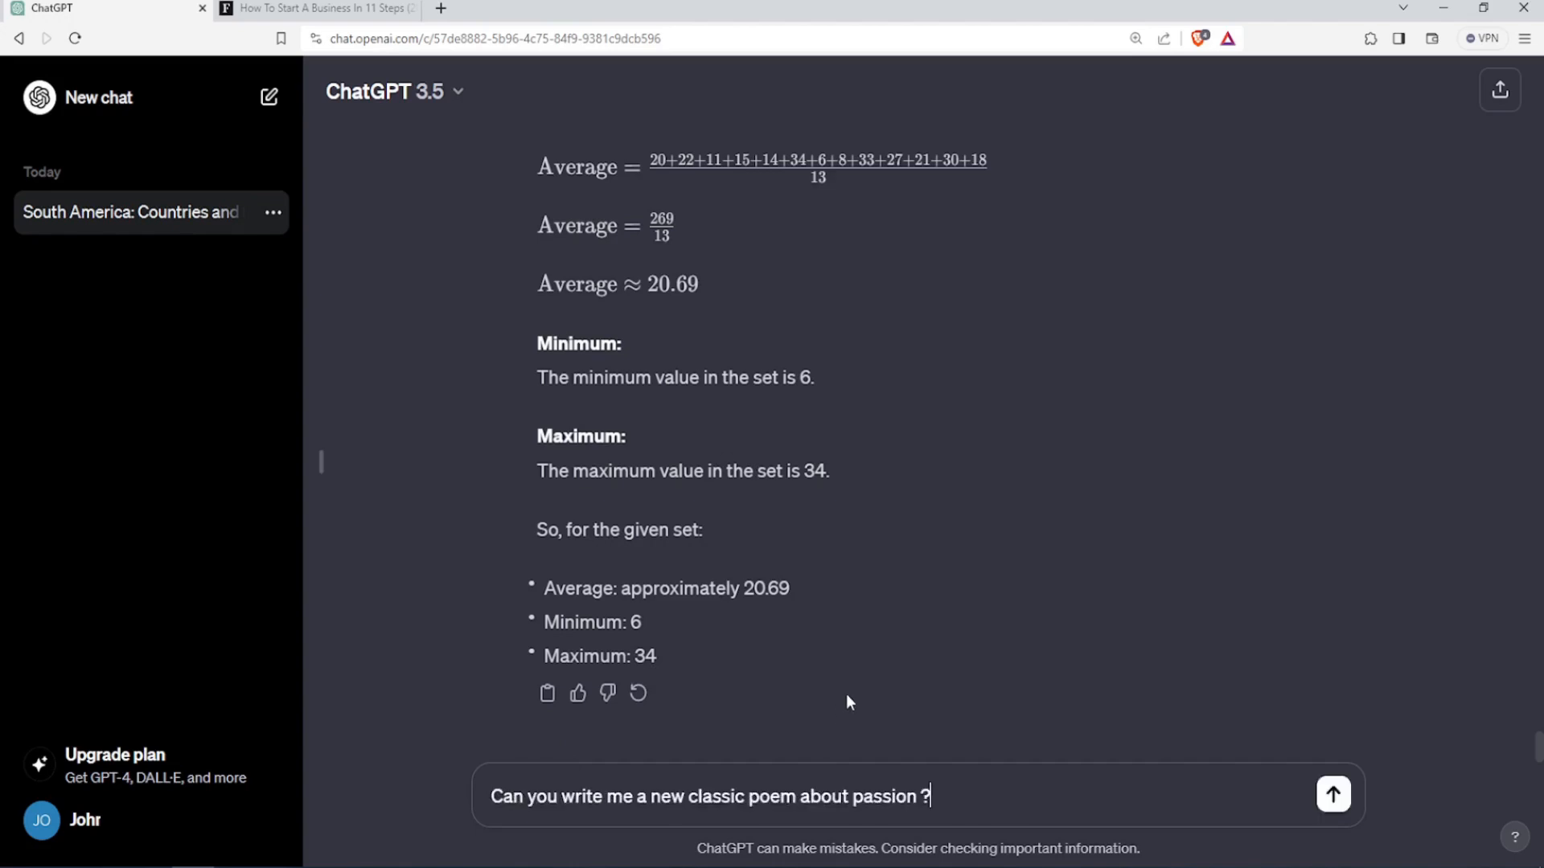
mouse_move(910, 593)
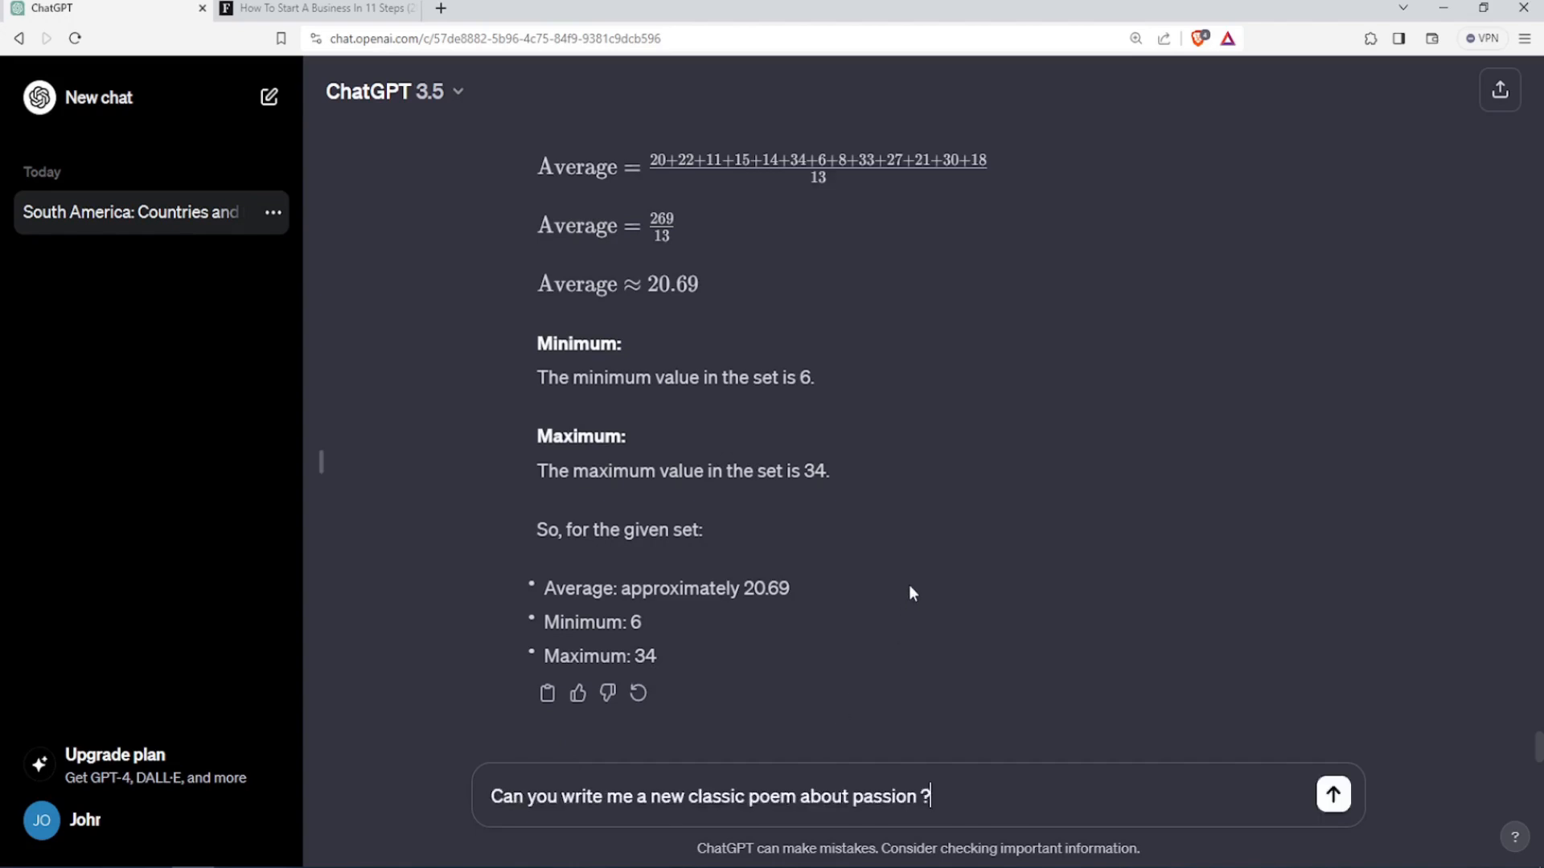
left_click(1331, 794)
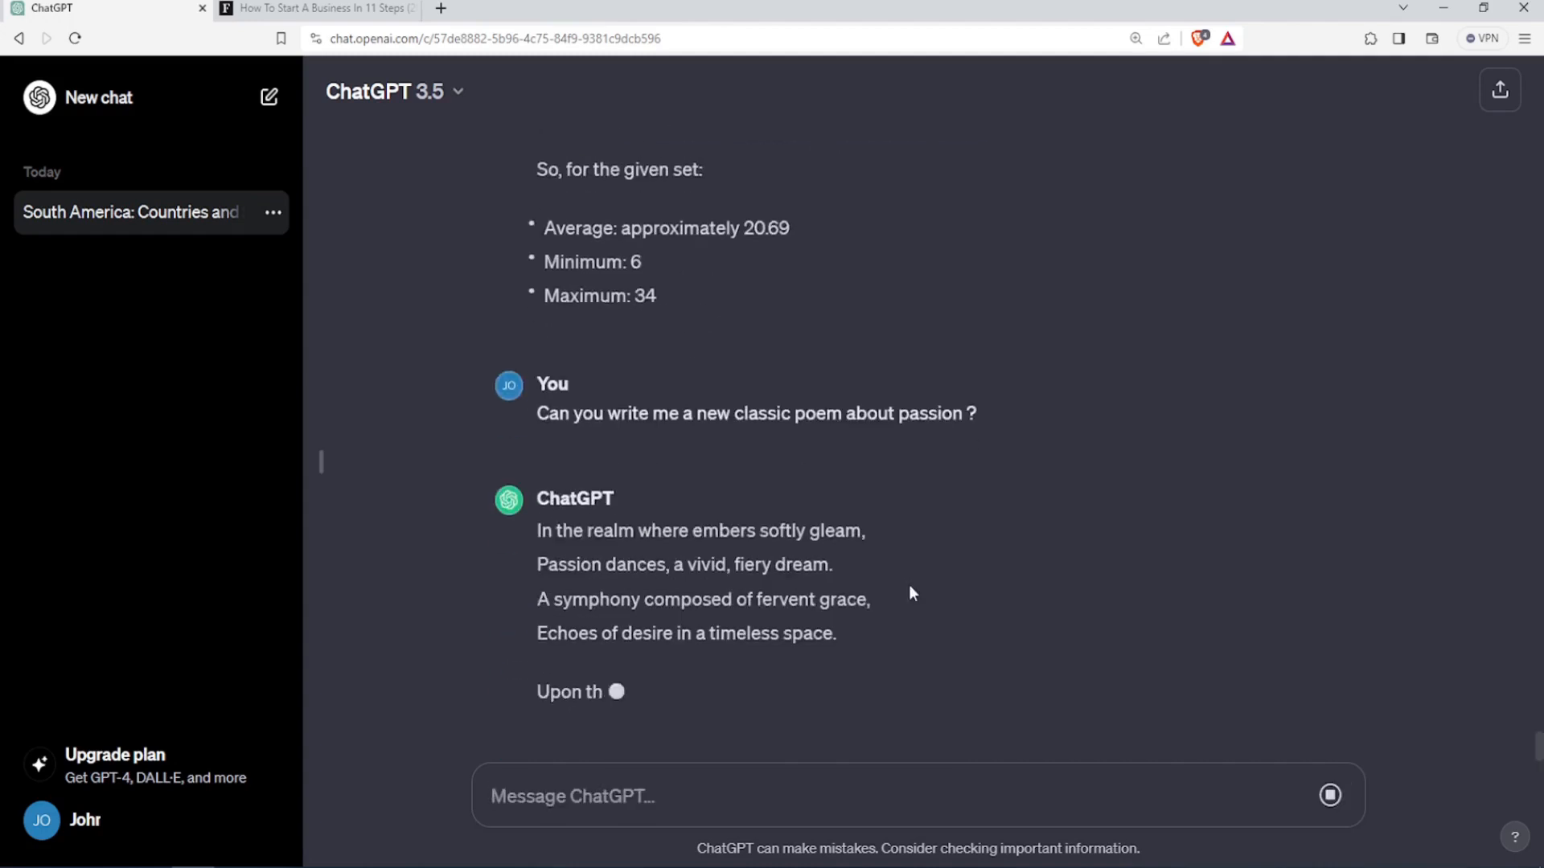
scroll("down", 3)
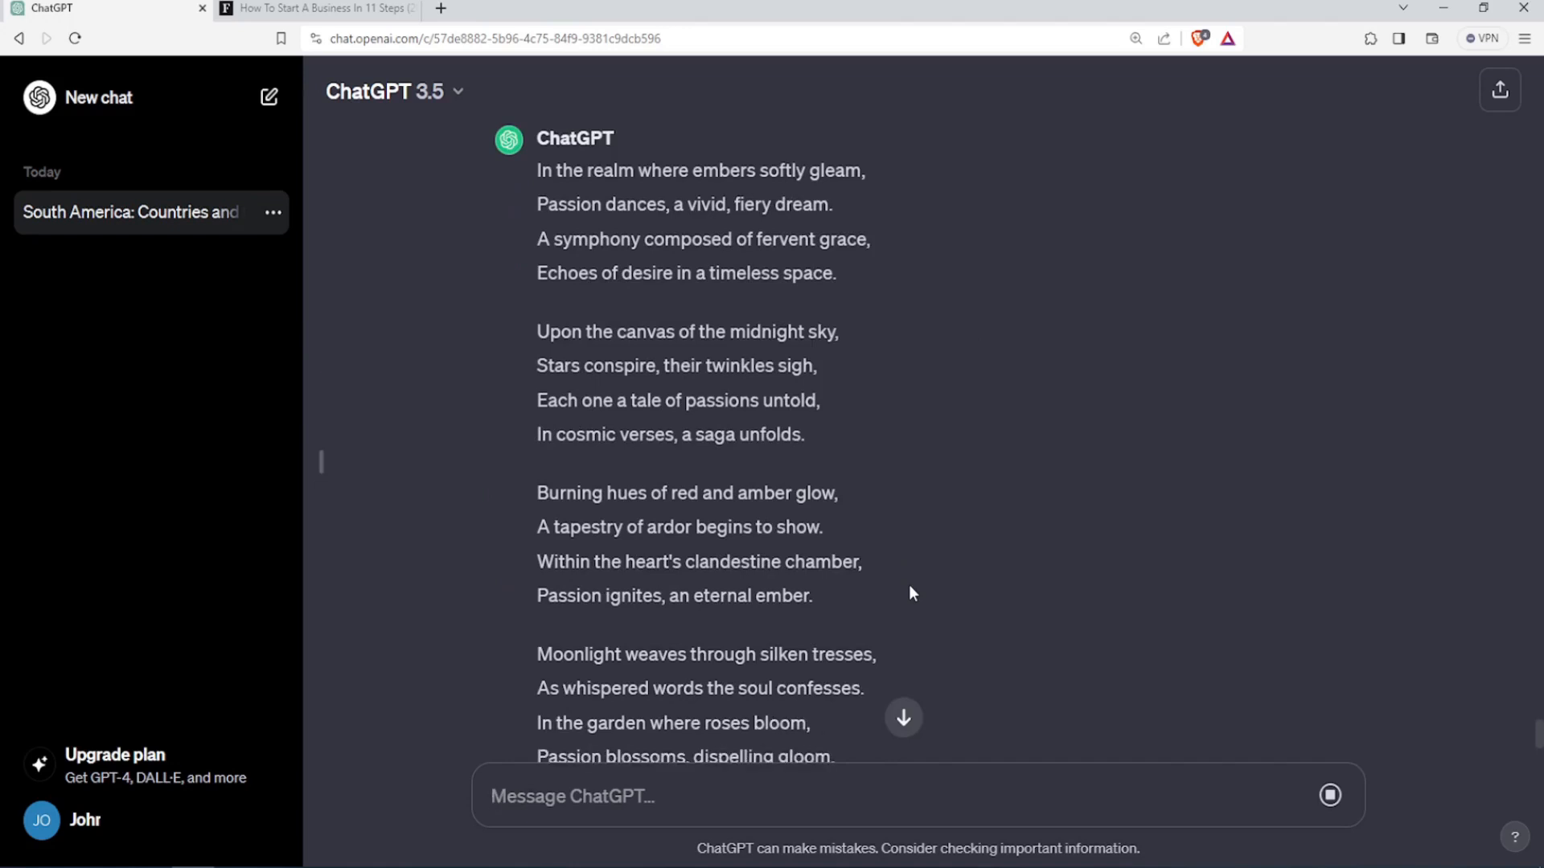
scroll("down", 3)
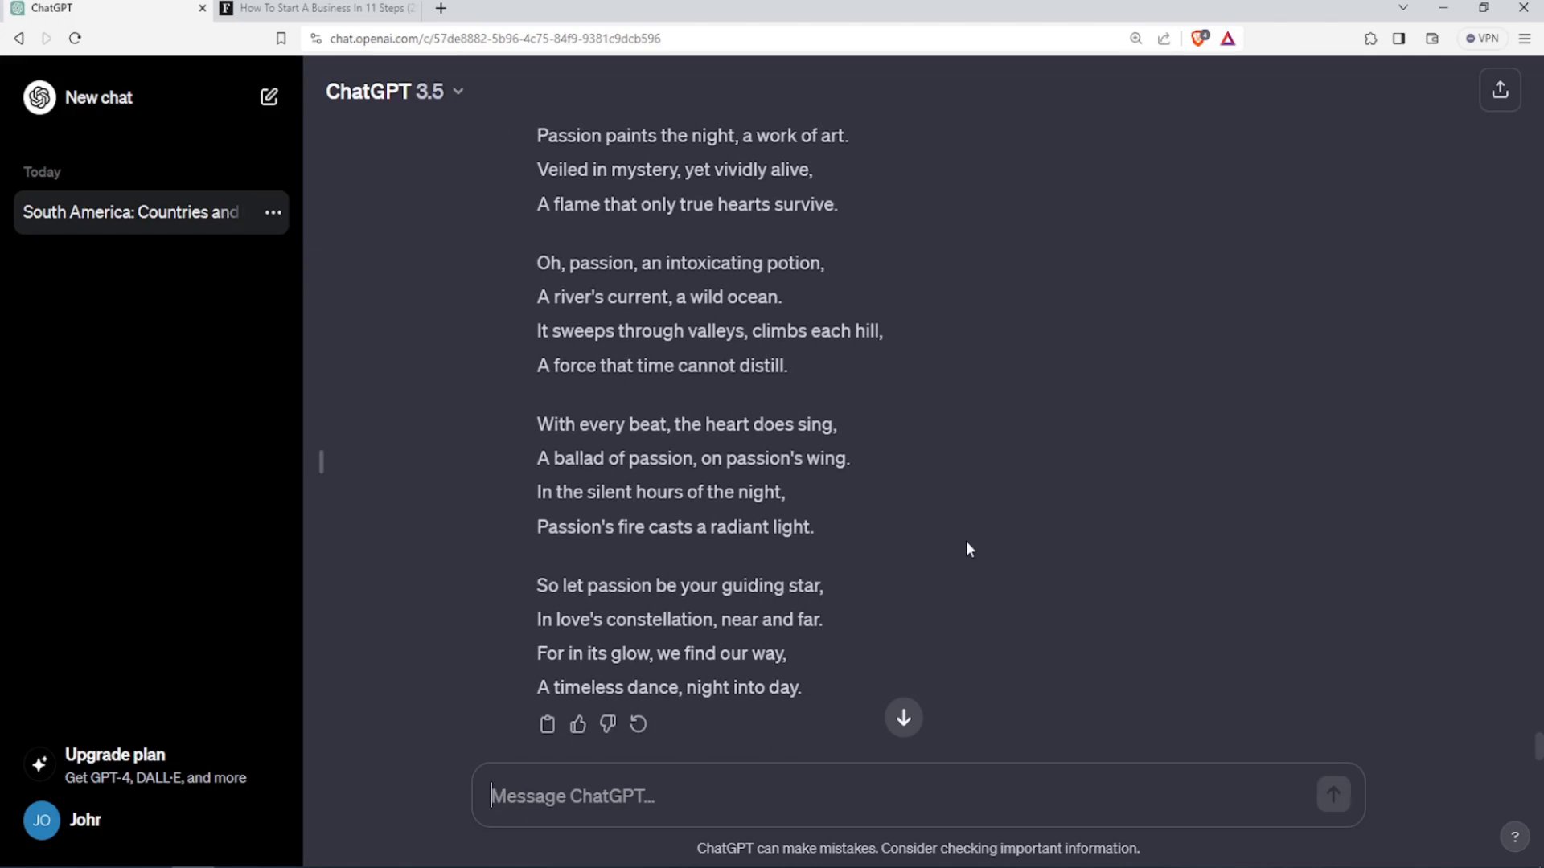
scroll("up", 3)
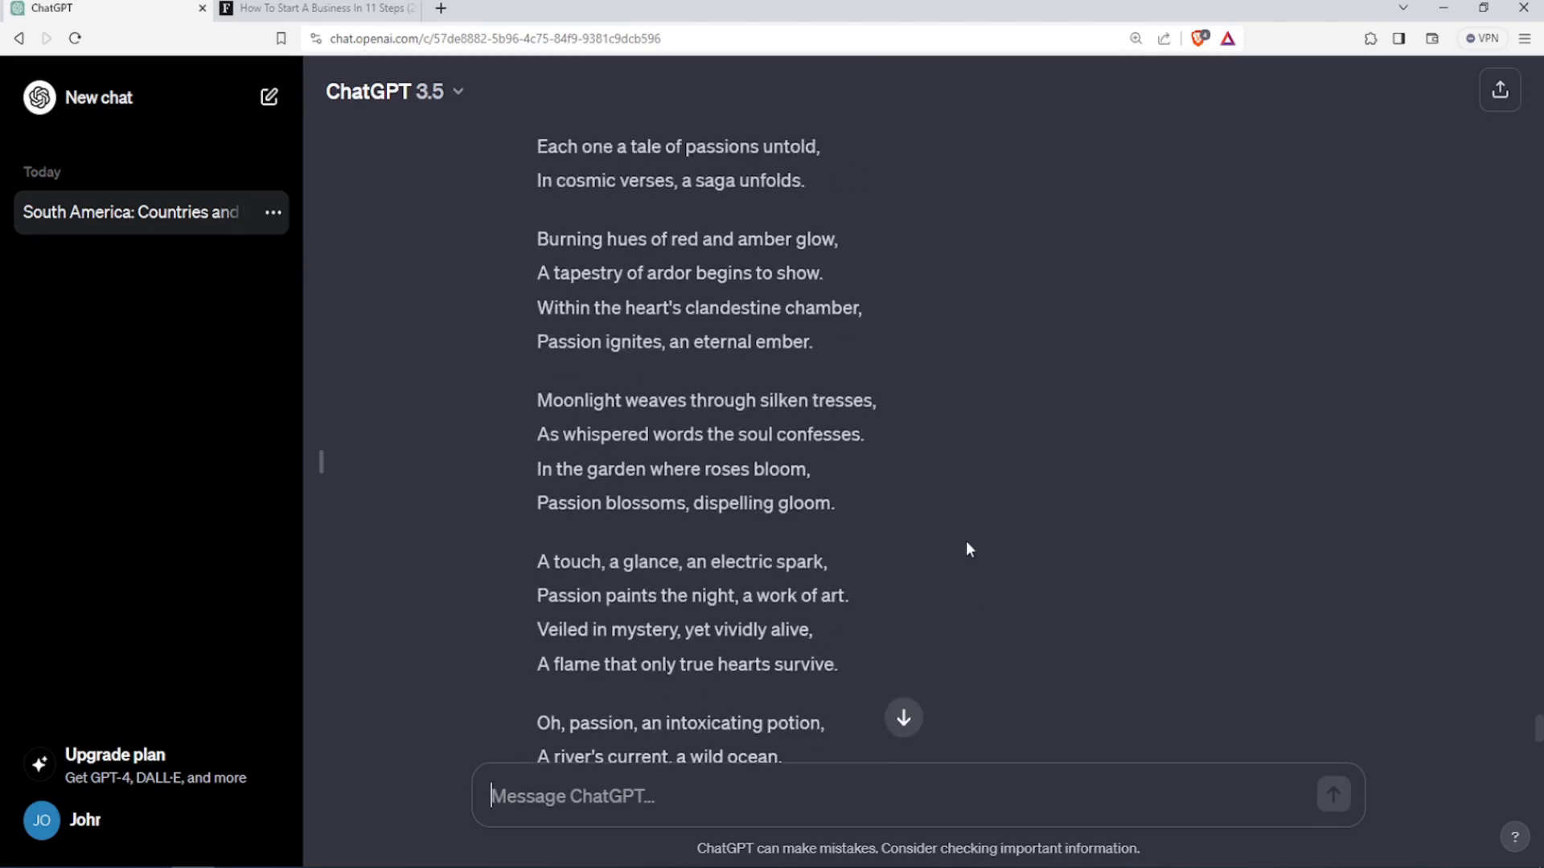
scroll("up", 3)
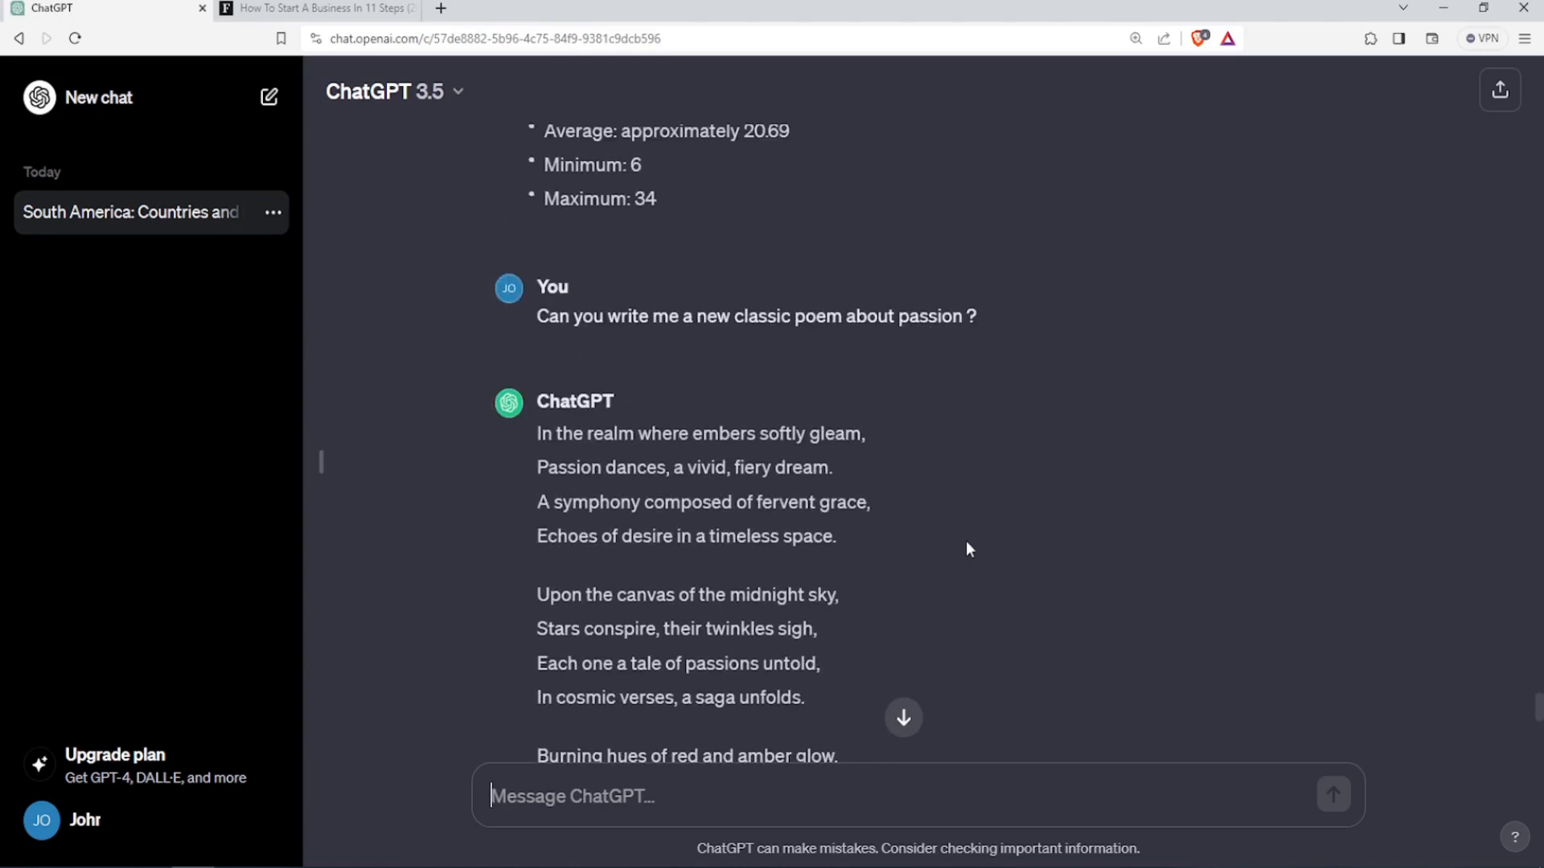
scroll("down", 3)
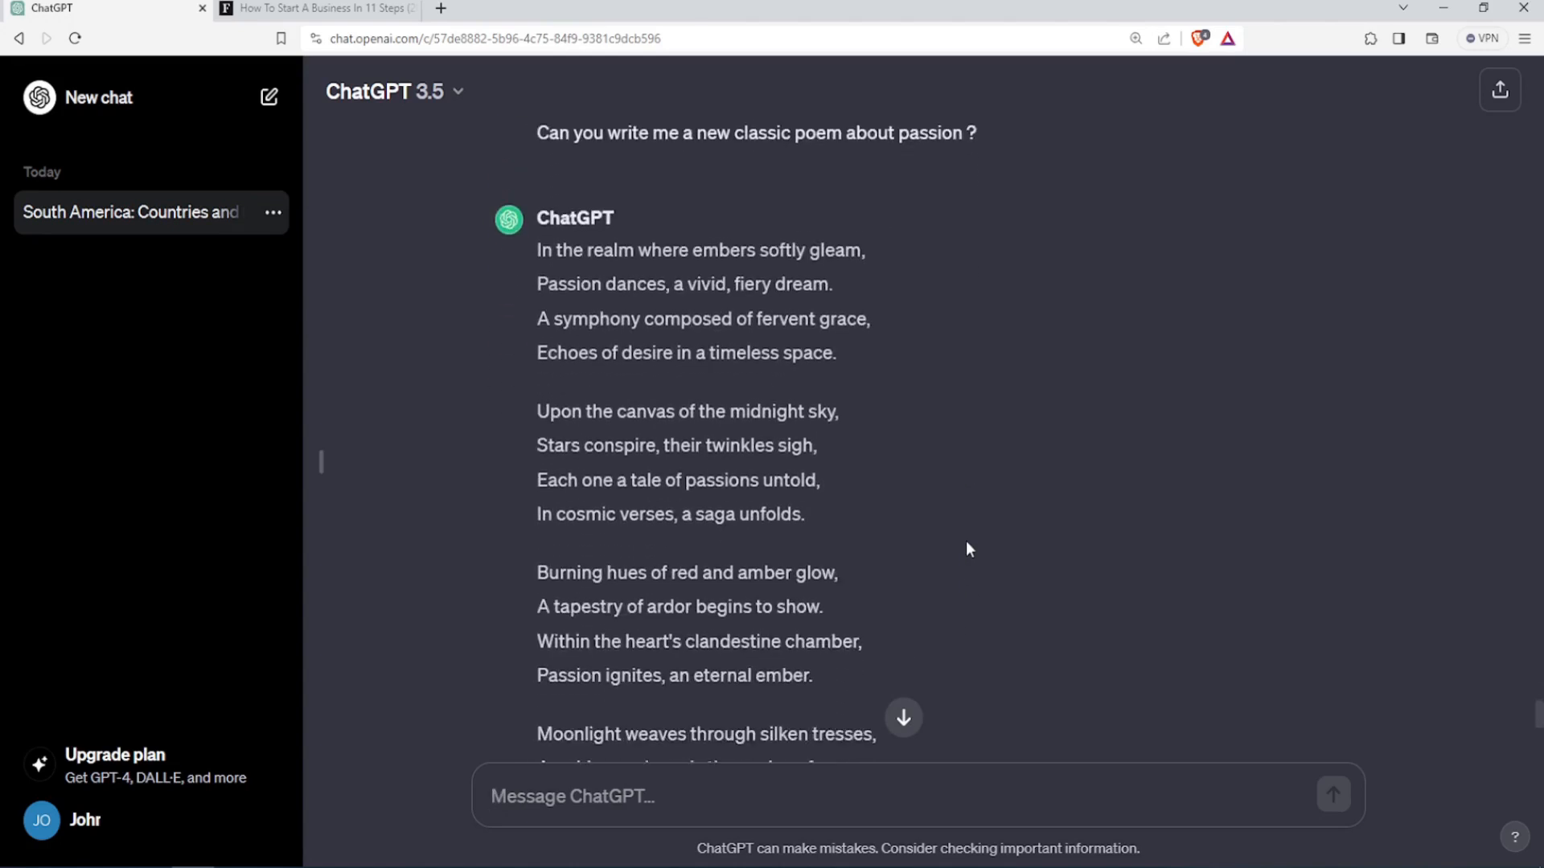
scroll("down", 3)
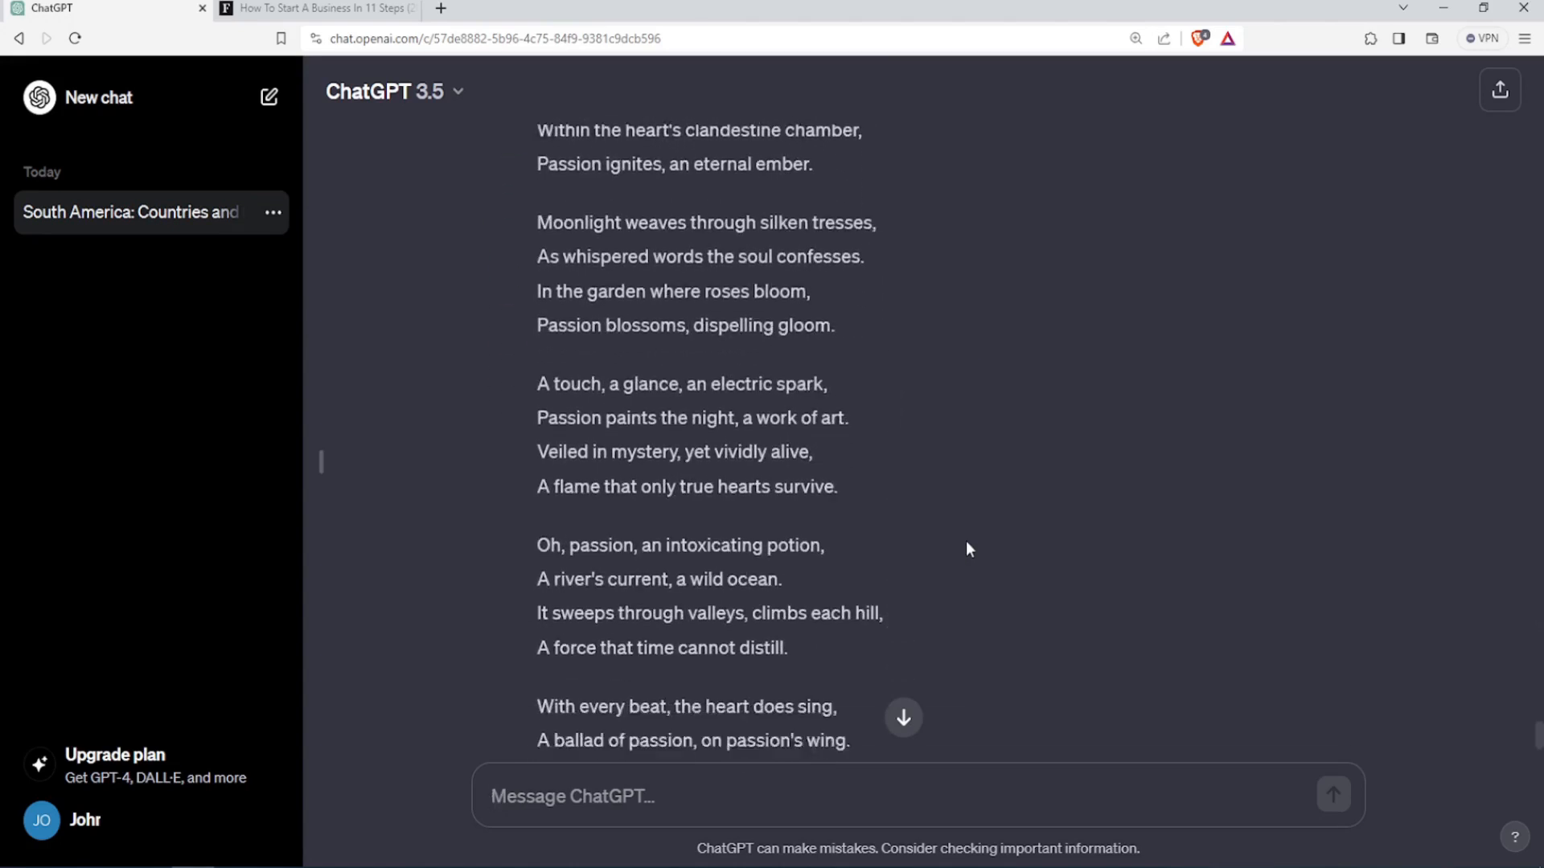
scroll("up", 3)
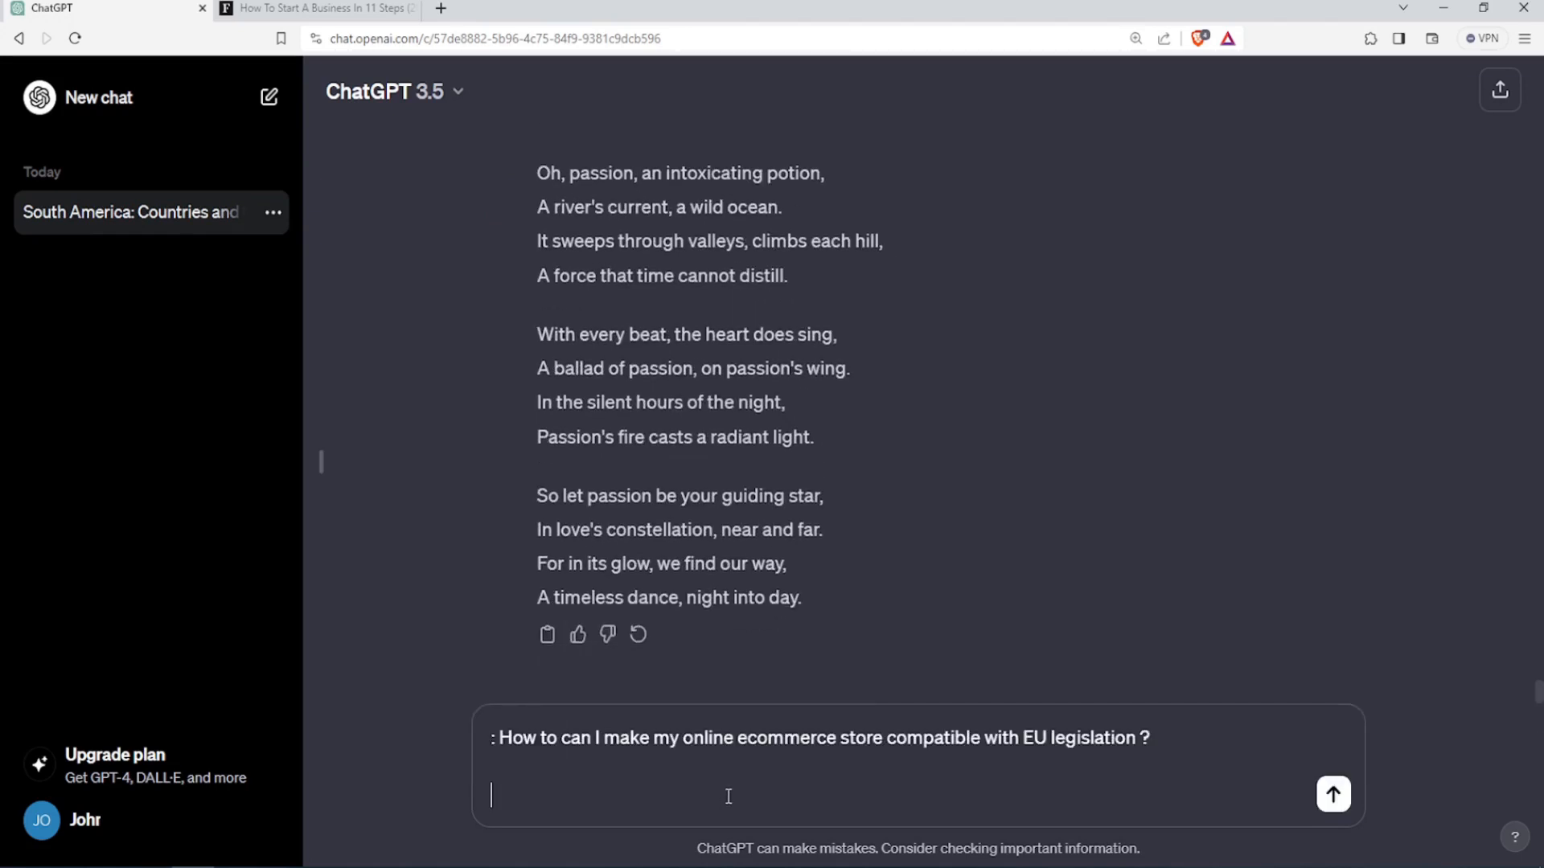
Send the EU ecommerce compliance question and read the eleven-step answer to the end.
scroll("up", 3)
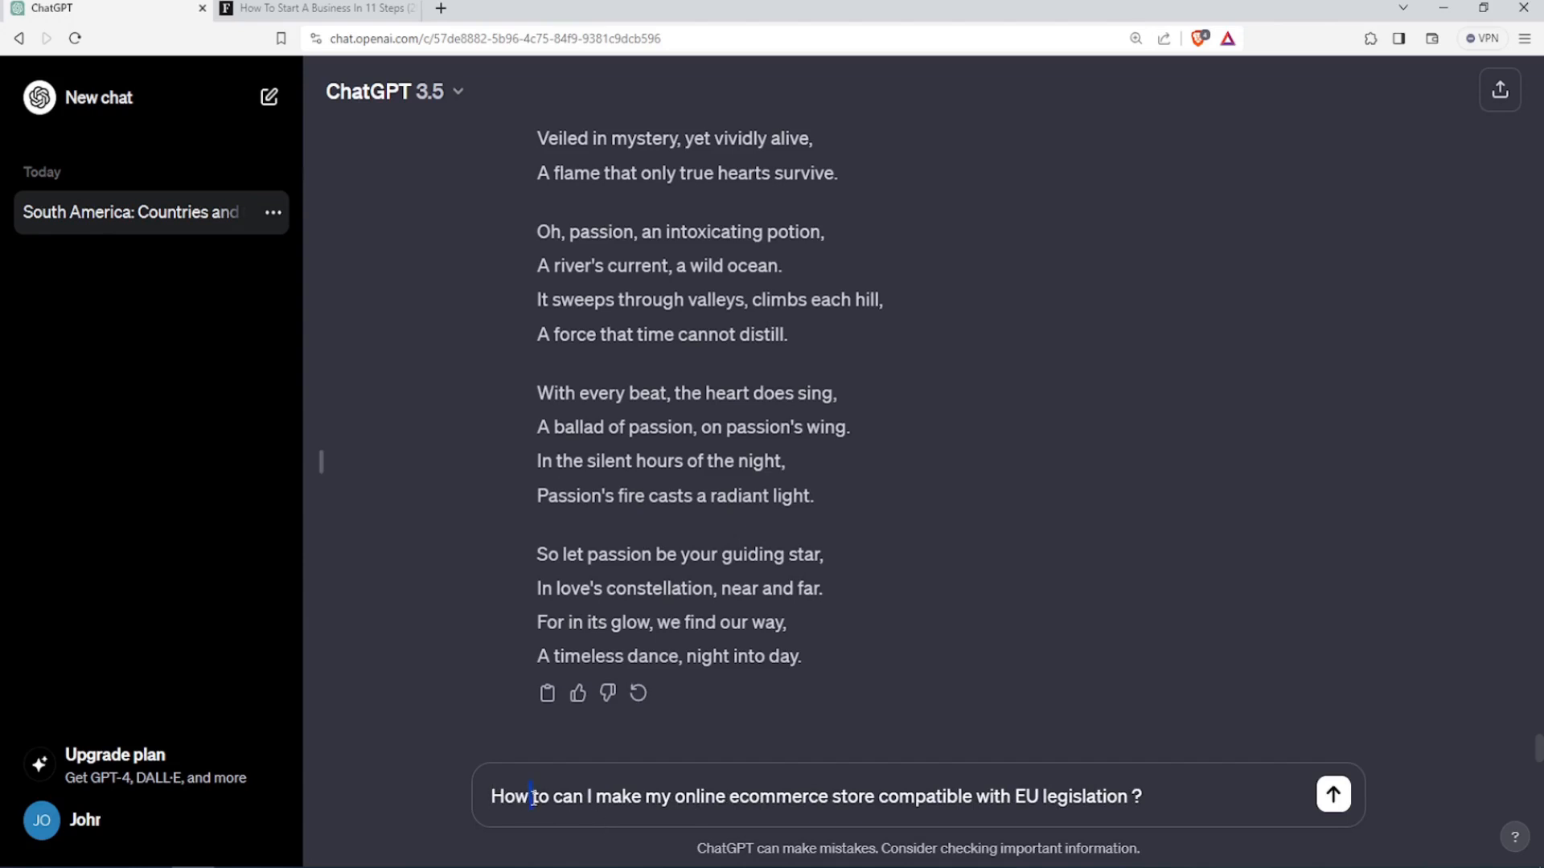
left_click(1332, 795)
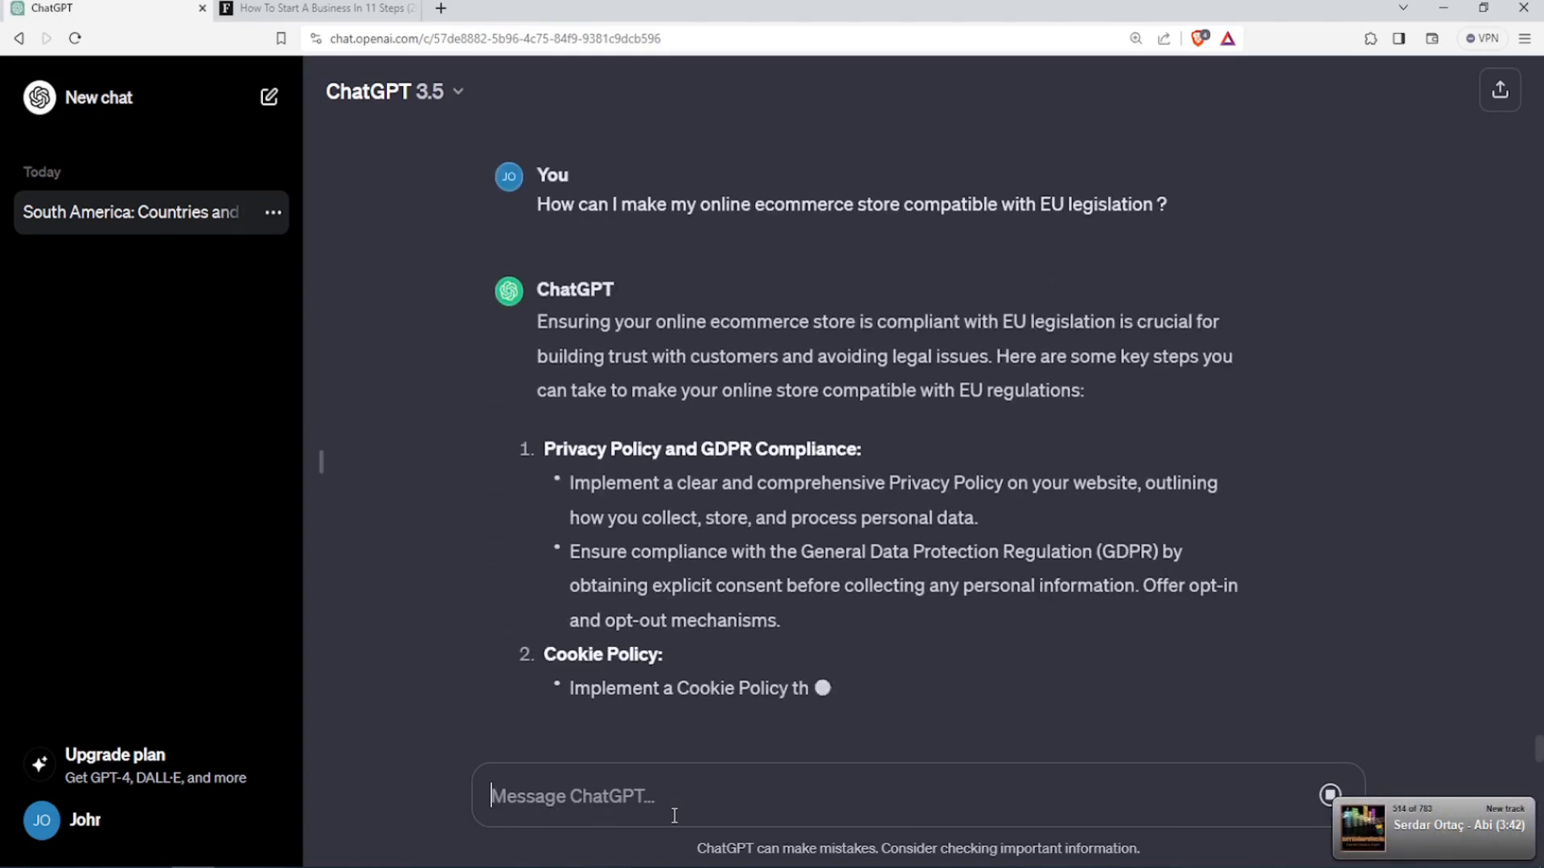
scroll("down", 3)
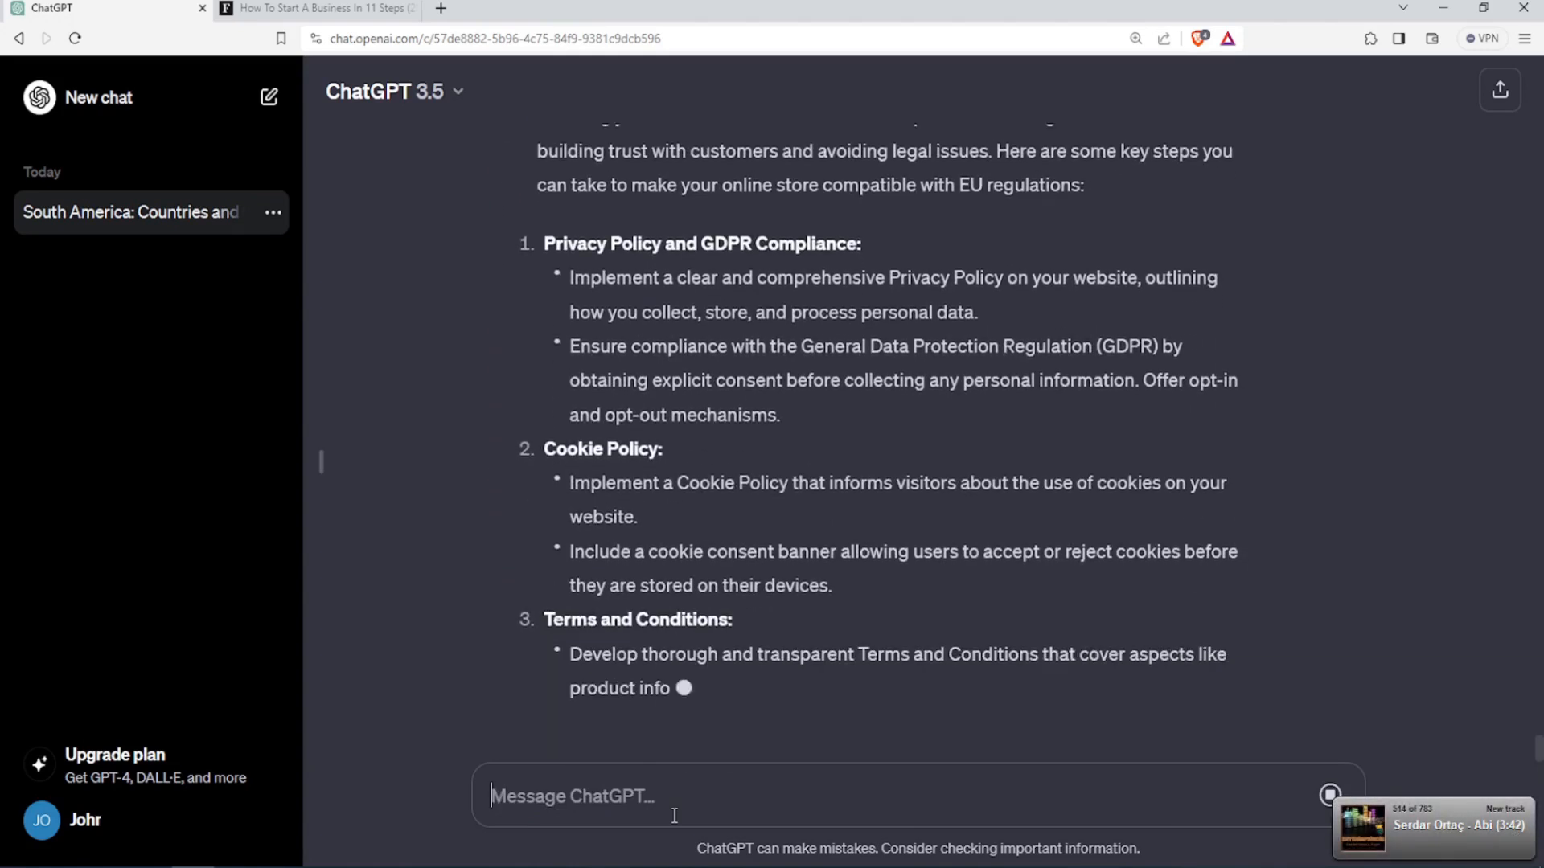
scroll("down", 3)
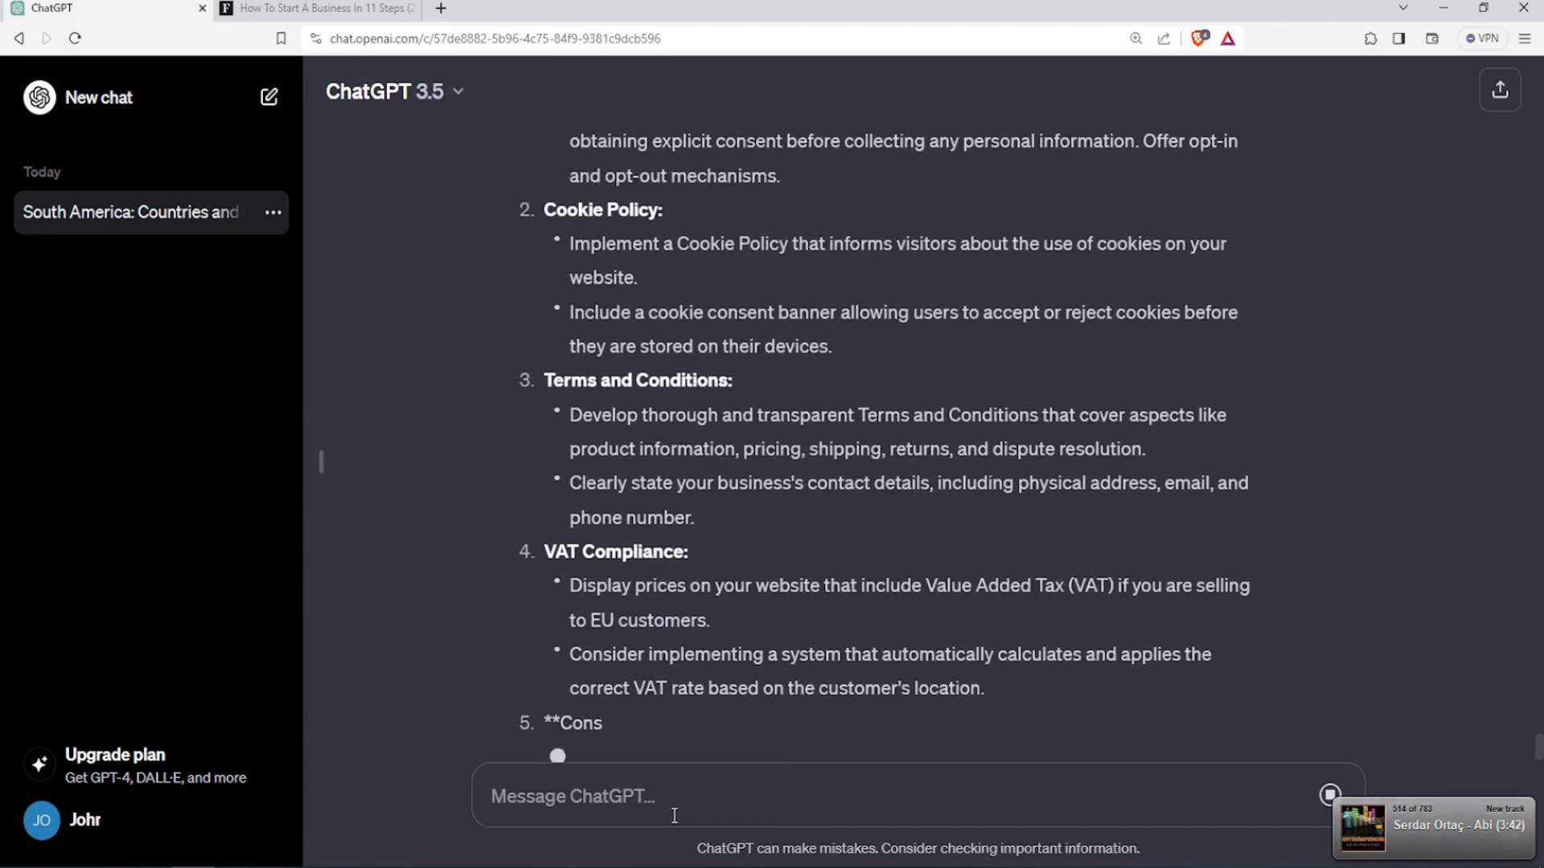
scroll("down", 3)
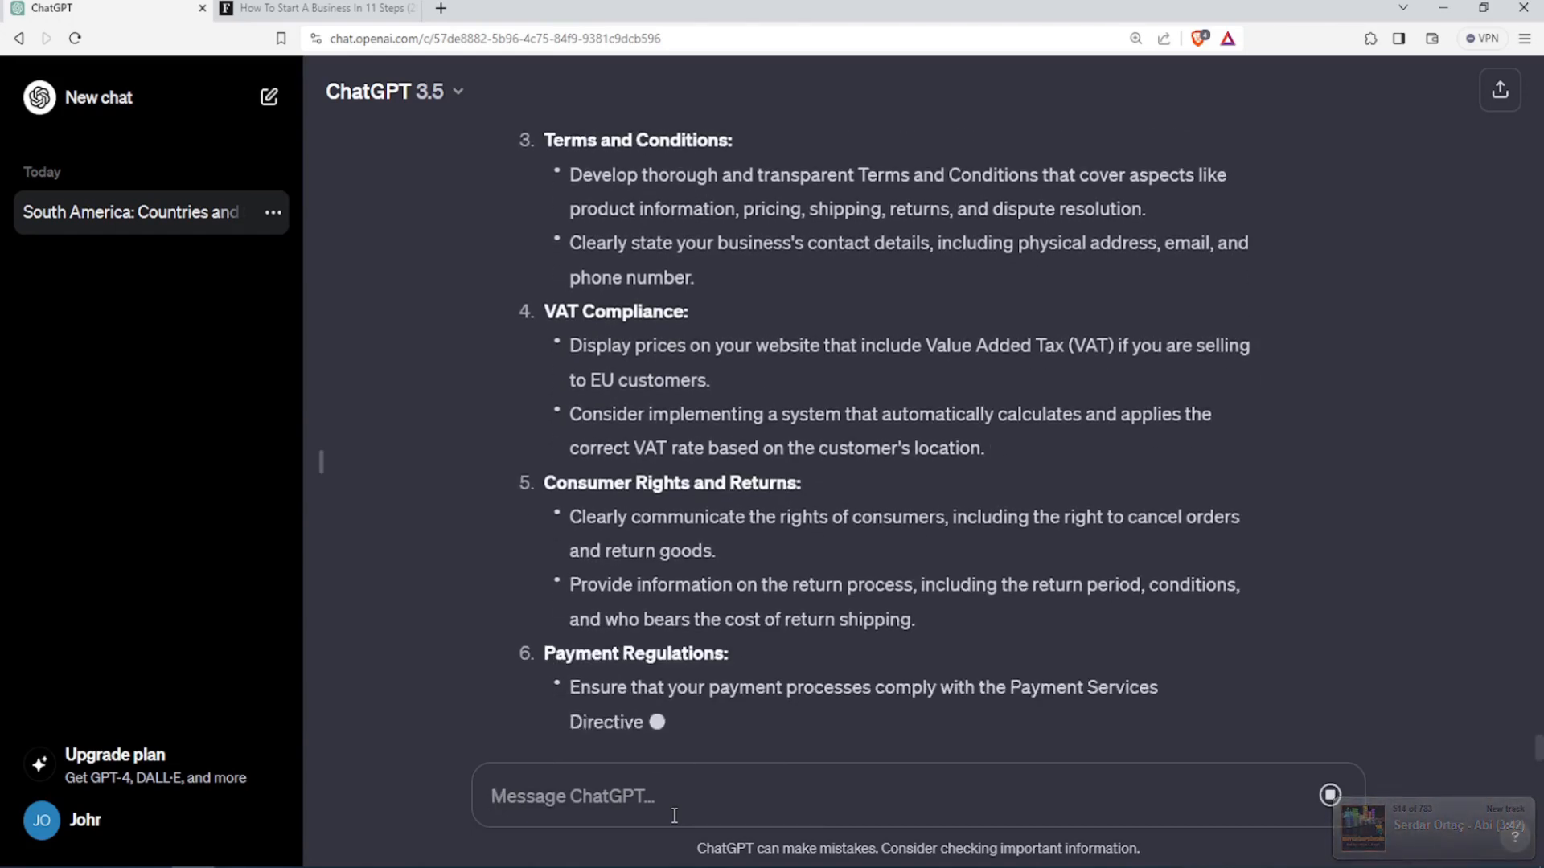
scroll("down", 3)
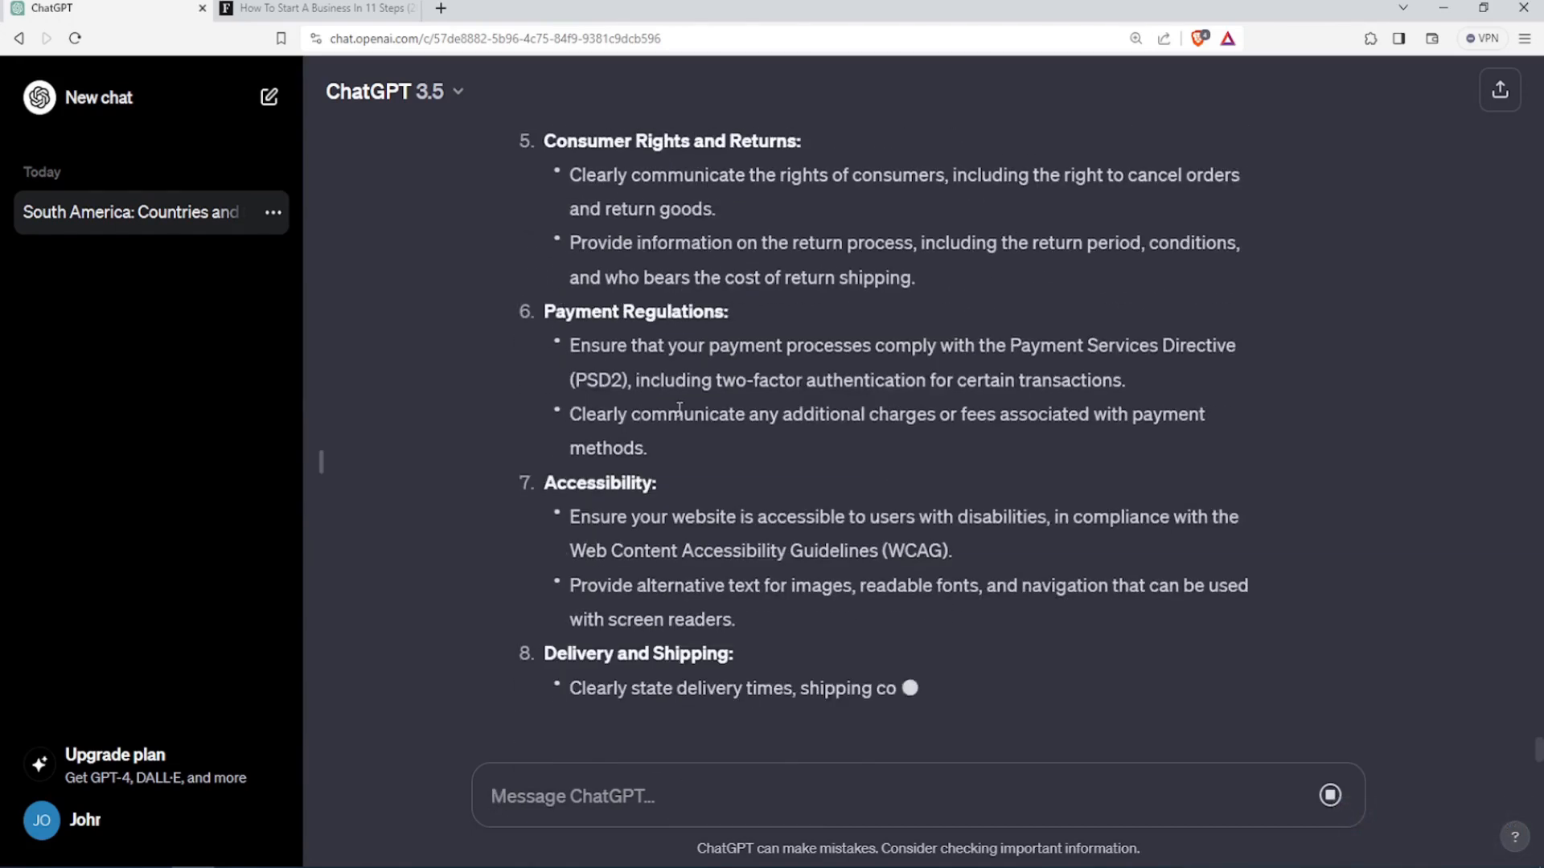
scroll("down", 3)
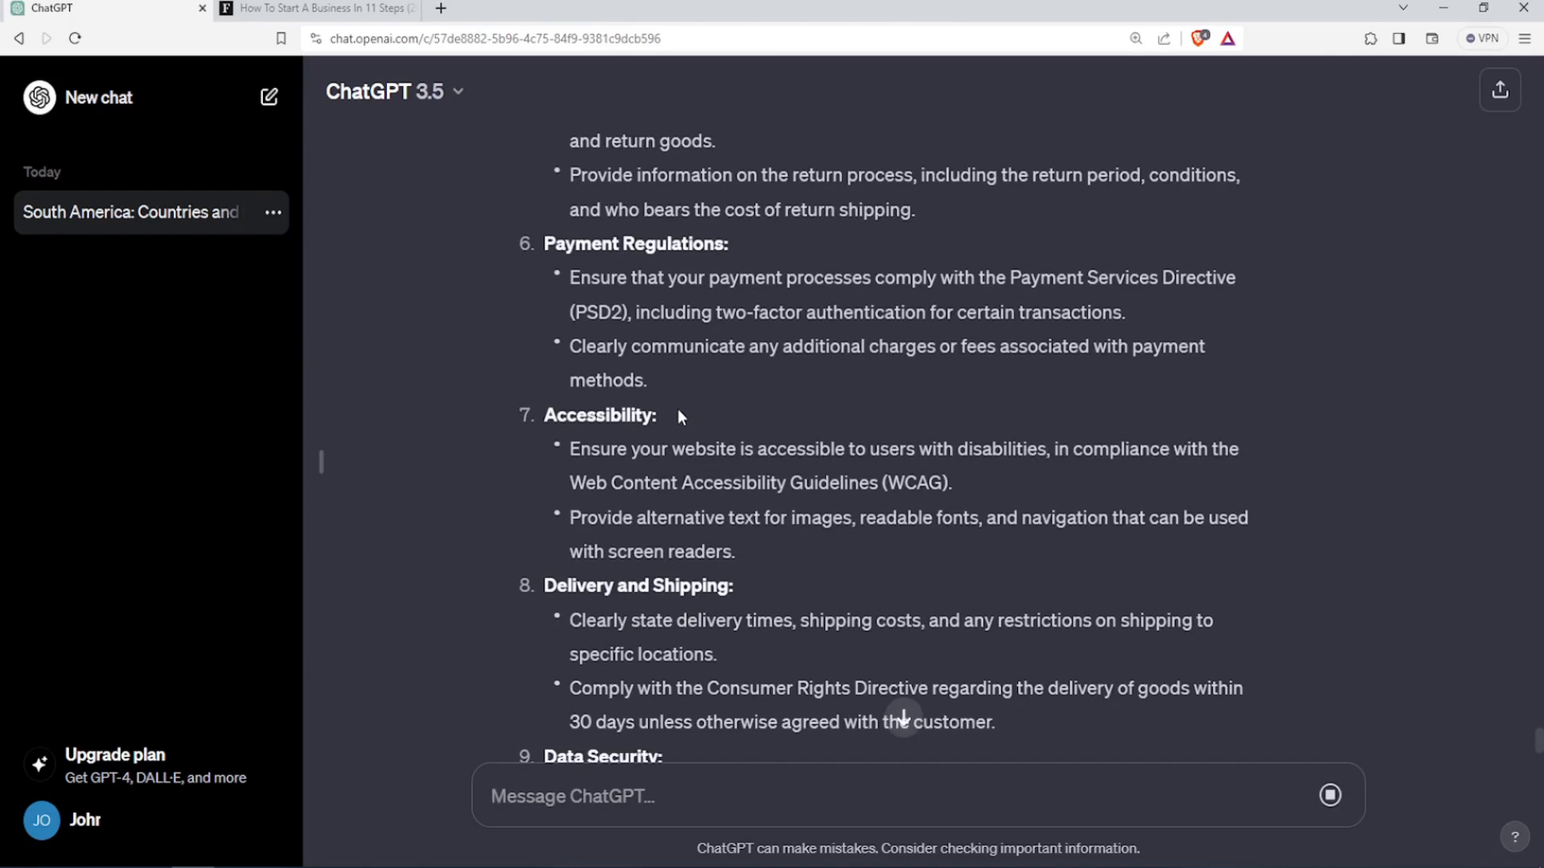
scroll("down", 3)
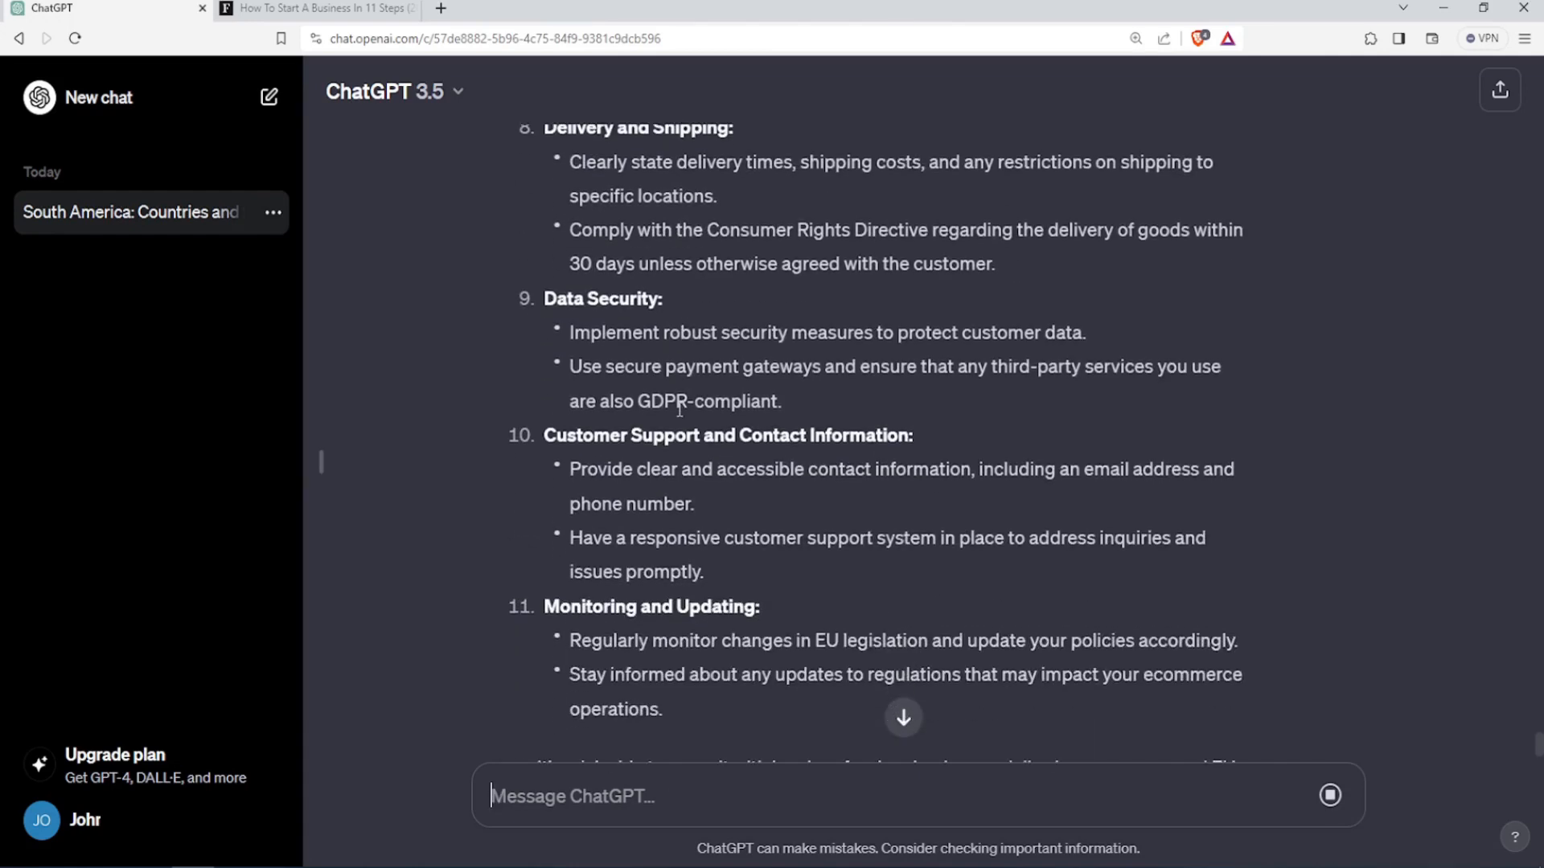
scroll("down", 3)
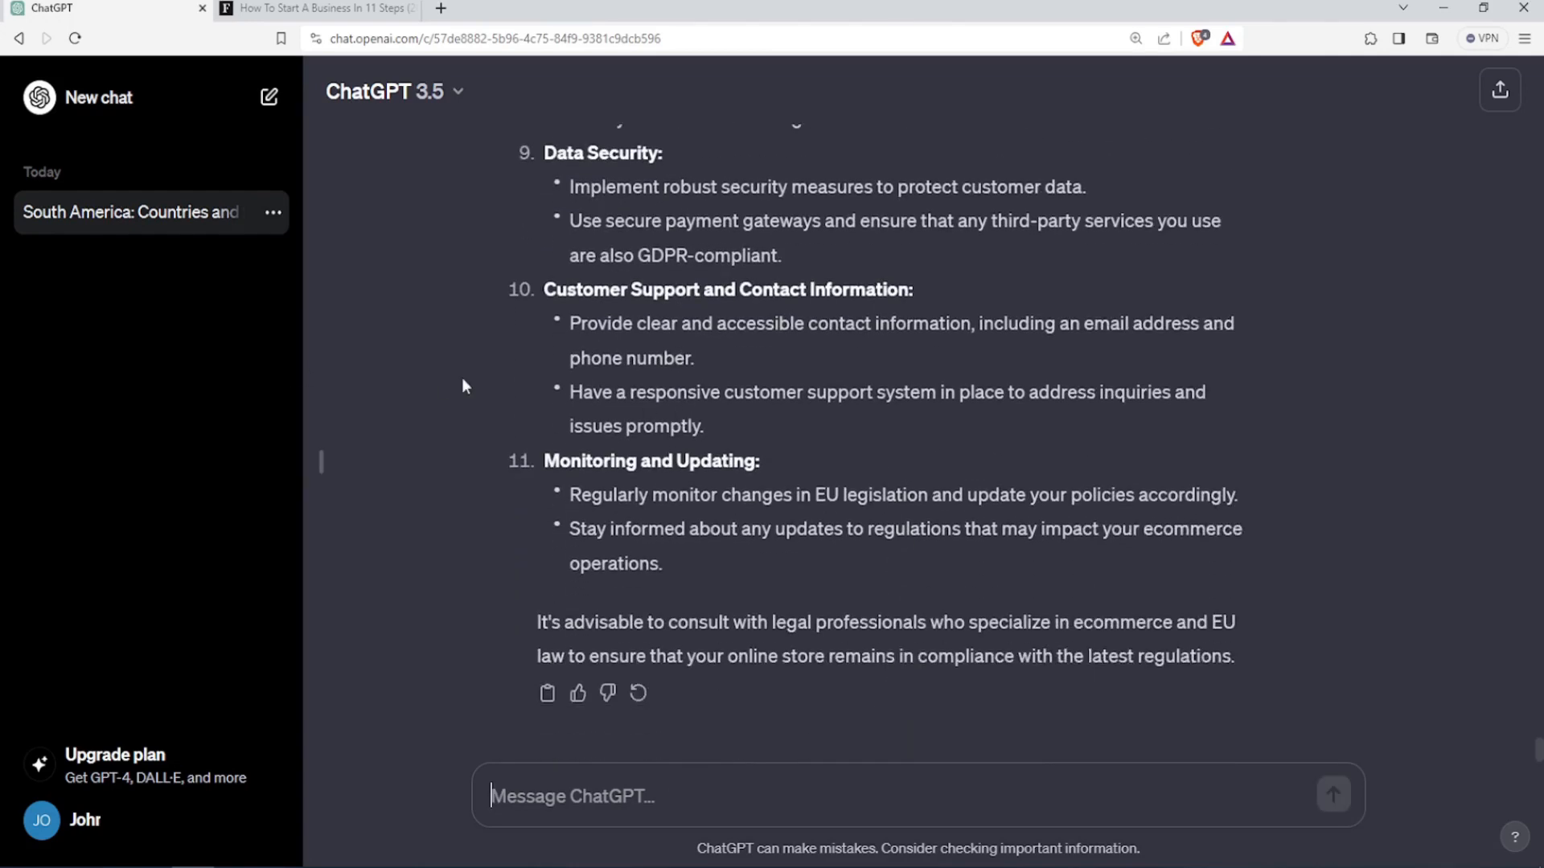
scroll("up", 3)
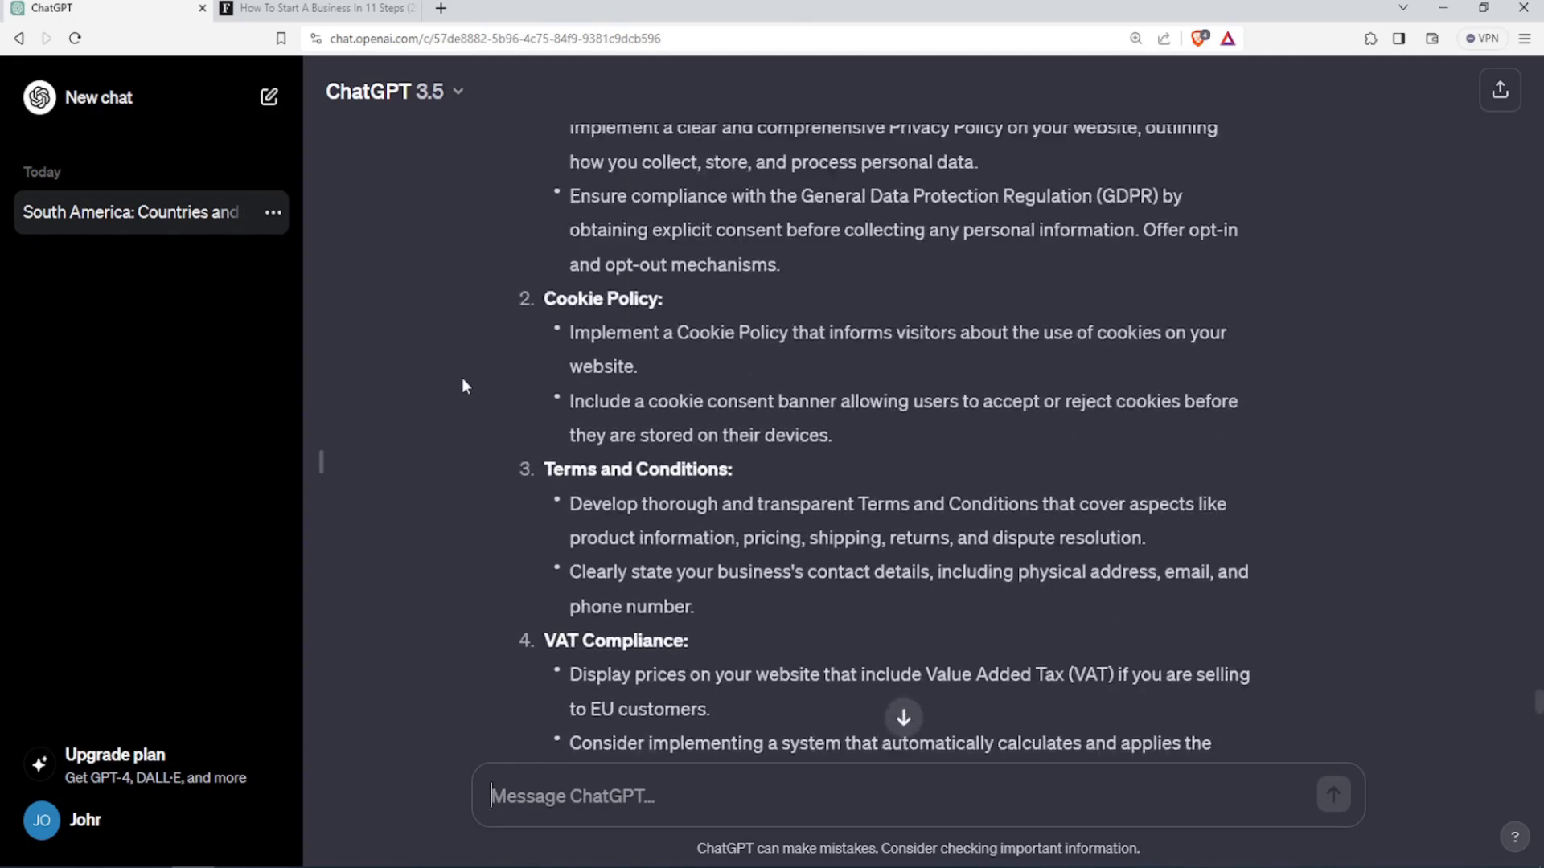
scroll("up", 3)
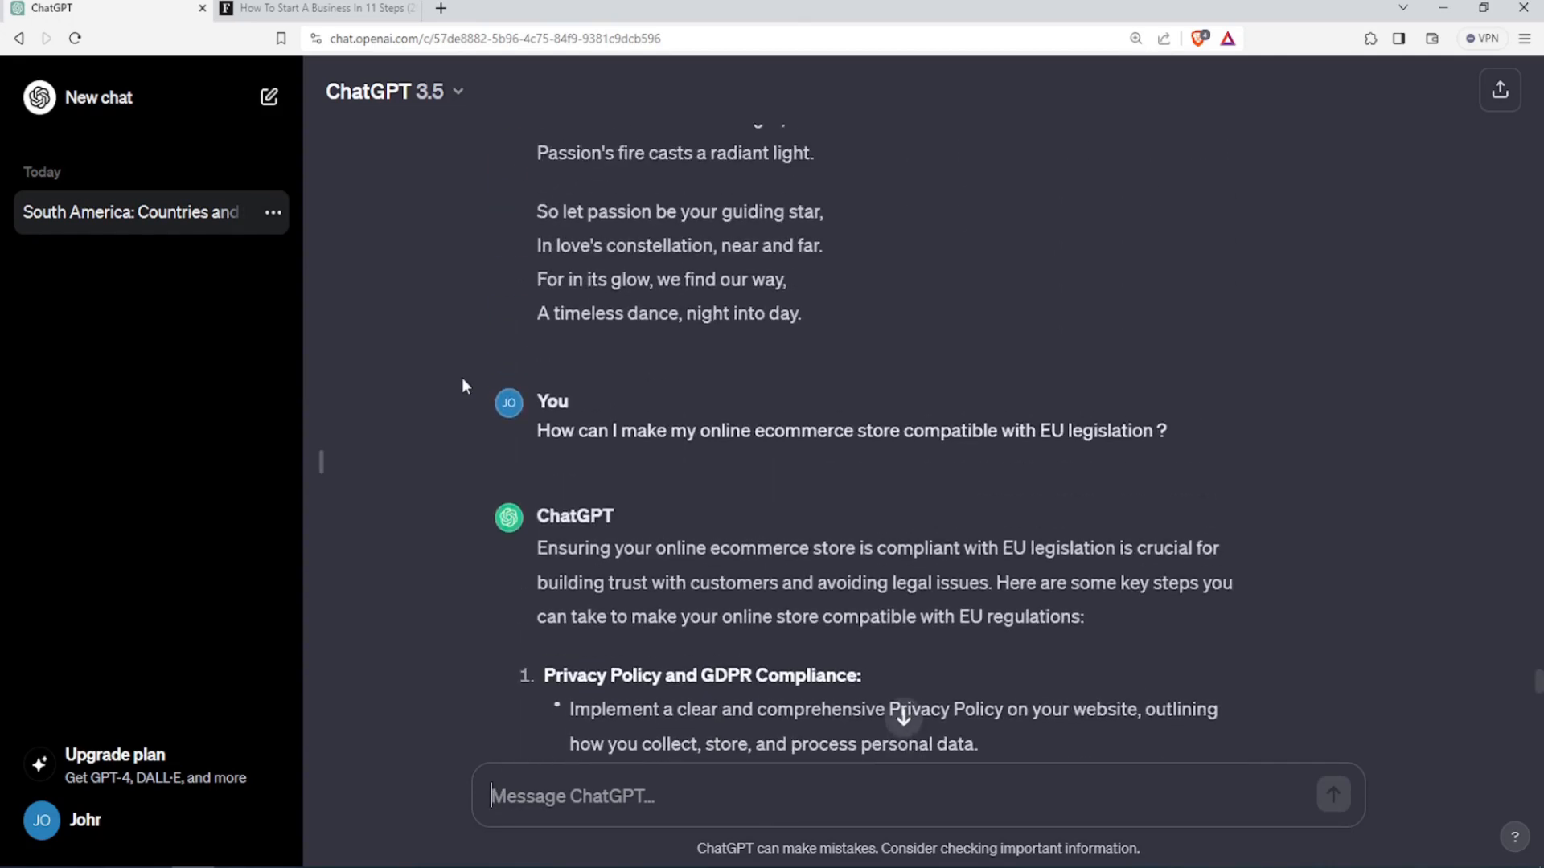
scroll("down", 3)
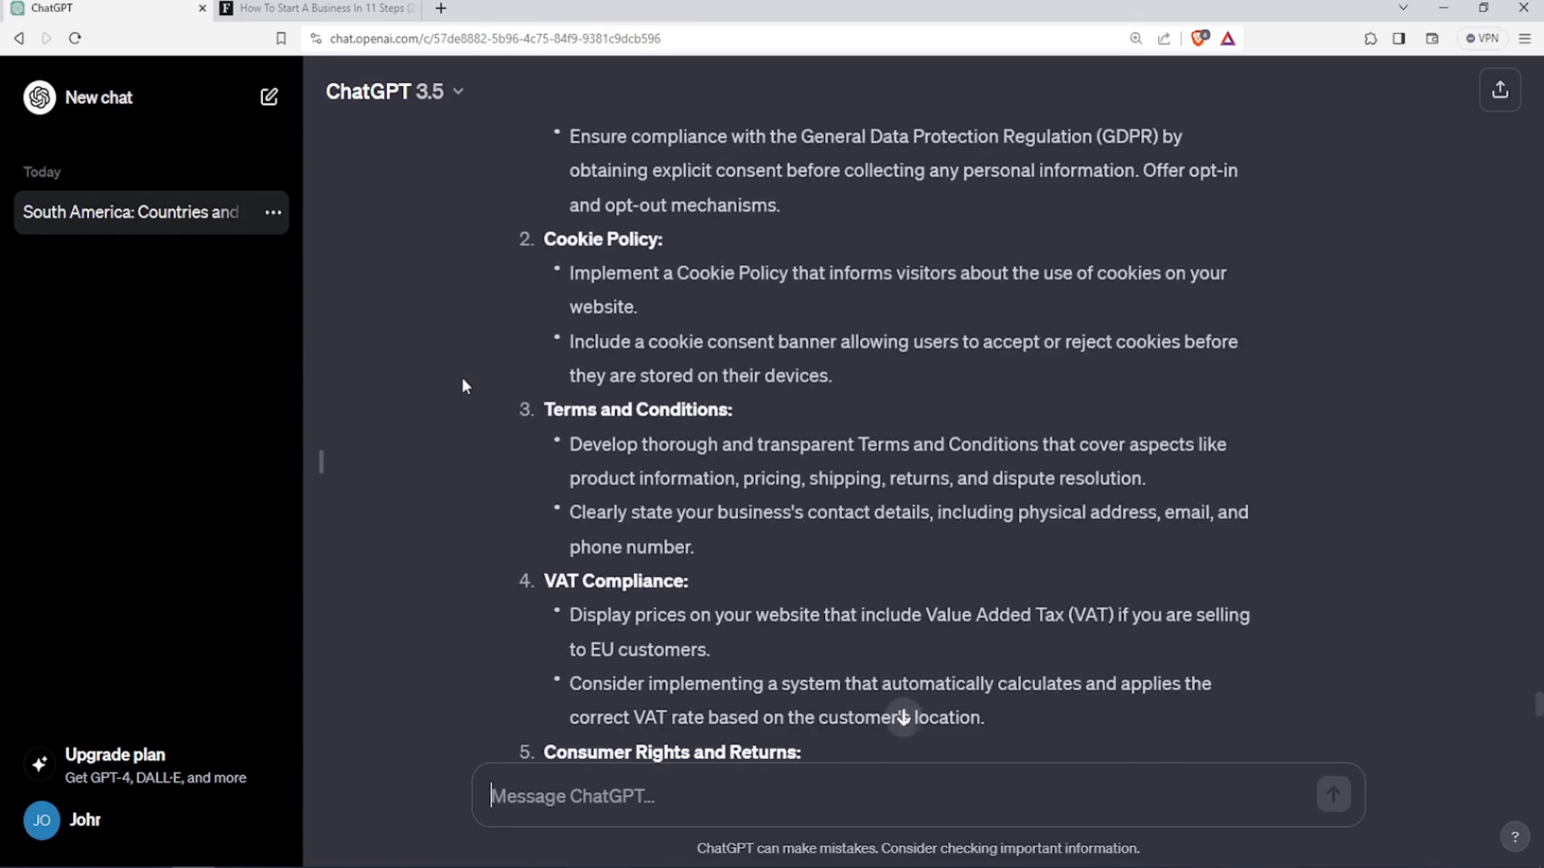
scroll("down", 3)
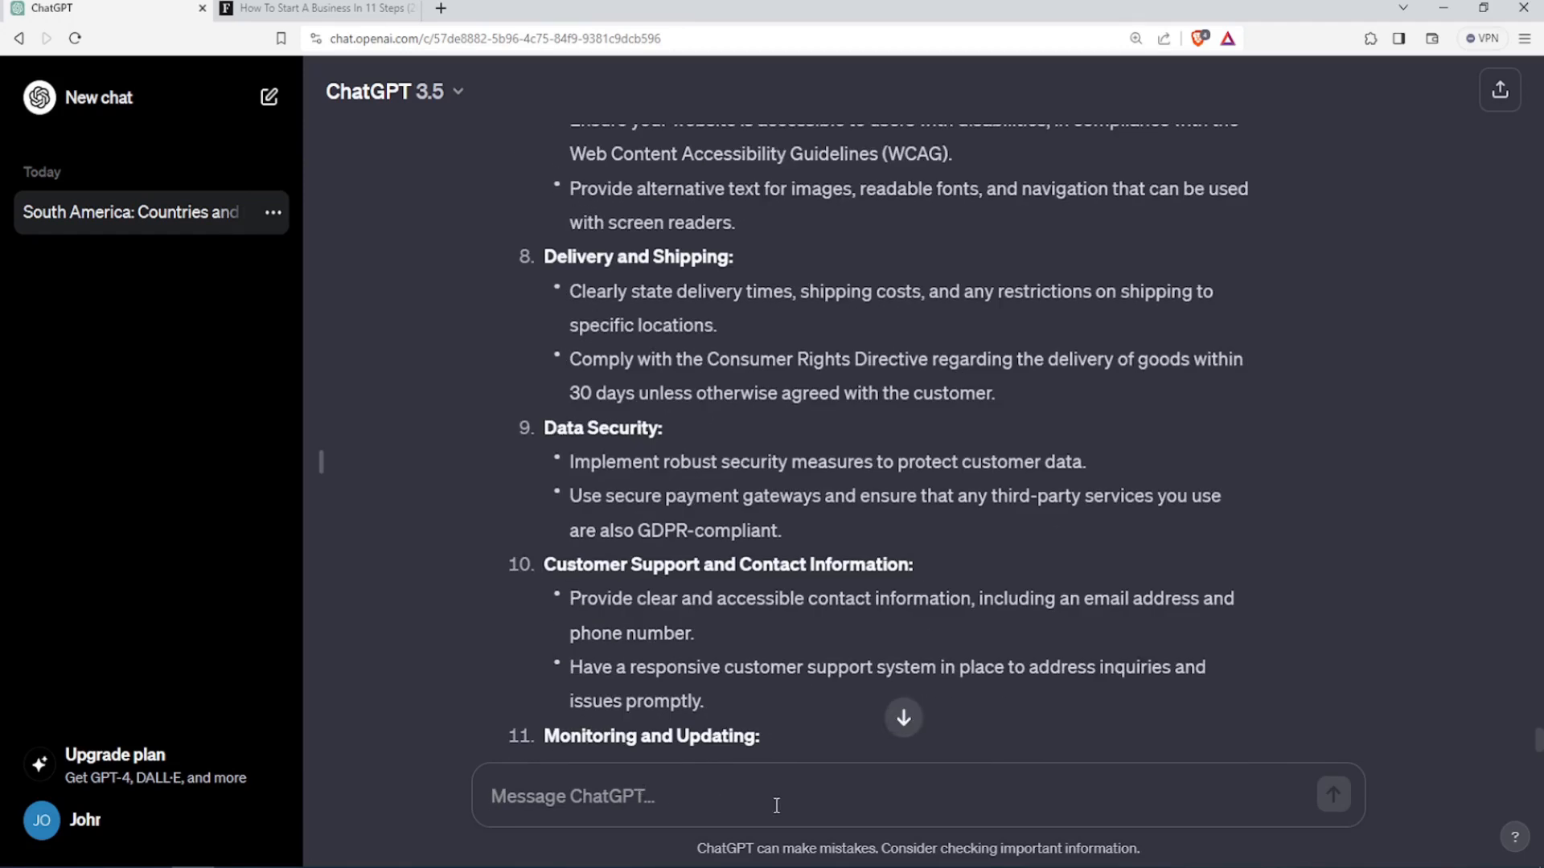
Ask what to do after four tiring hours of hard work and read the restful suggestions.
type("I worked hard in the last four hours, I feel tired, what should I do in the next couple of hours ?")
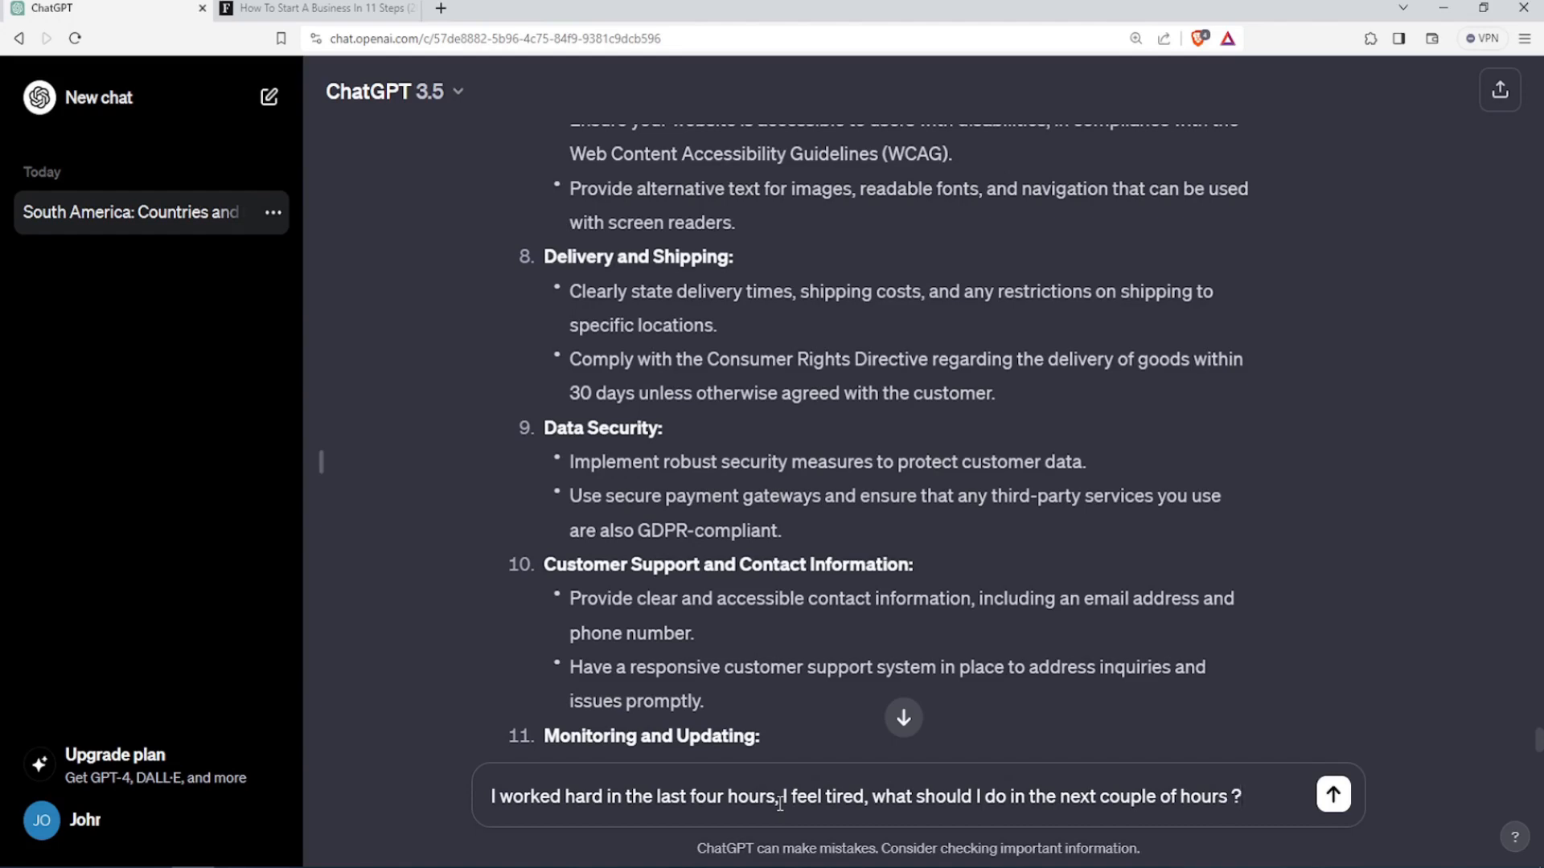
left_click(1332, 794)
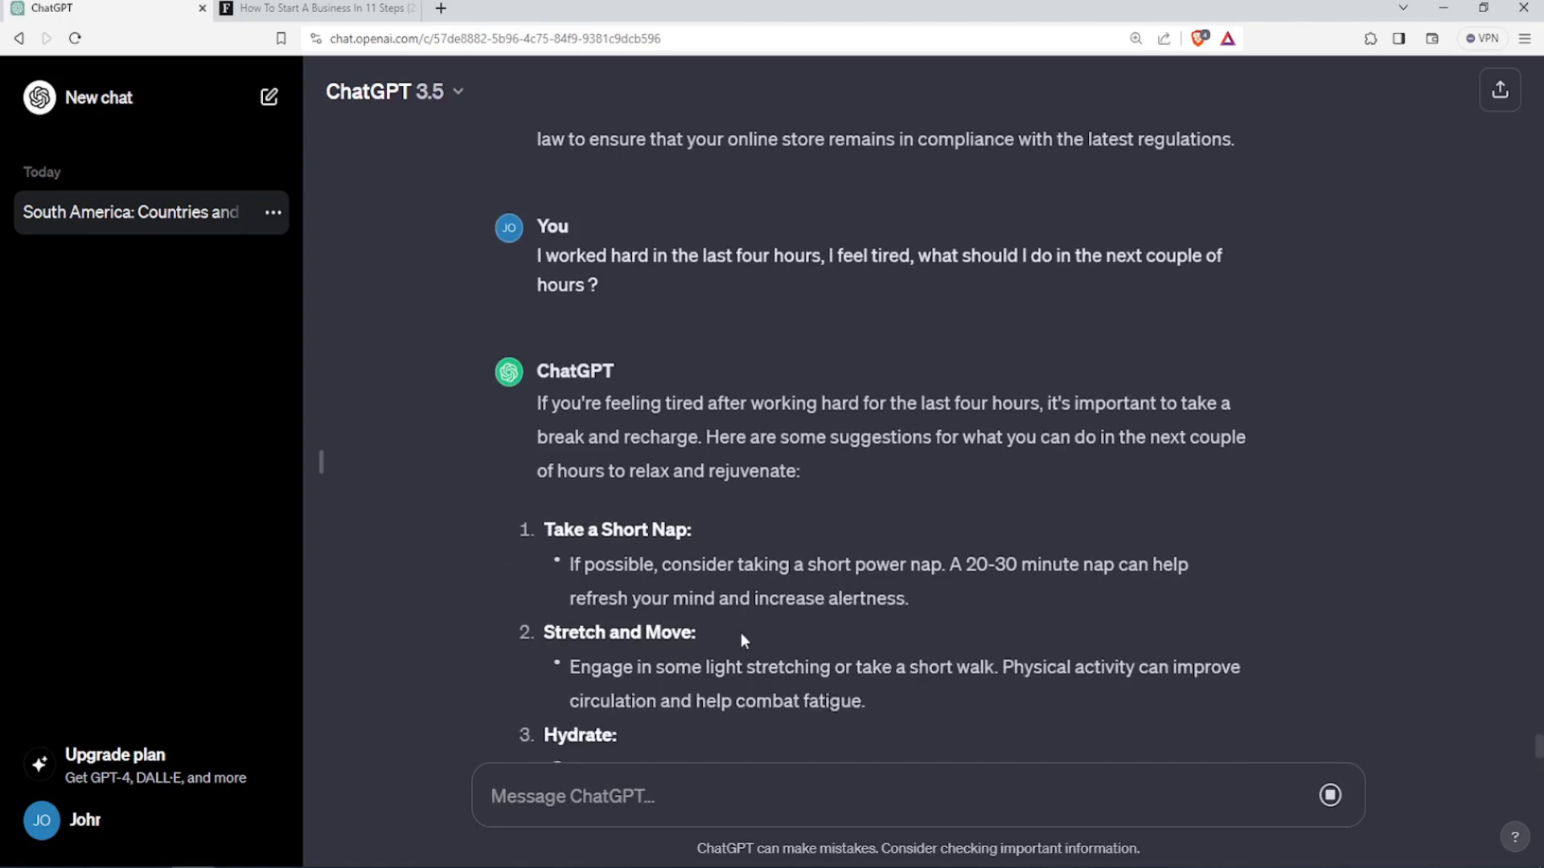
scroll("down", 3)
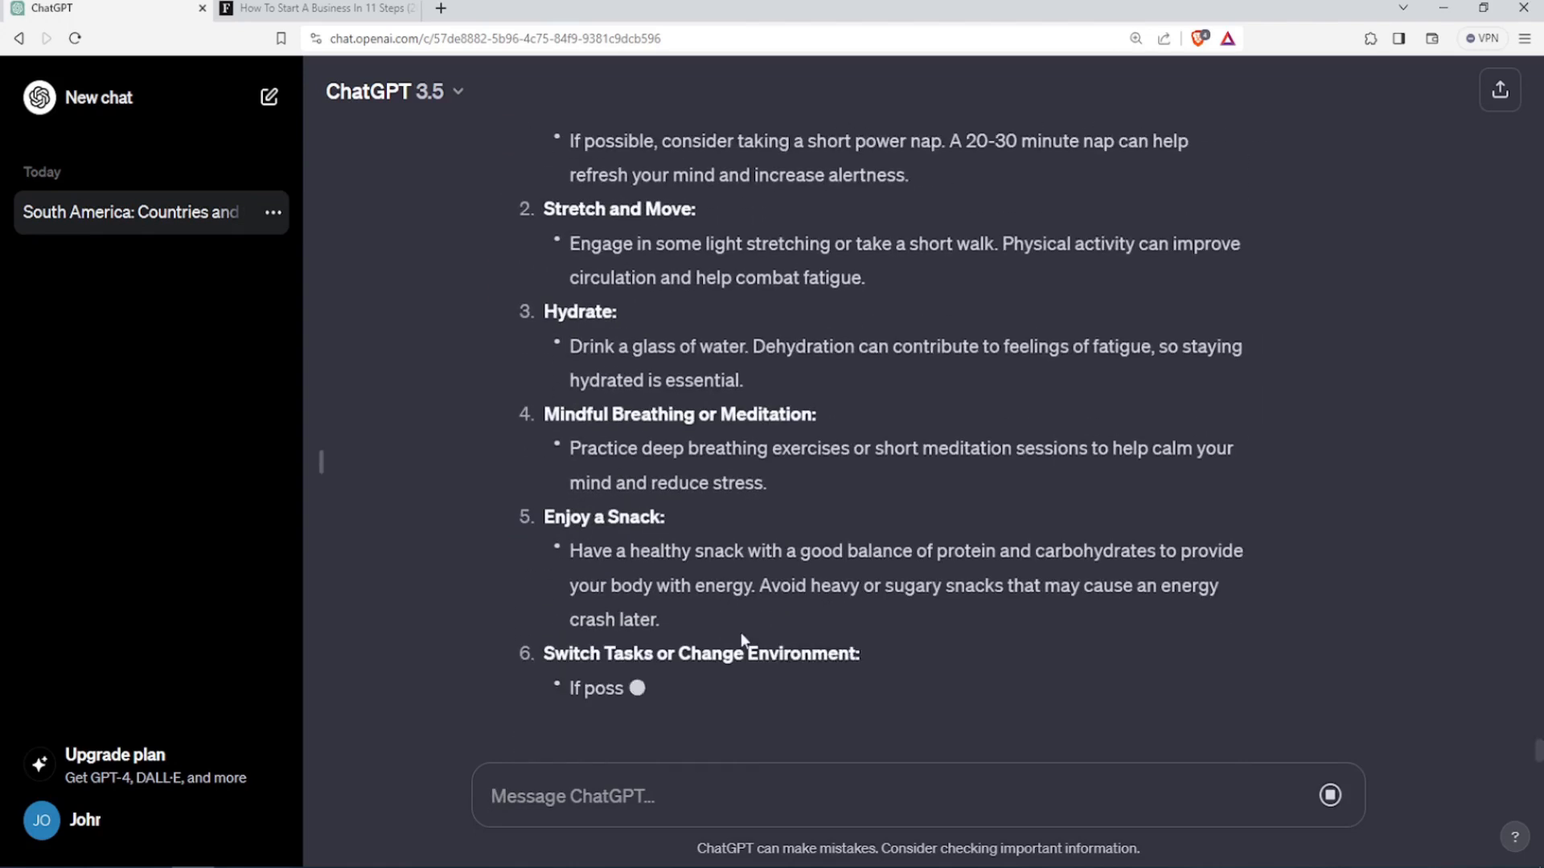
scroll("down", 3)
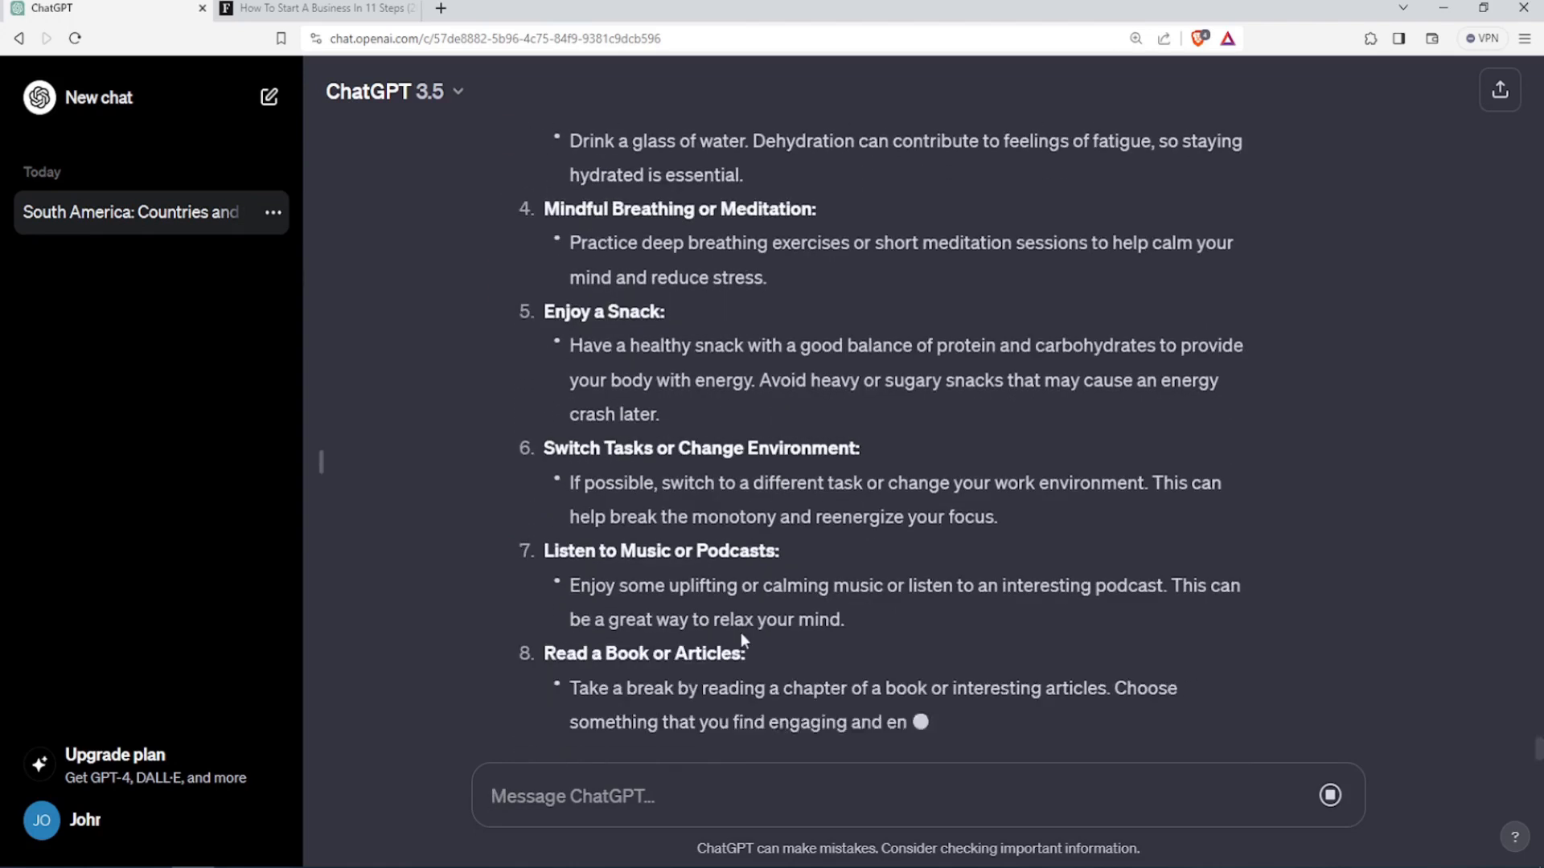
scroll("down", 3)
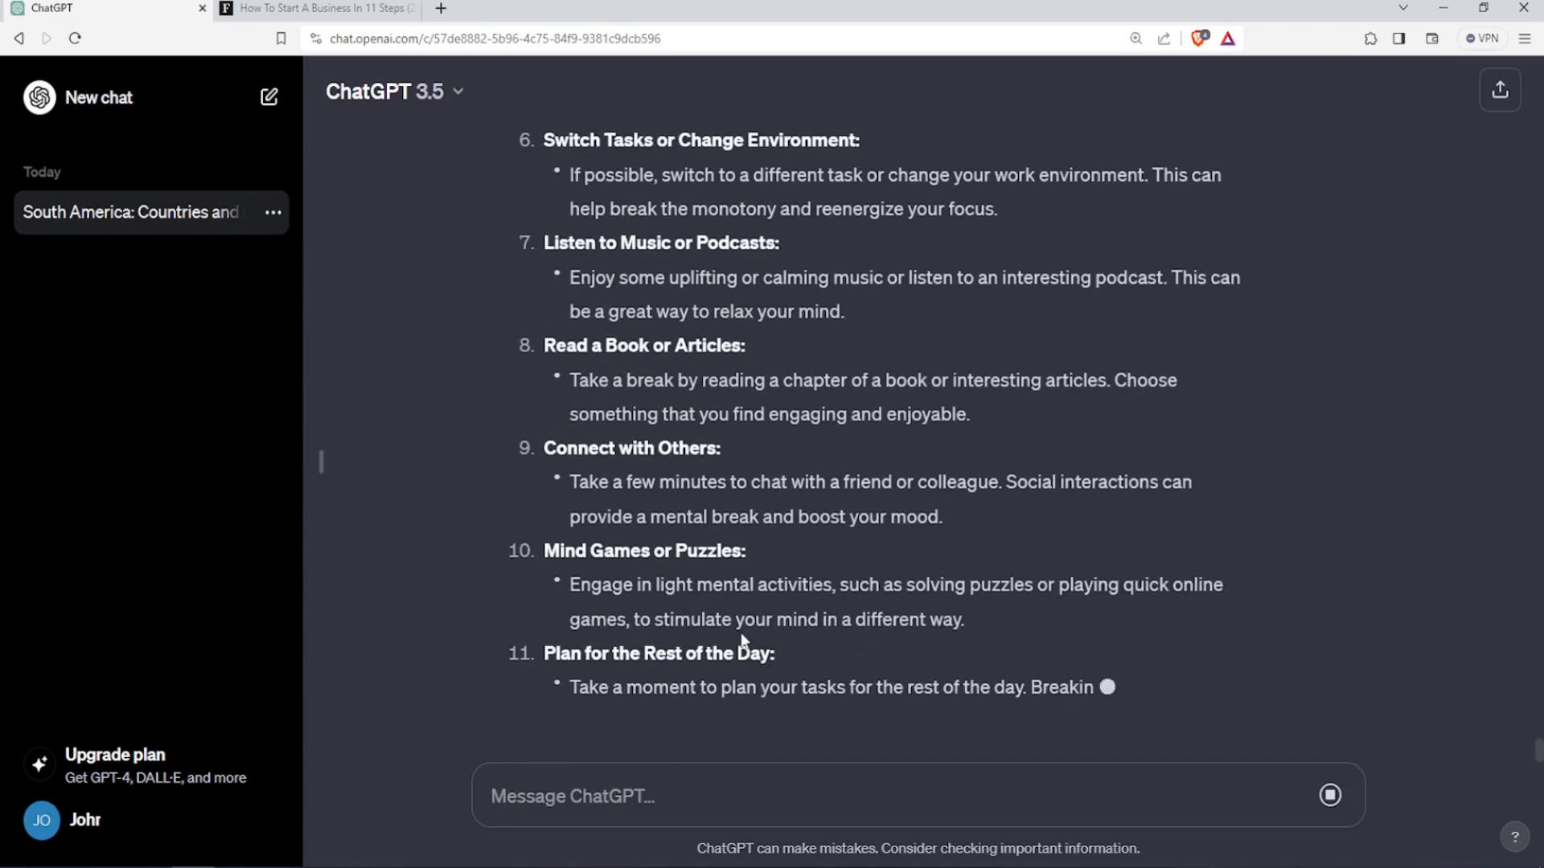
scroll("down", 3)
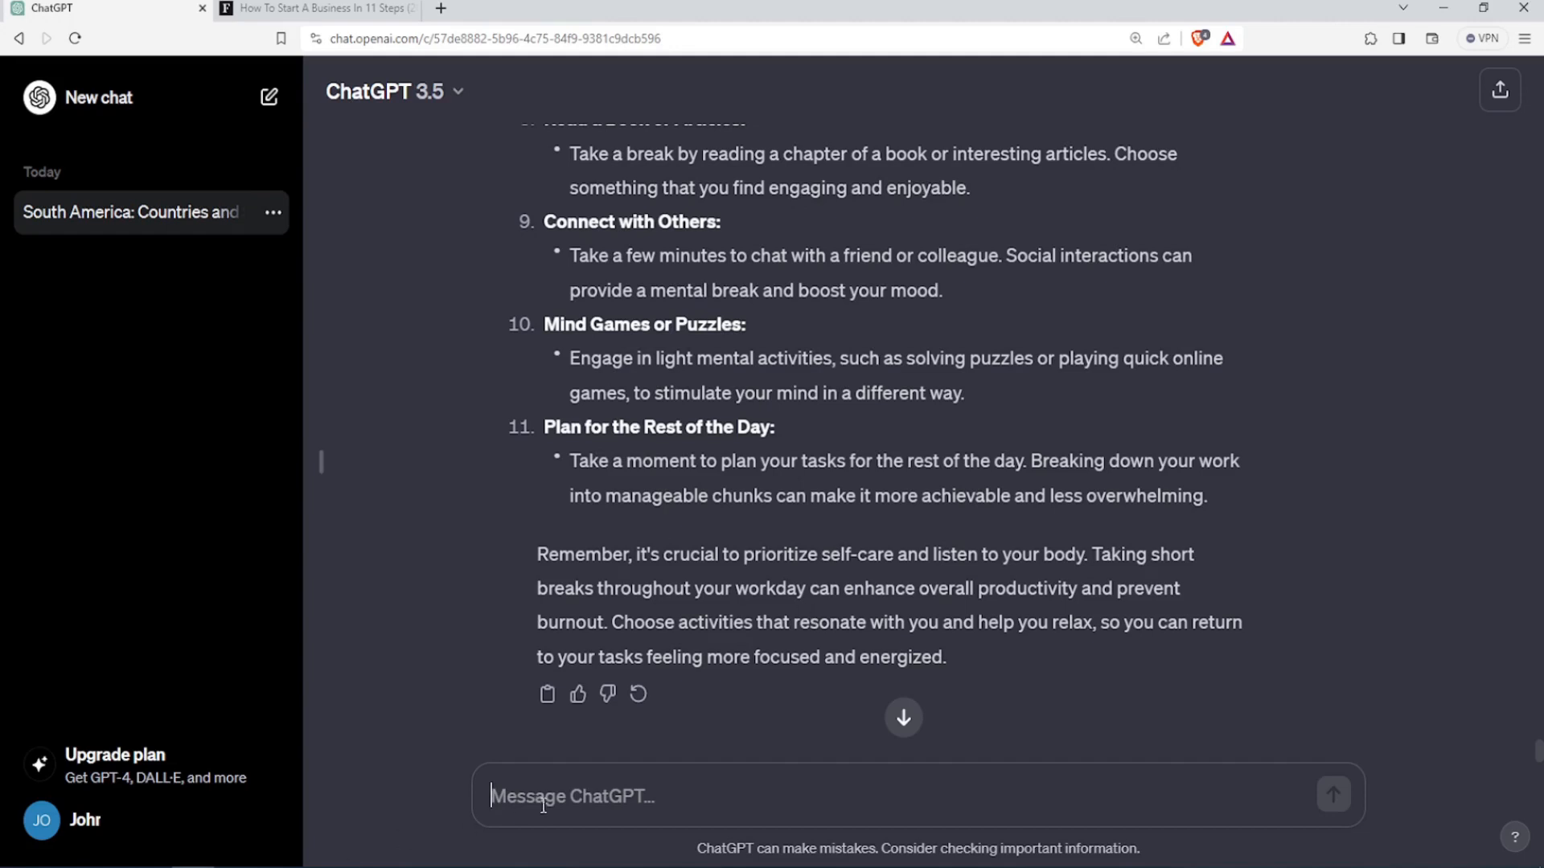
Ask for a JavaScript module that fetches data from a database and read the code and explanation.
type("Can you write me a javascript module fetches data from a database ?")
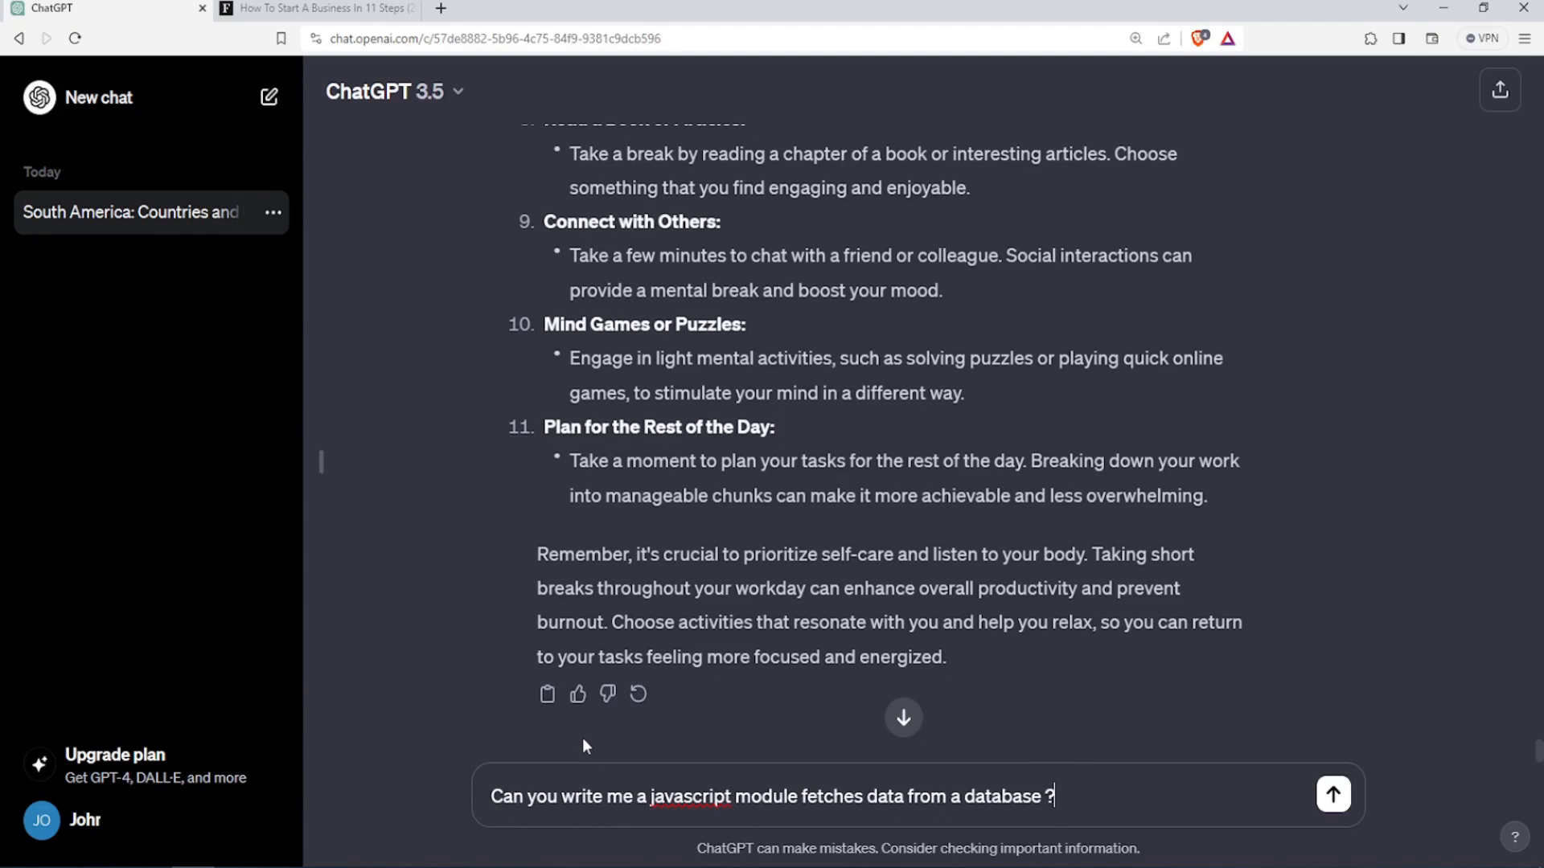
mouse_move(717, 661)
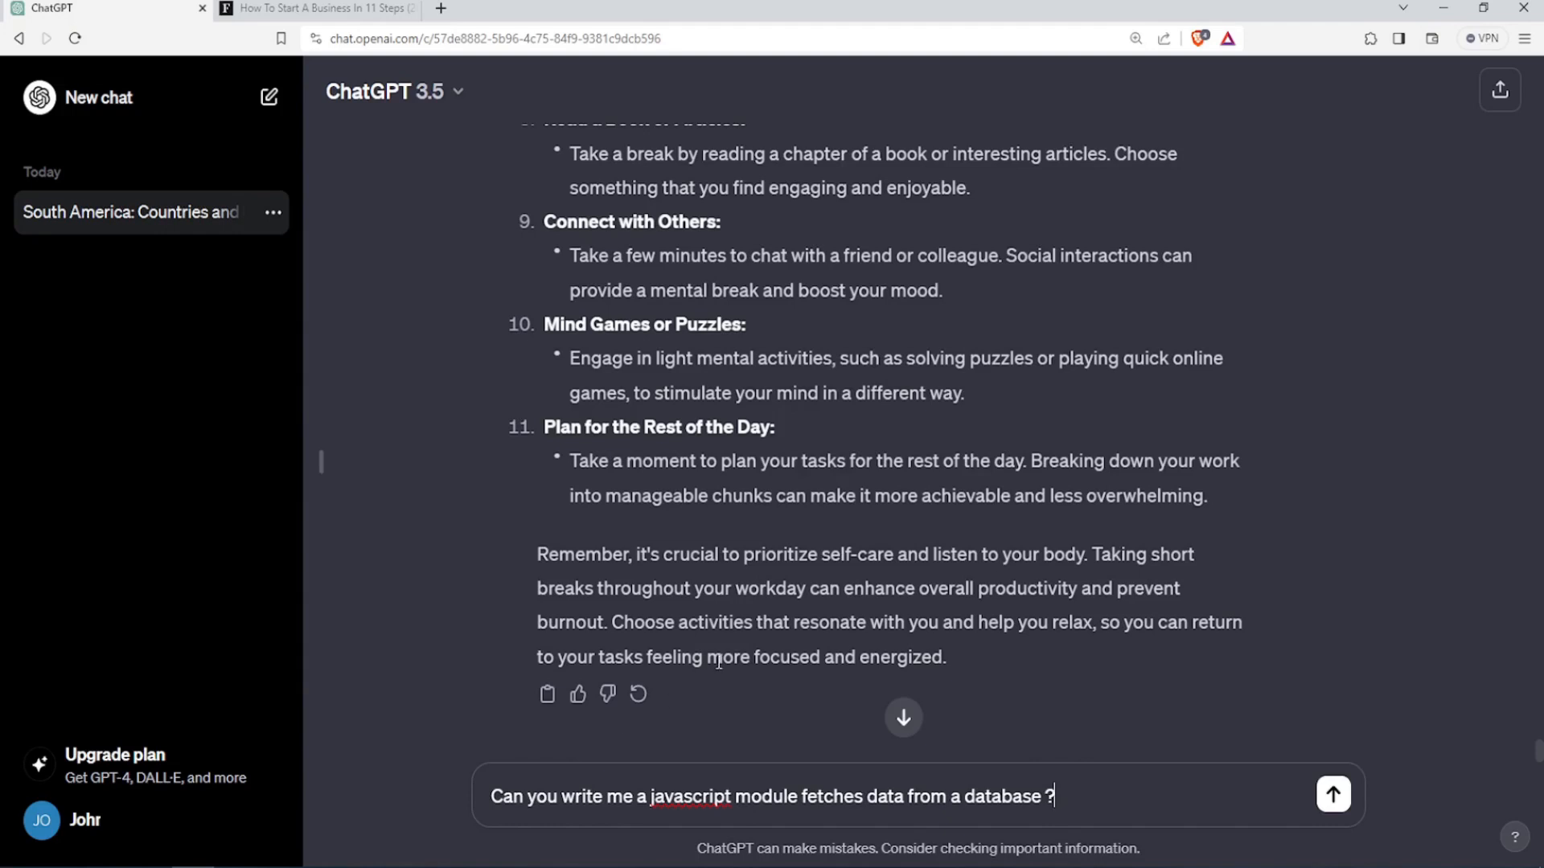
left_click(1331, 794)
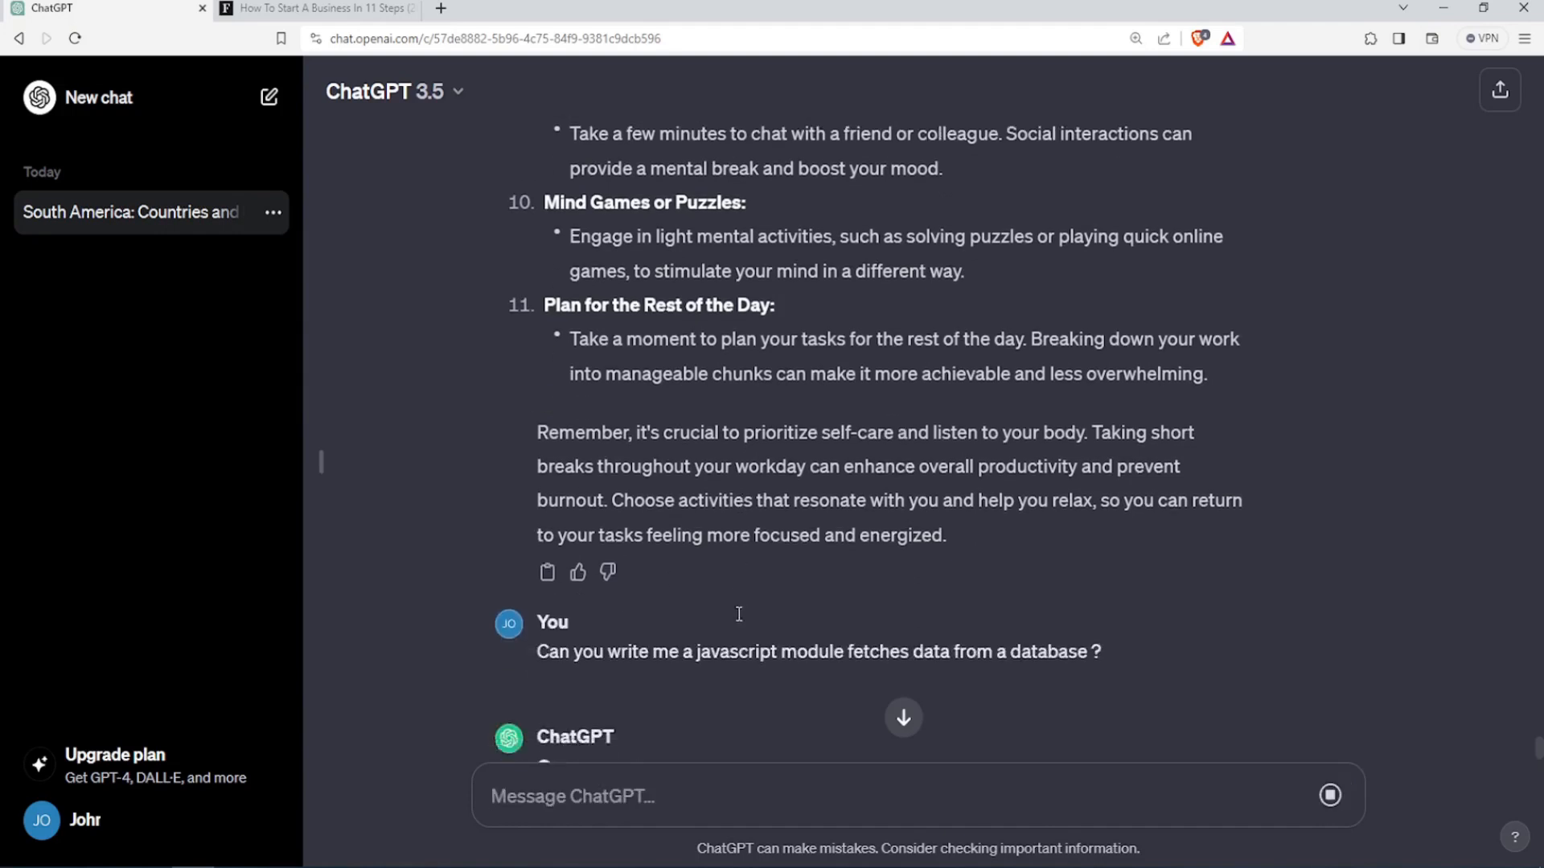
scroll("down", 3)
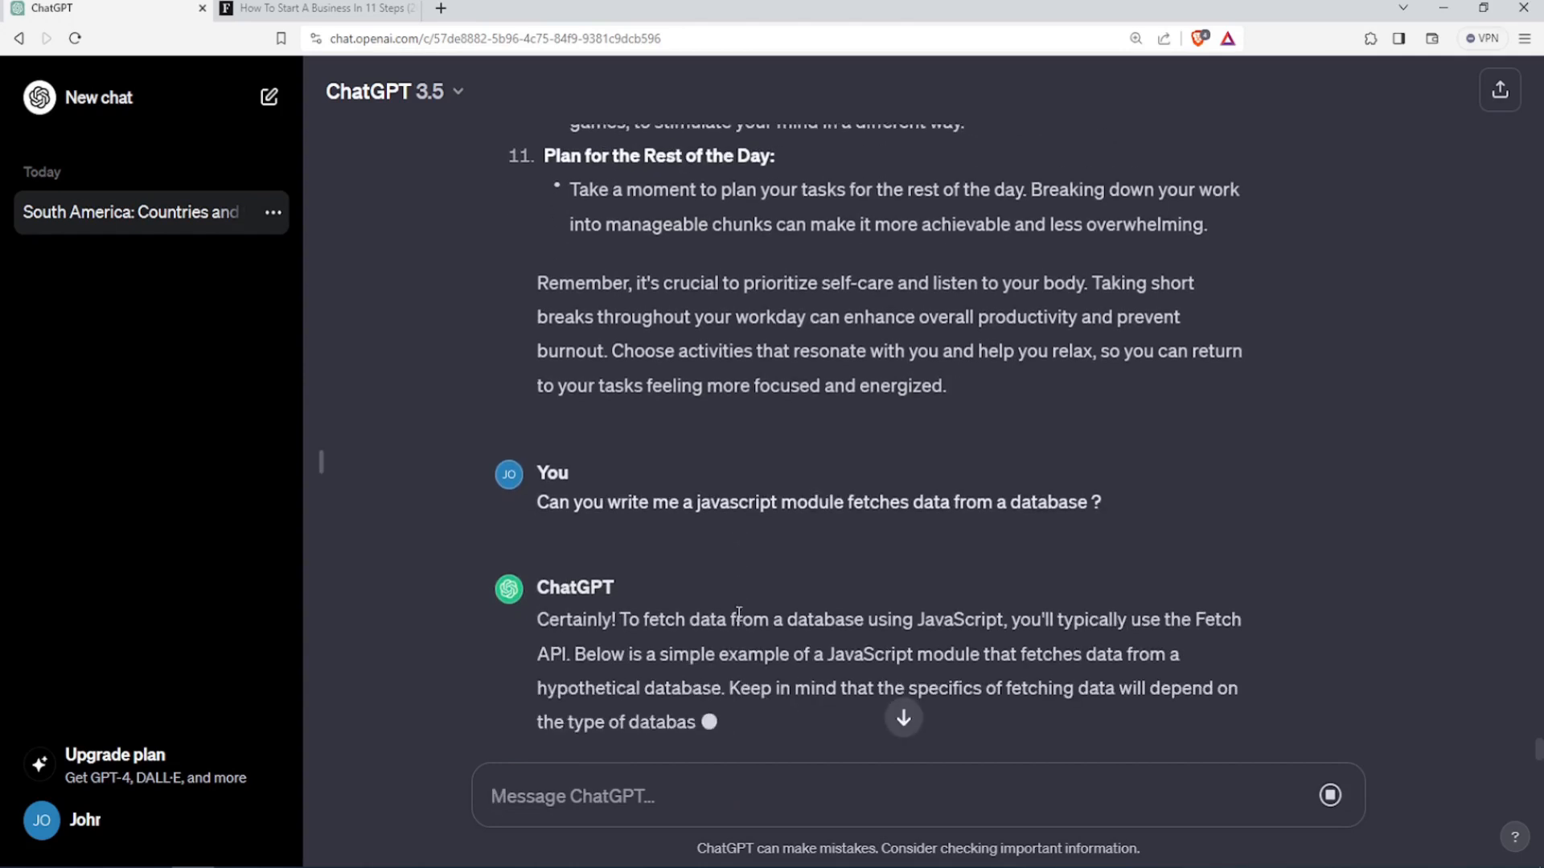
scroll("down", 3)
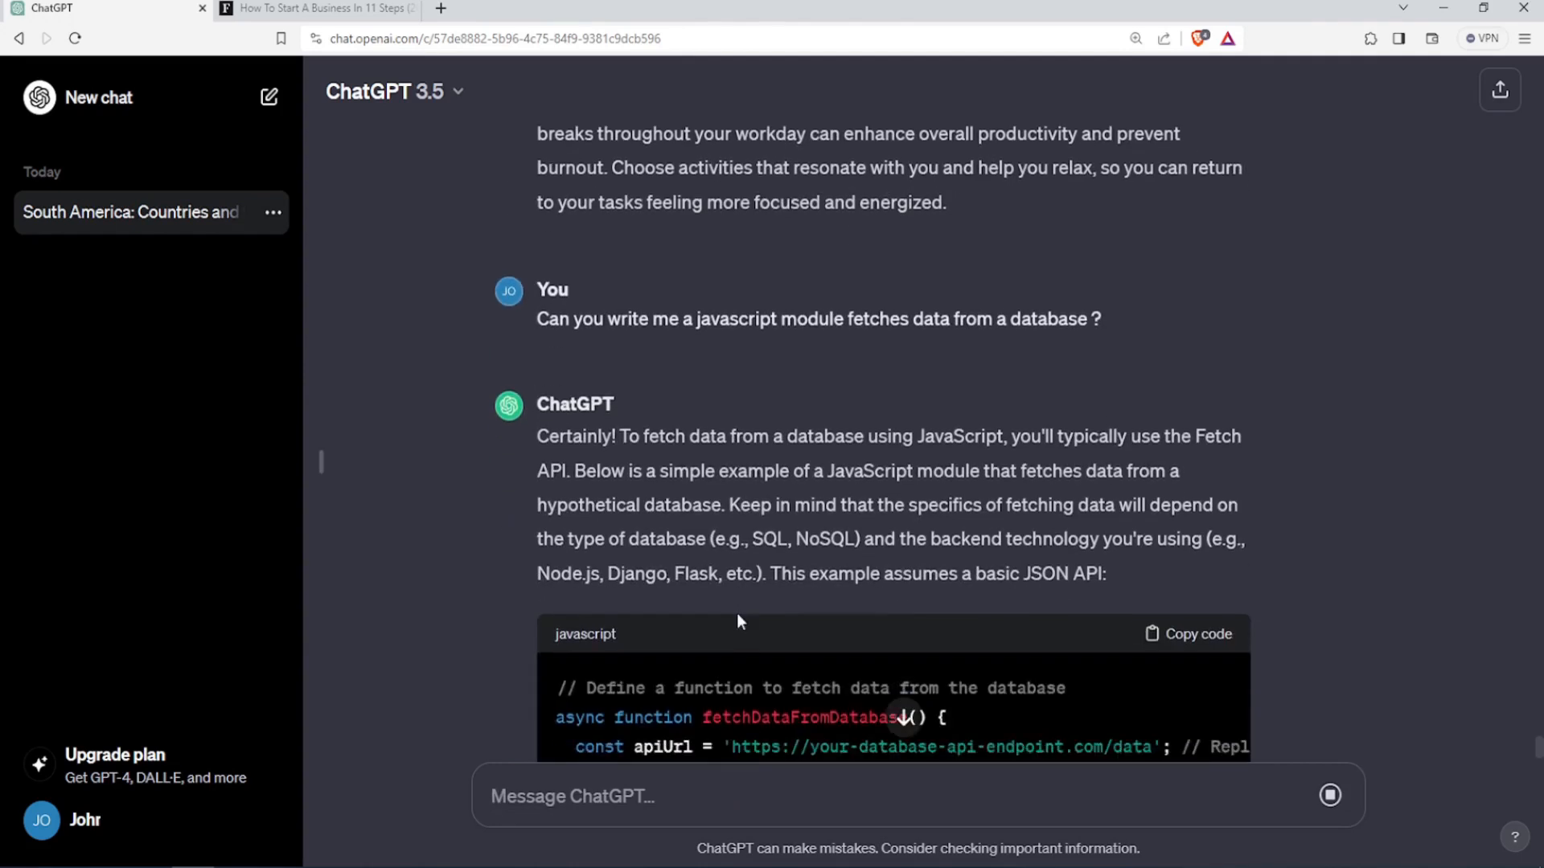
scroll("down", 3)
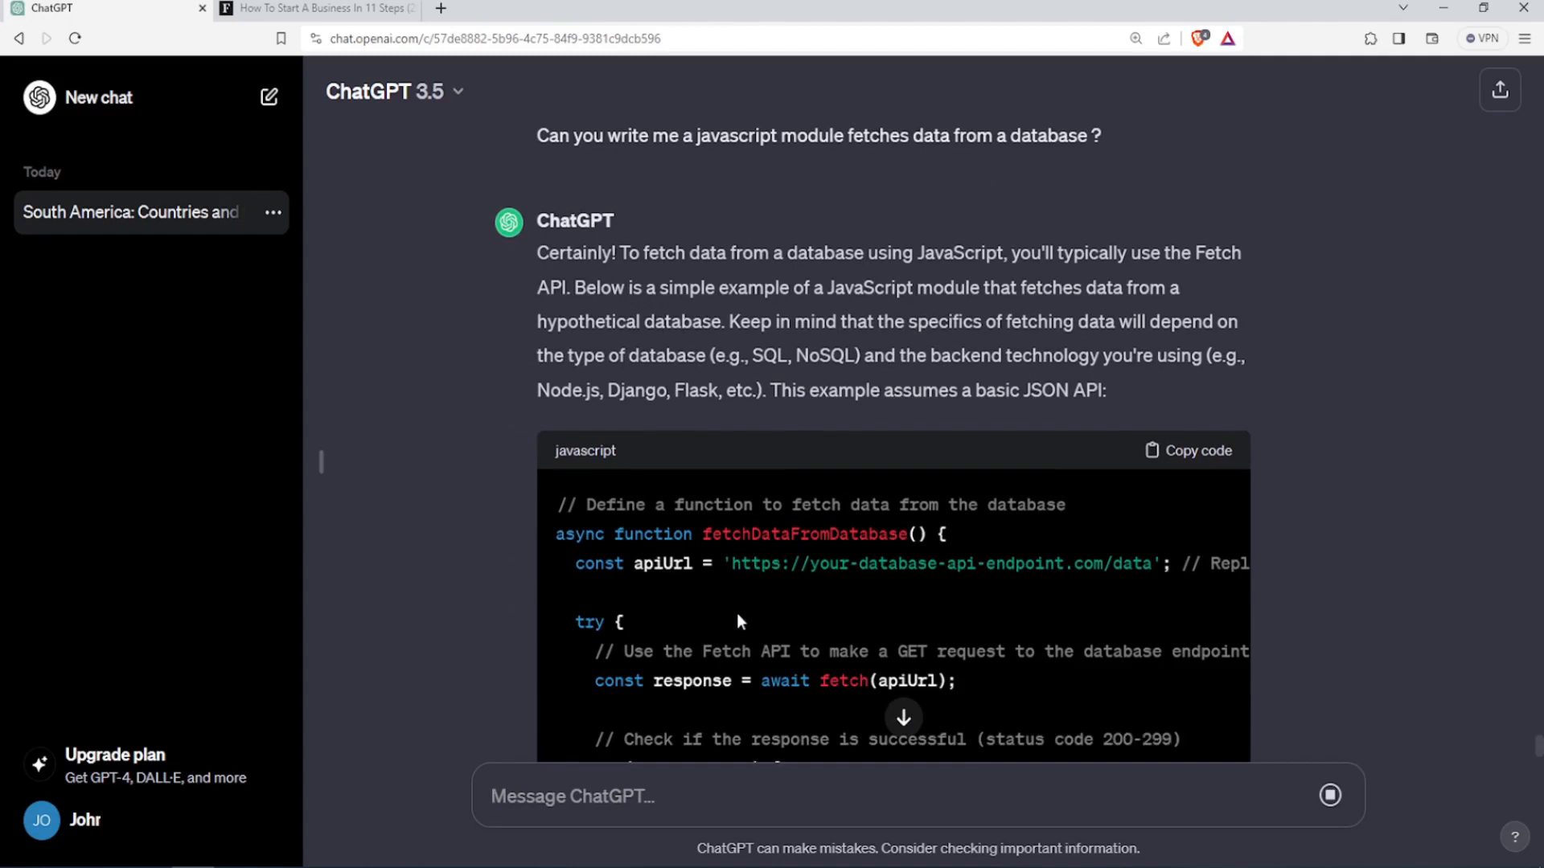
scroll("down", 3)
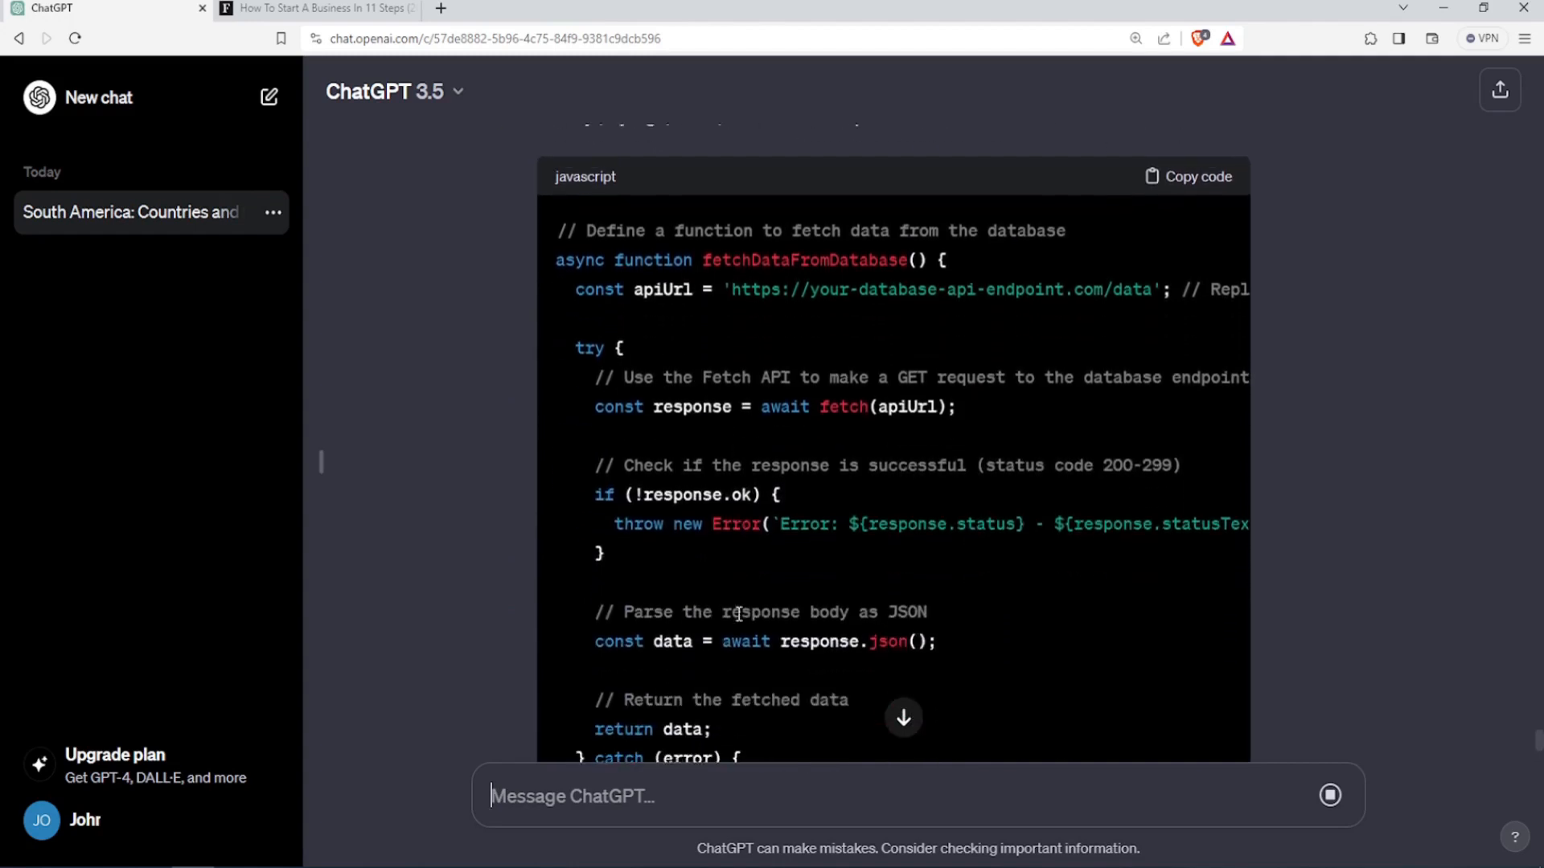
scroll("down", 3)
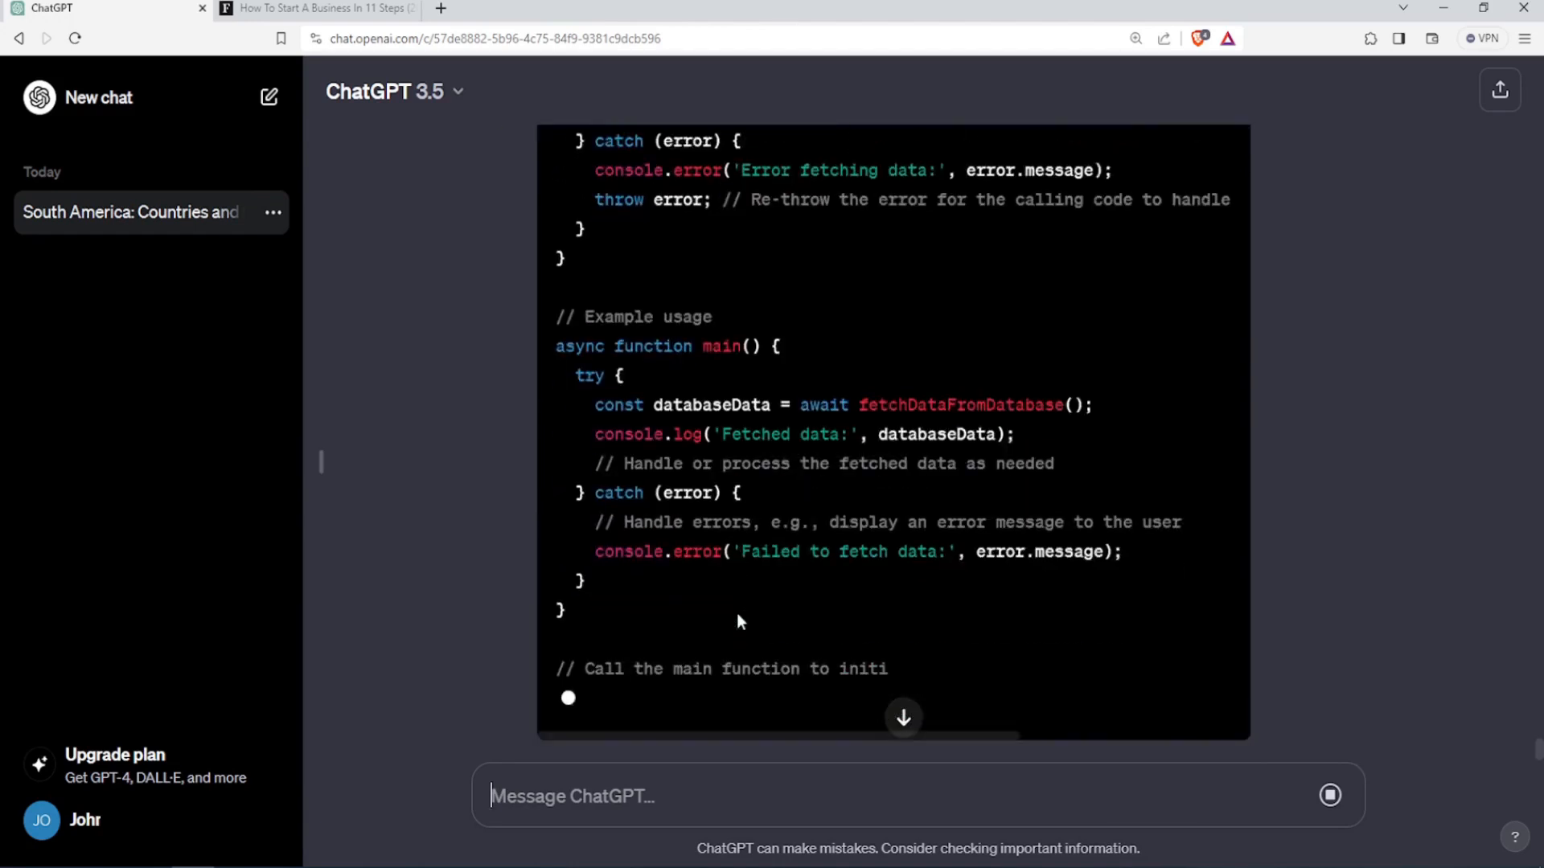
scroll("down", 3)
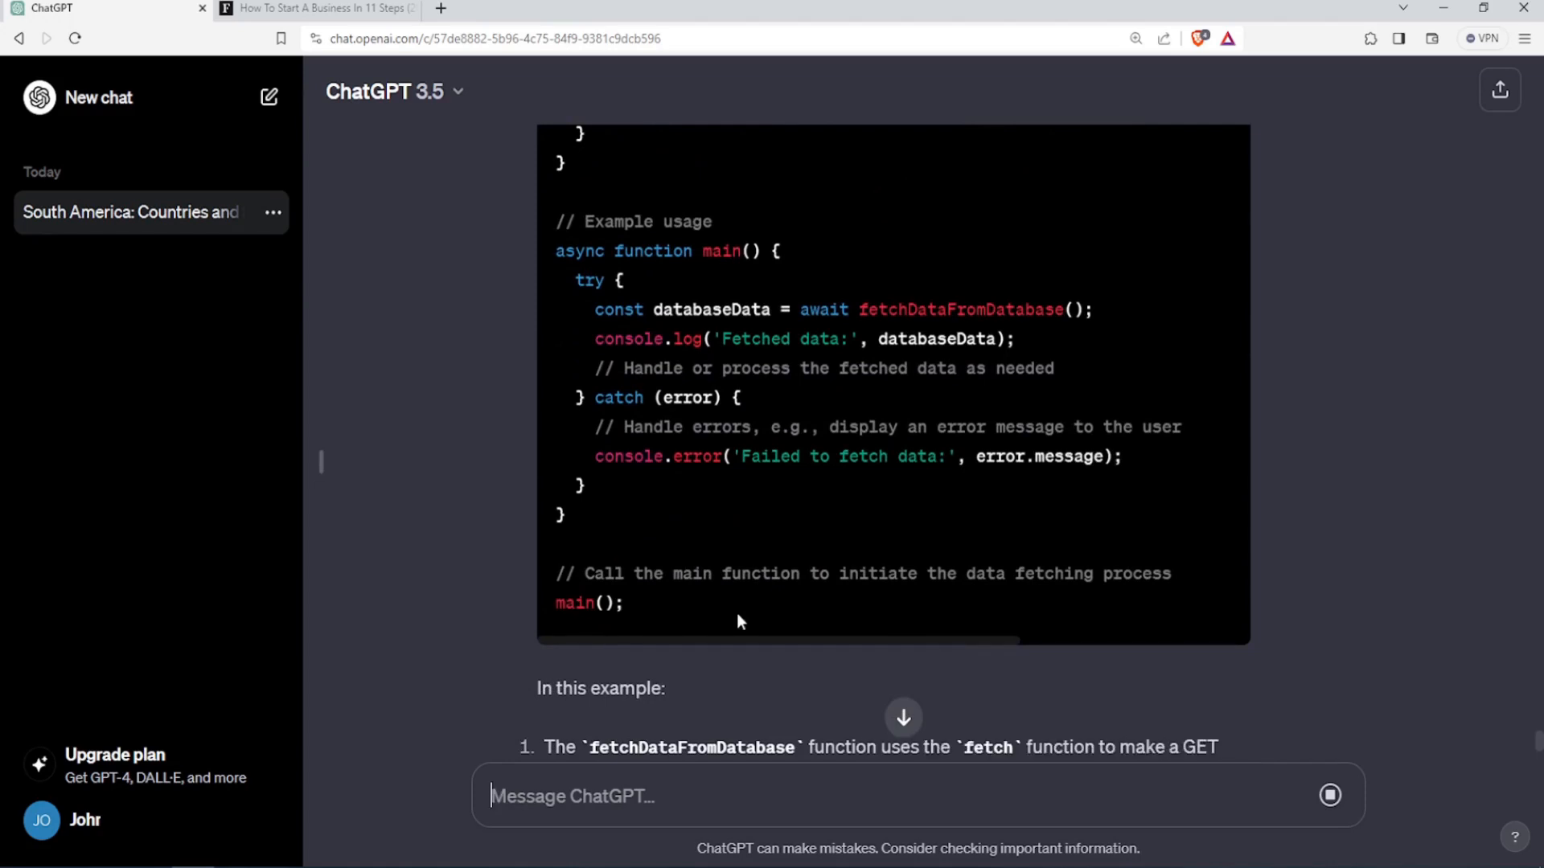
scroll("down", 3)
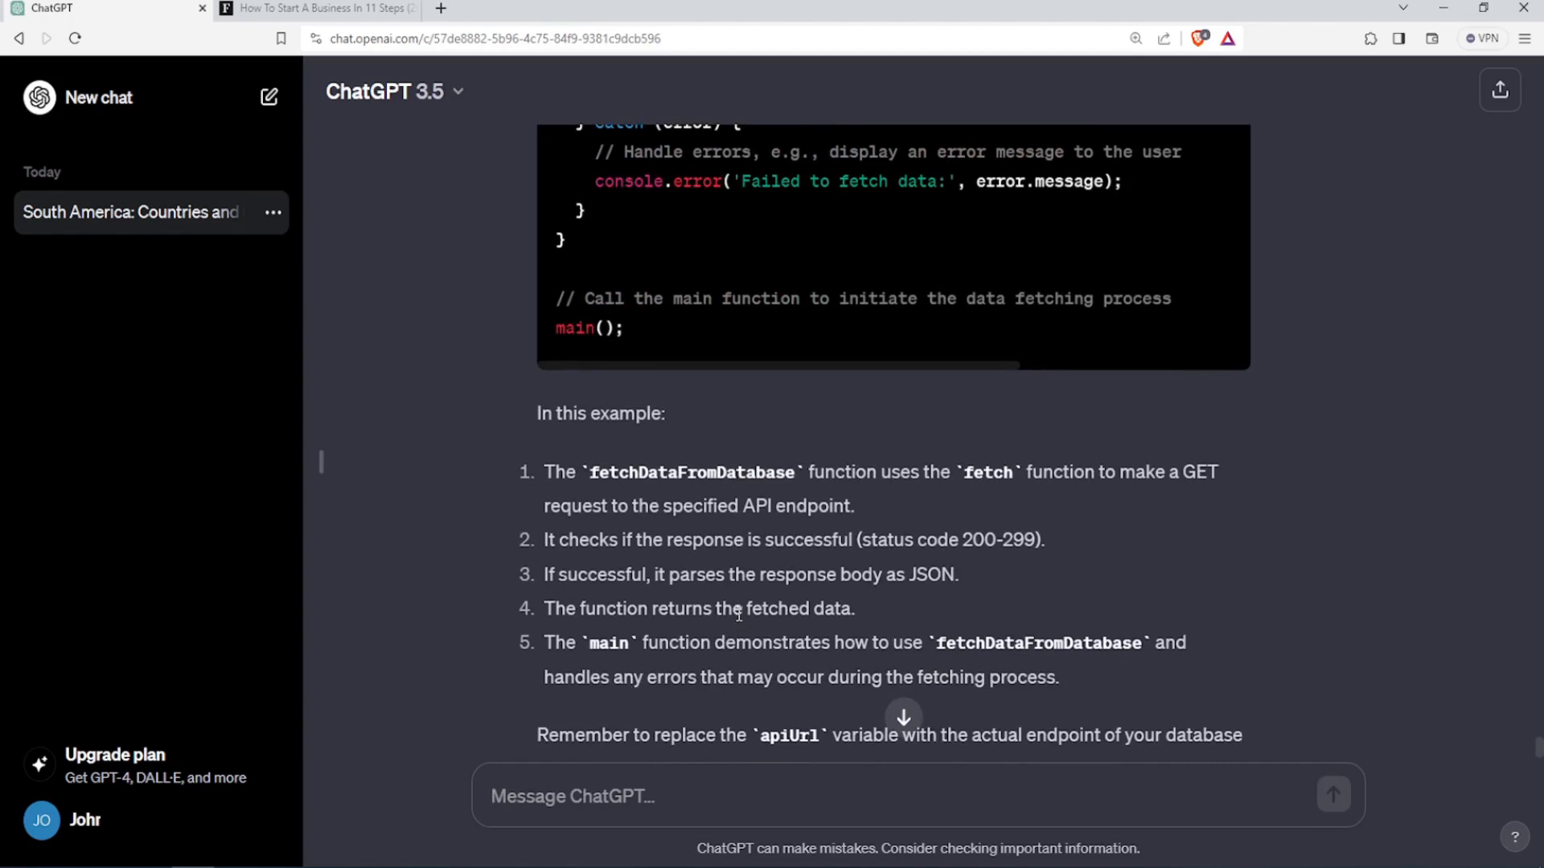
scroll("down", 3)
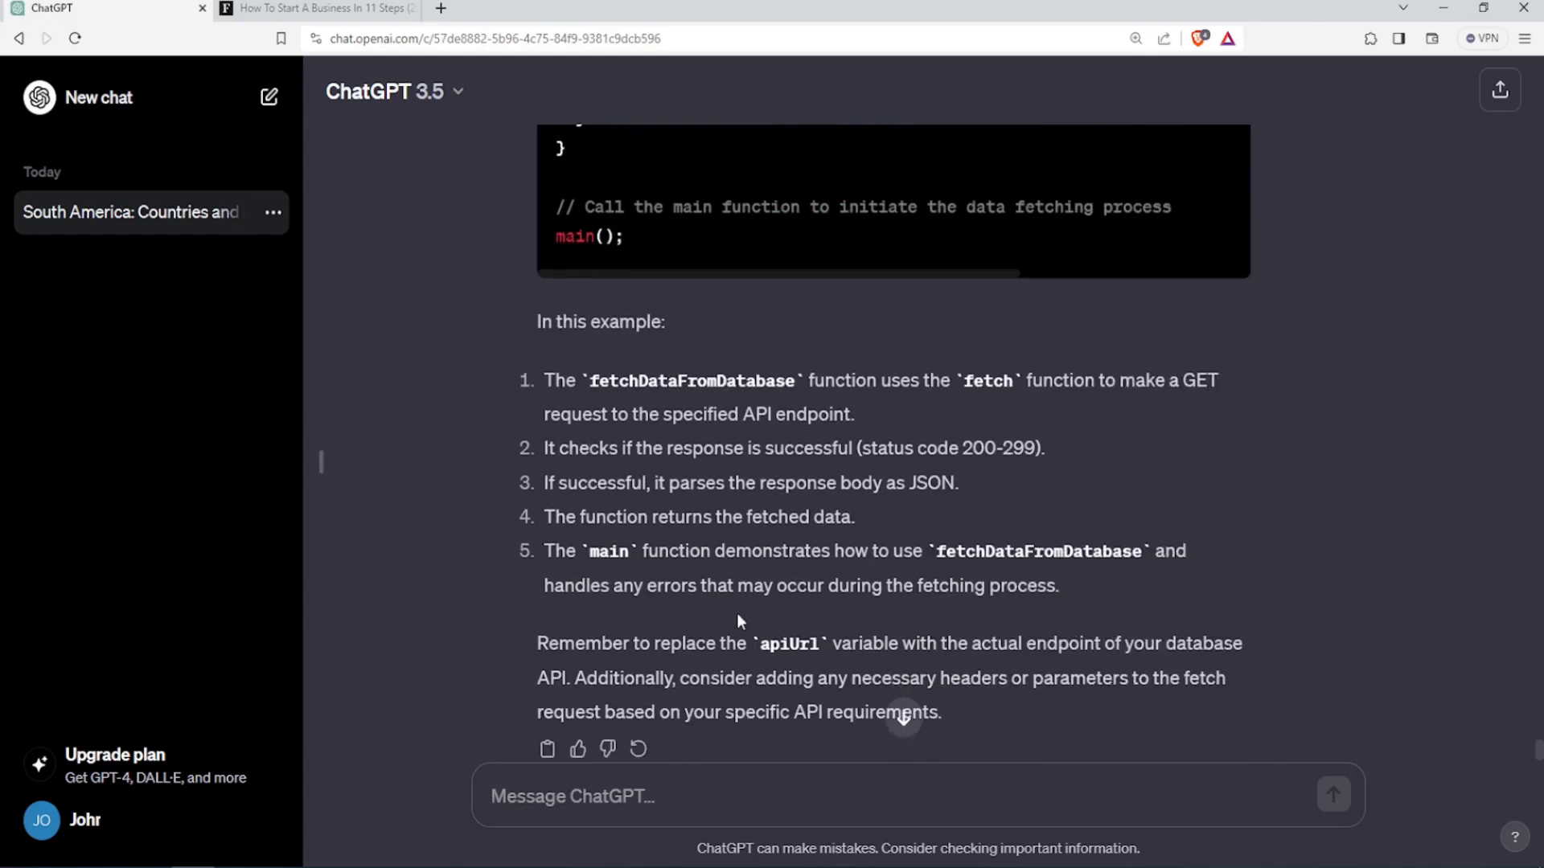
mouse_move(729, 625)
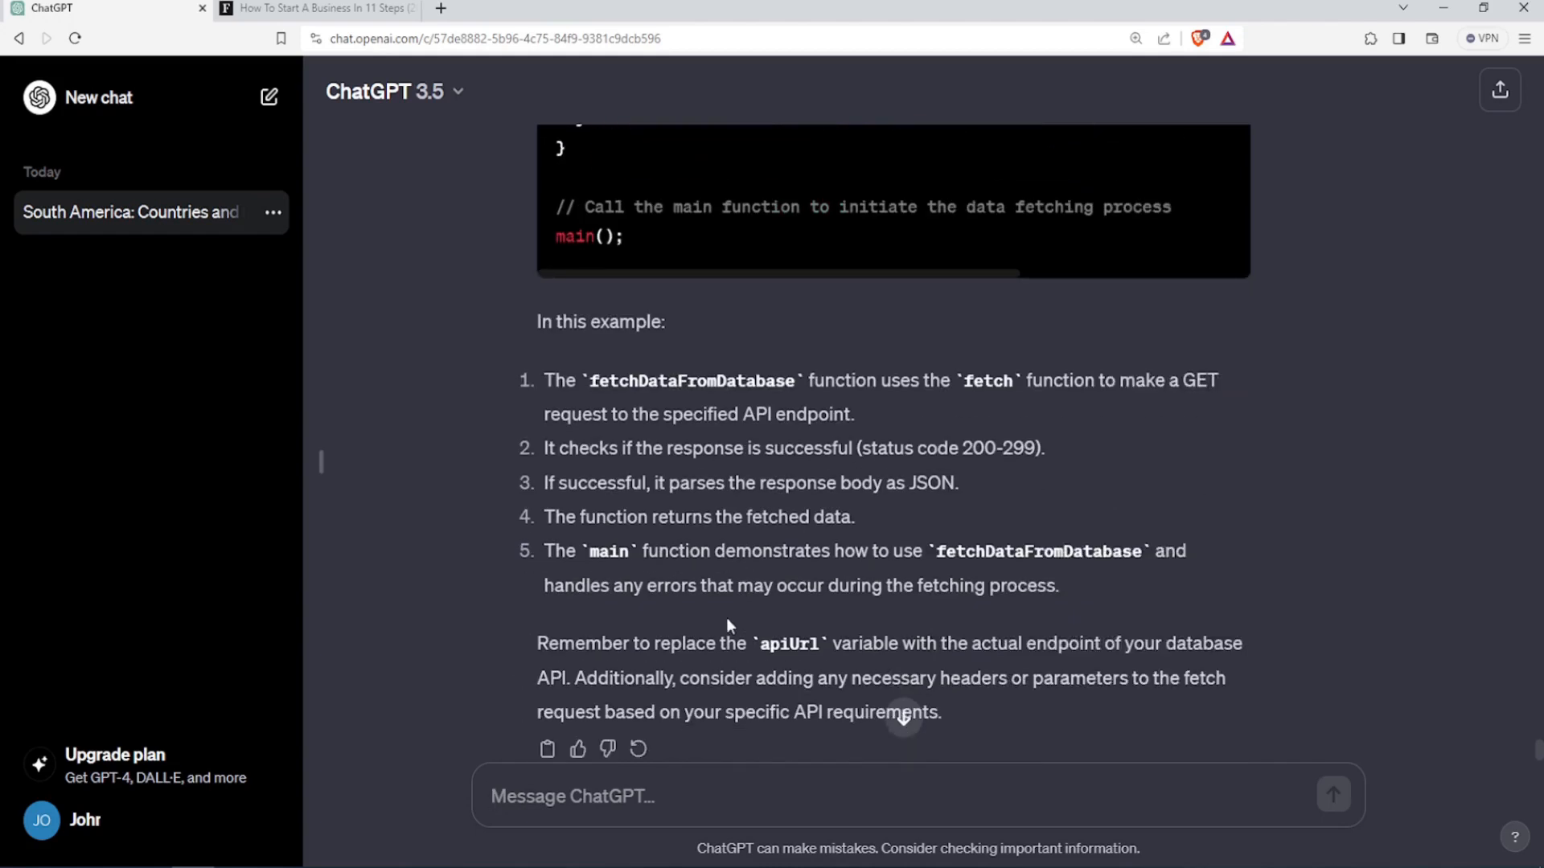
scroll("up", 3)
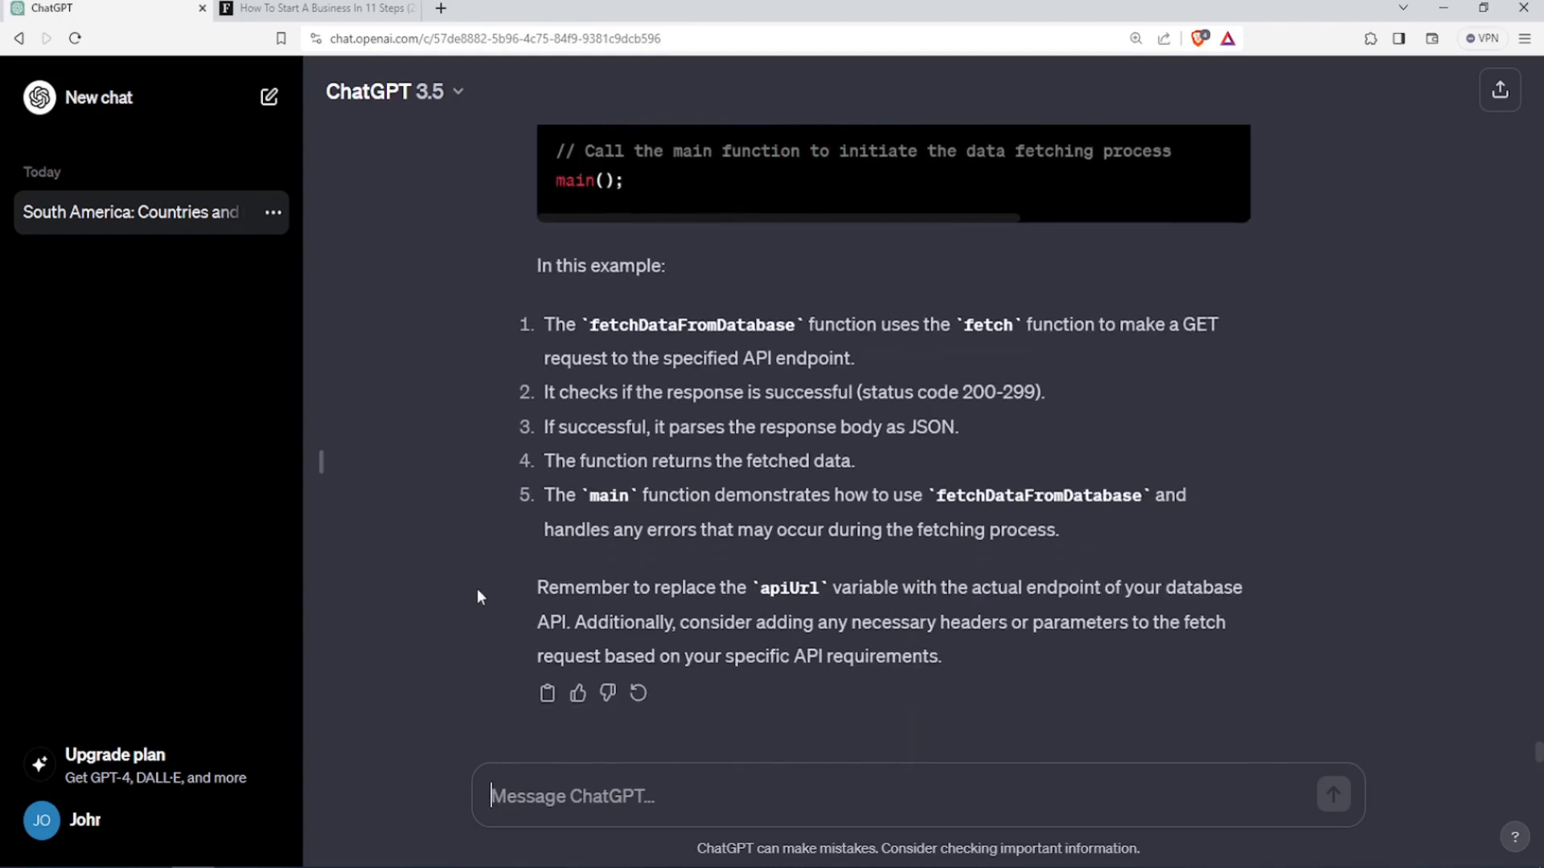